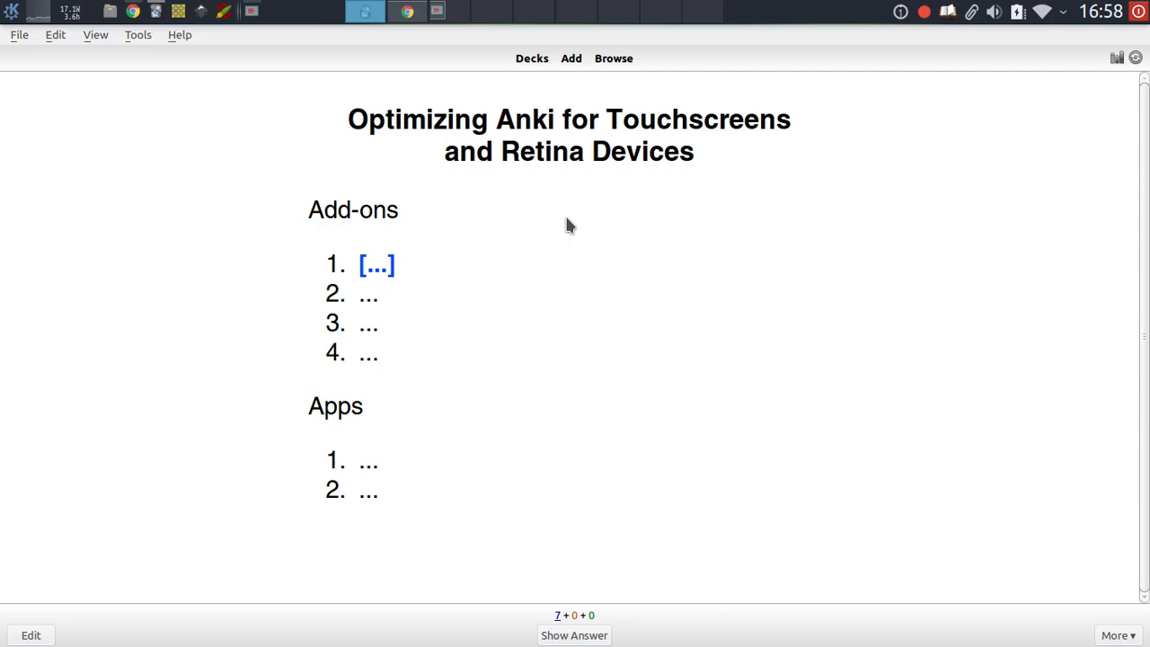
Show the answers for the add-on clozes through Touch Mode and rate the card Good
click(574, 636)
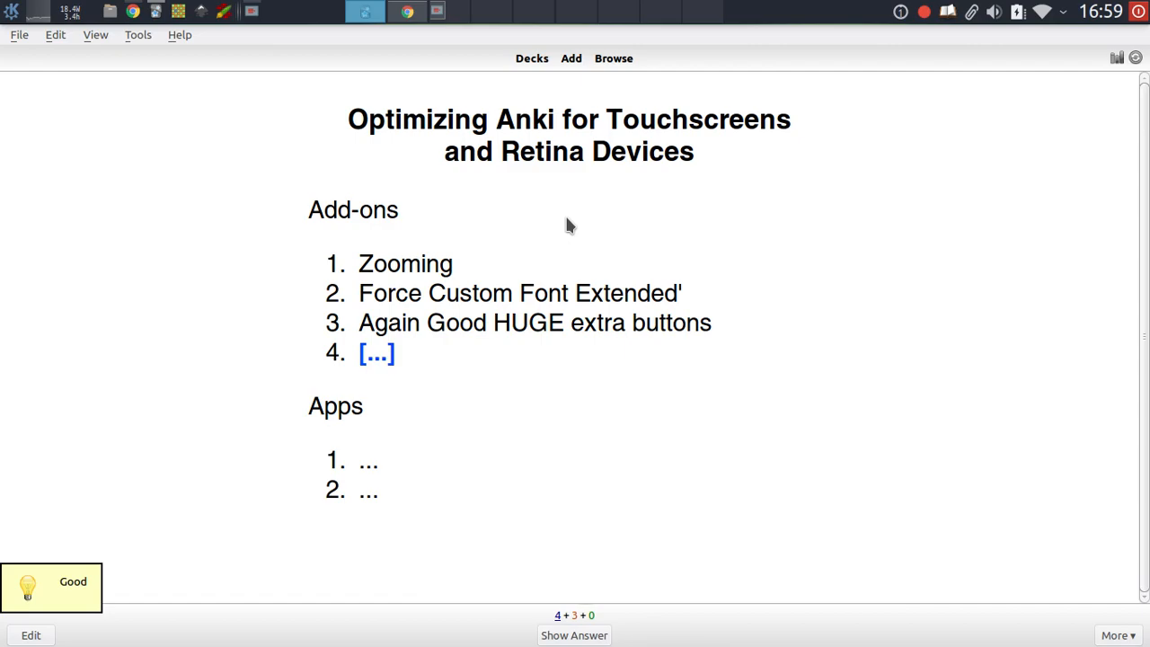
click(575, 636)
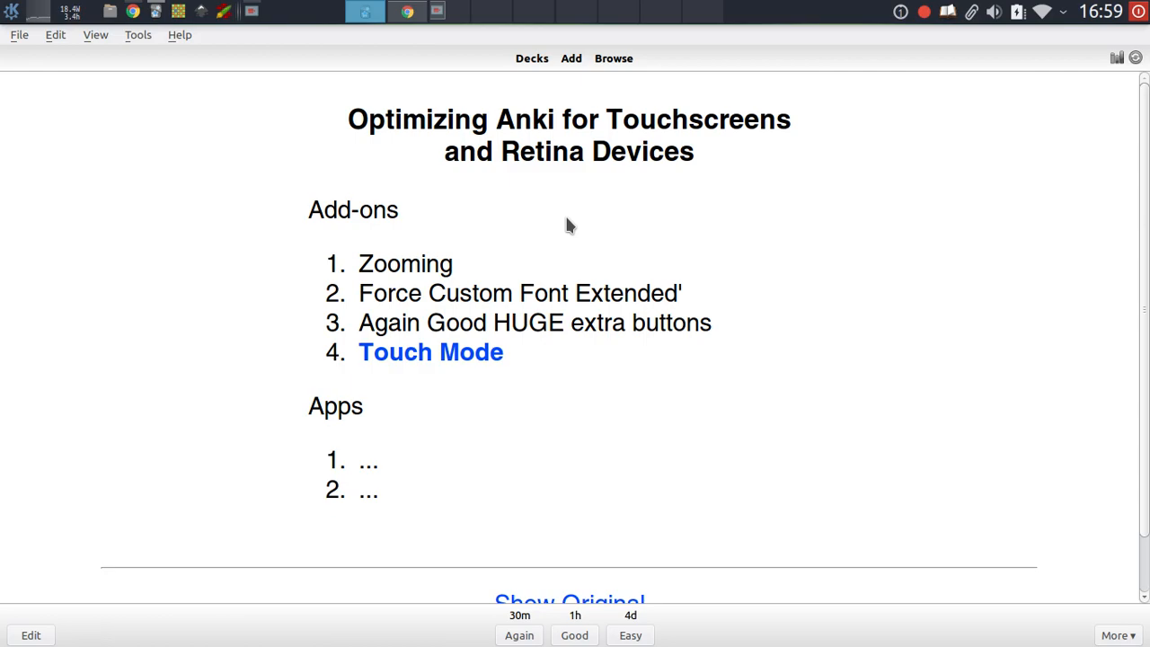
click(575, 636)
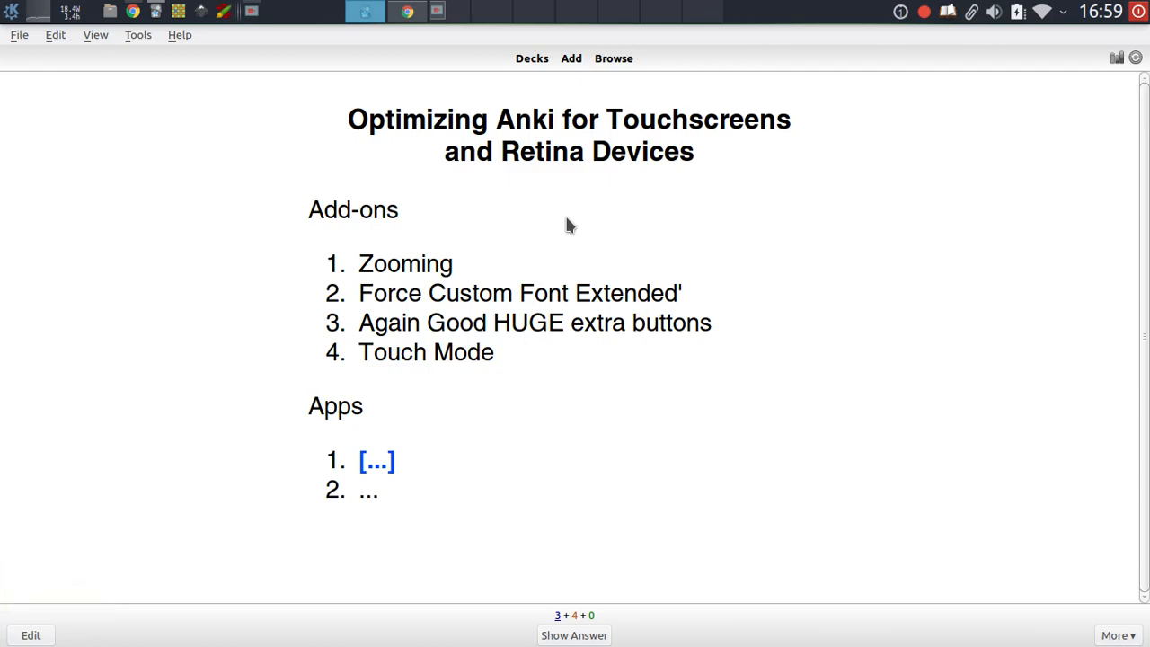
Show the Apps clozes Anki Universal and Anki 2.1, then rate the card
click(575, 636)
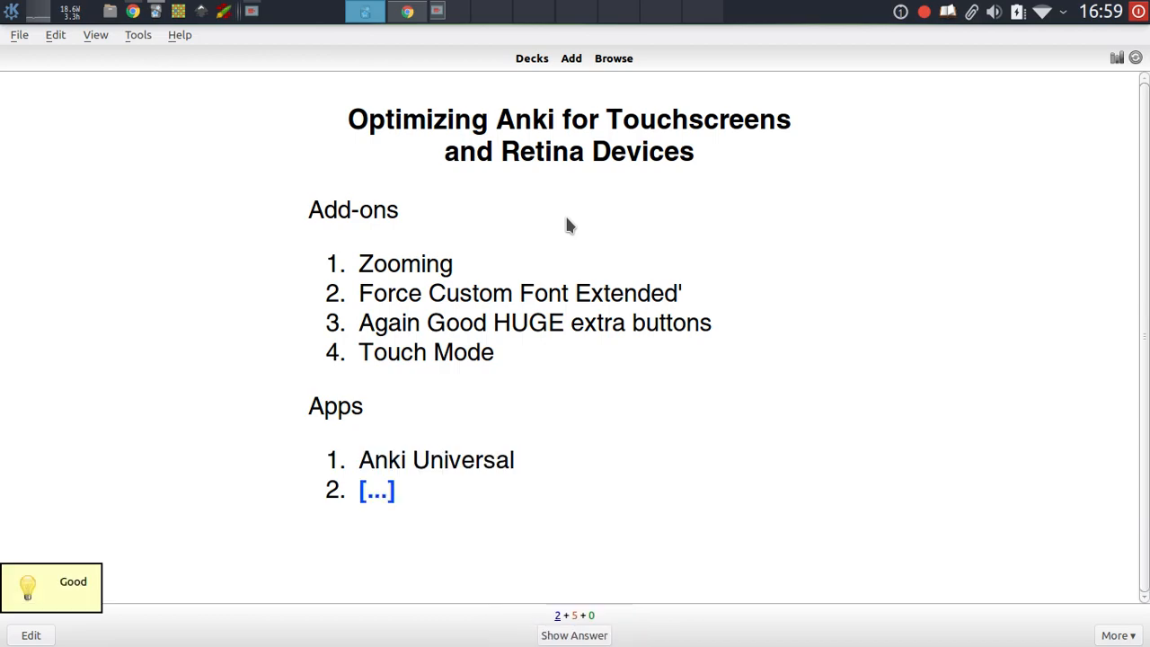
click(575, 636)
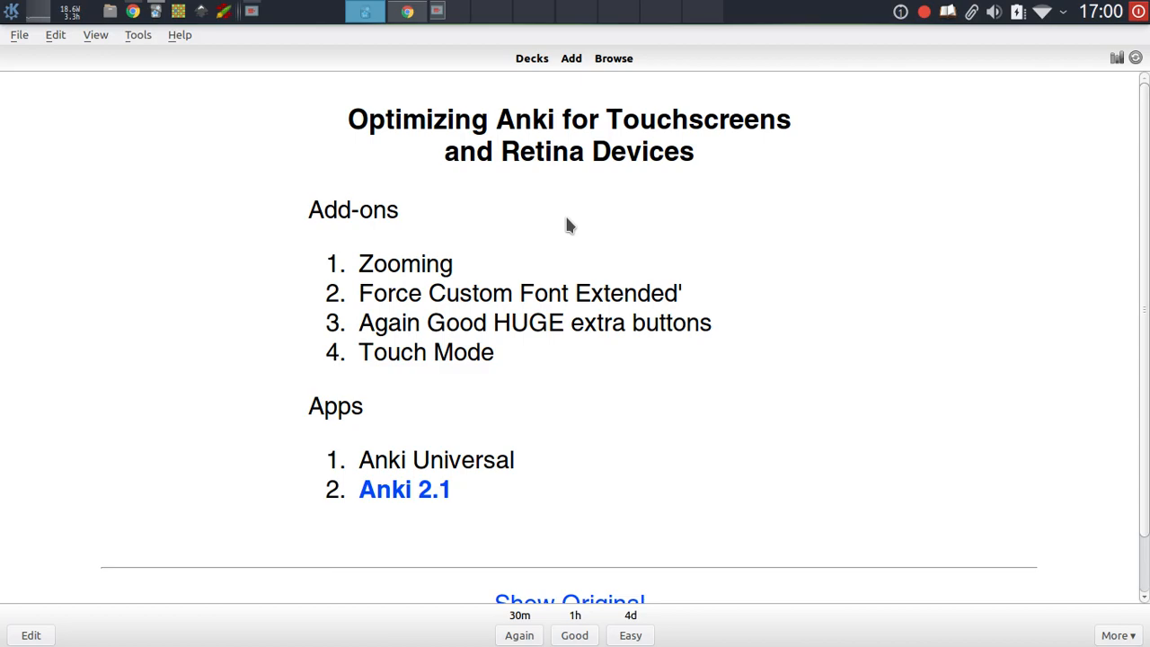
click(532, 57)
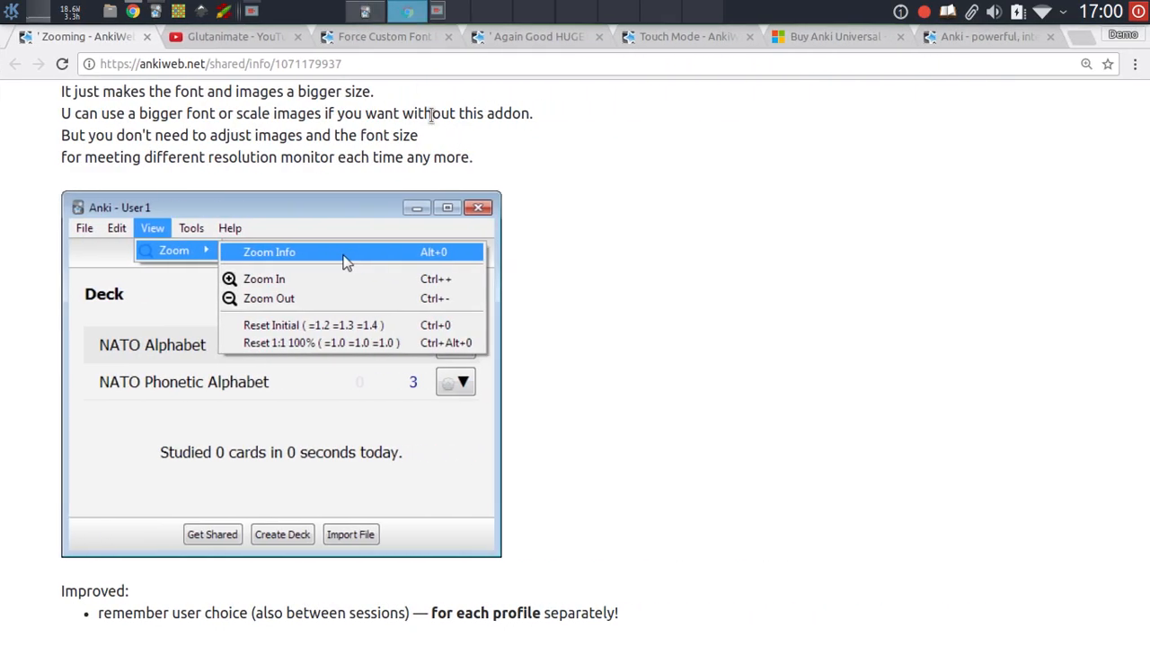
Switch Chrome to the YouTube channel's Anki add-on guide videos
click(233, 36)
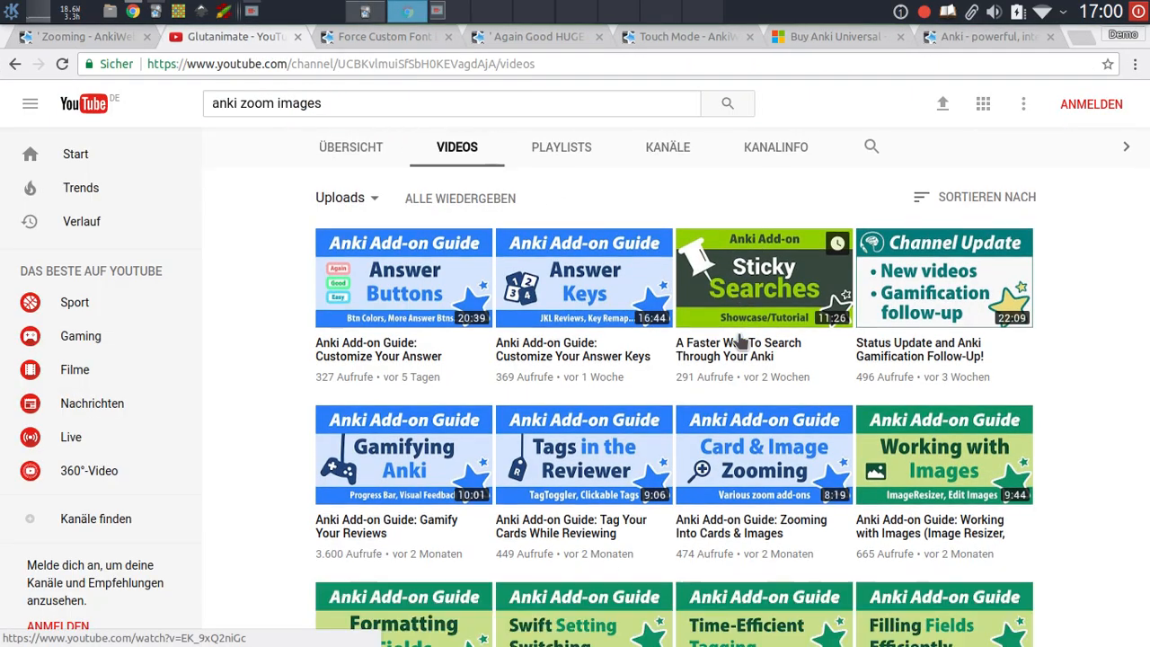
mouse_move(769, 446)
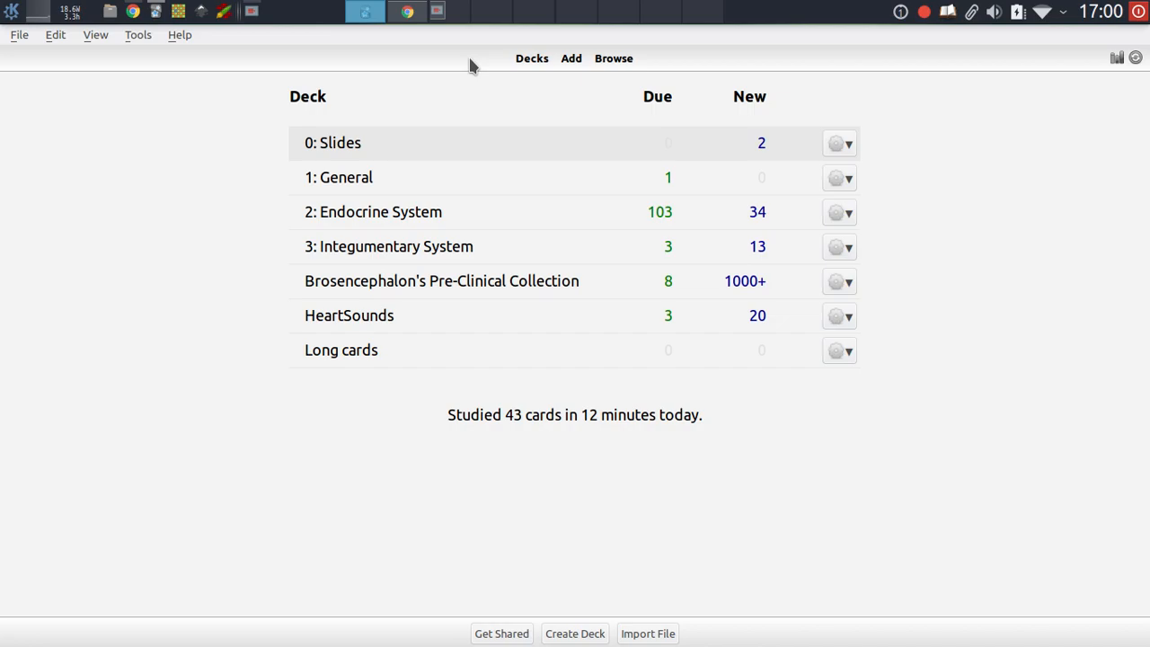
mouse_move(548, 379)
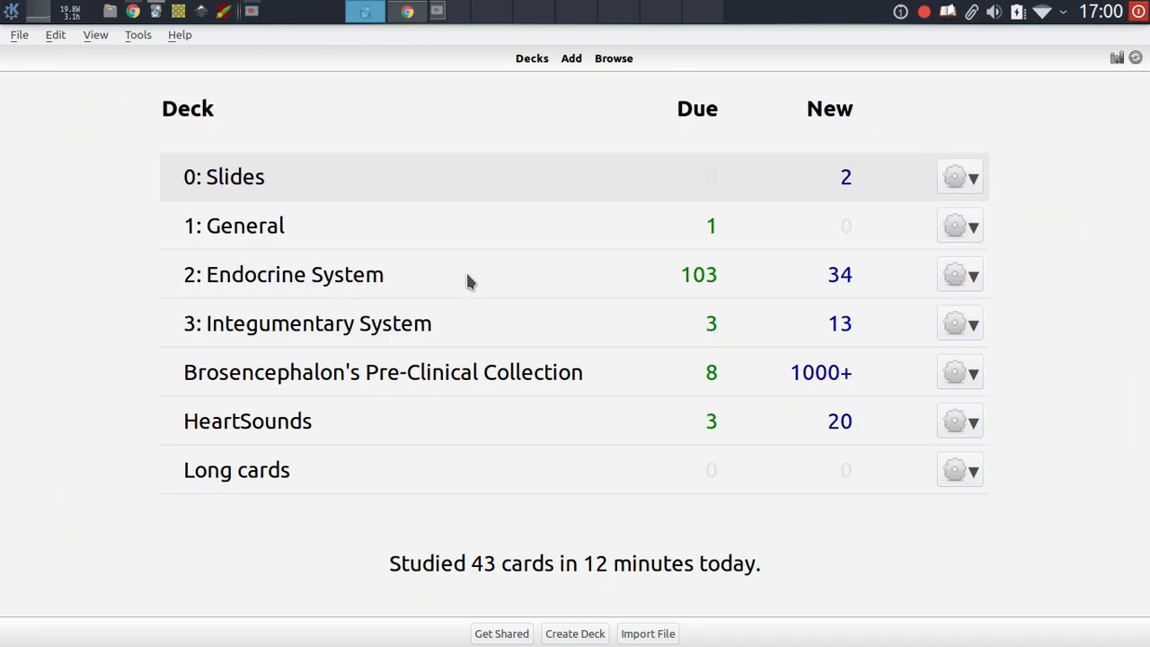
mouse_move(392, 118)
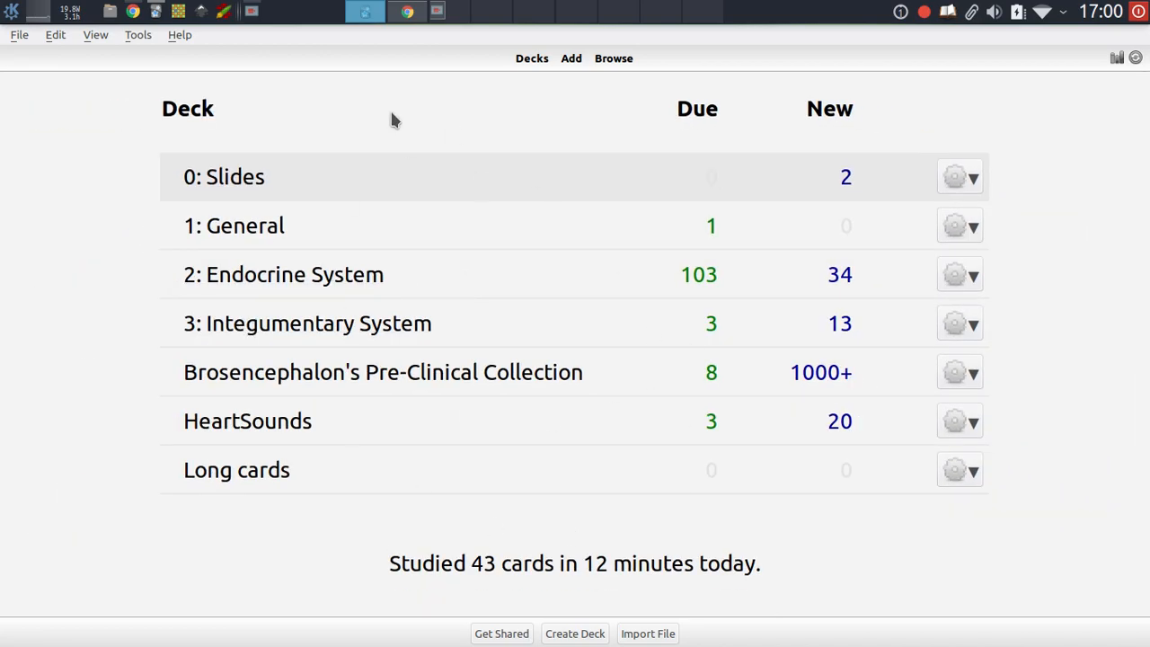
Study the Slides deck's touchscreen add-ons card once more, then quit Anki
click(222, 176)
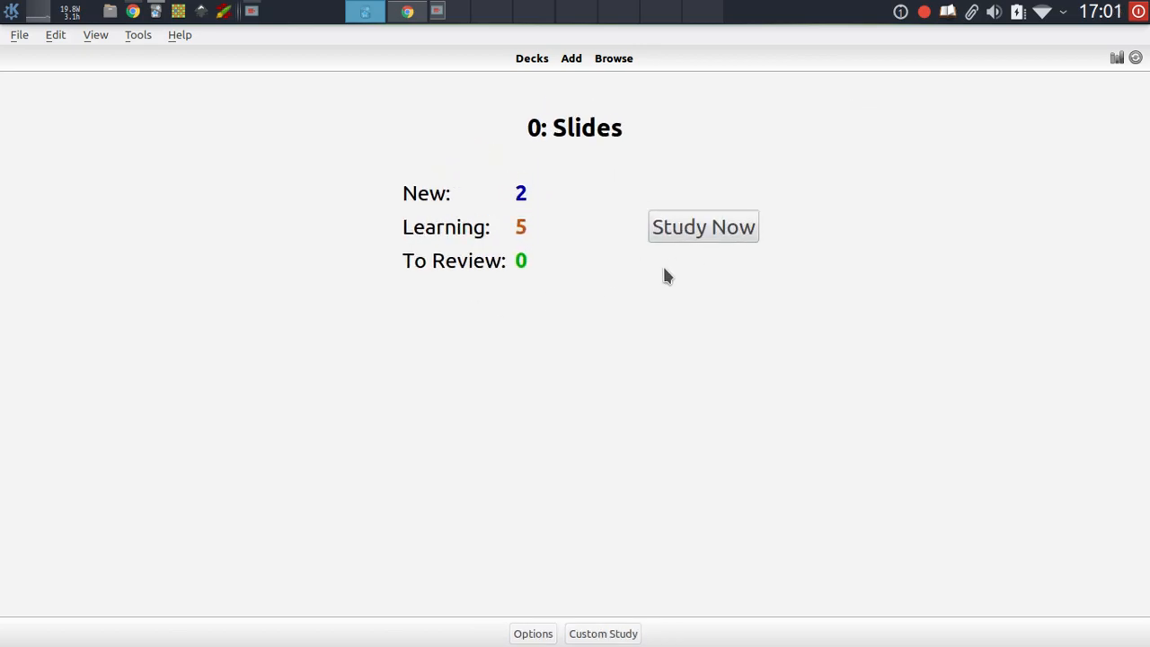
click(702, 226)
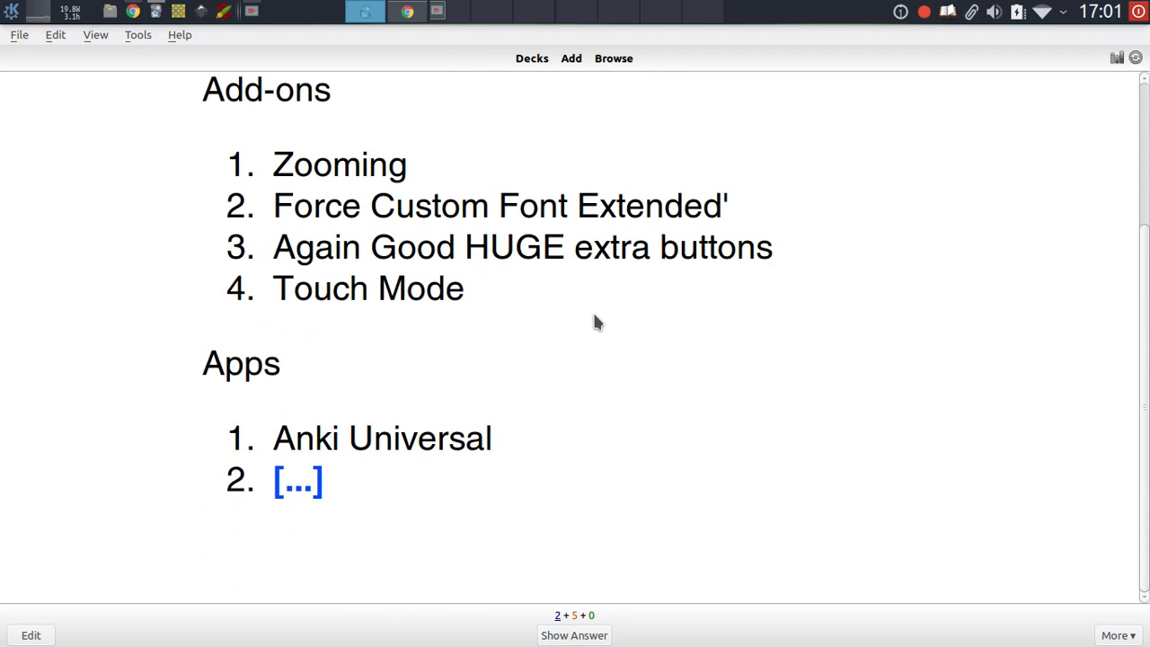
scroll(up, 3)
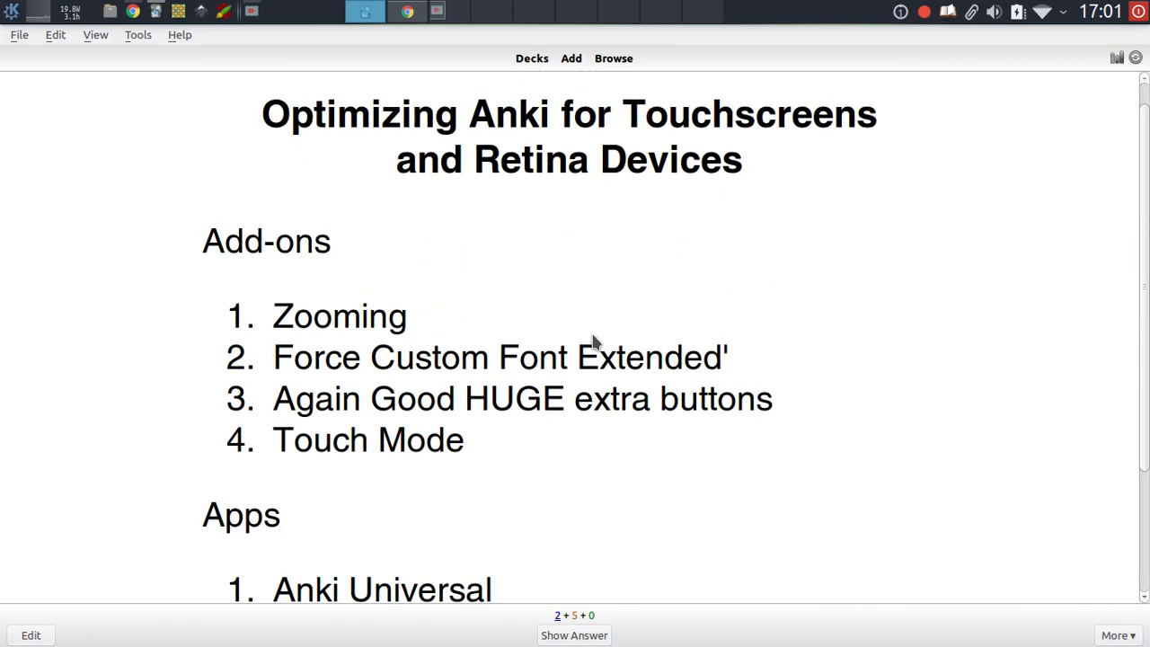
click(532, 58)
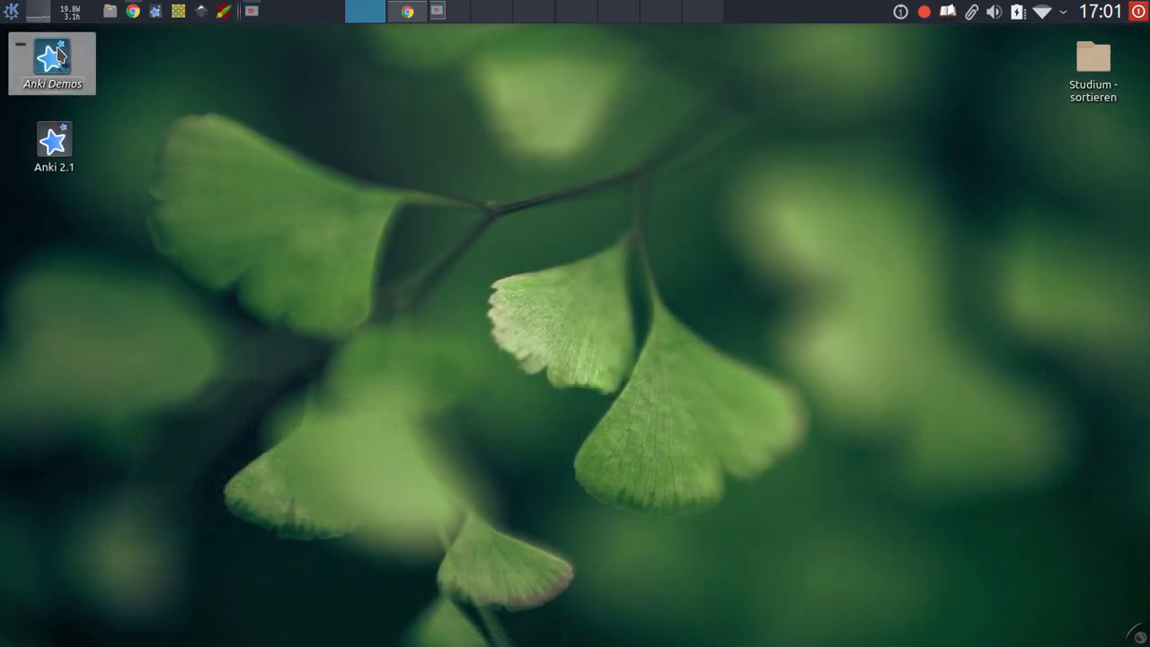
Relaunch the Anki Demos profile maximised, view the slide card, and return to the deck list
double_click(52, 61)
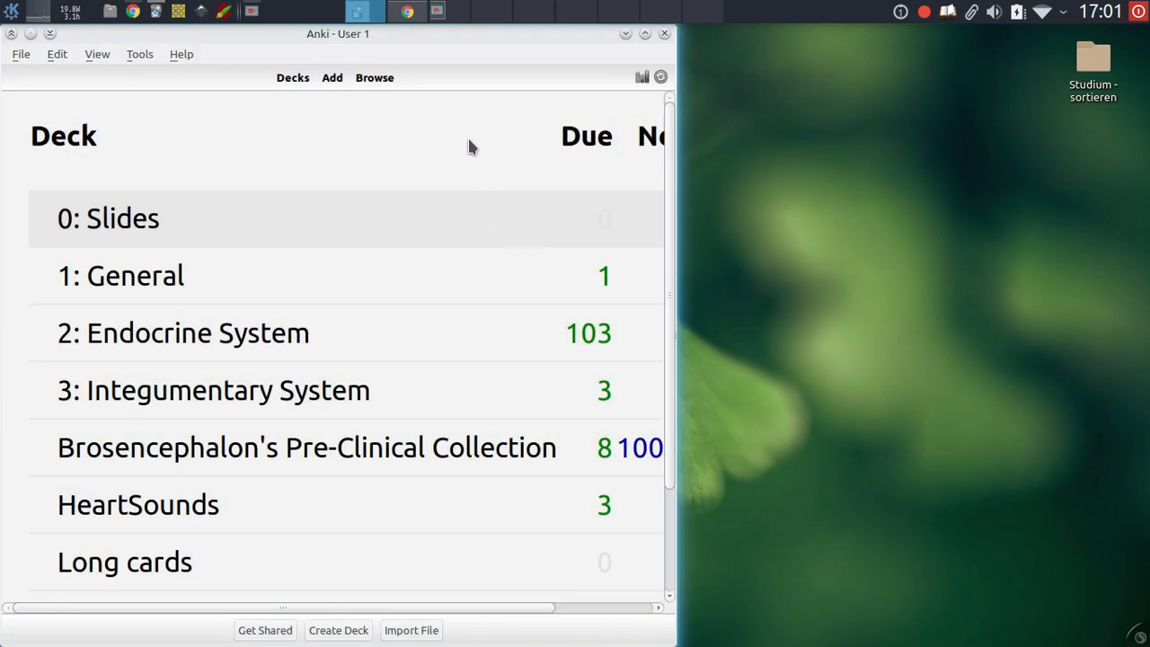
click(643, 33)
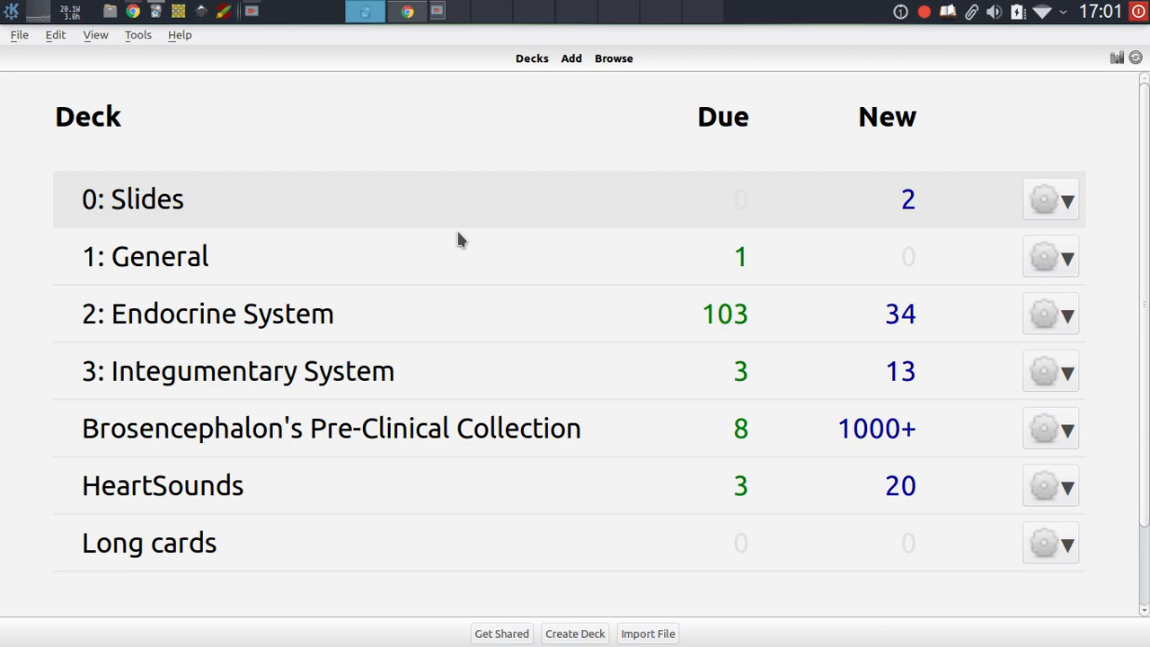
click(148, 198)
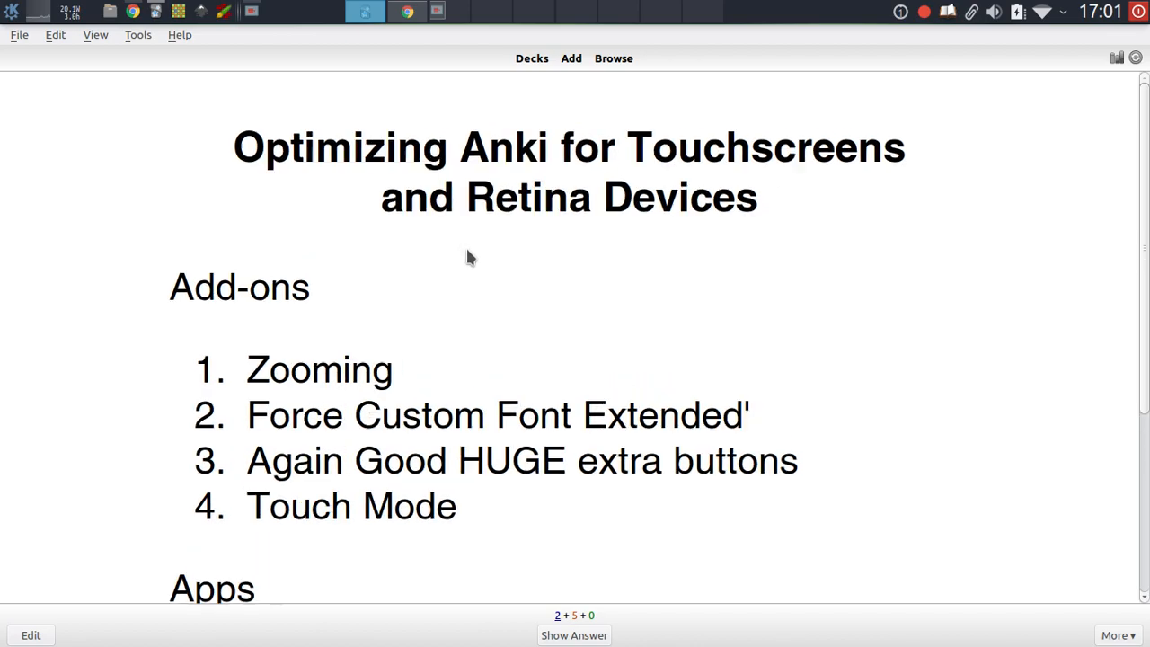
click(531, 58)
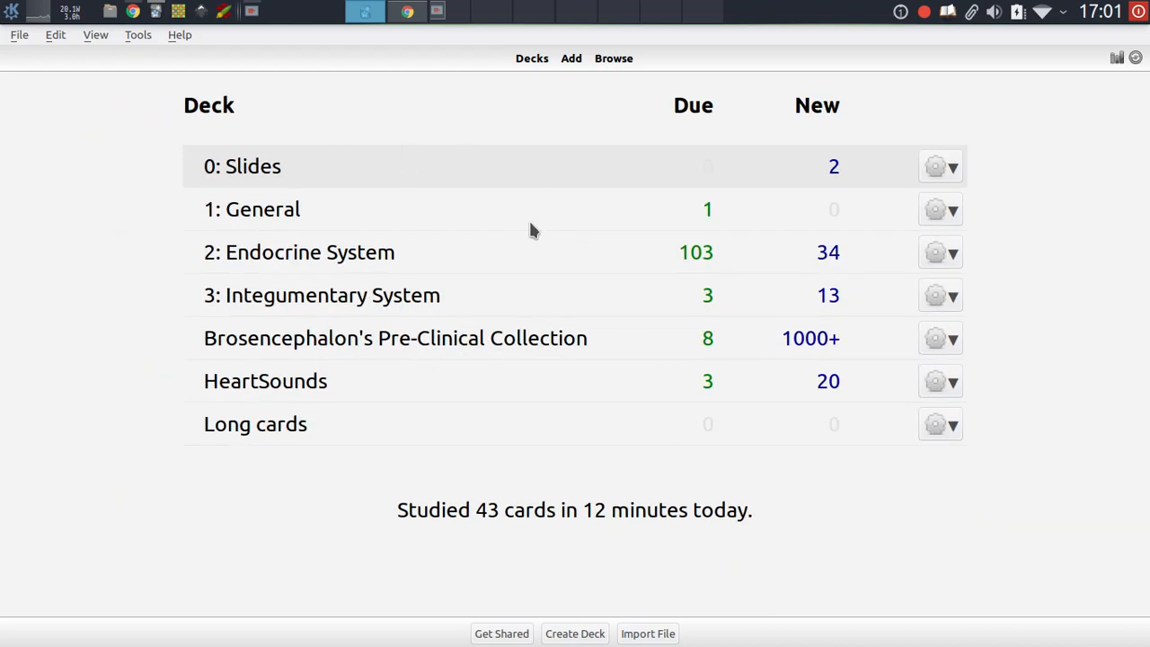
mouse_move(528, 277)
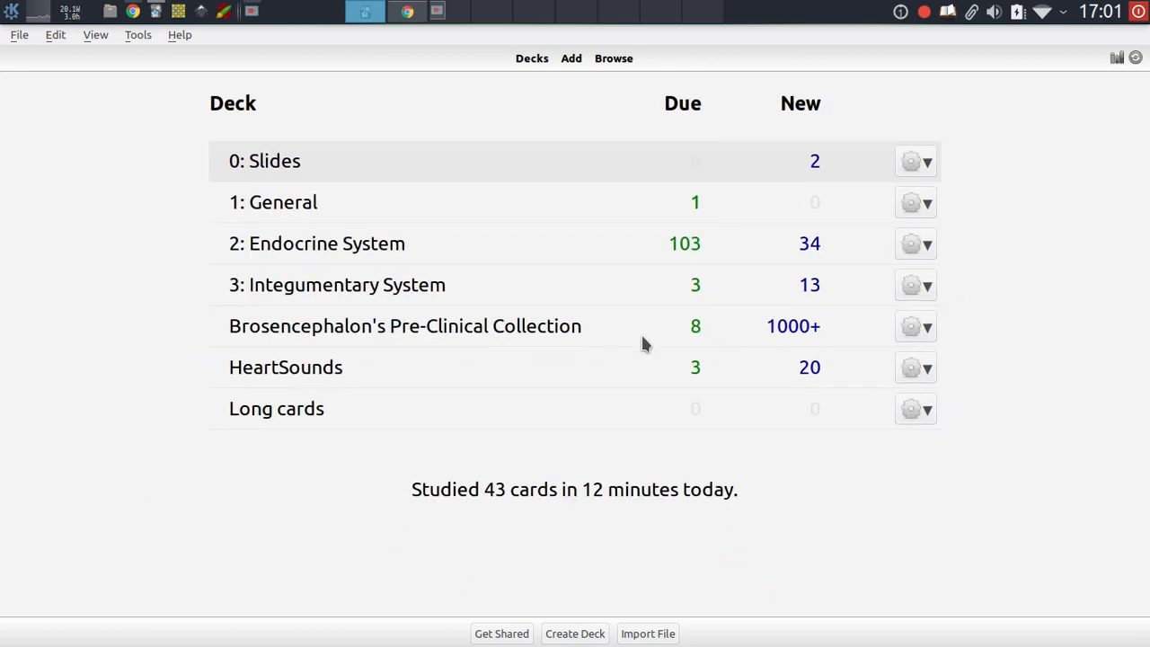
mouse_move(539, 348)
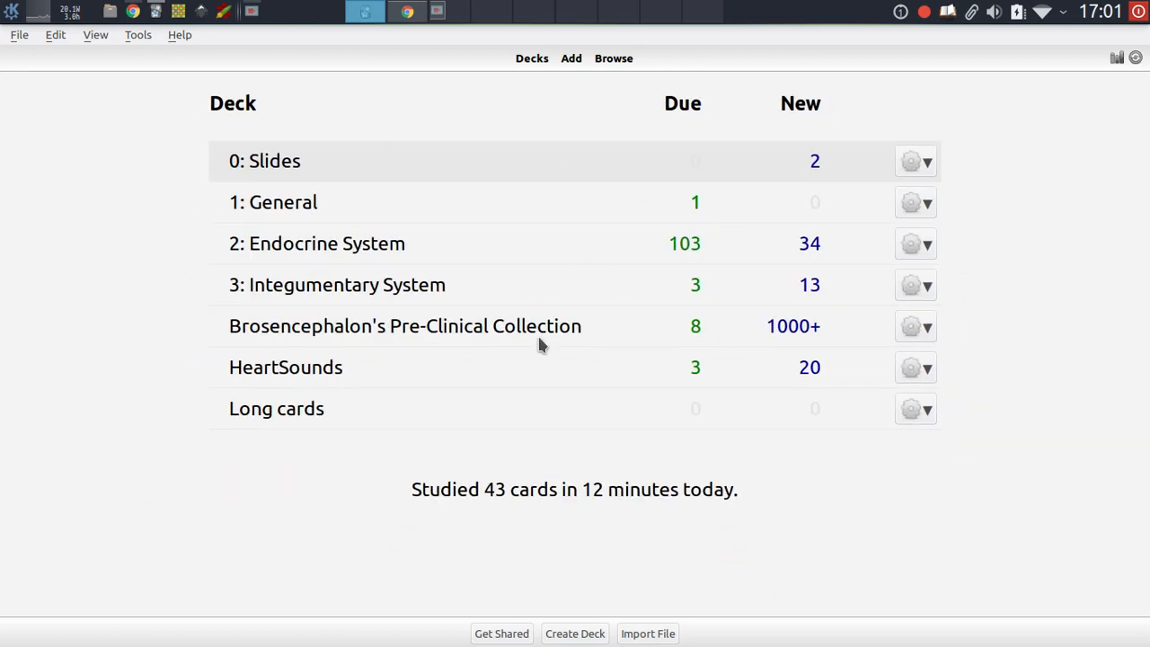
mouse_move(512, 638)
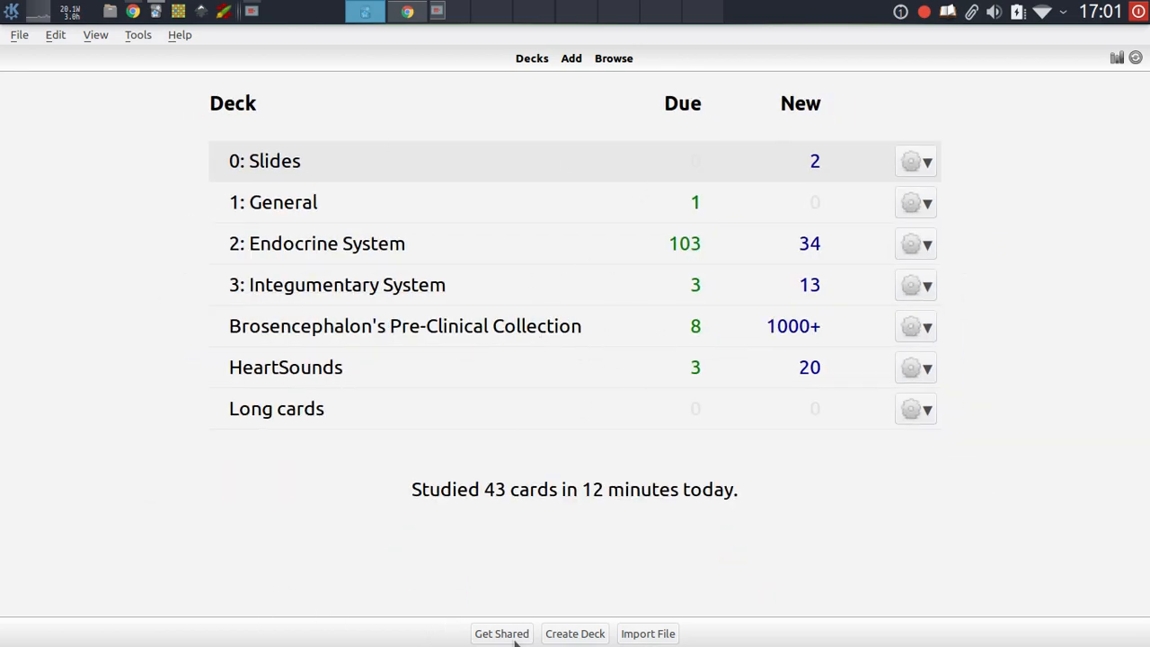
mouse_move(144, 45)
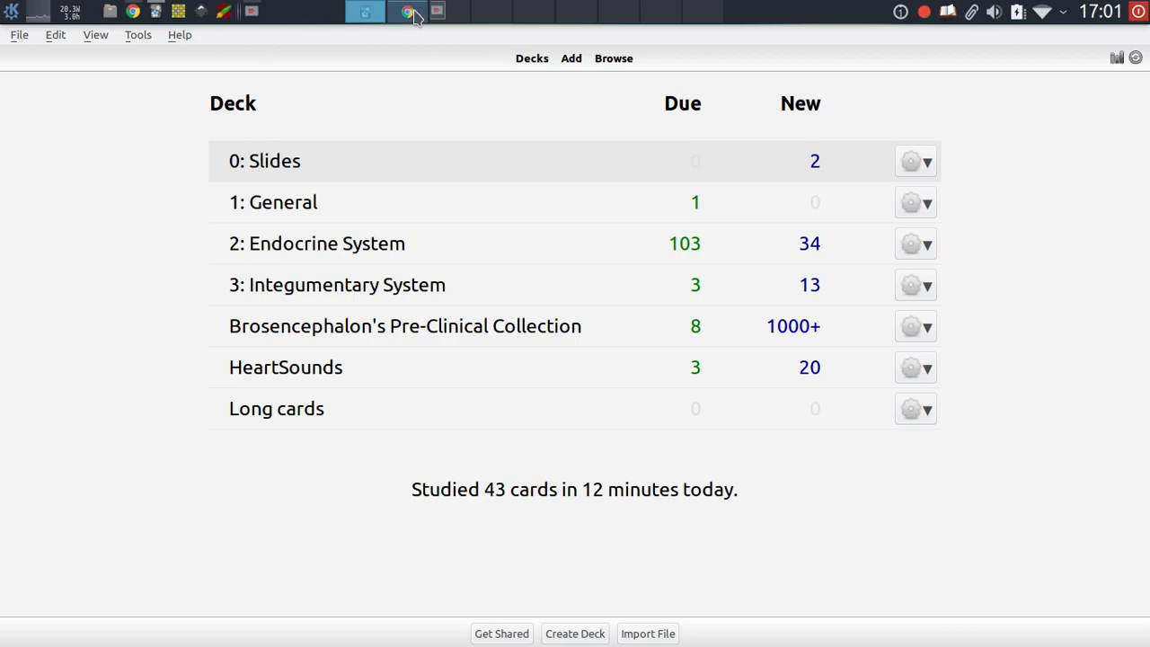
click(406, 11)
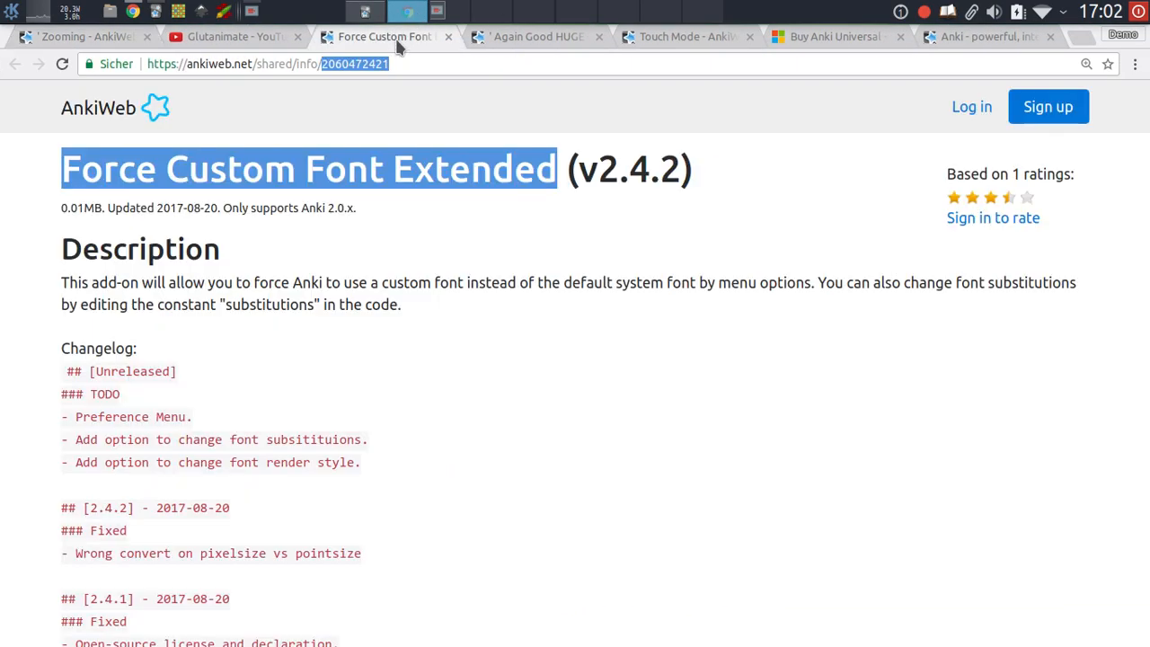
mouse_move(398, 47)
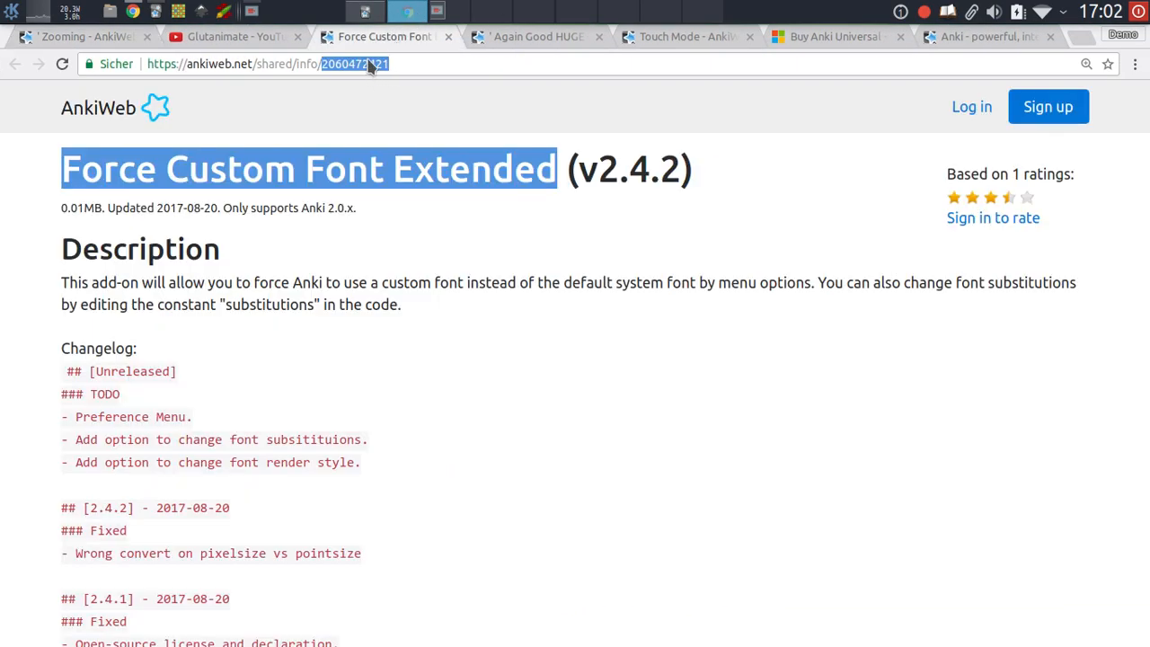
click(365, 11)
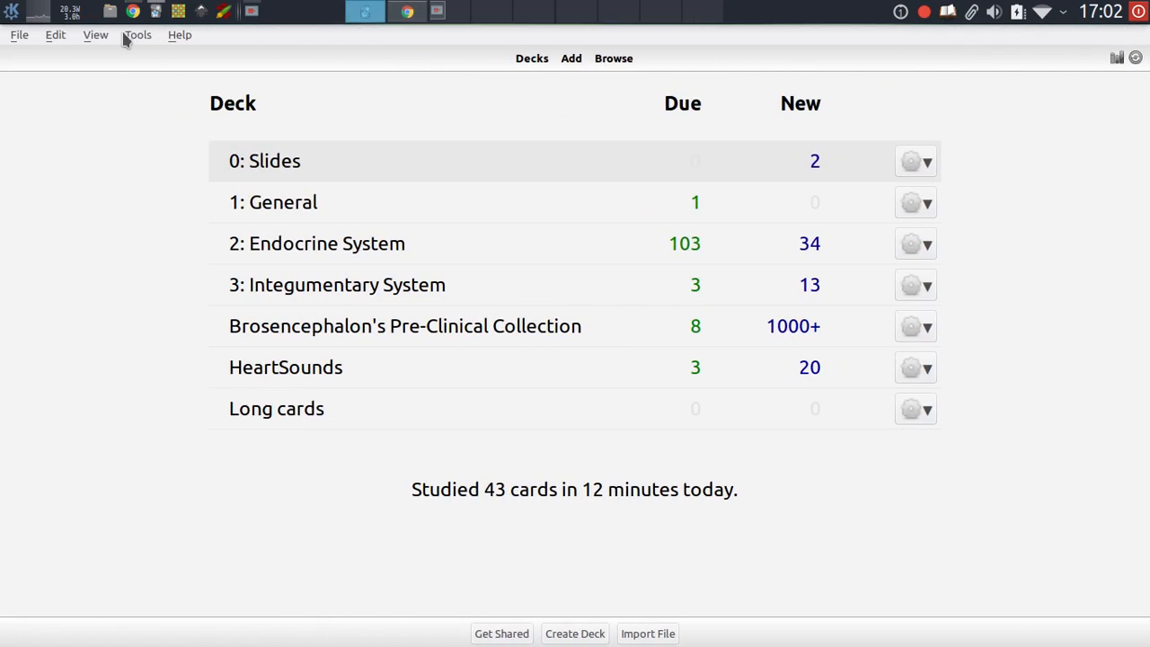
click(136, 34)
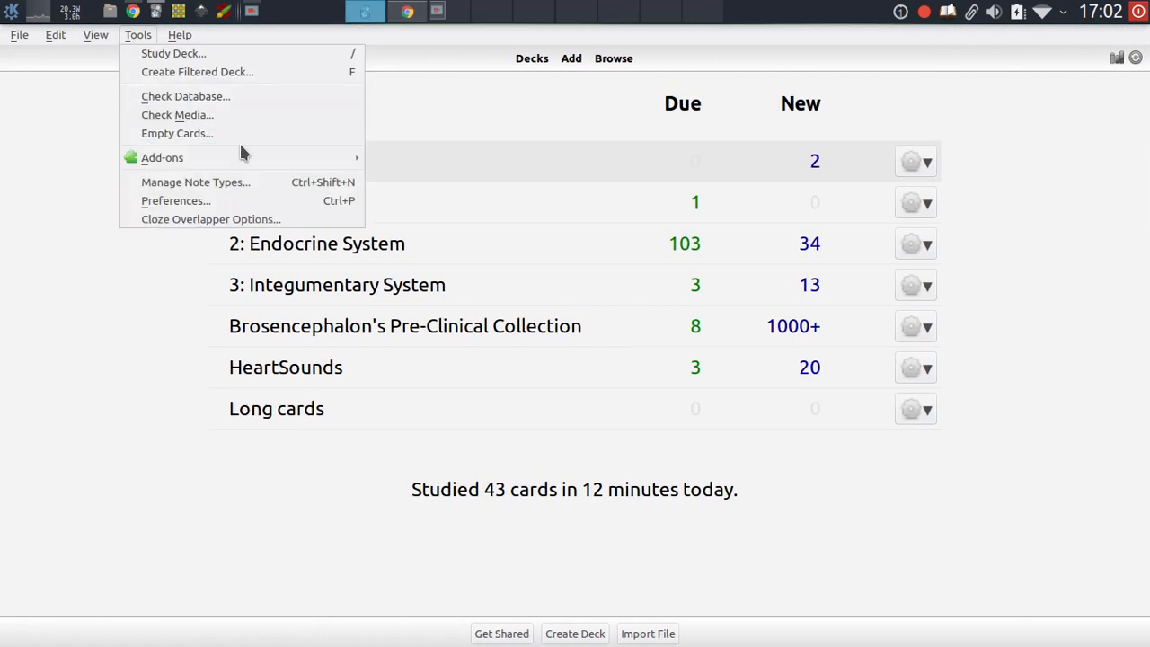
mouse_move(260, 151)
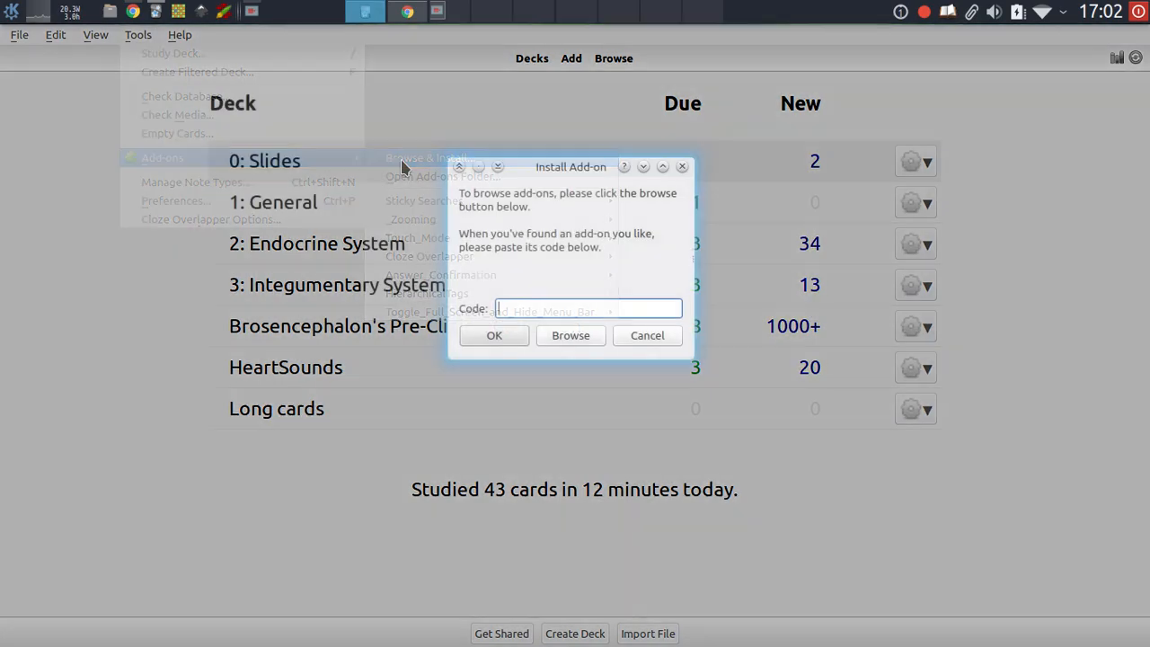
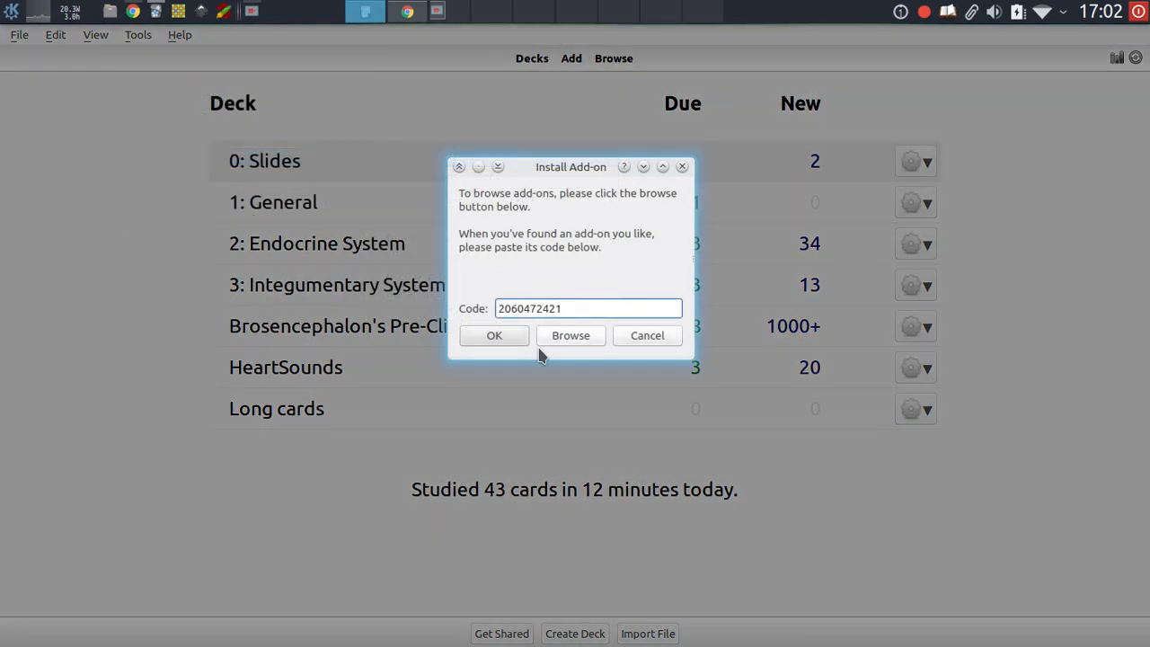
click(492, 336)
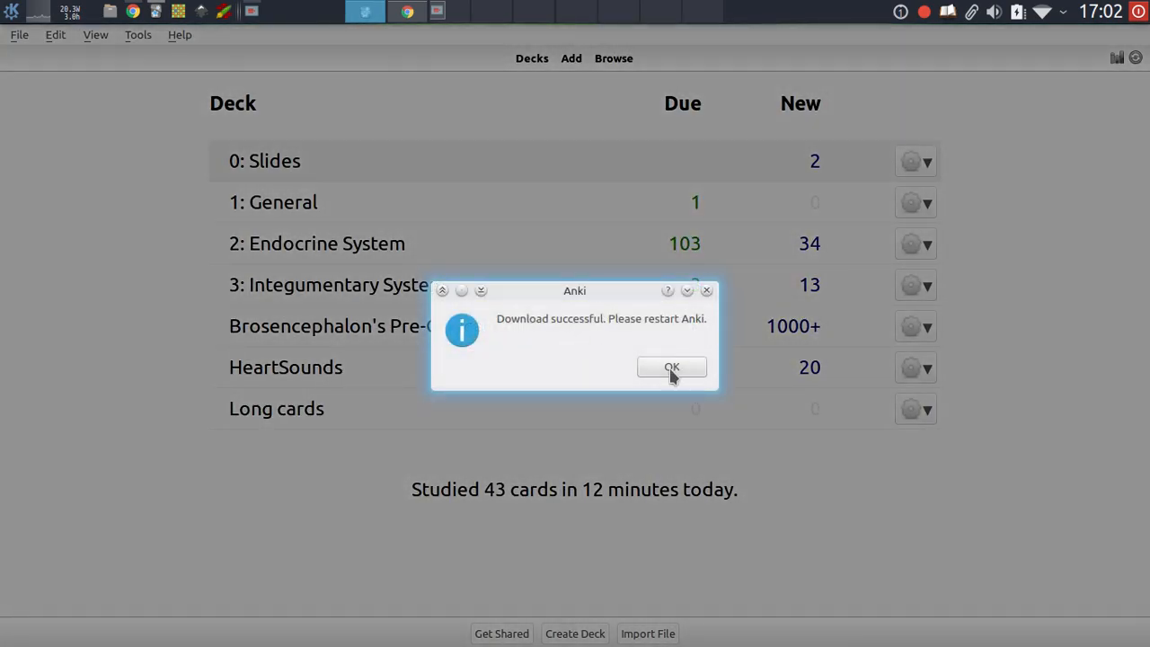
click(672, 367)
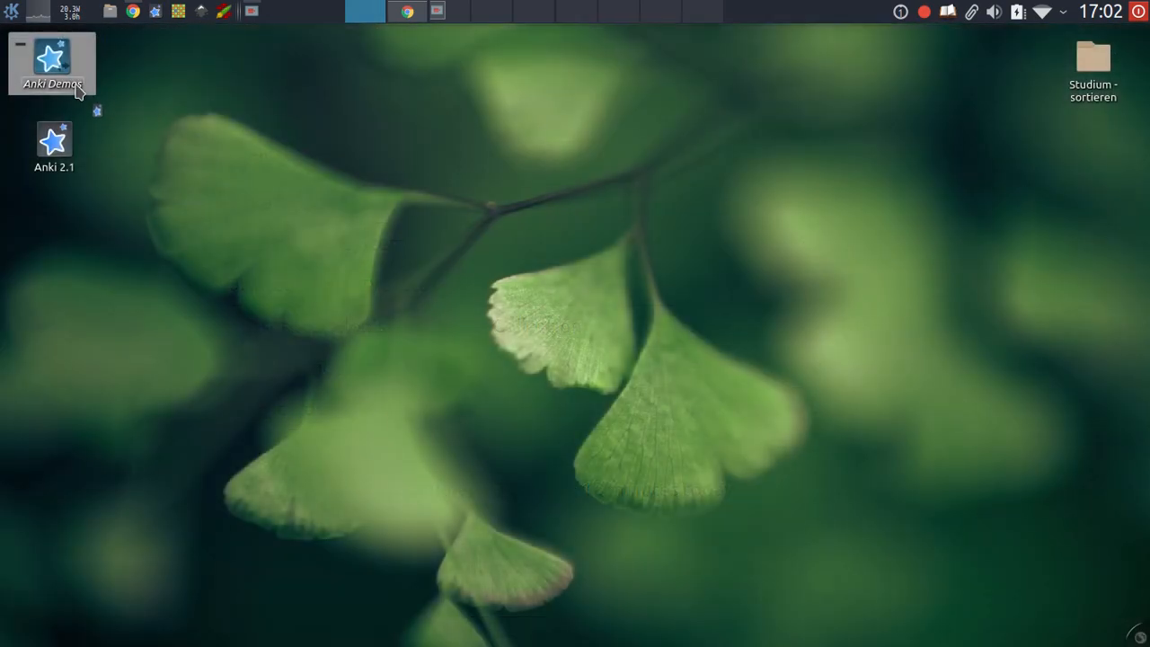
Restart Anki and bring up the Change General Font chooser from Tools
double_click(54, 63)
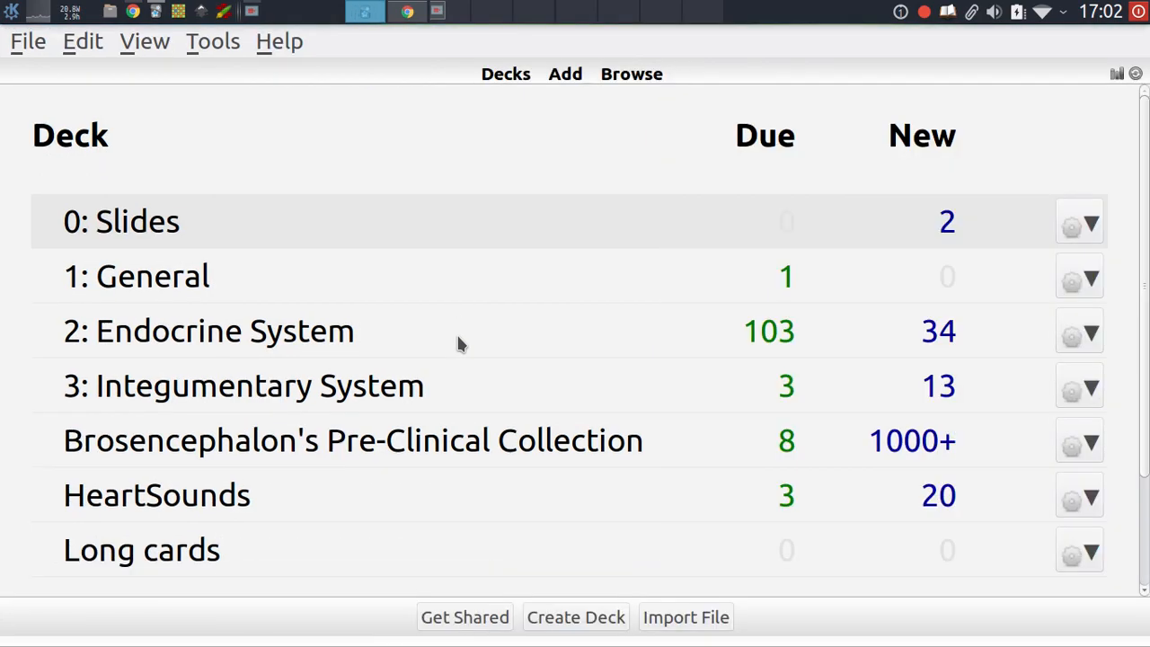
mouse_move(453, 345)
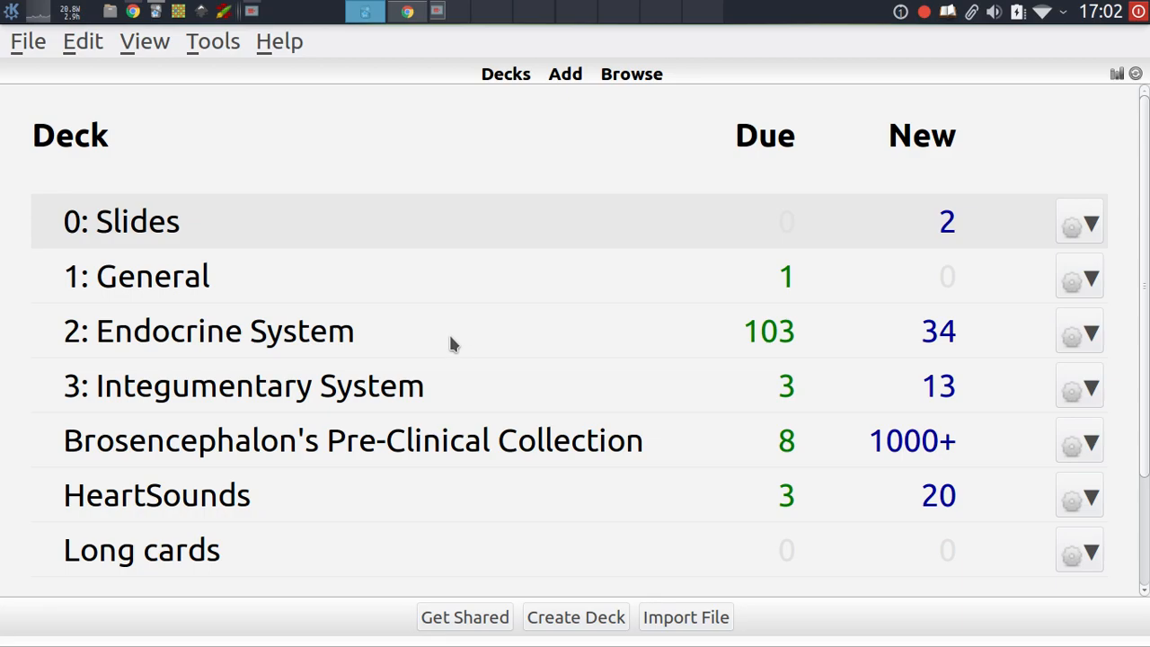
mouse_move(525, 342)
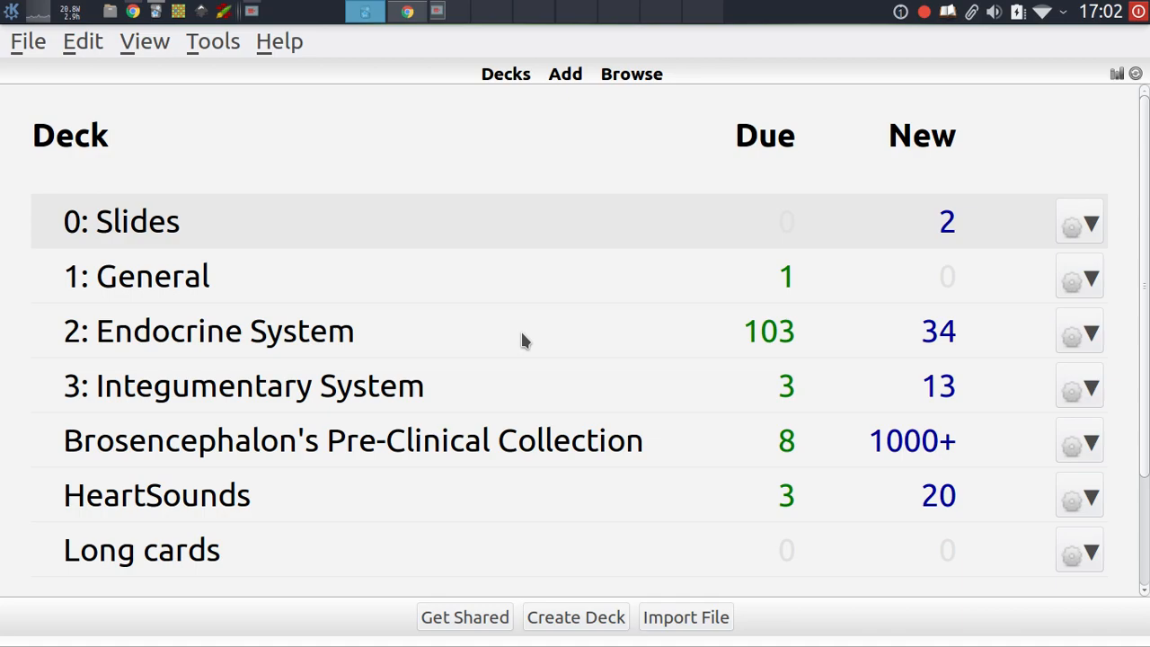
mouse_move(198, 59)
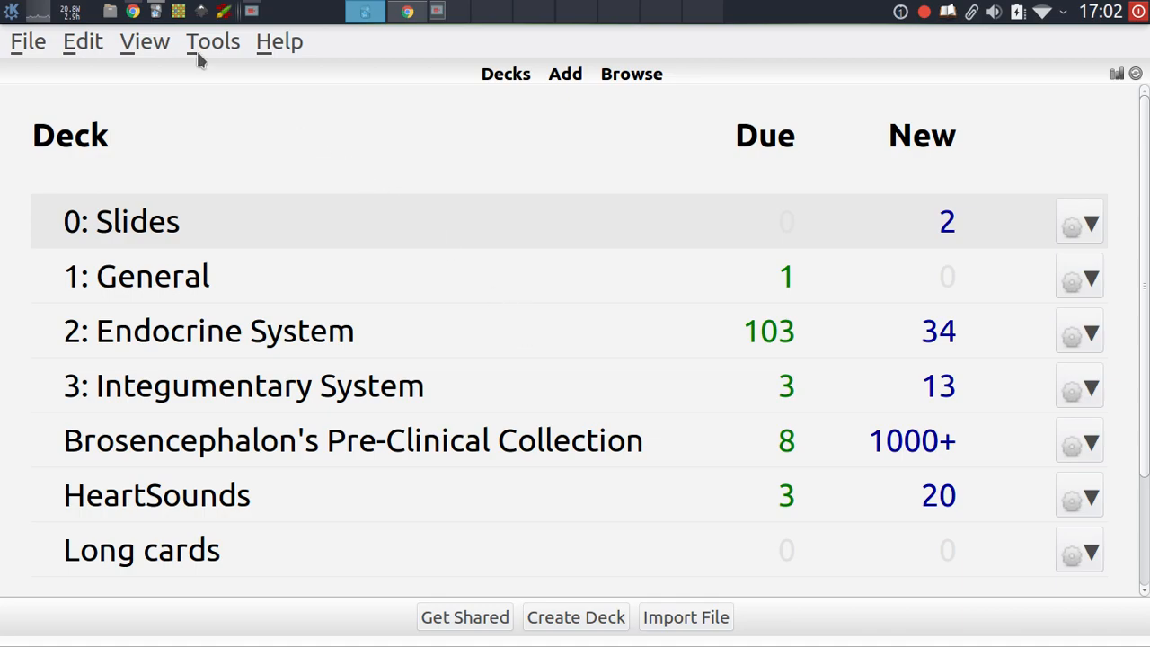
click(212, 40)
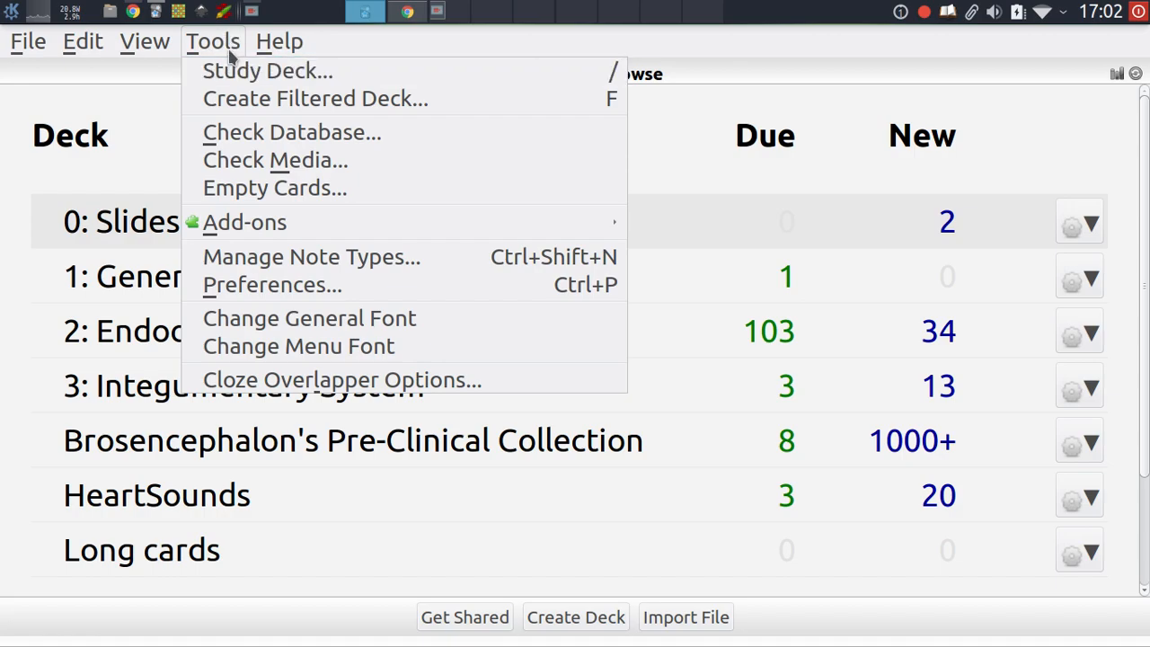
mouse_move(309, 318)
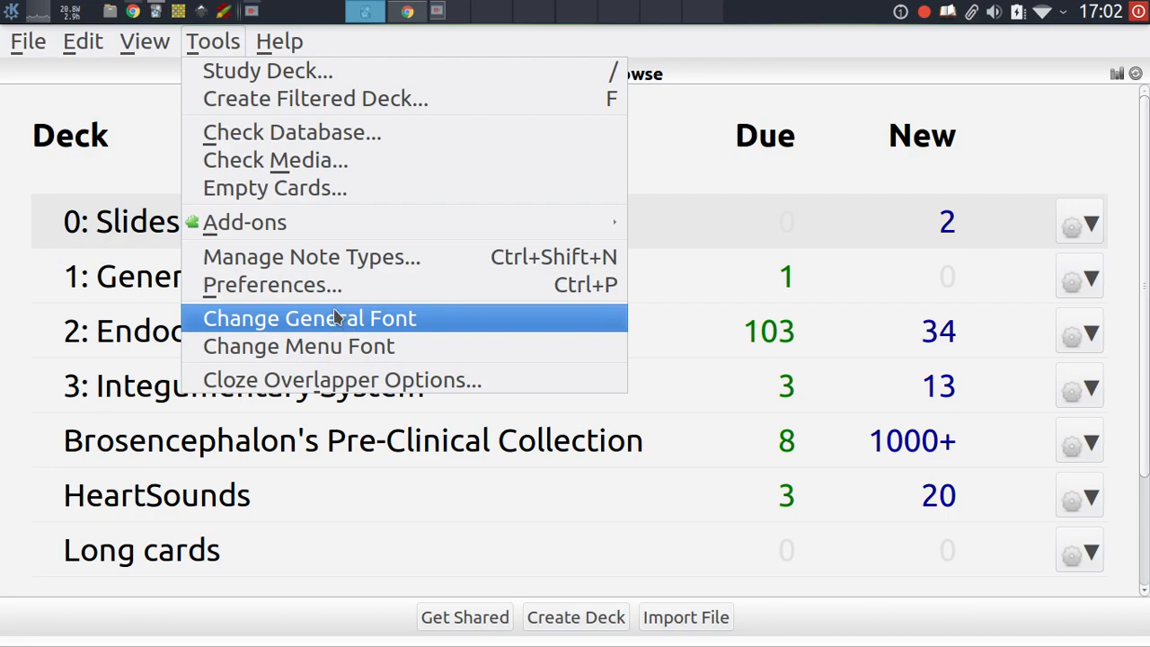
mouse_move(704, 212)
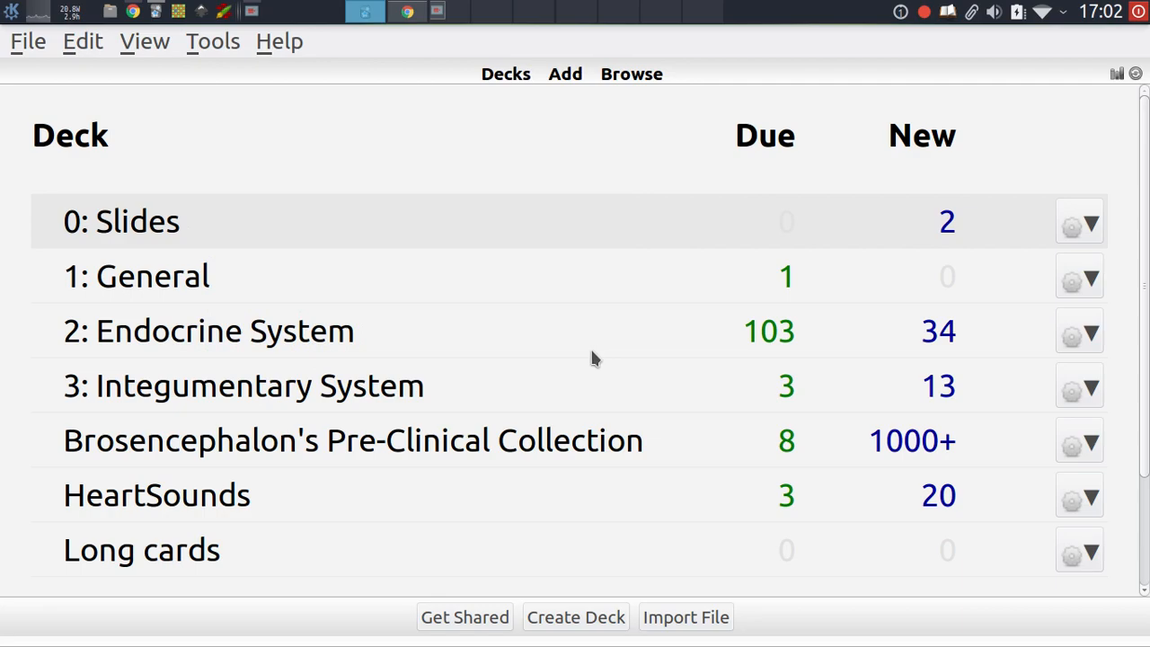
mouse_move(340, 385)
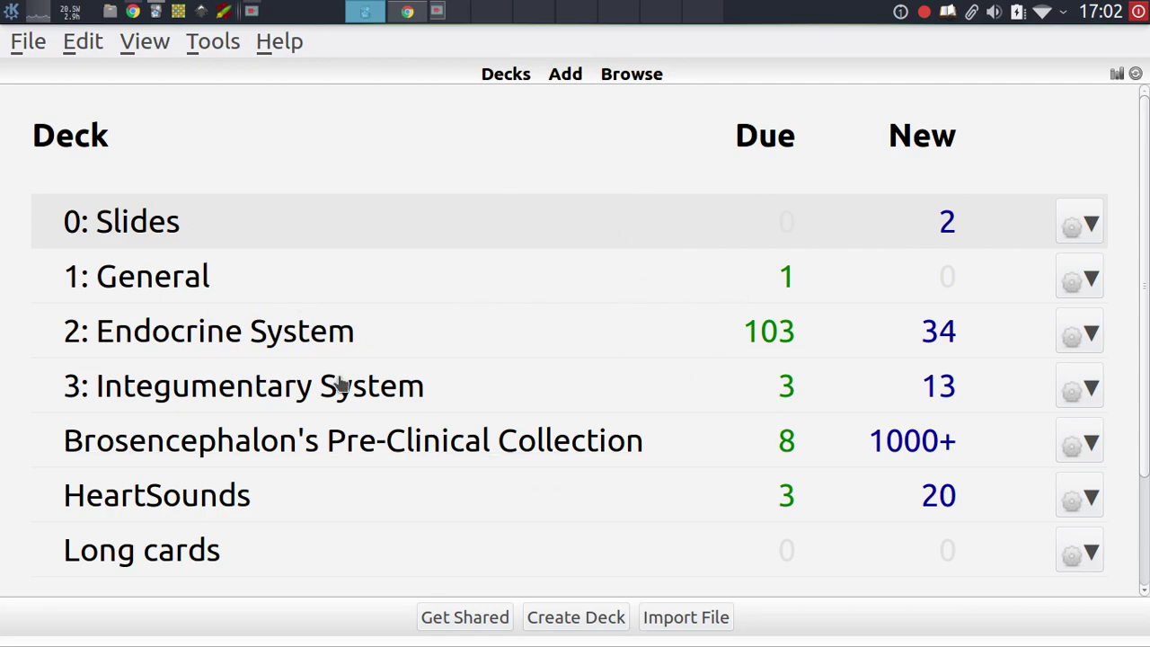
mouse_move(377, 384)
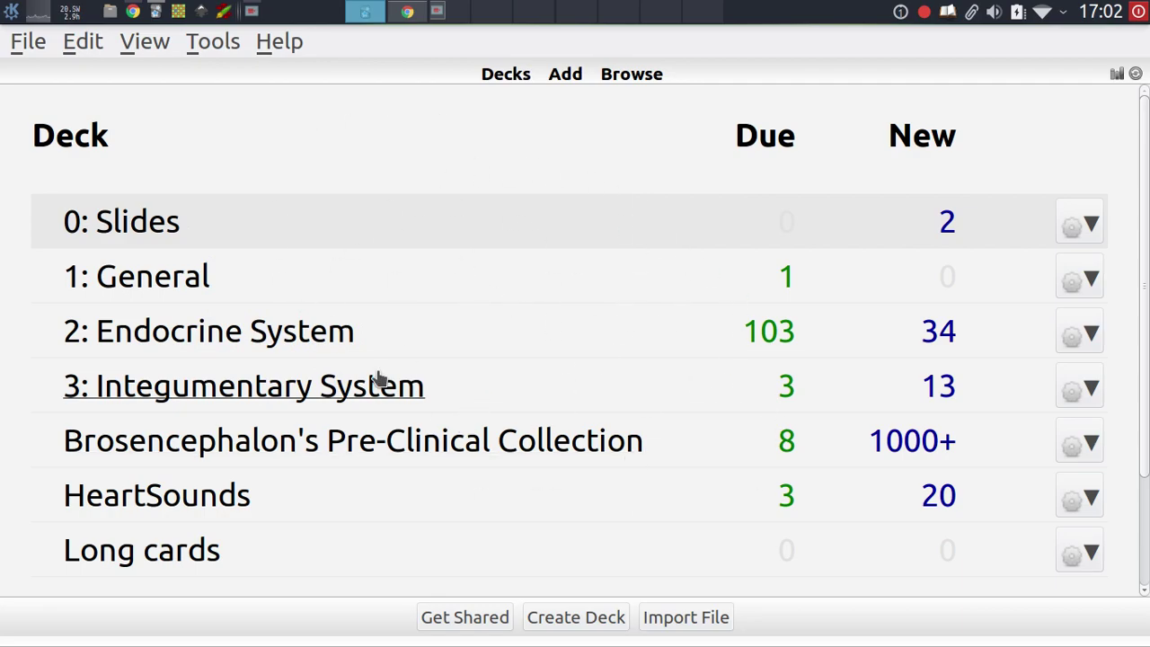
mouse_move(476, 82)
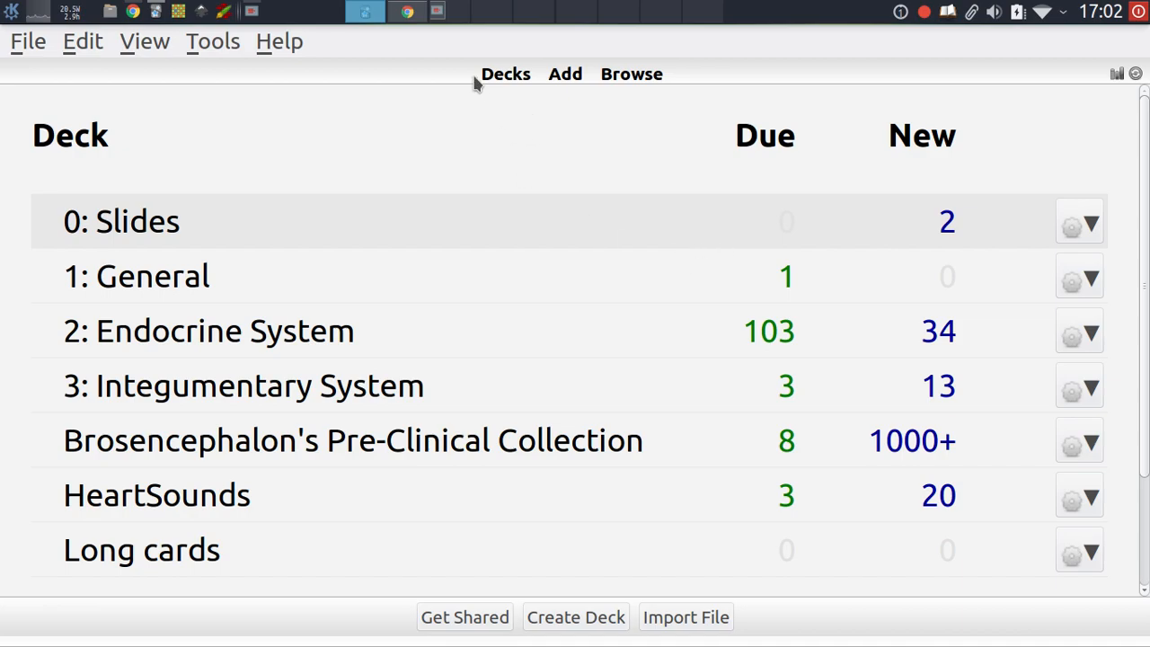
mouse_move(663, 560)
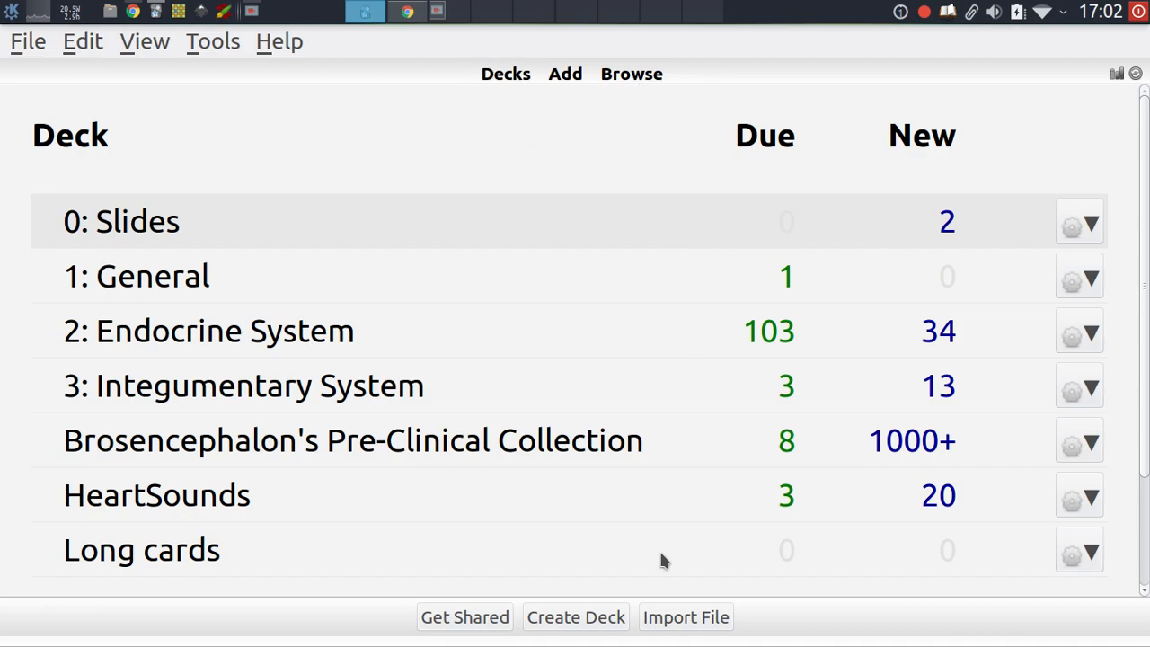
mouse_move(284, 106)
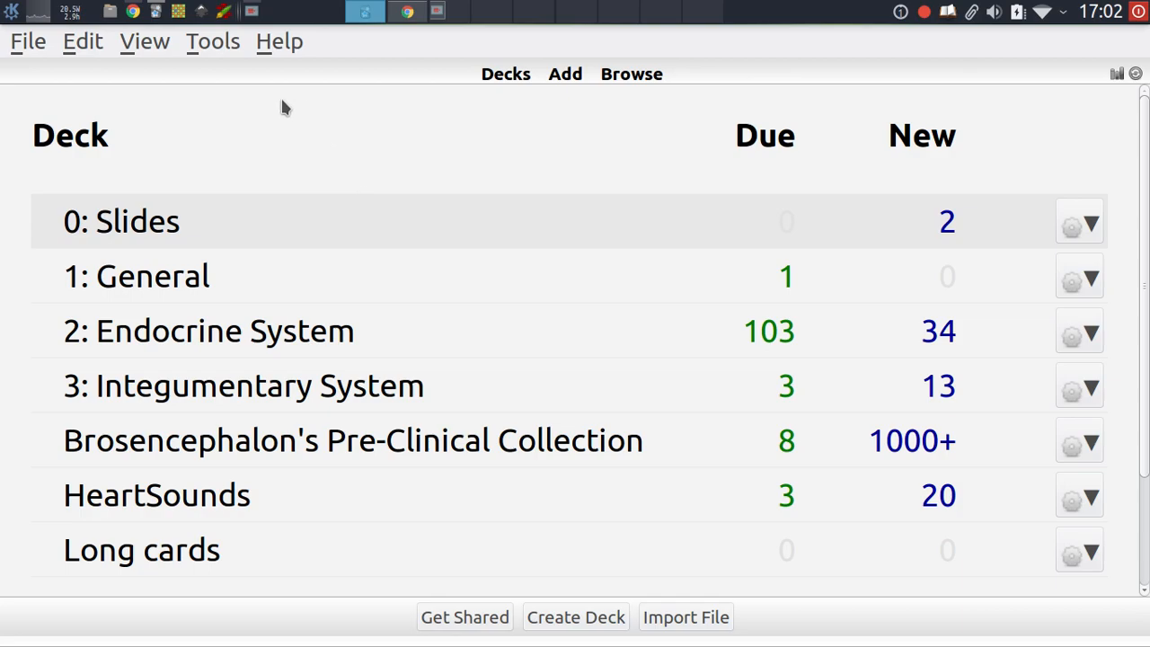
click(212, 41)
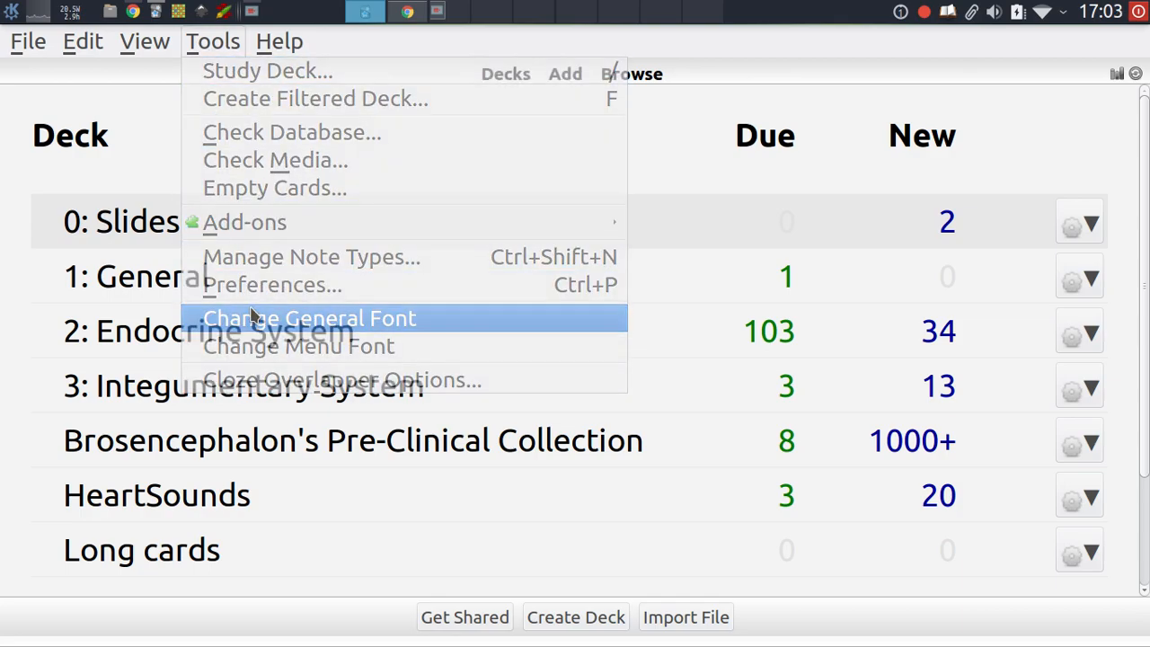
click(309, 318)
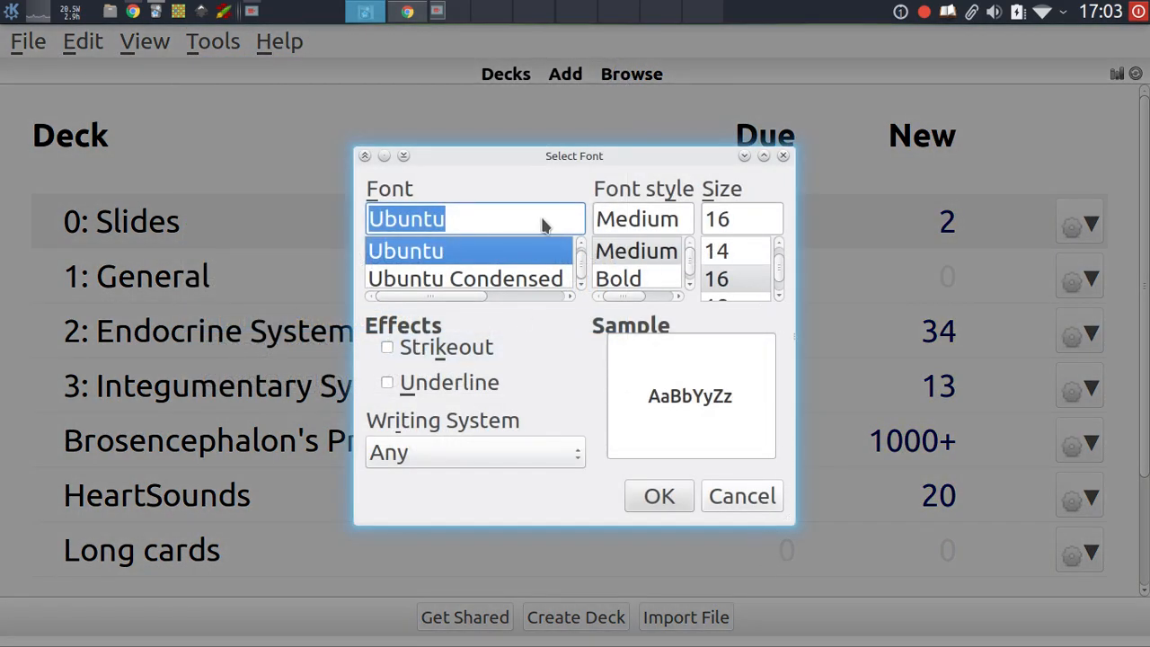
Set the general font to Ubuntu, style Regular, size 20 and apply it
drag(575, 155, 539, 119)
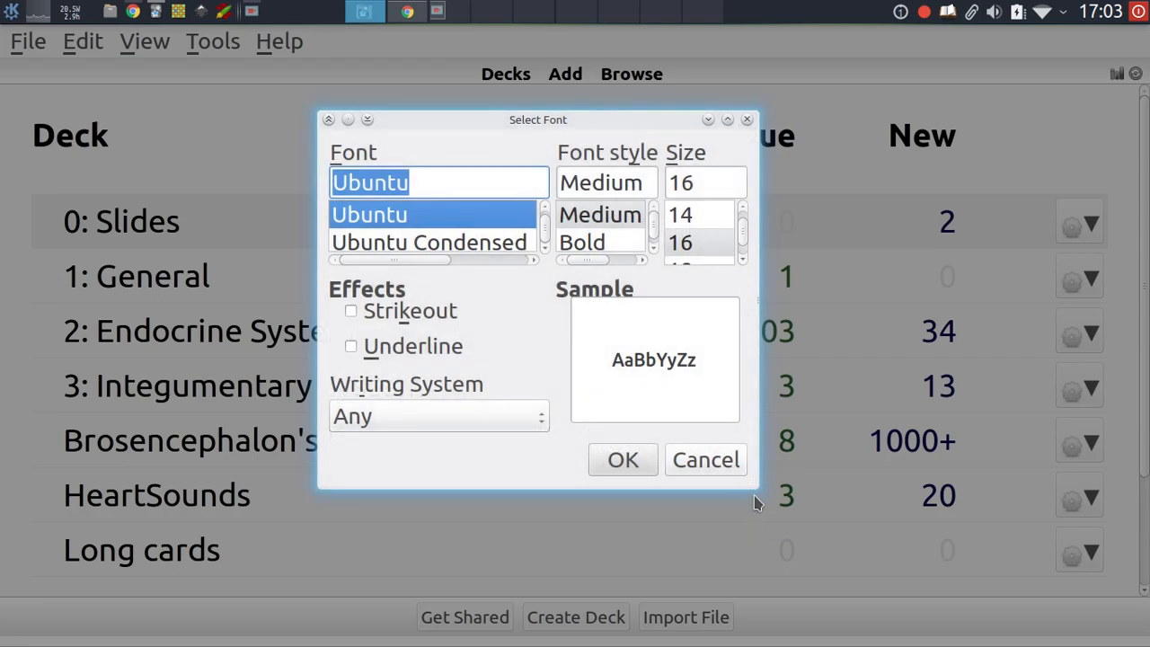
click(694, 299)
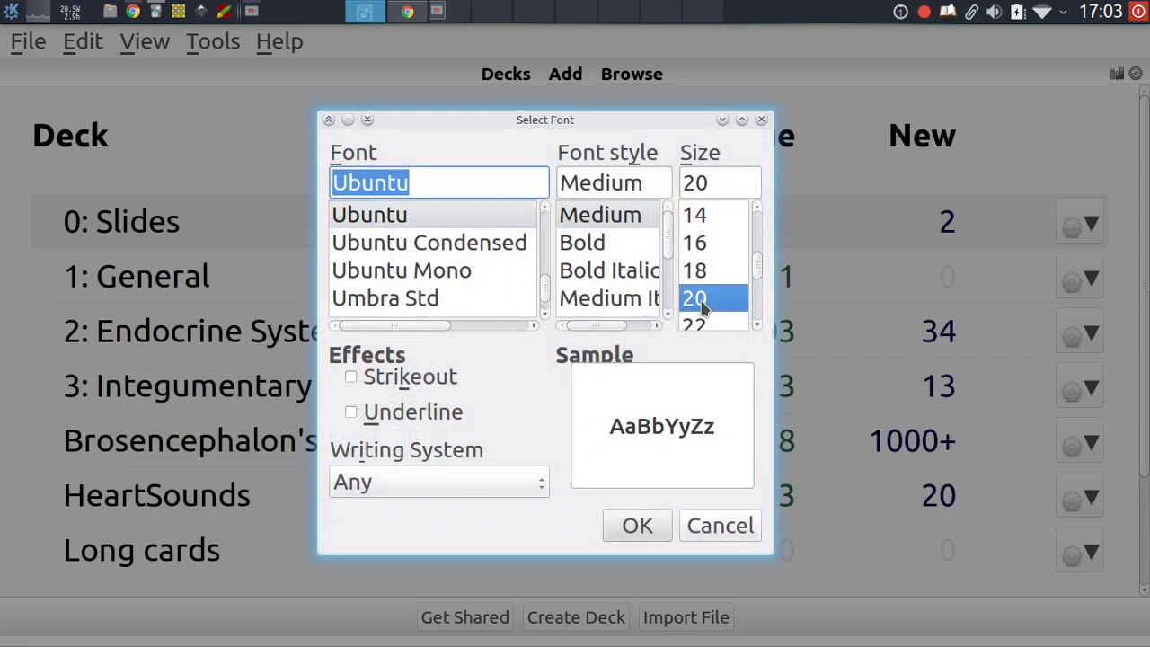
mouse_move(693, 298)
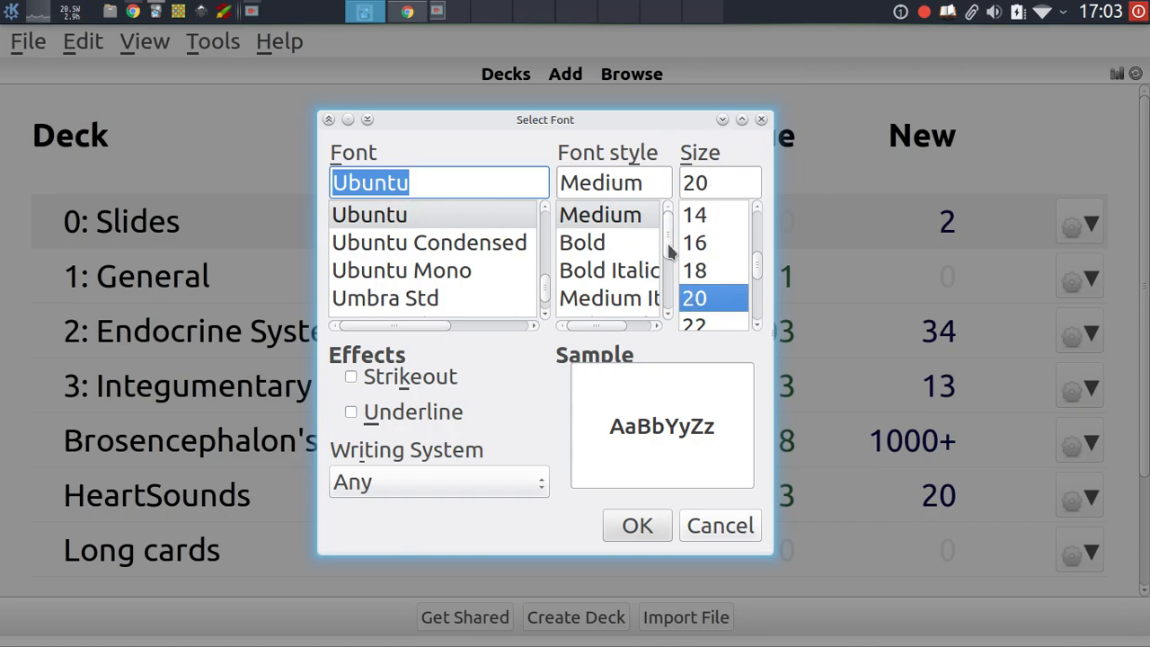
click(598, 299)
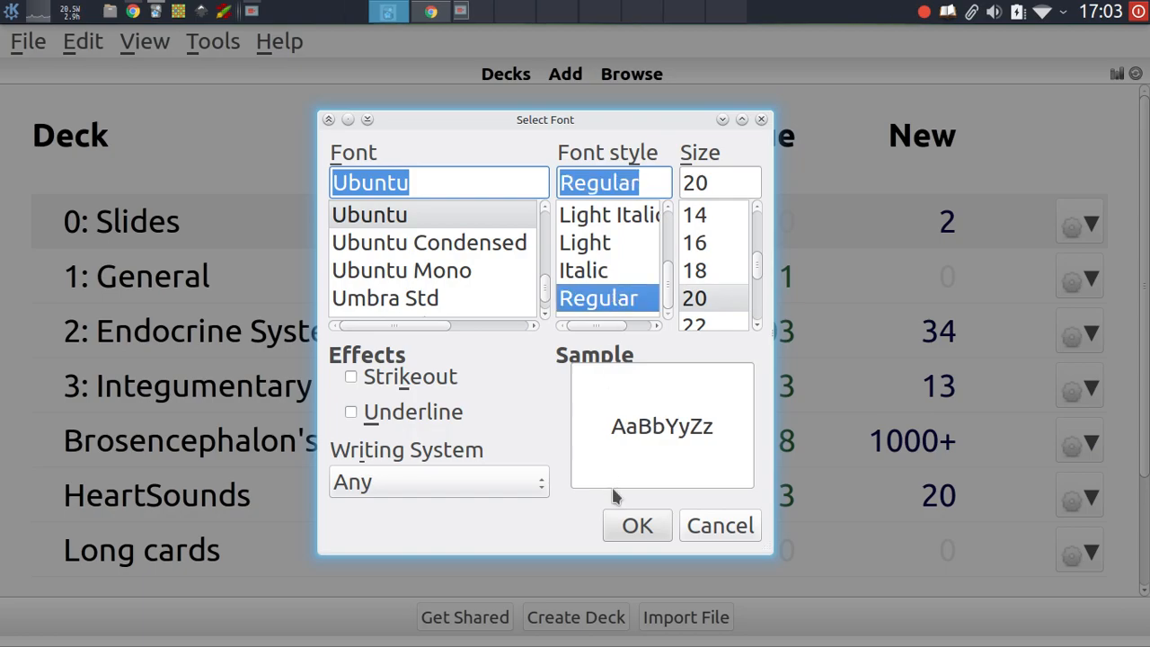
click(636, 524)
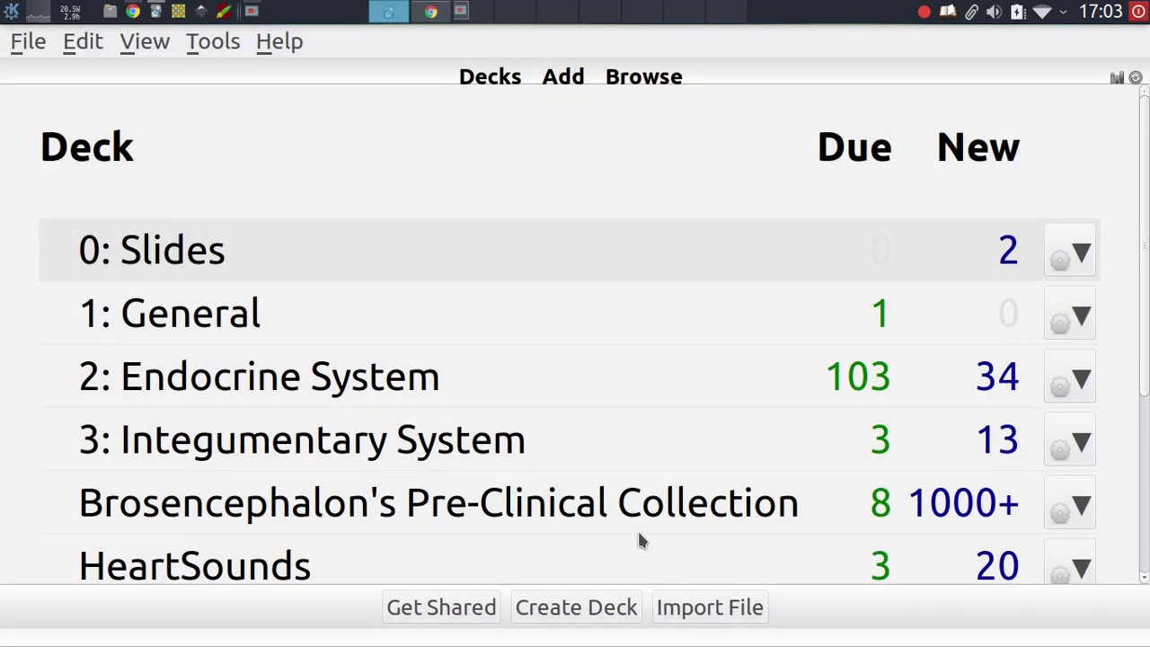
Scroll the deck list so all seven decks and the 43-cards-studied line show
scroll(down, 3)
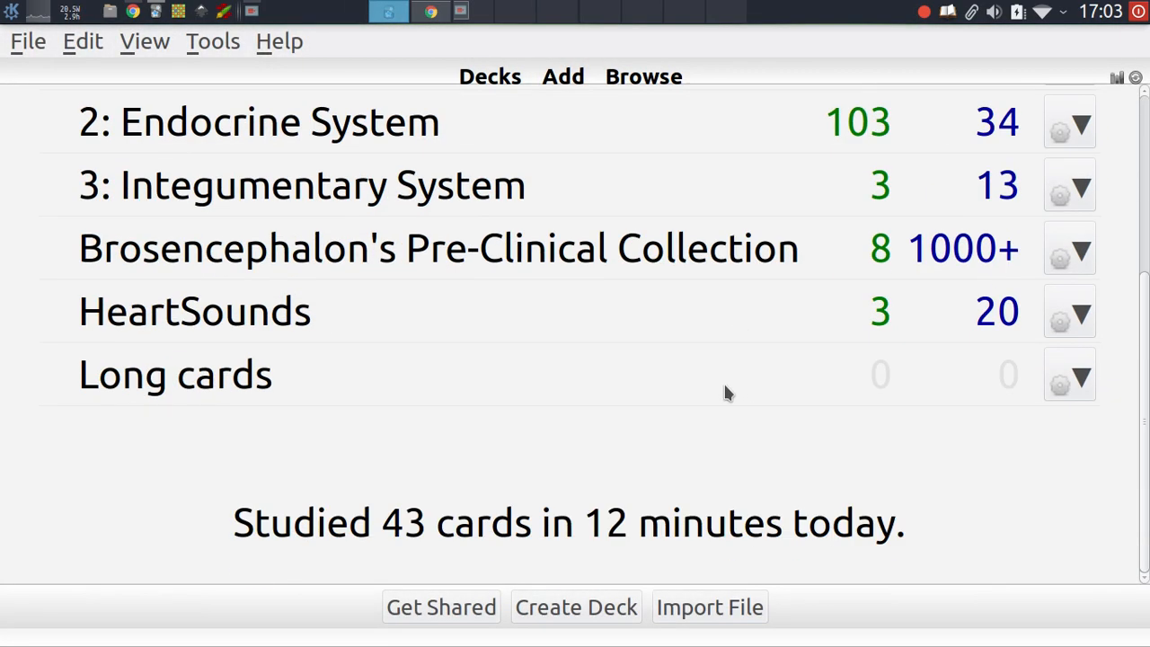
scroll(up, 3)
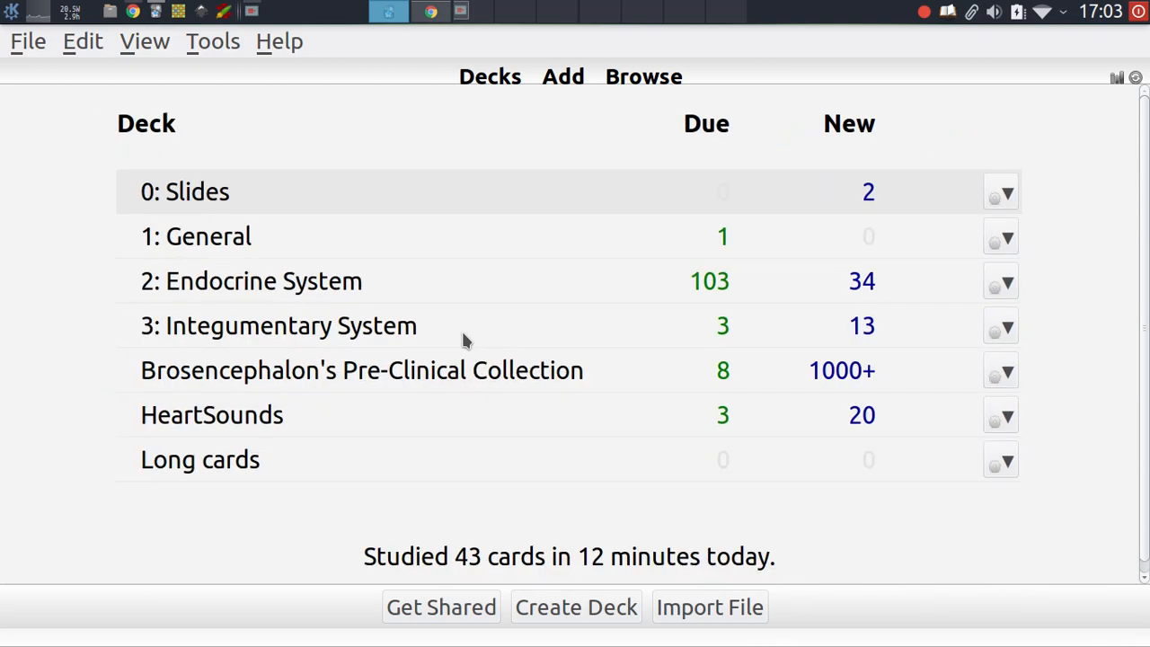
mouse_move(476, 285)
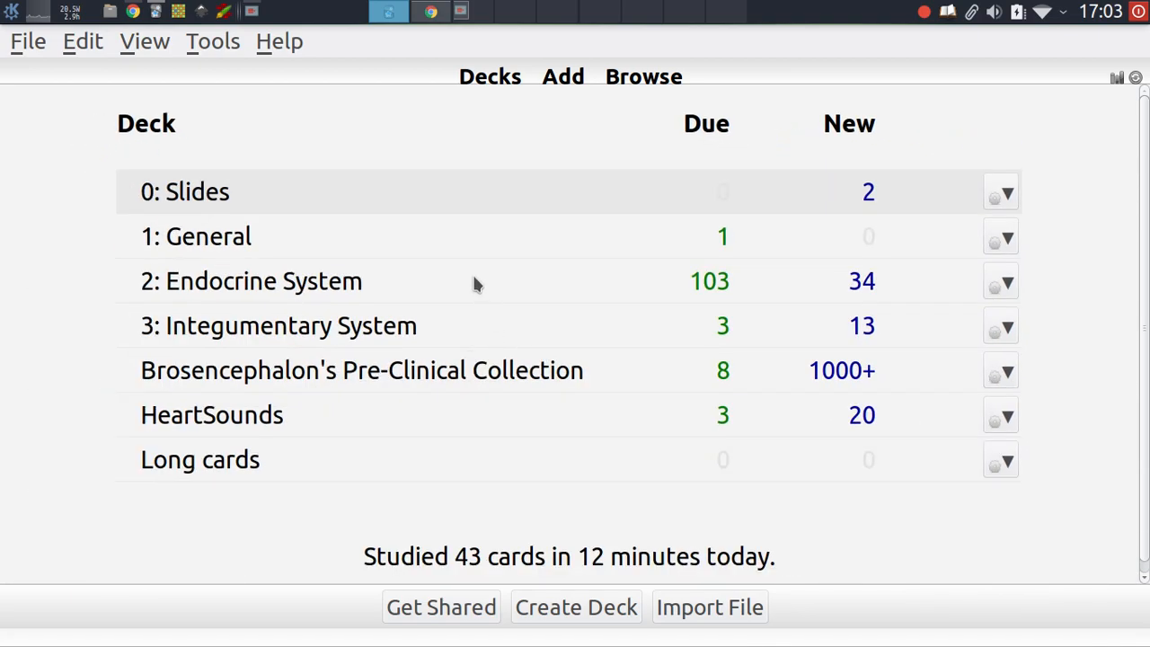
mouse_move(664, 422)
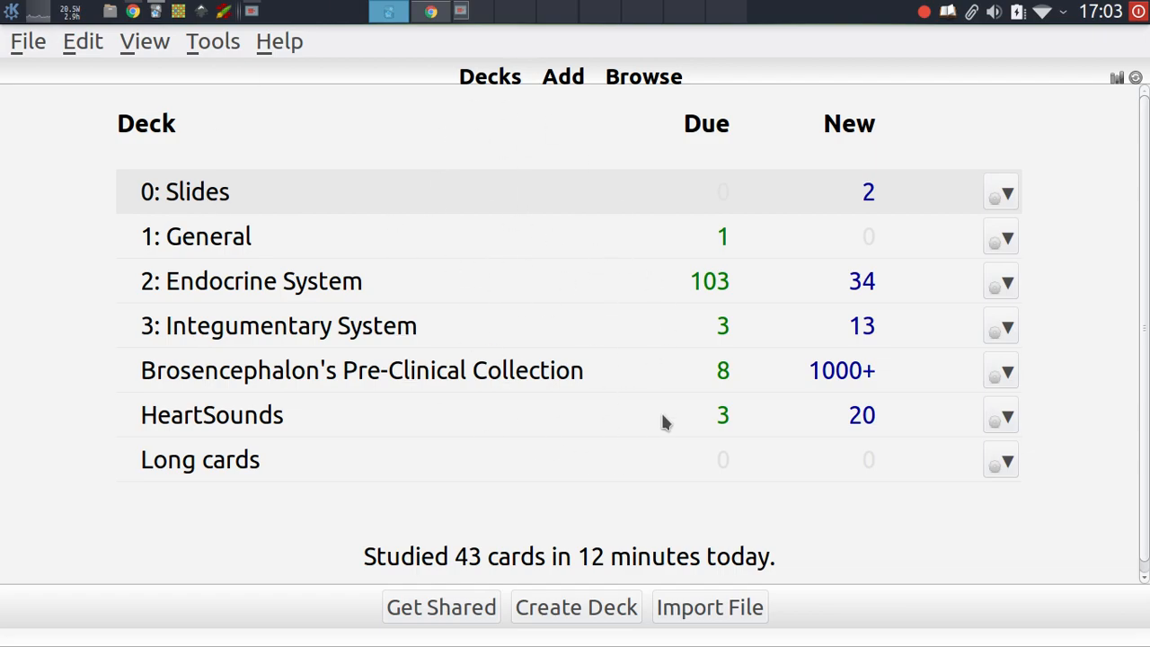
mouse_move(737, 93)
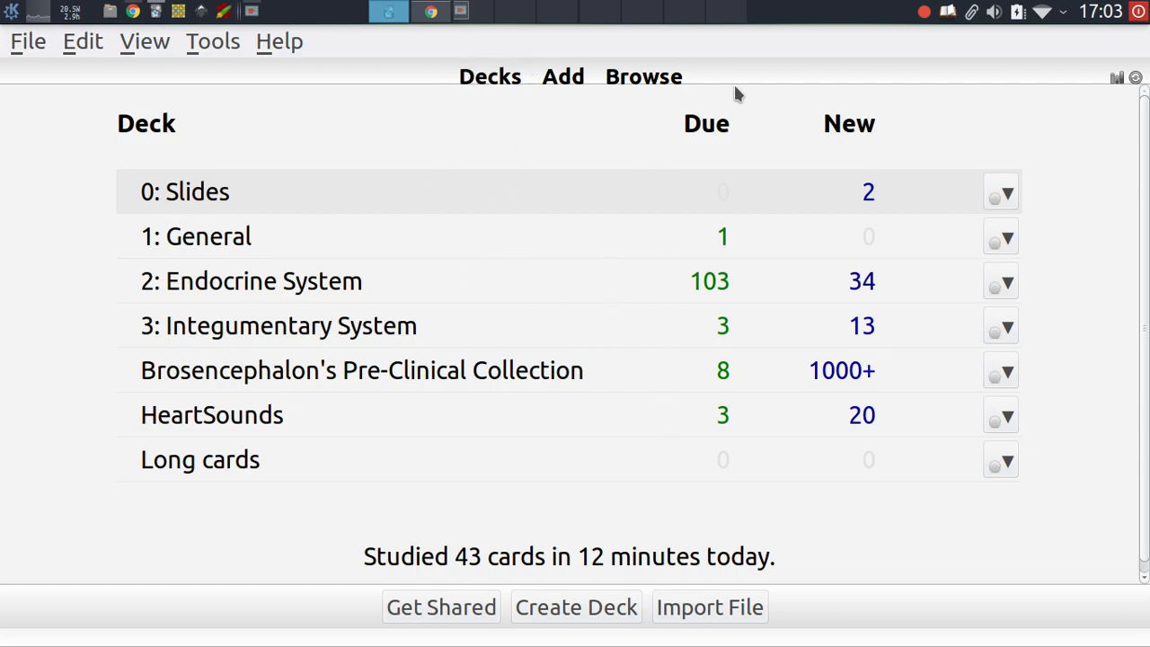
mouse_move(645, 600)
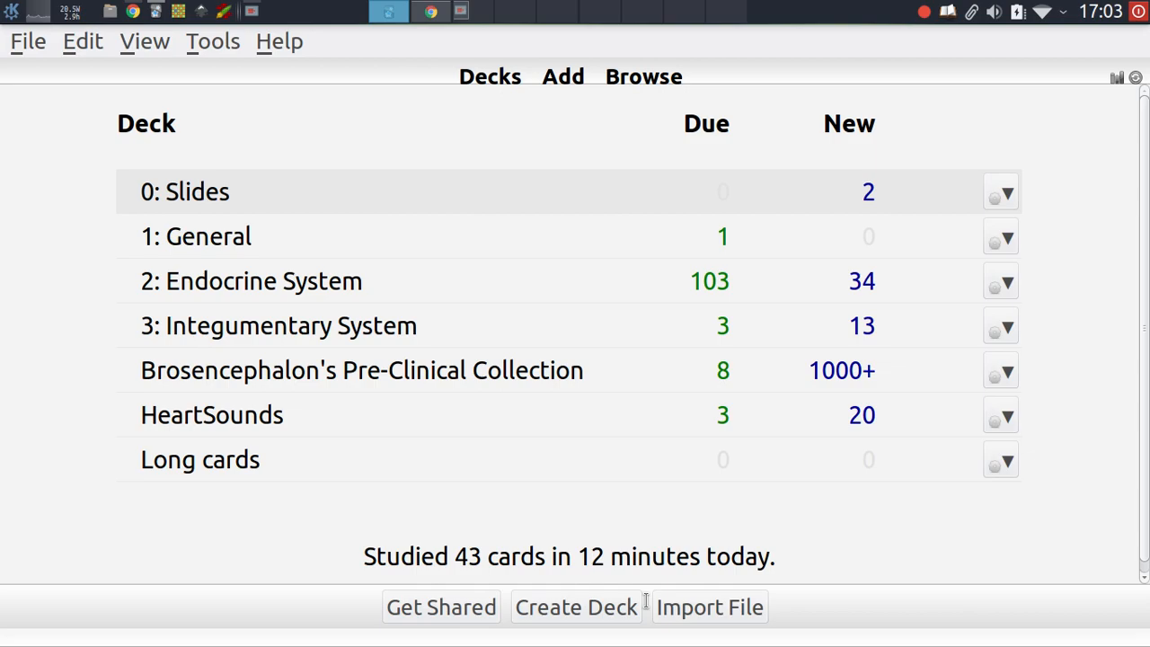
Bring up the card browser from Tools and return to the main window
click(212, 42)
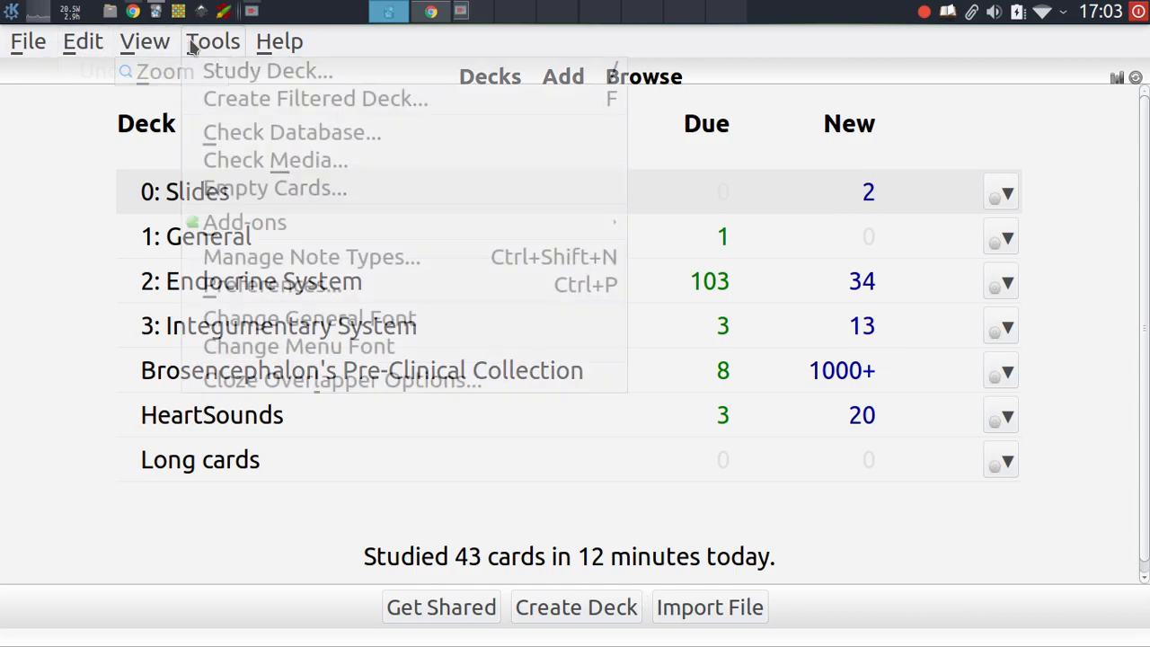
click(644, 76)
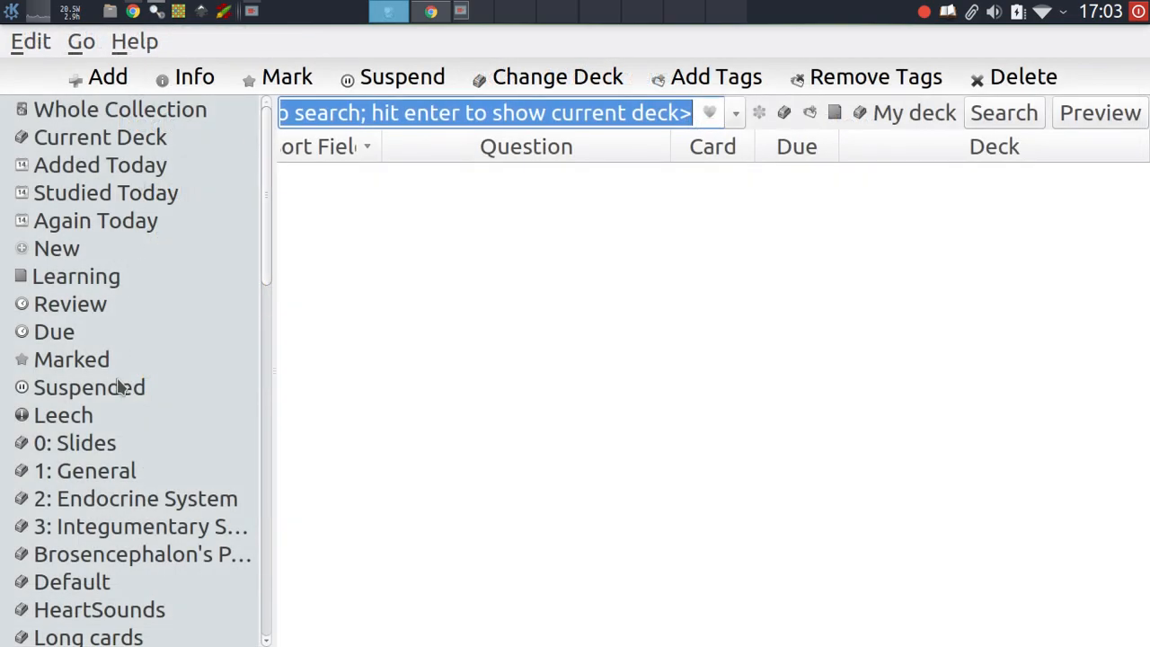
click(431, 10)
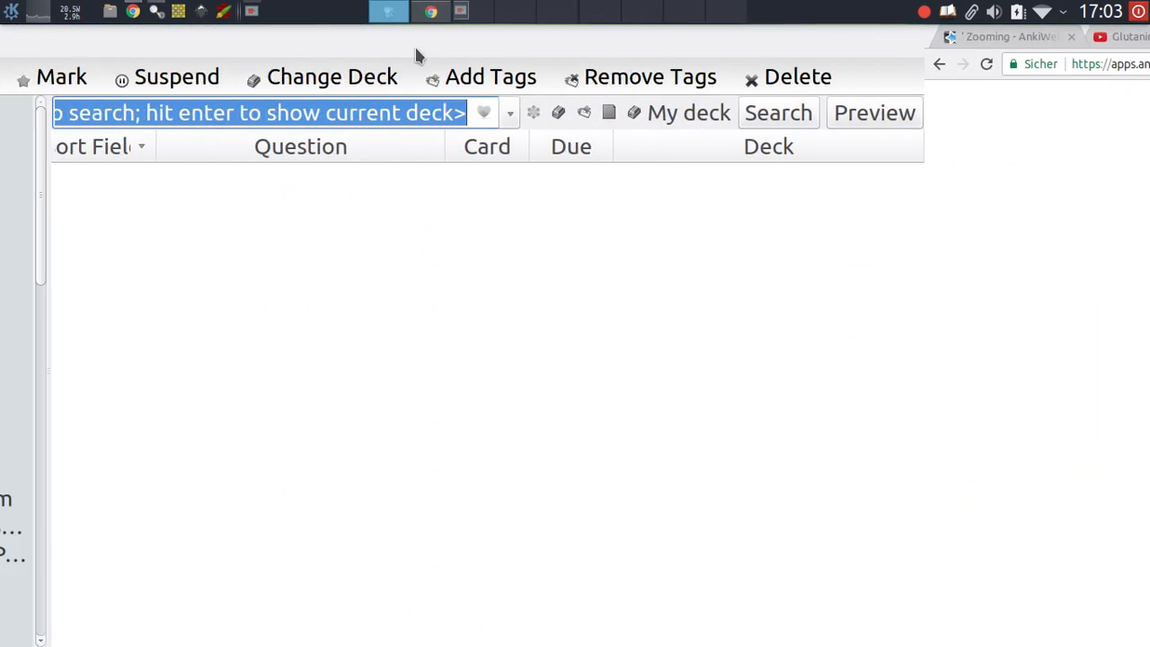
Change the general interface font size to 24 and confirm
click(212, 42)
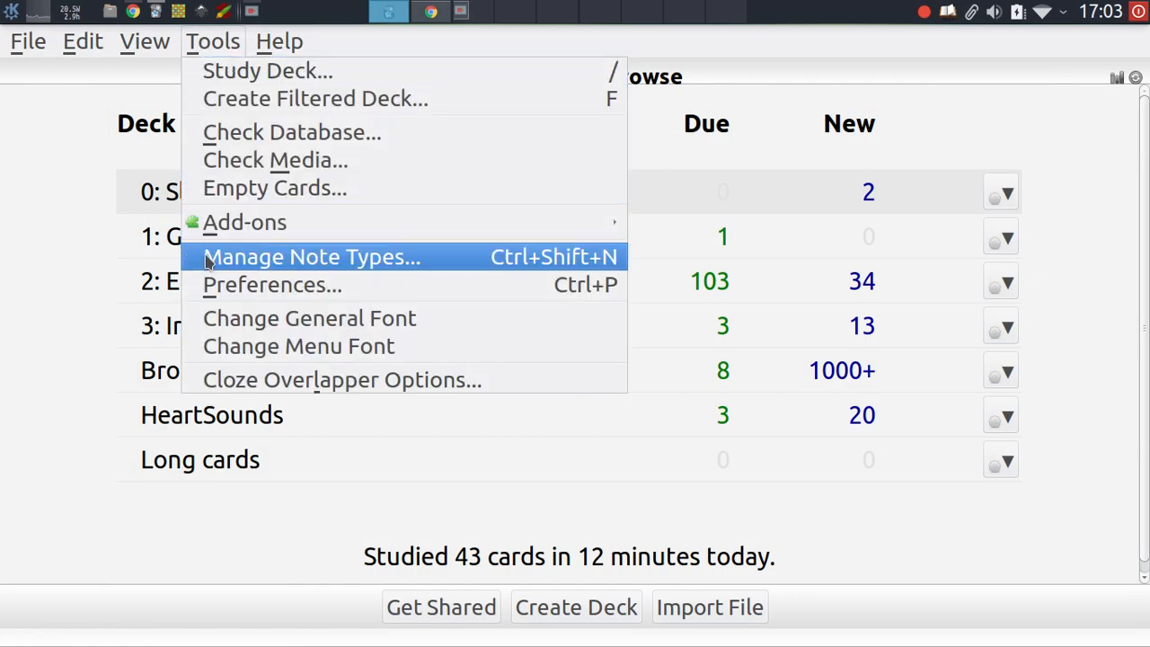
click(309, 318)
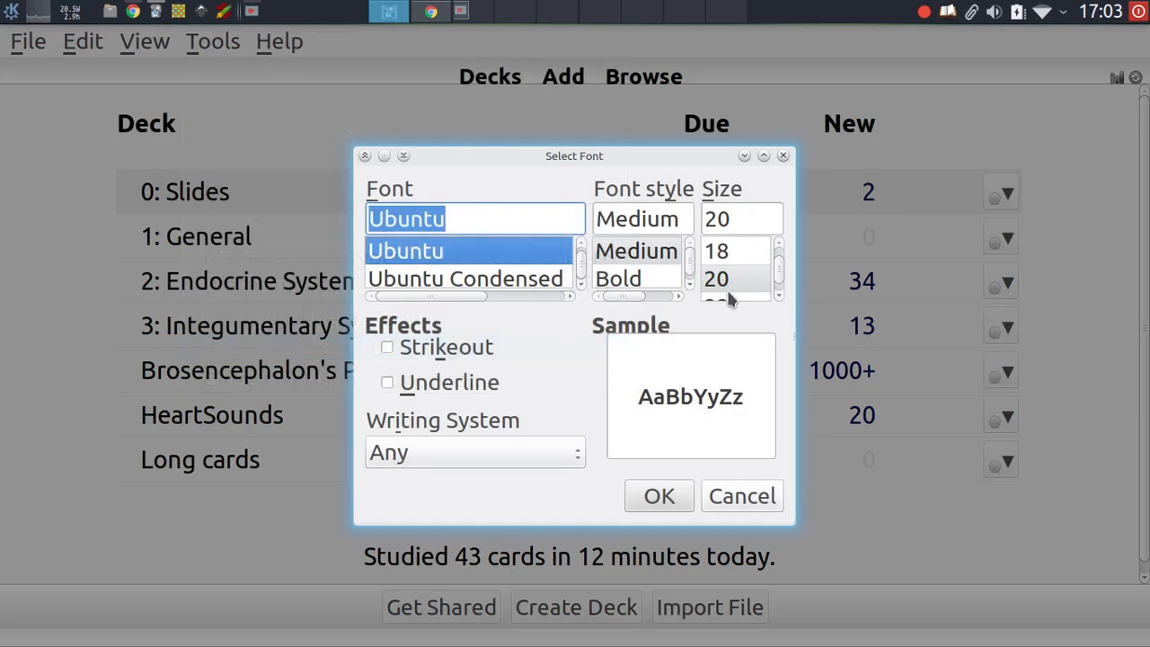
scroll(down, 3)
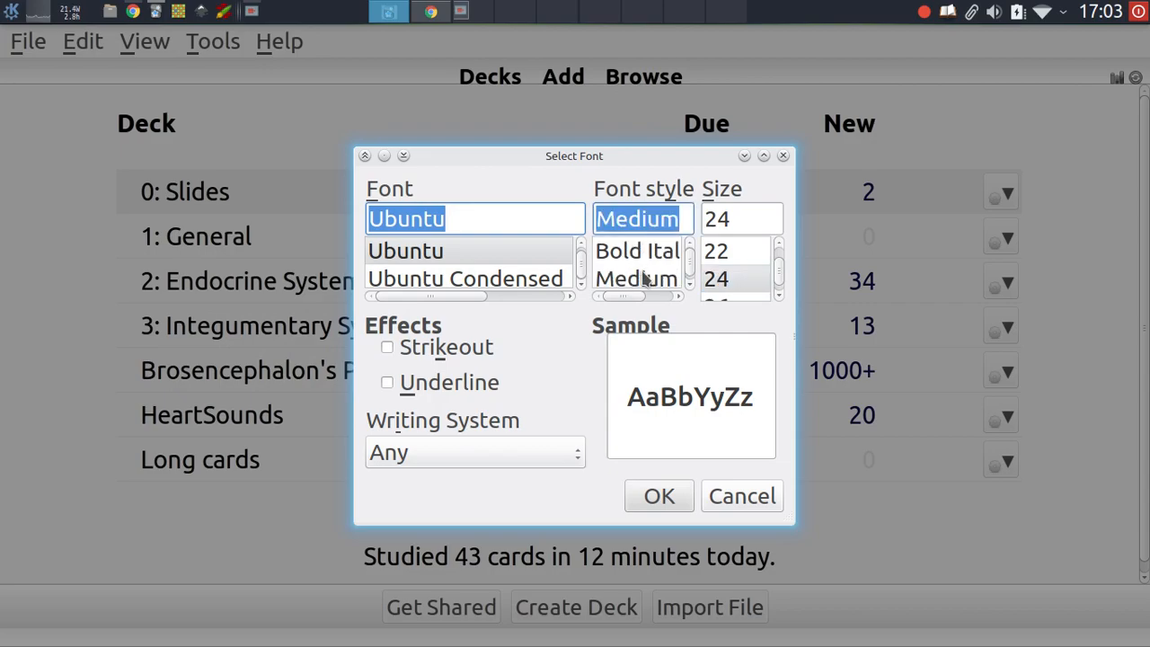
click(634, 251)
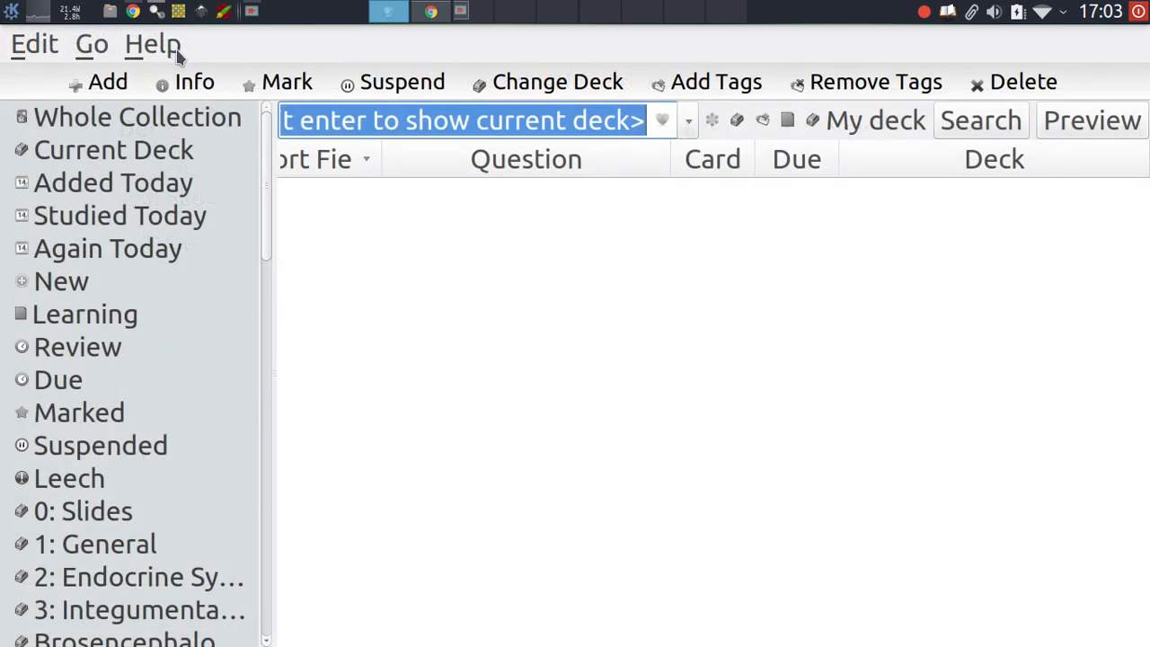
mouse_move(144, 323)
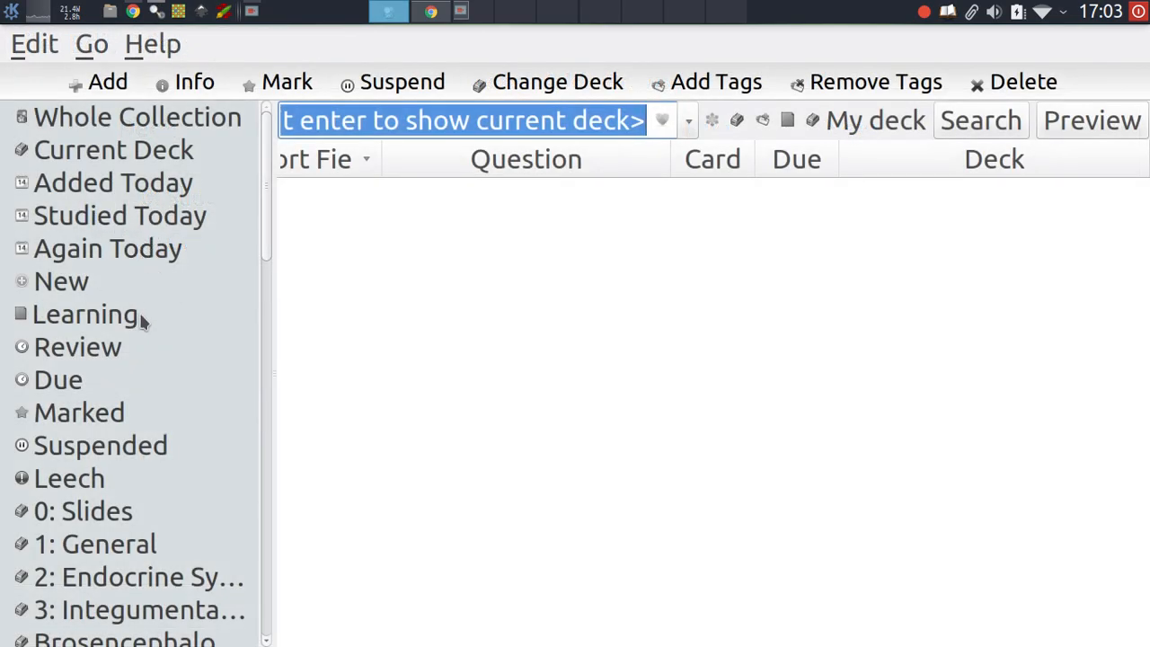
Filter the browser to cards tagged HeartSounds, then return to the deck list
scroll(down, 3)
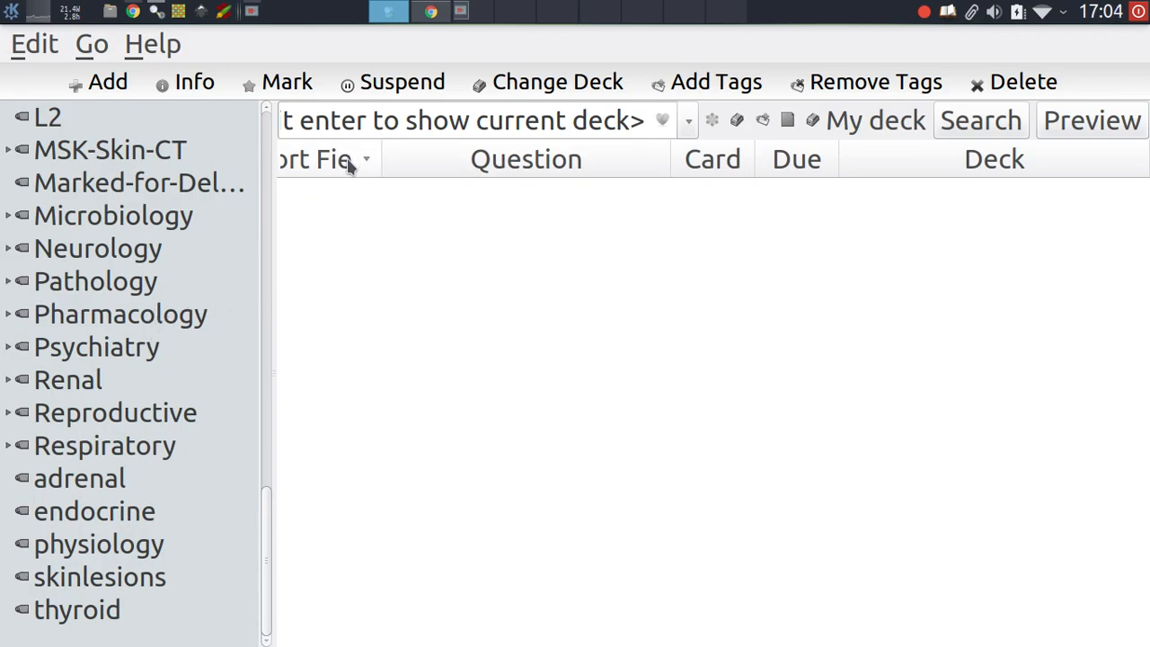
mouse_move(589, 188)
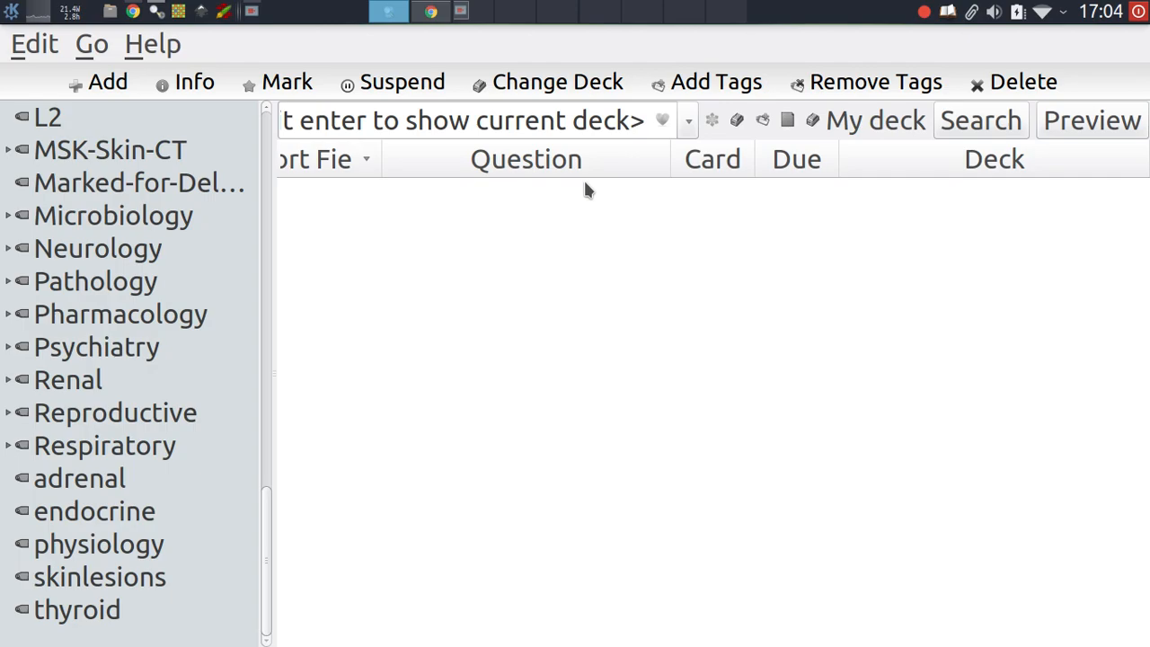
scroll(up, 3)
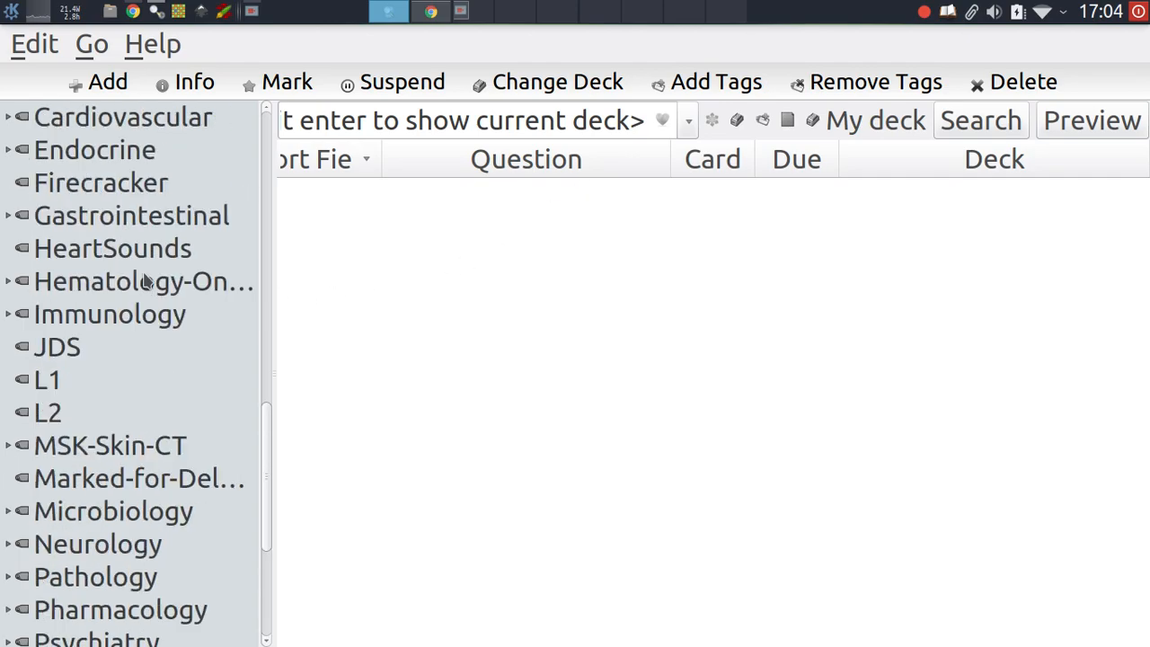
click(111, 248)
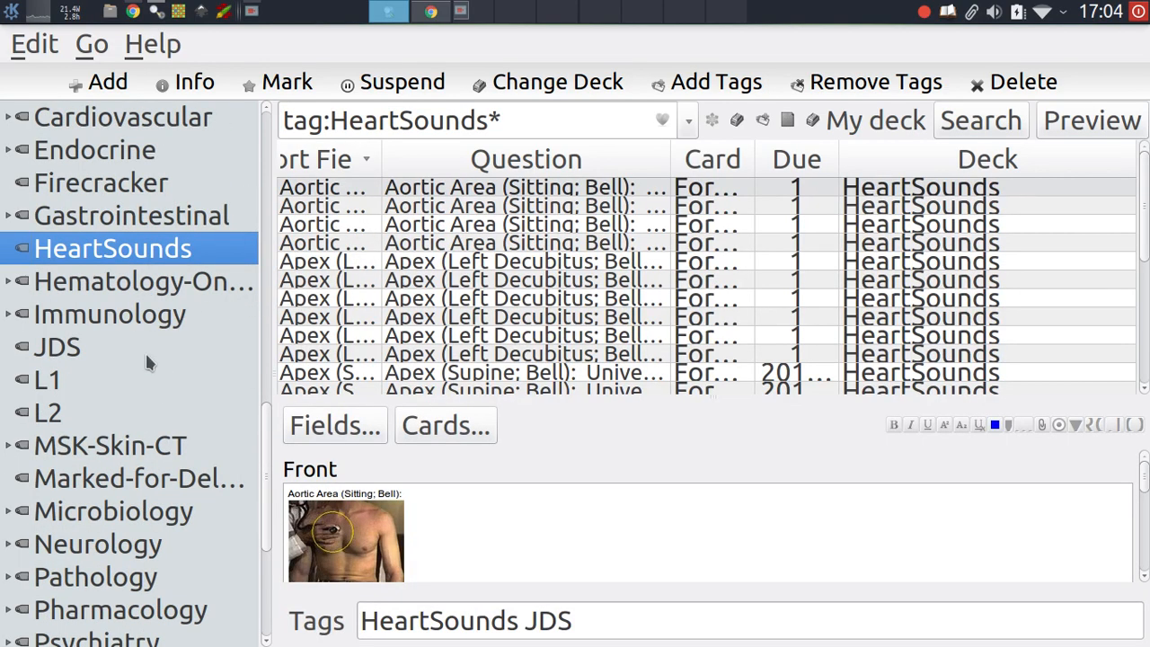
mouse_move(202, 314)
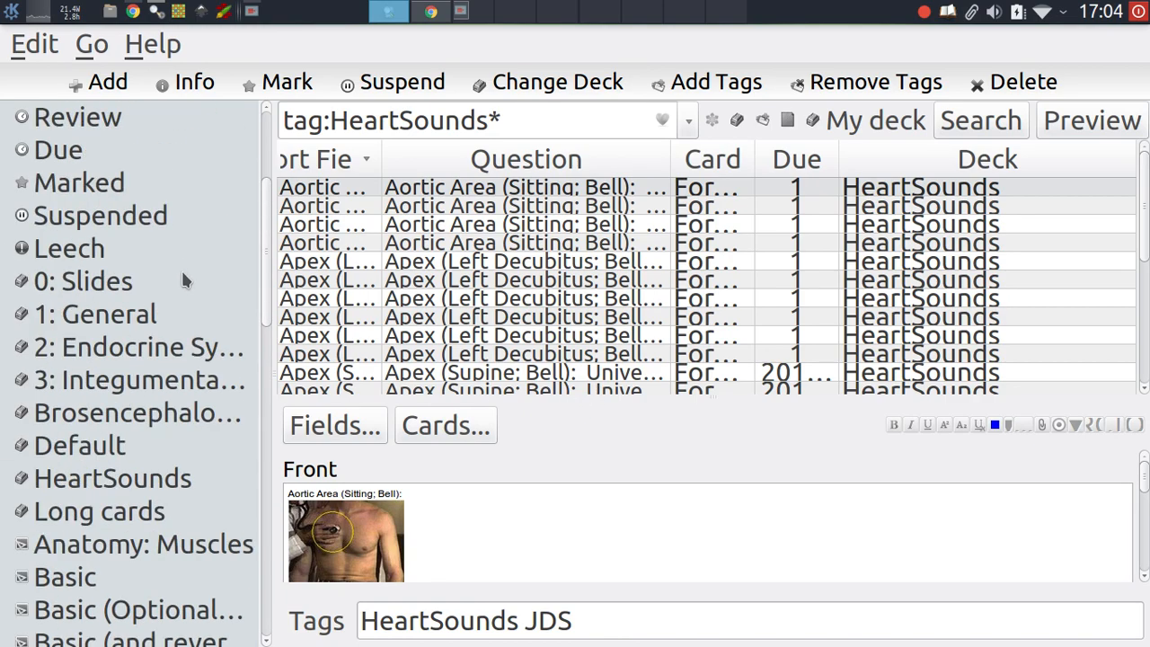
mouse_move(111, 284)
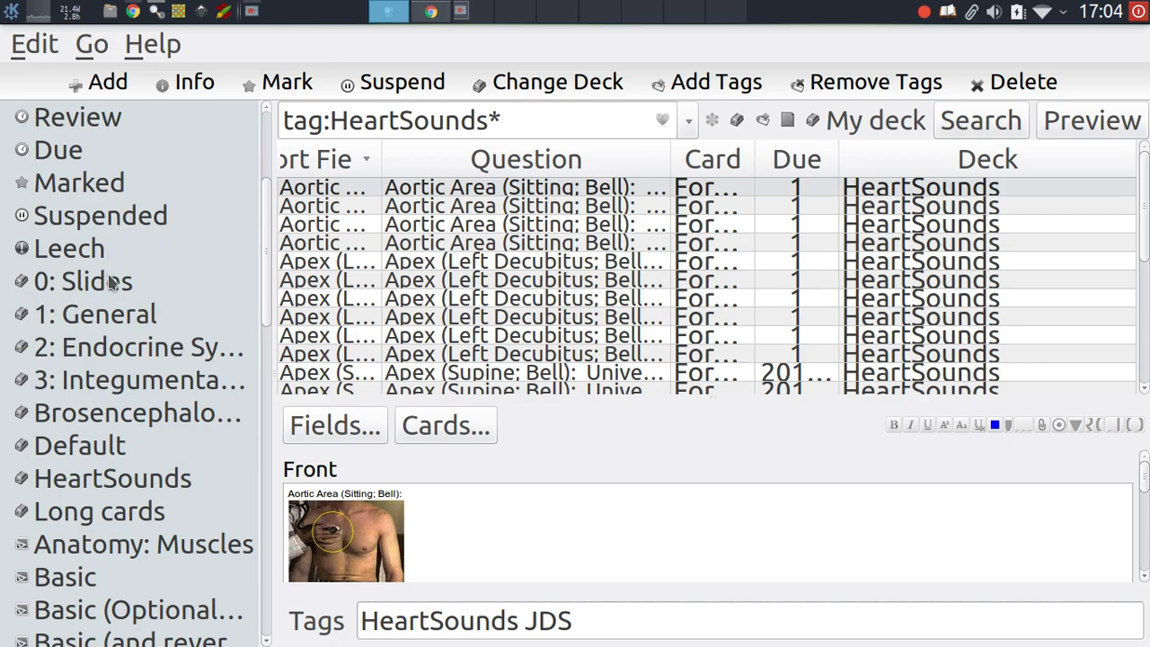
click(135, 412)
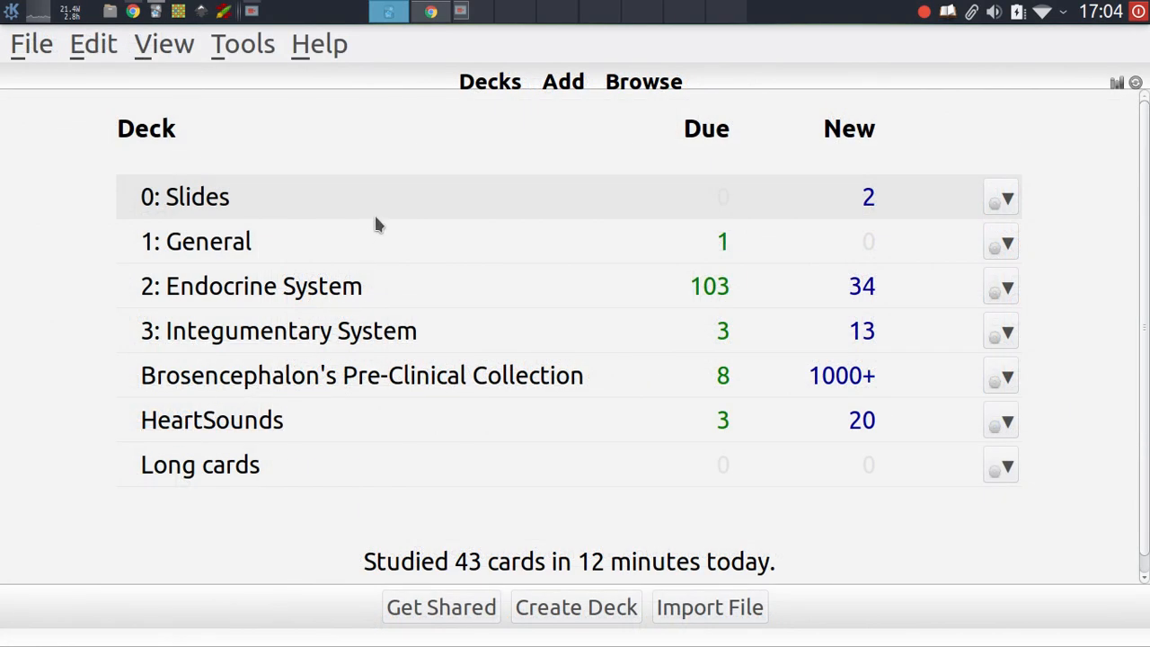
mouse_move(387, 219)
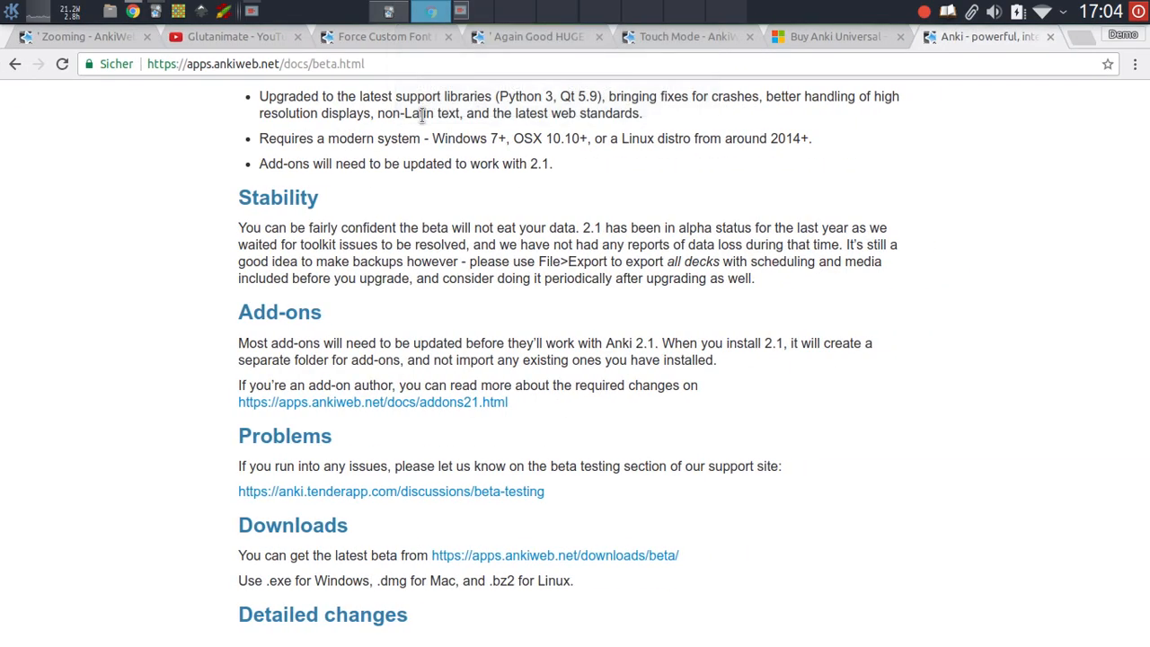
click(537, 36)
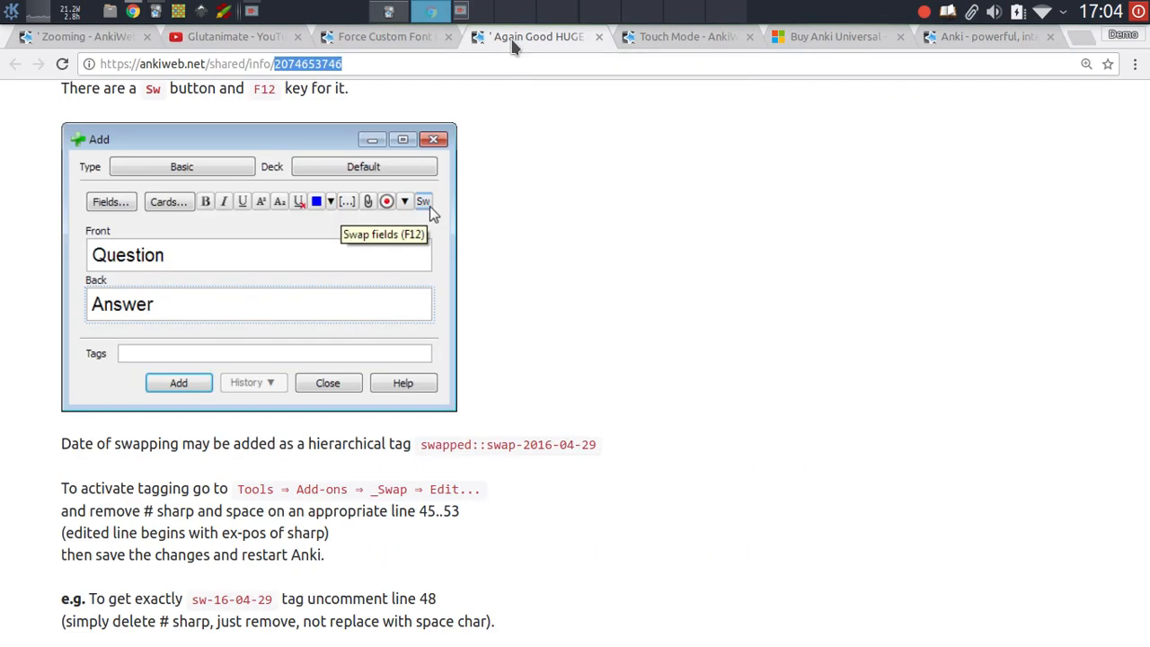
click(388, 11)
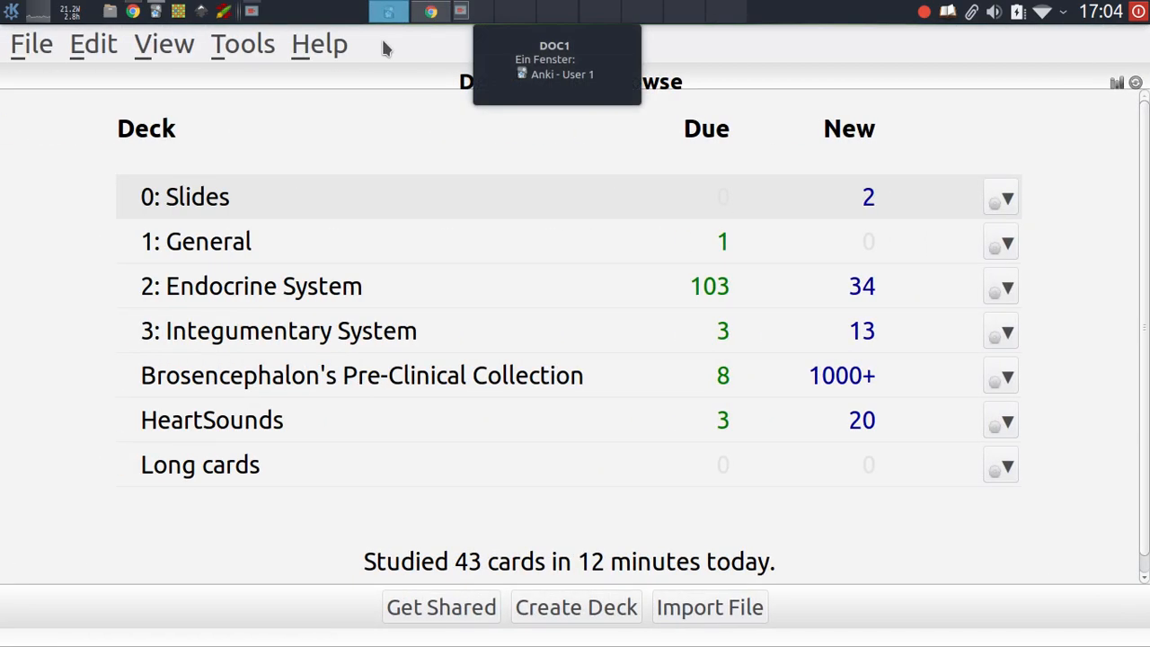
Delete the ForceCustomFontExtendedv242 add-on from the Add-ons list and confirm
click(241, 43)
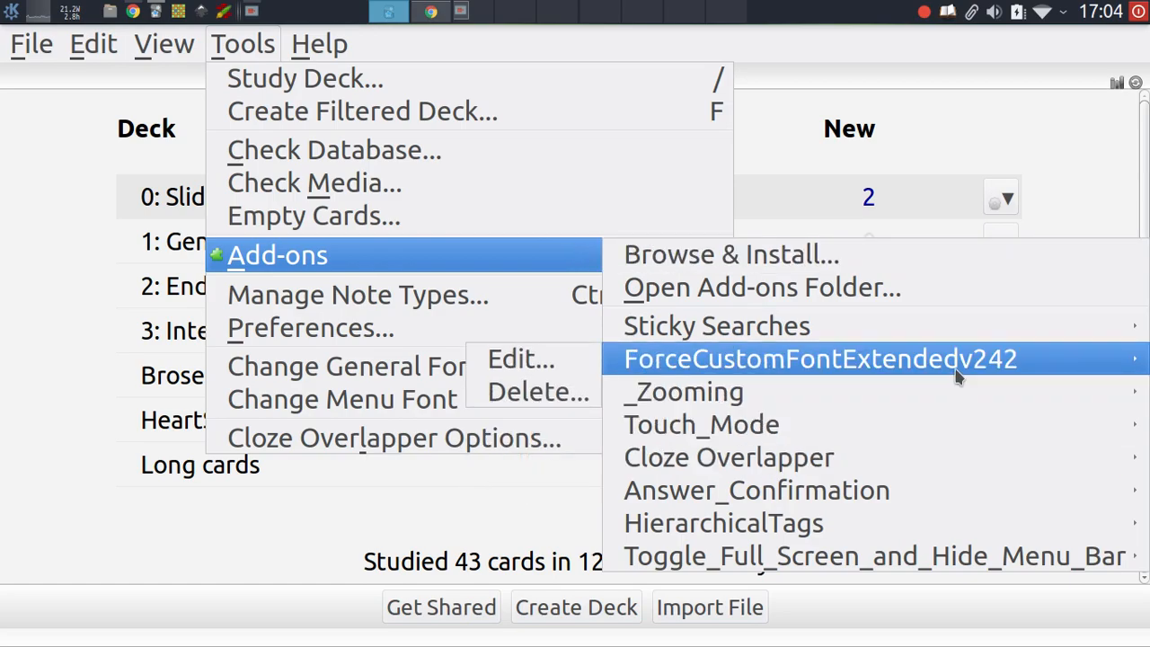
click(537, 392)
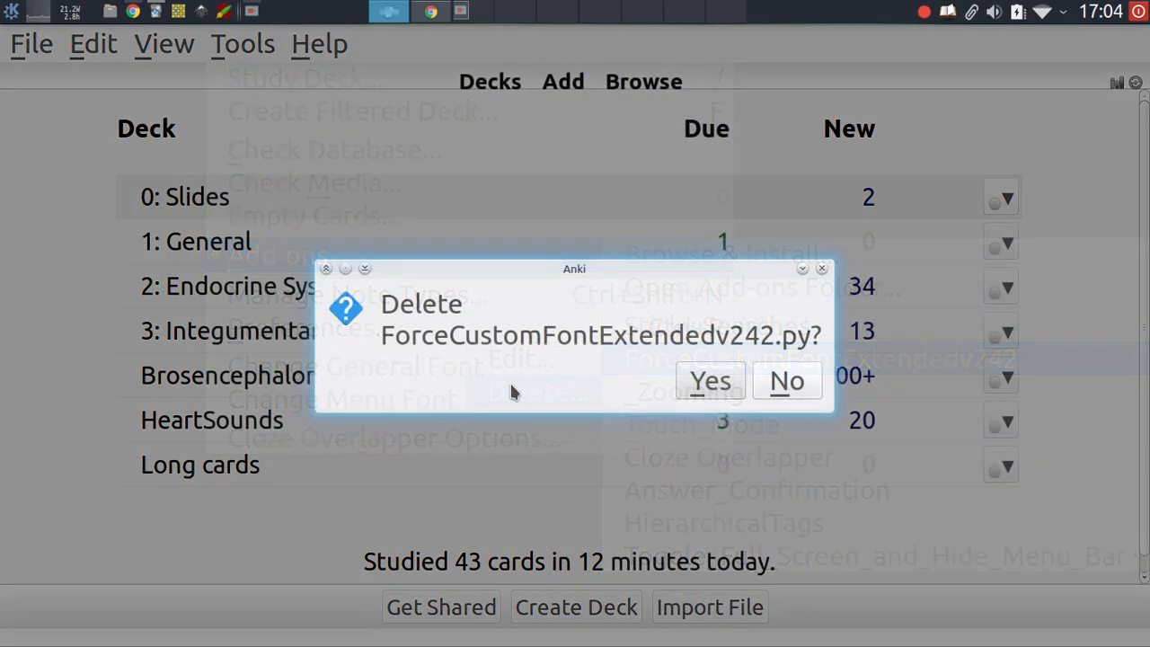
click(708, 381)
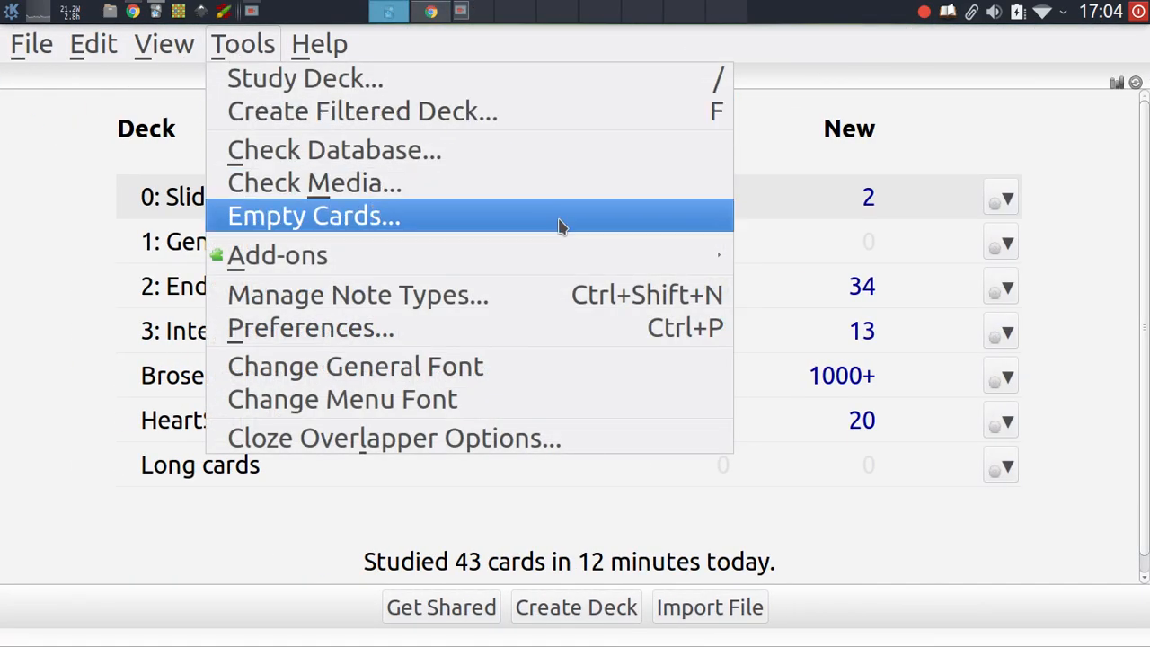
mouse_move(277, 255)
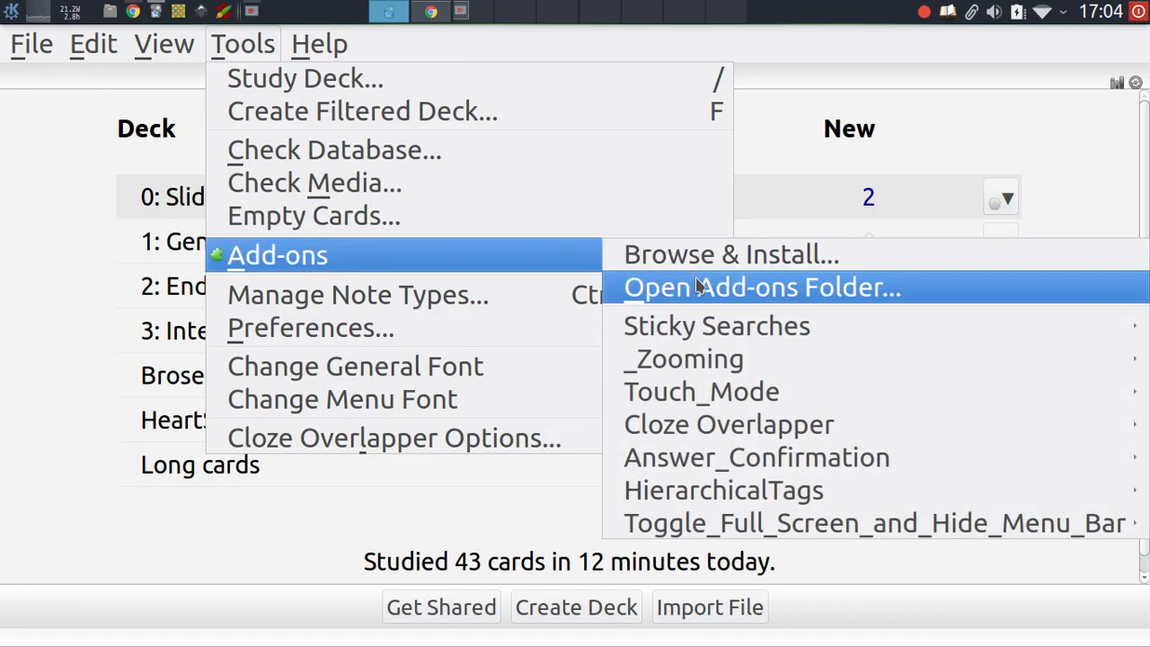
Bring up the Browse & Install add-on prompt and cancel it
click(731, 255)
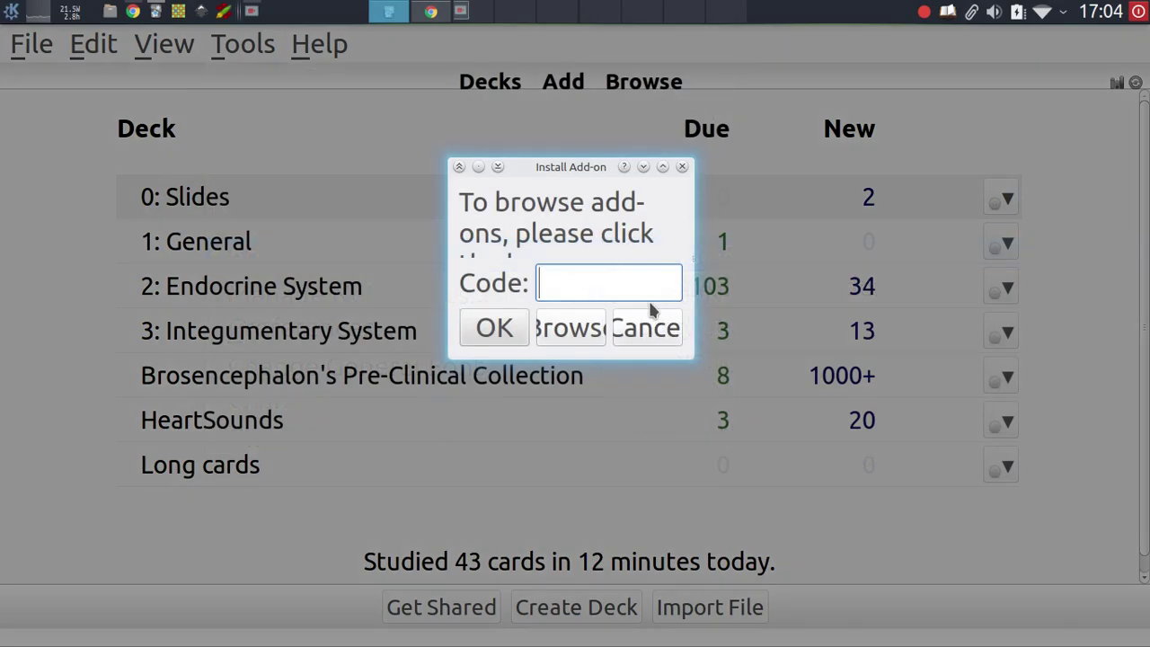
click(646, 327)
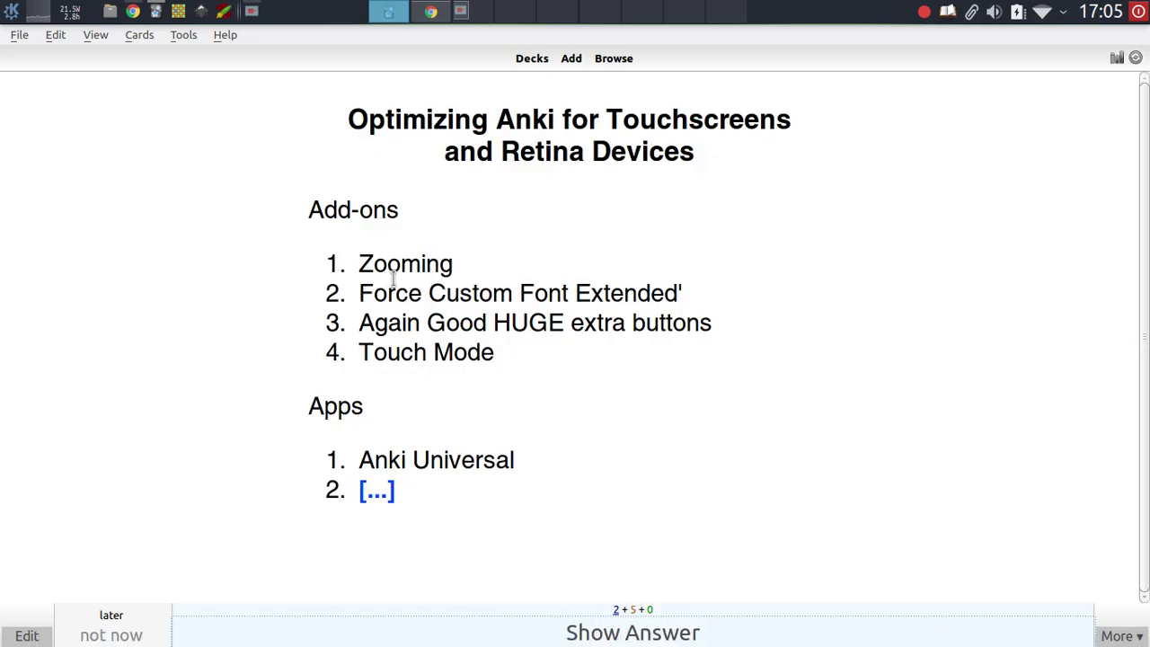
mouse_move(438, 231)
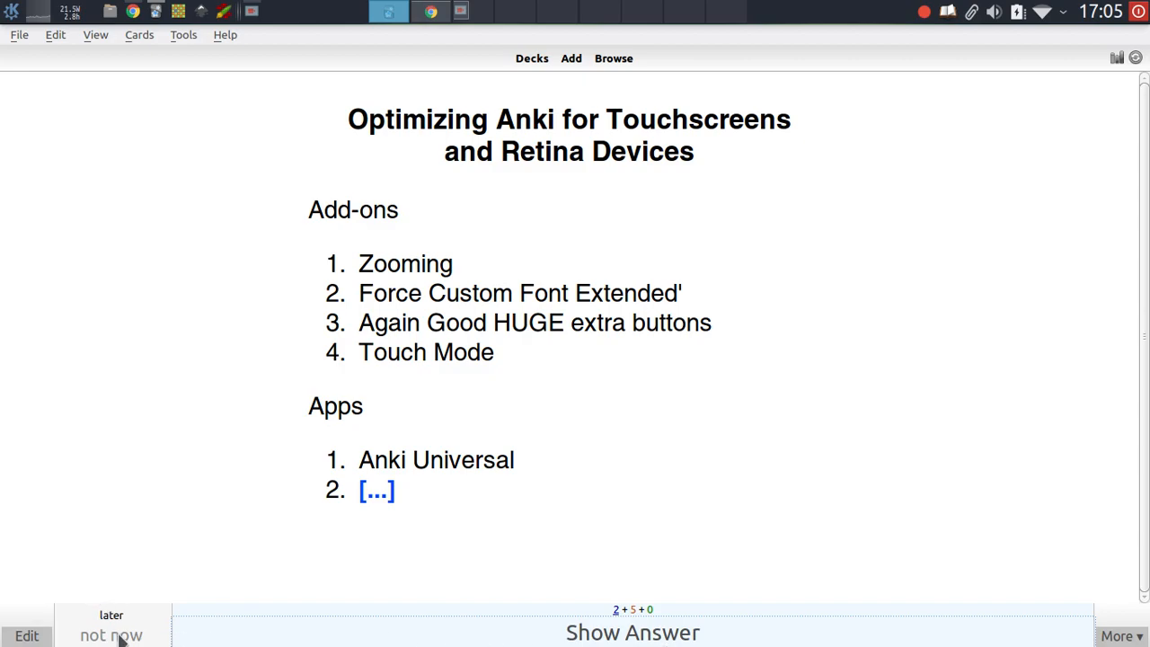
mouse_move(633, 633)
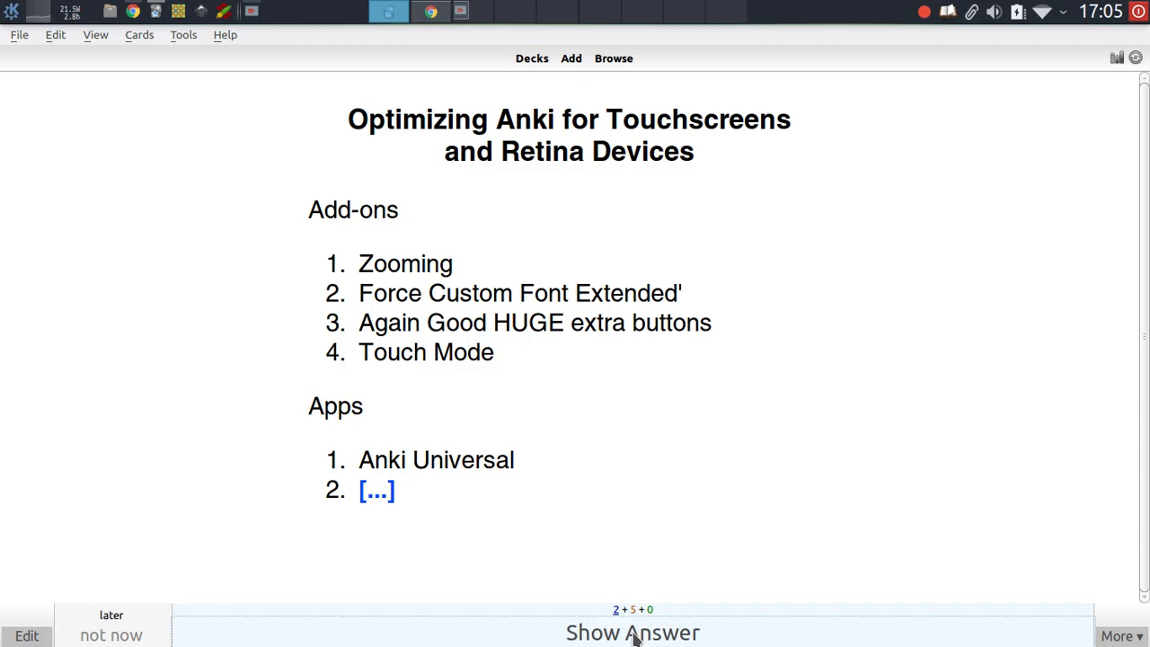
mouse_move(633, 632)
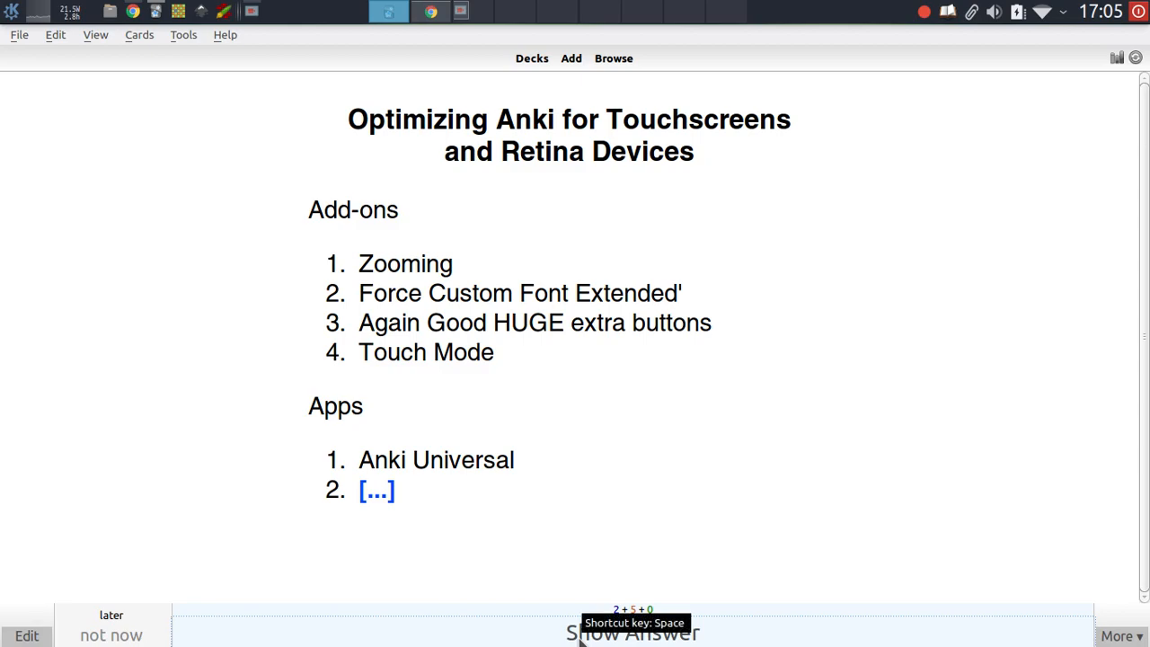
mouse_move(434, 638)
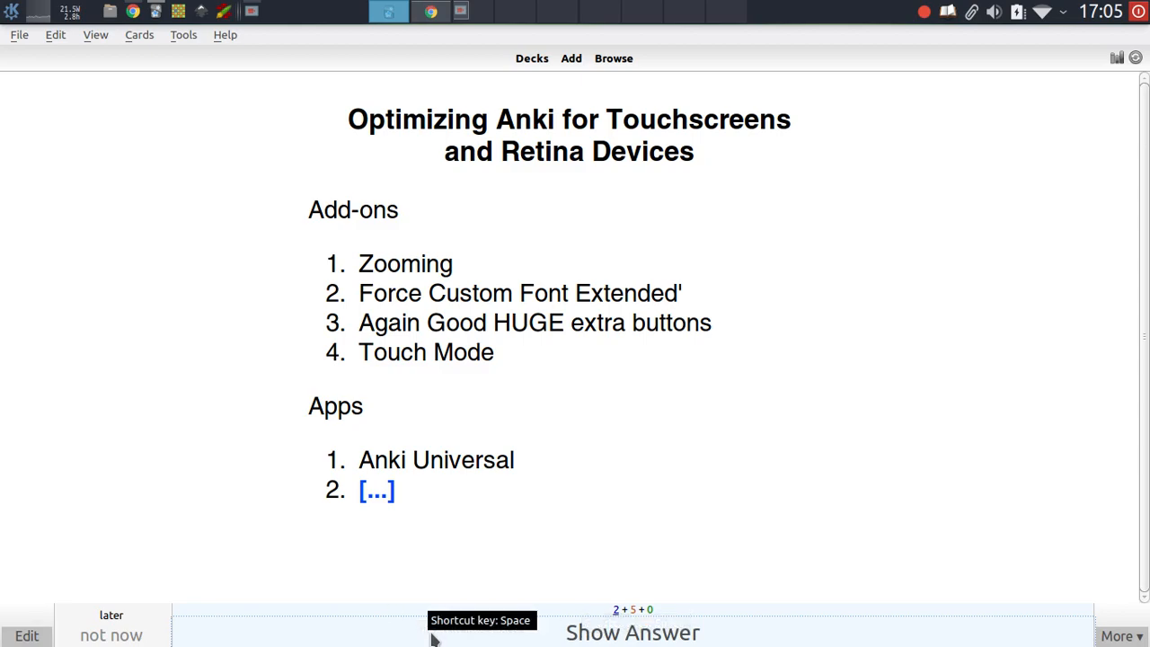
mouse_move(440, 616)
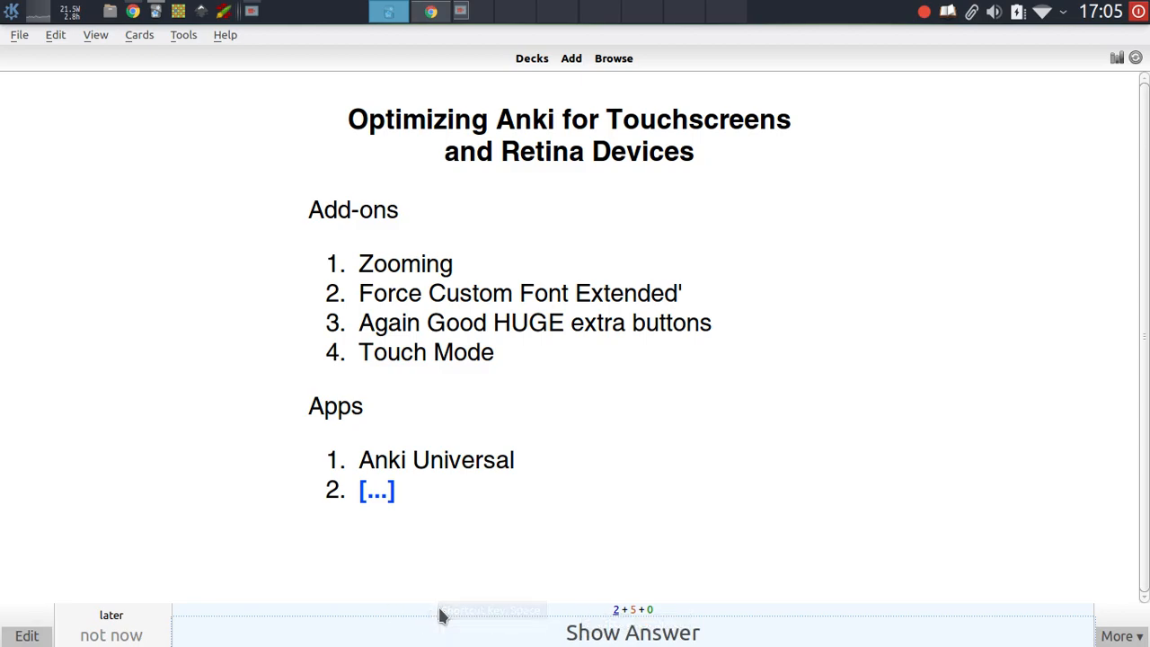
mouse_move(284, 523)
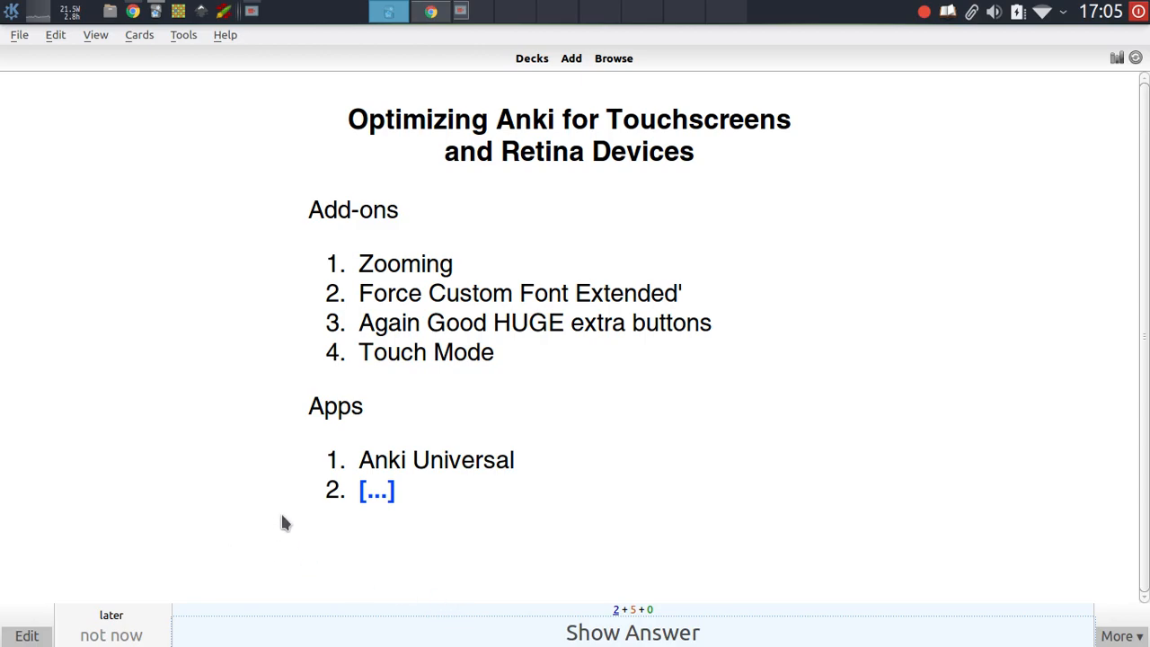
mouse_move(151, 621)
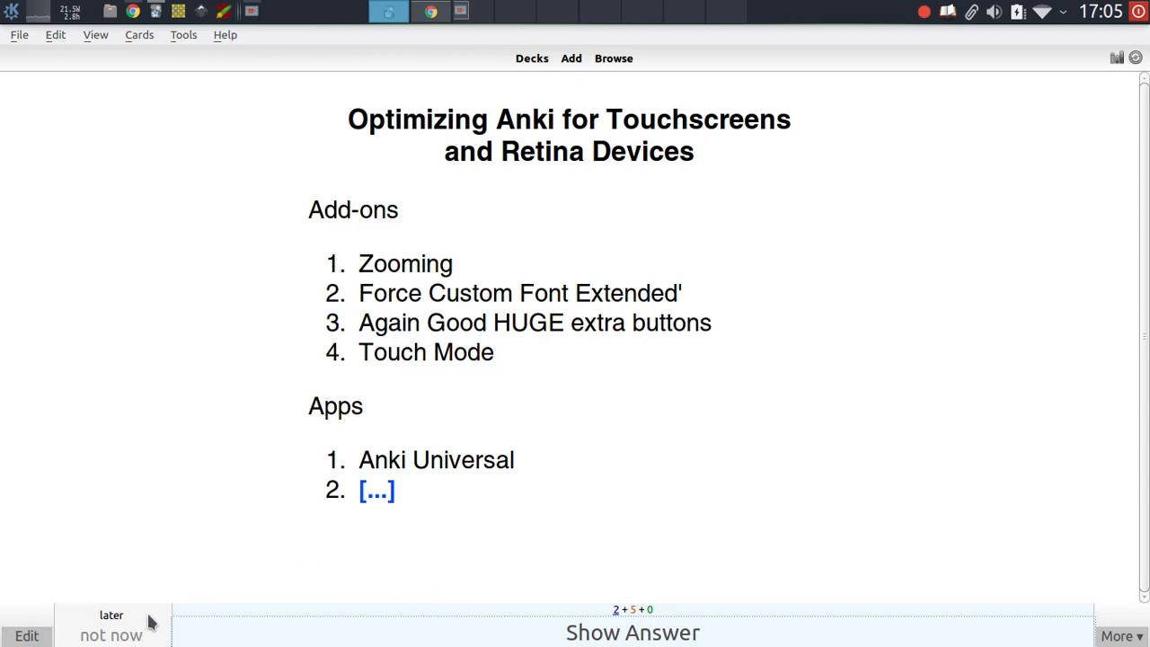
Switch to Chrome showing the YouTube channel's Anki add-on guide videos
click(431, 10)
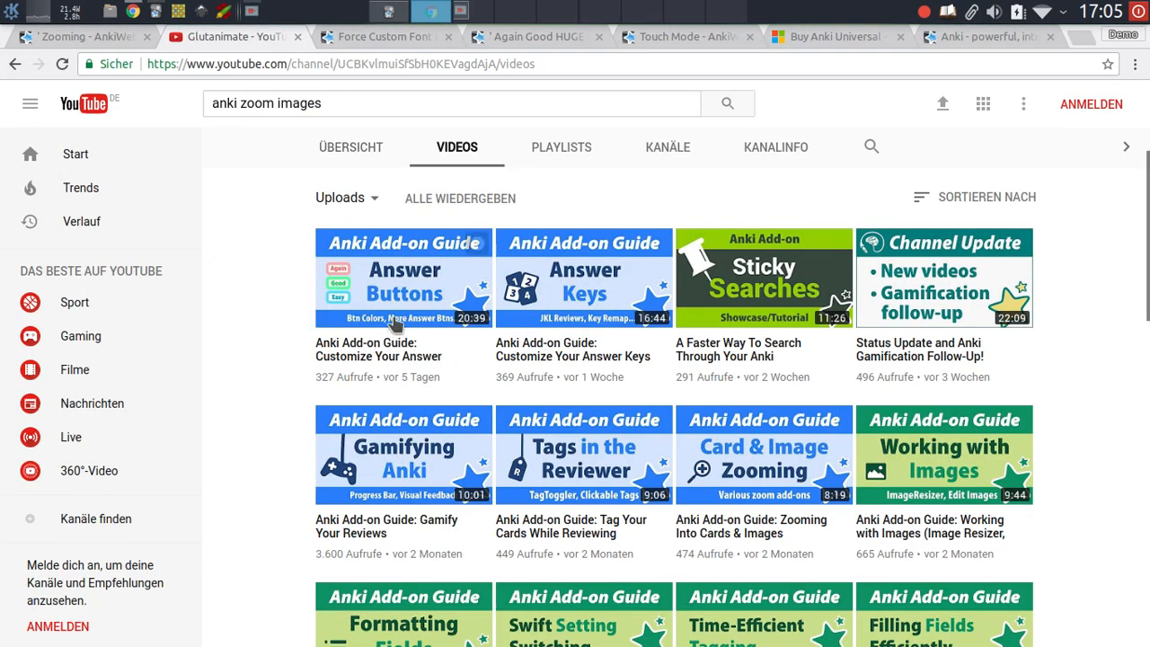
mouse_move(417, 309)
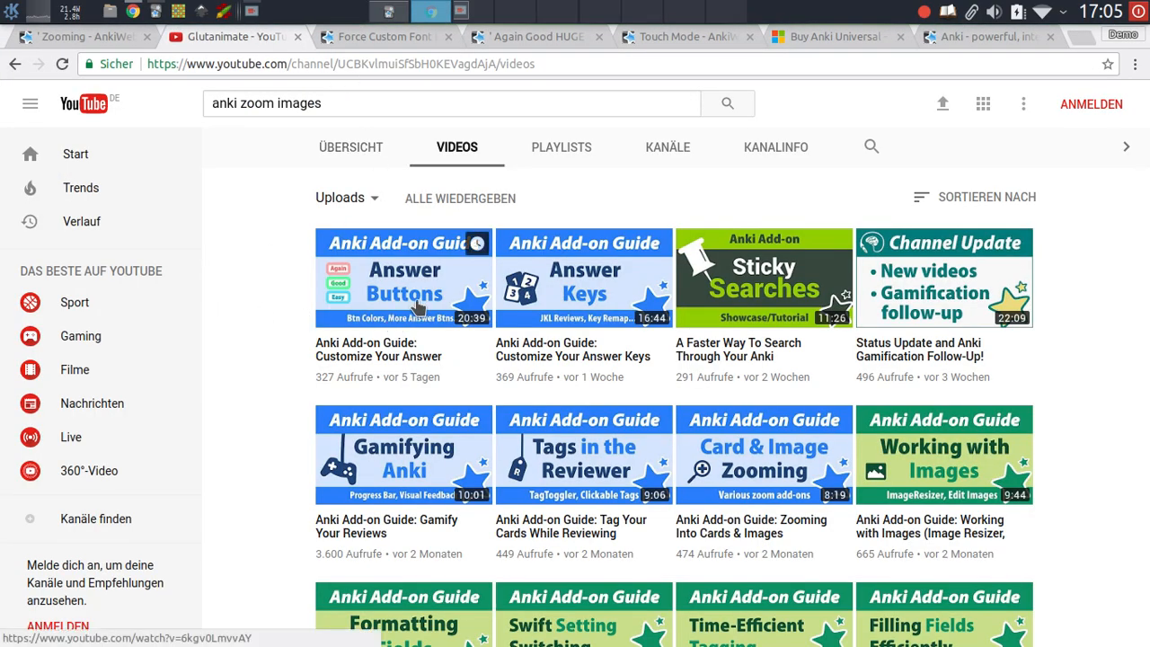
mouse_move(440, 57)
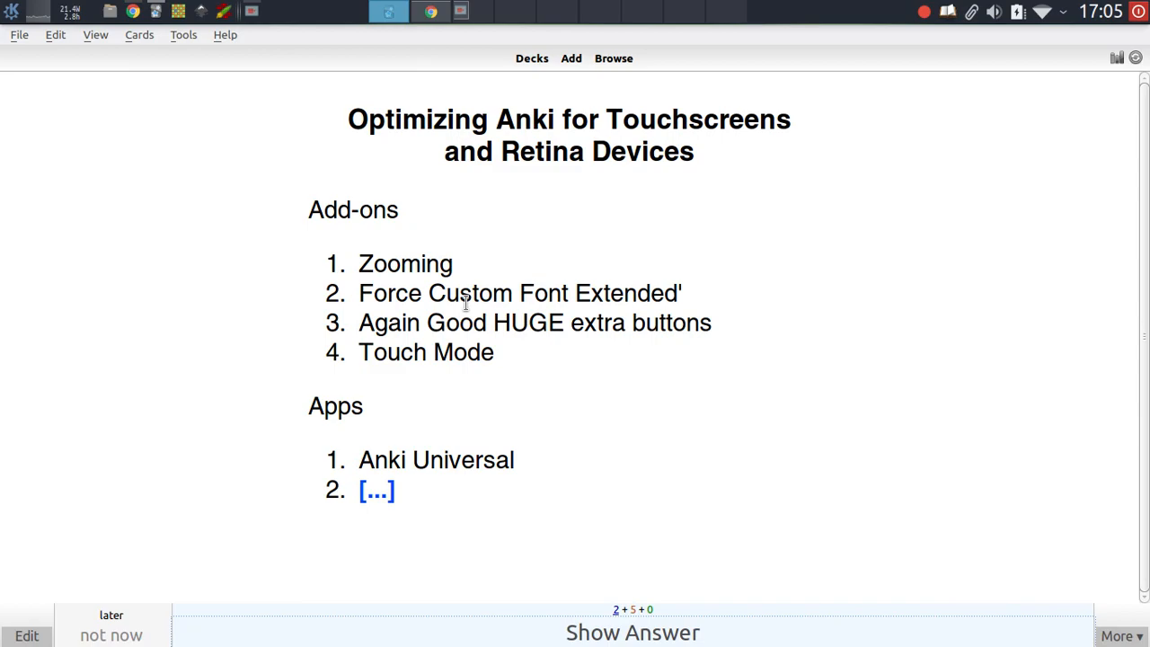
mouse_move(133, 600)
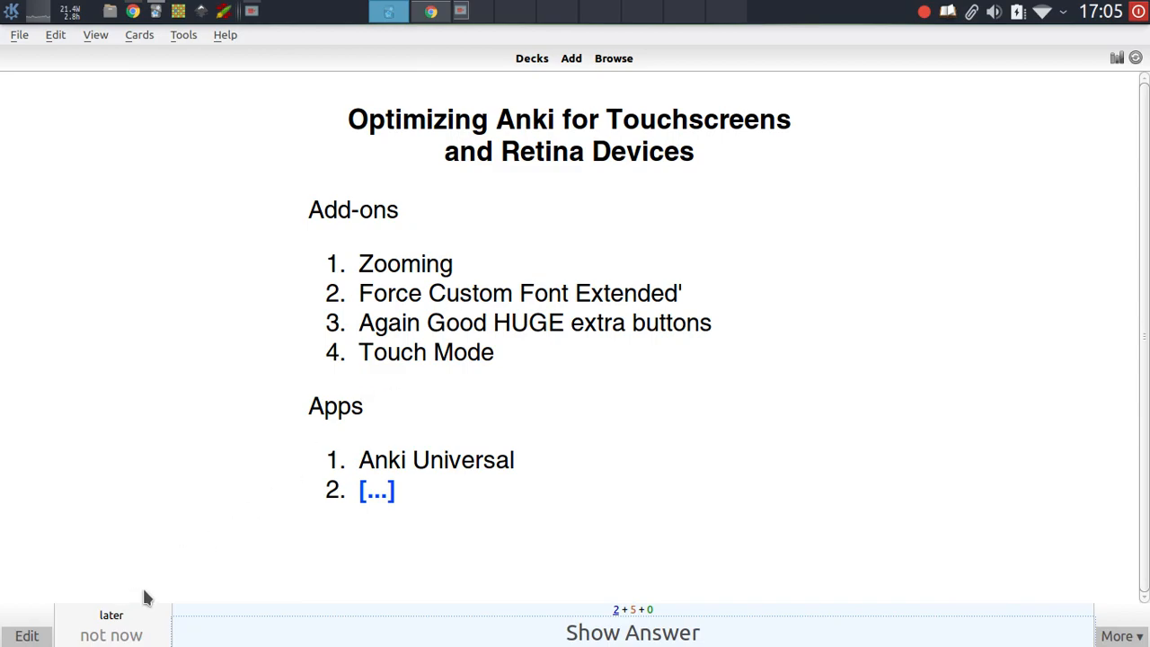
mouse_move(285, 537)
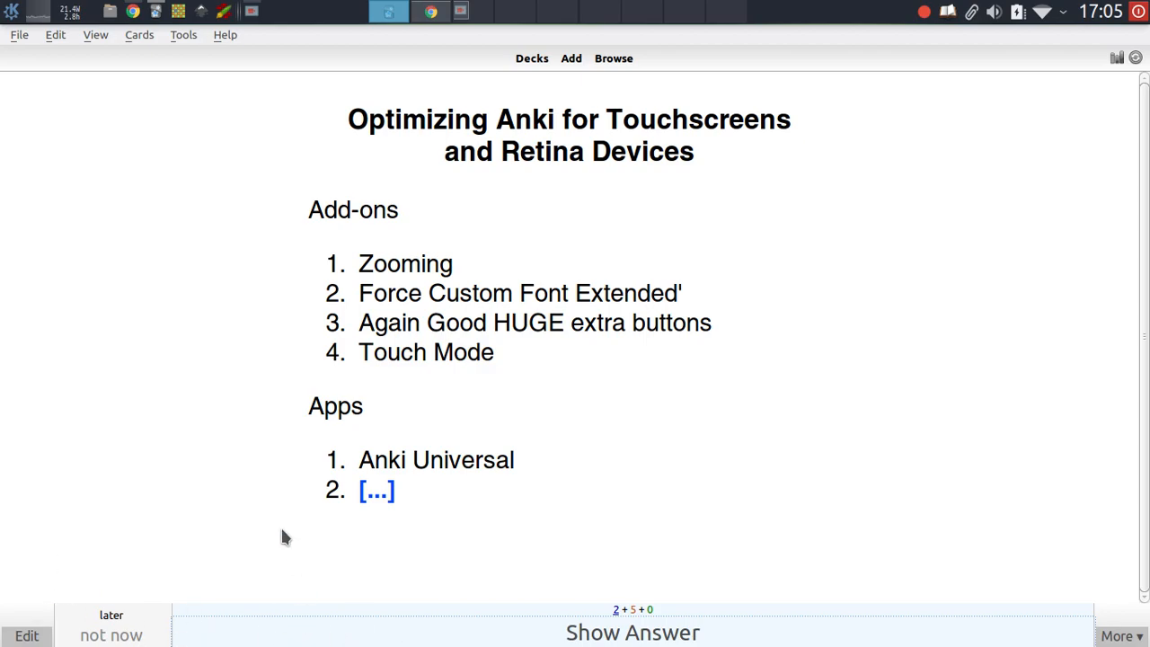
Show the slide card's answer adding Anki 2.1 and the original link to the apps list
click(633, 633)
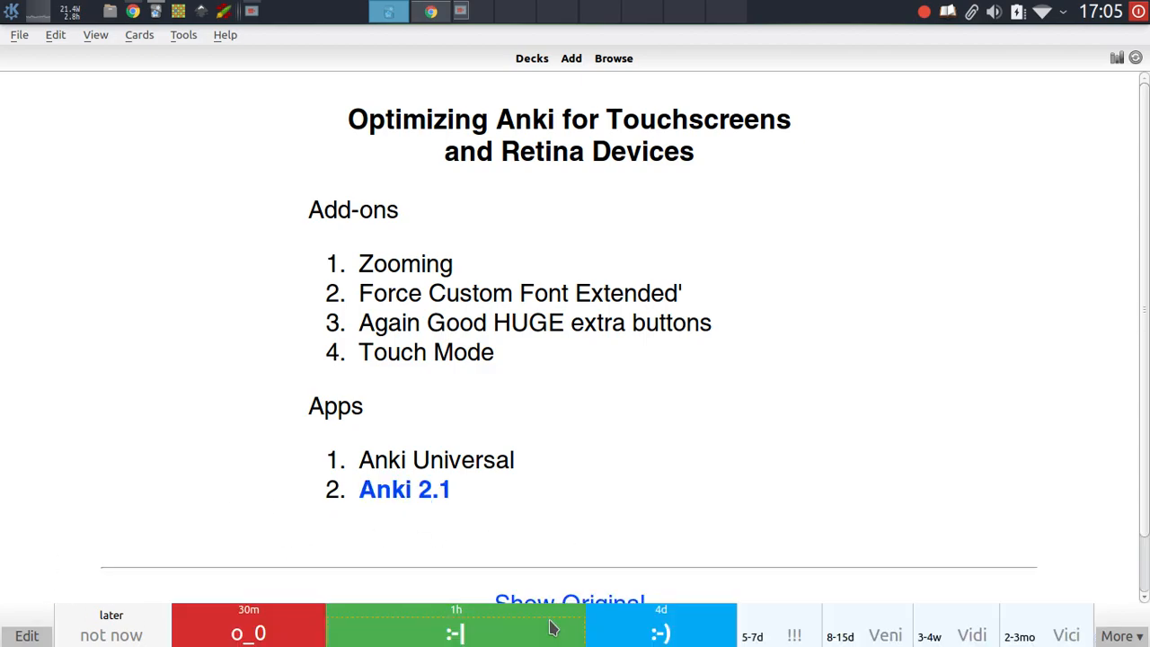
scroll(down, 3)
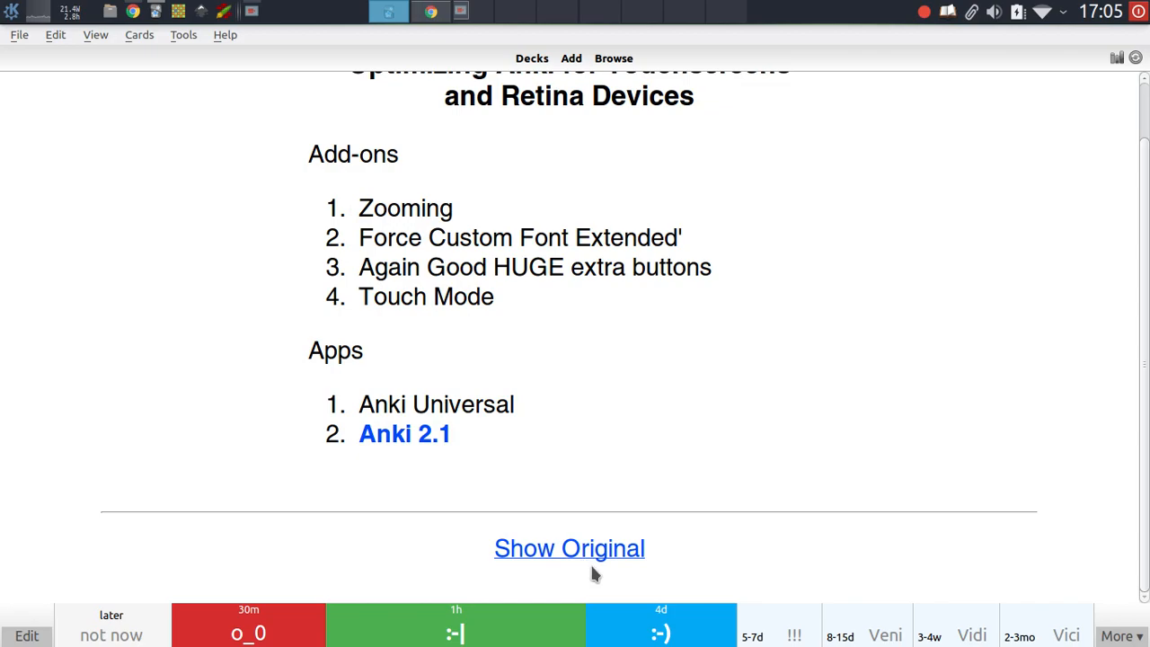
mouse_move(557, 643)
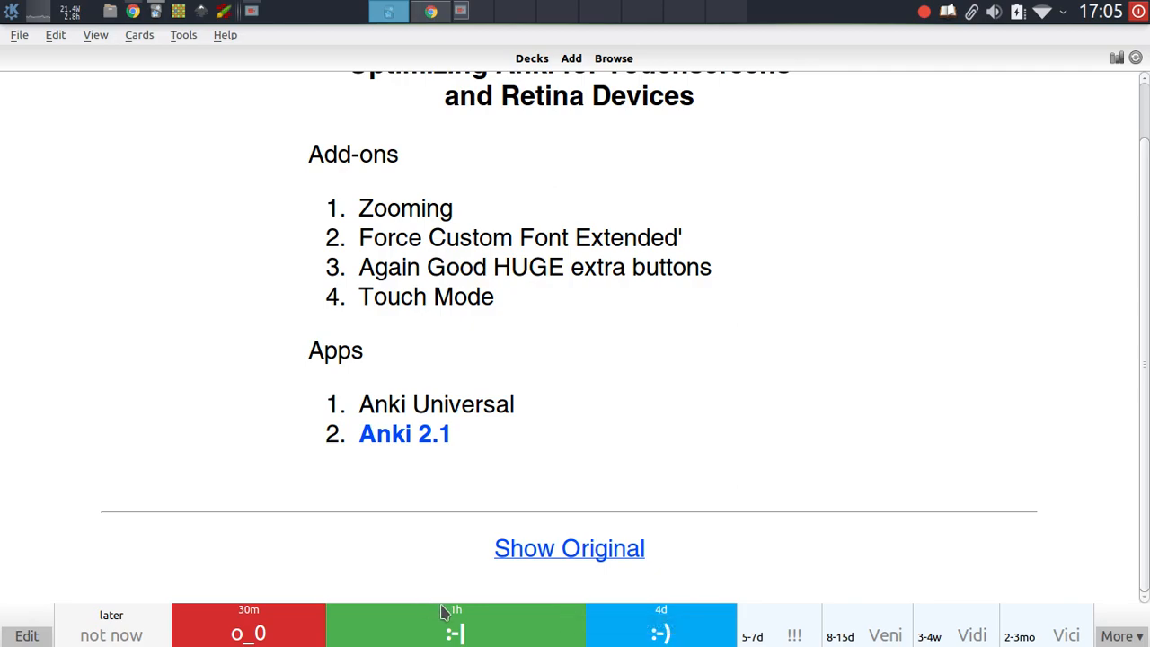
mouse_move(453, 626)
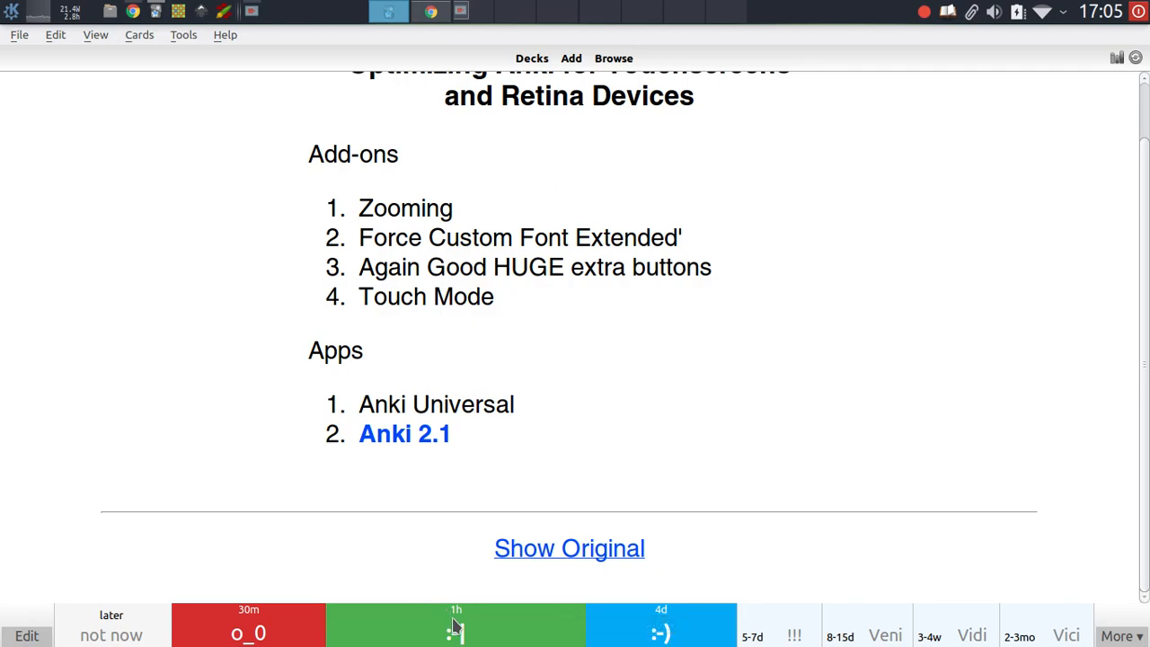
mouse_move(578, 633)
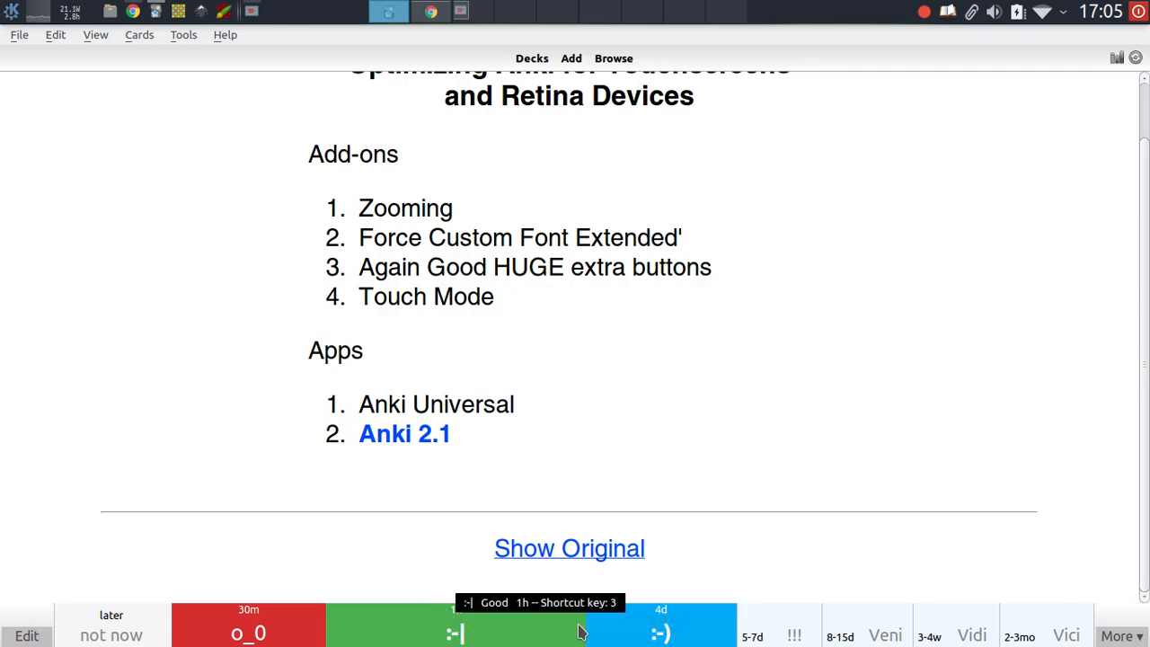
mouse_move(791, 636)
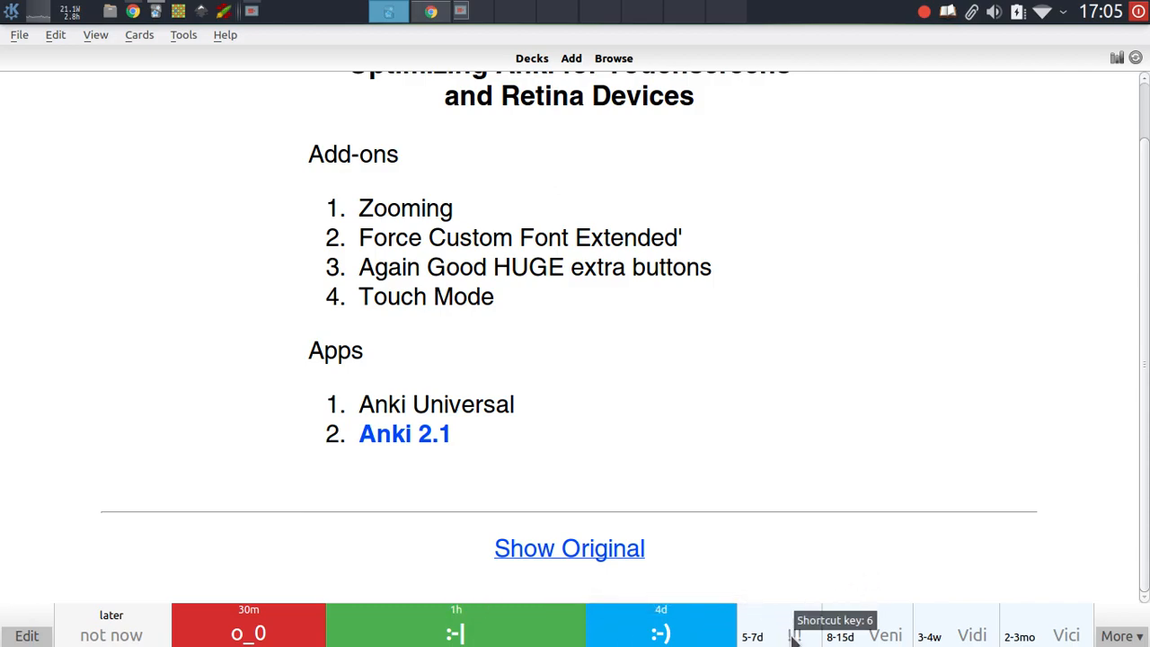
mouse_move(826, 618)
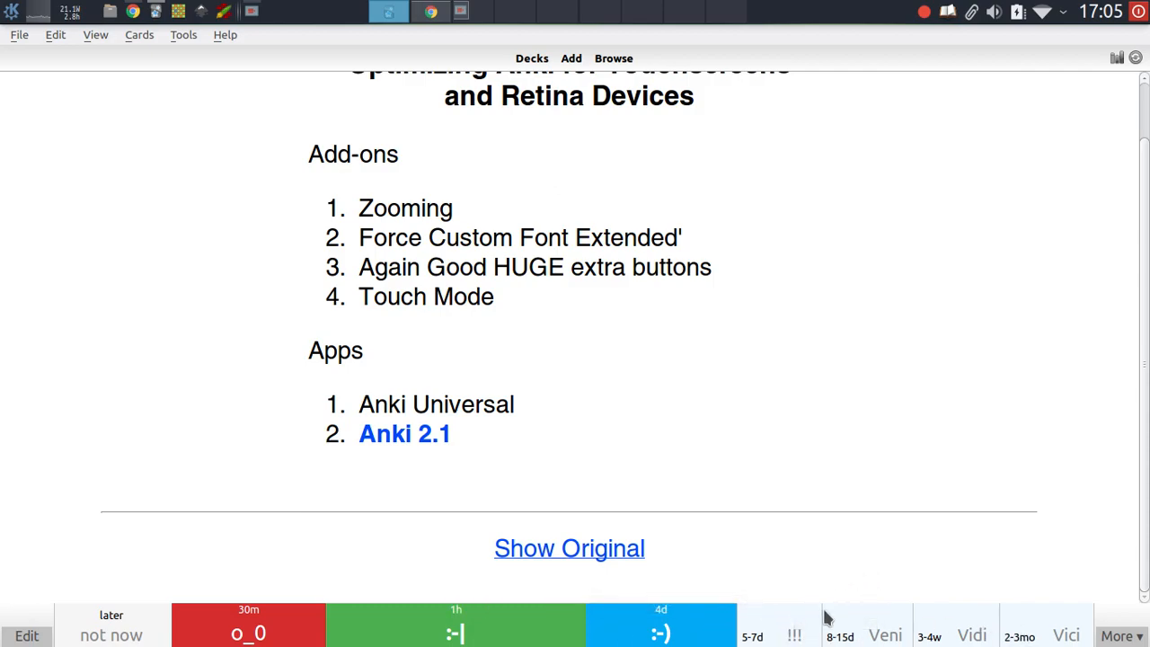
mouse_move(852, 636)
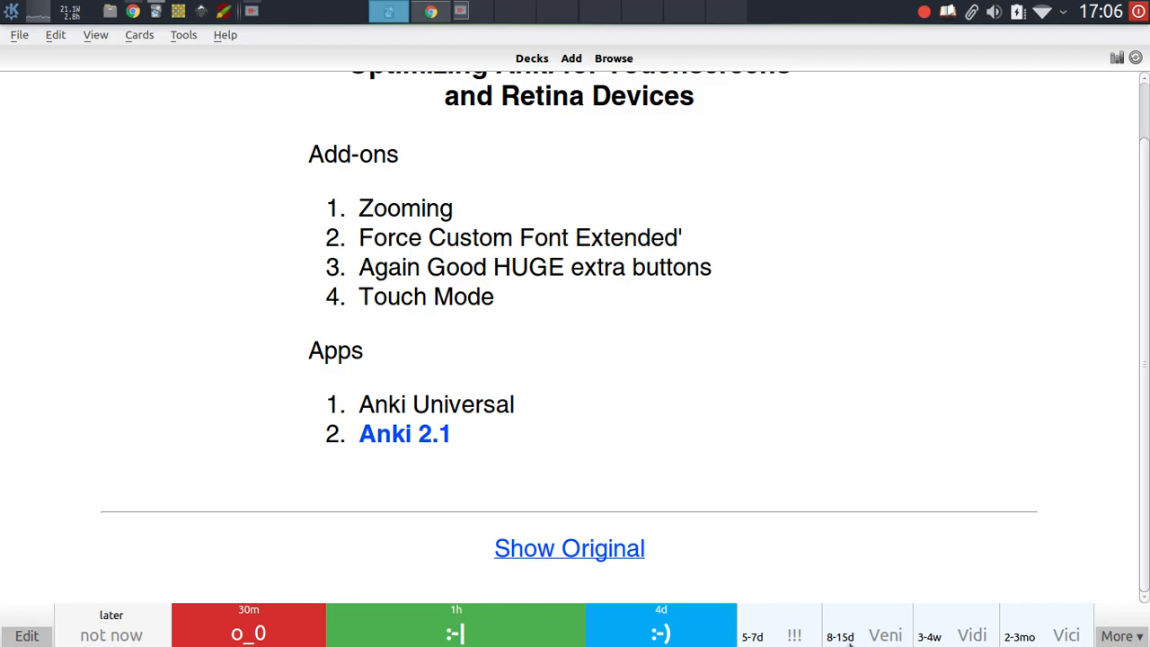
mouse_move(647, 415)
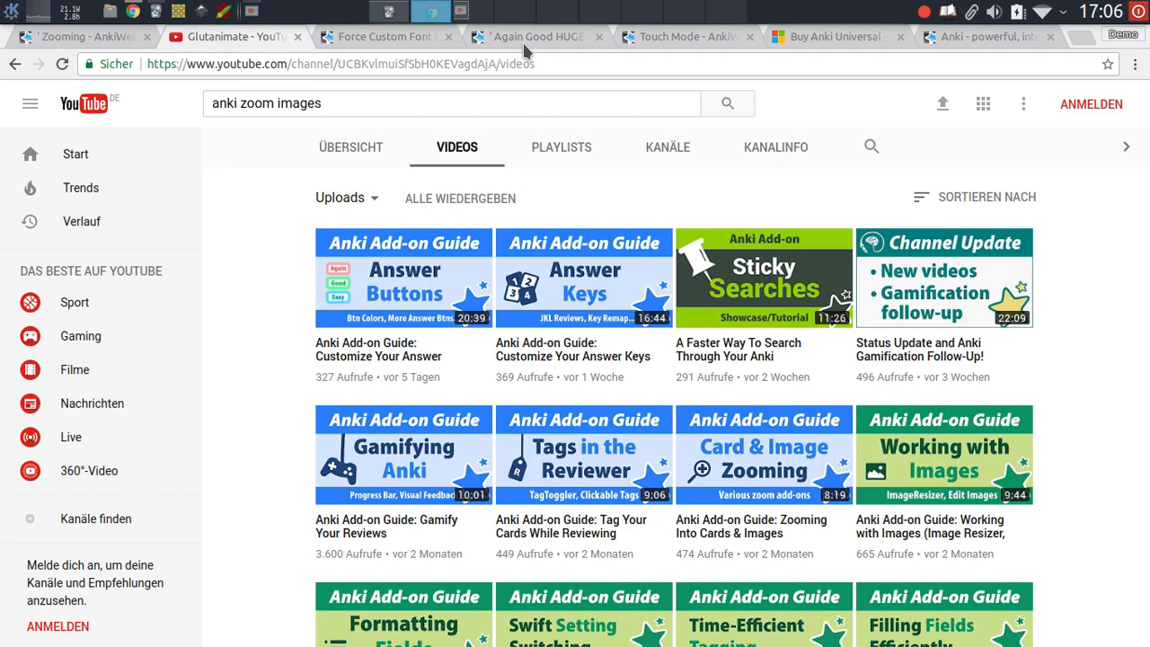
Read through the Again Good HUGE extra buttons add-on description on AnkiWeb
click(537, 36)
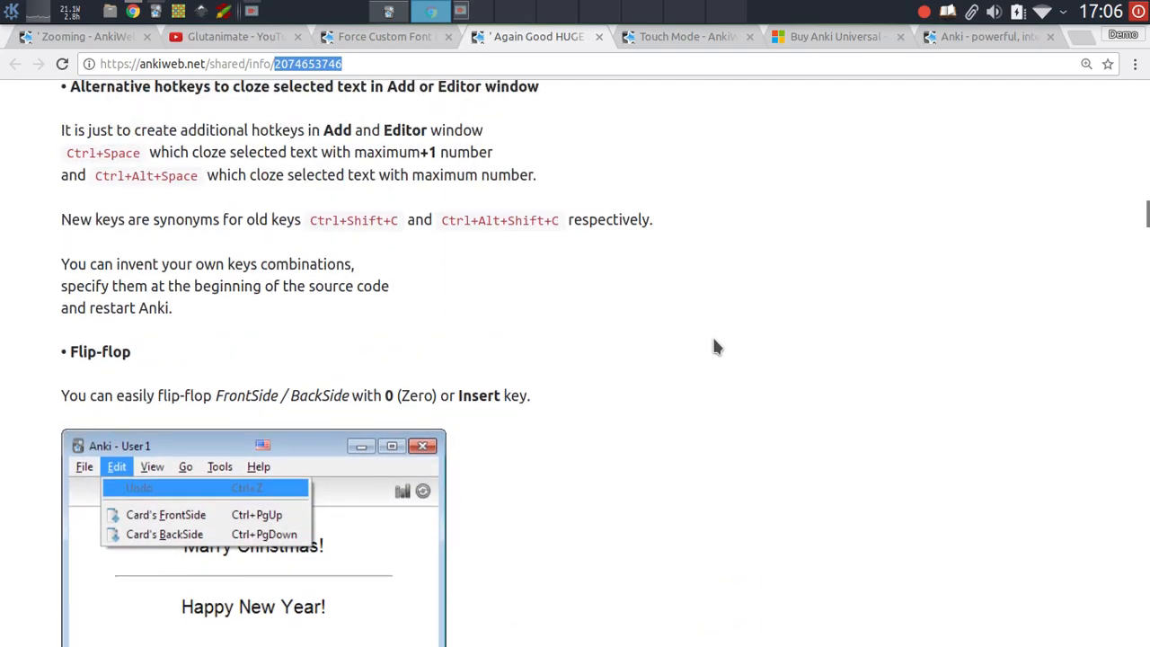
scroll(down, 3)
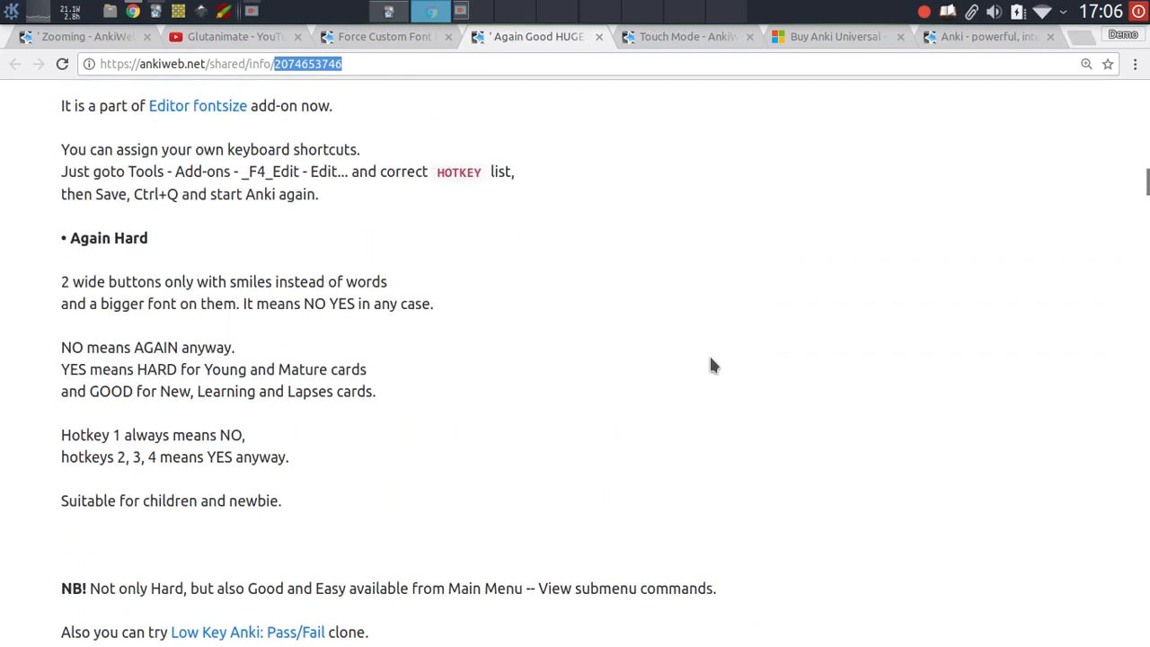
scroll(up, 3)
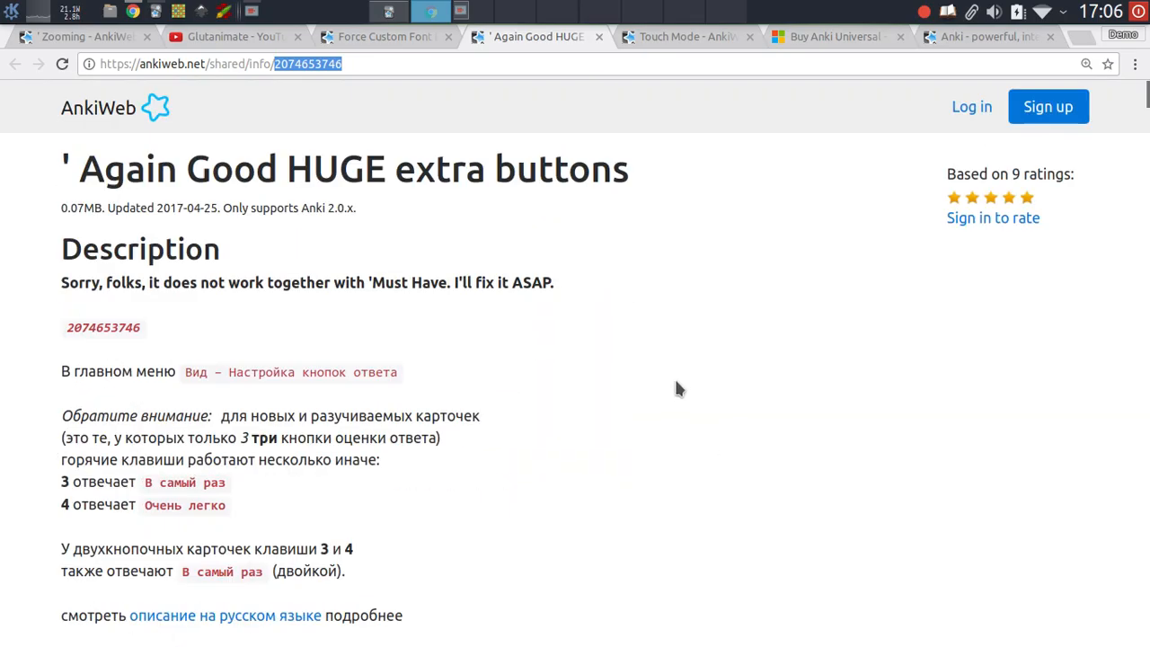
scroll(down, 3)
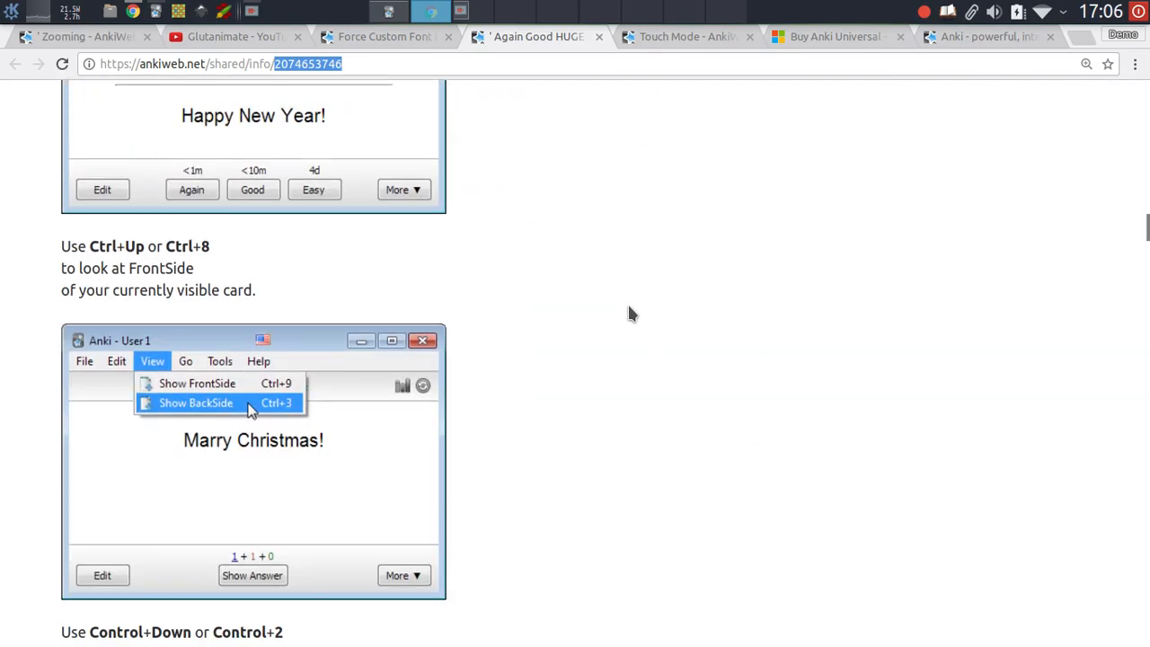
scroll(down, 3)
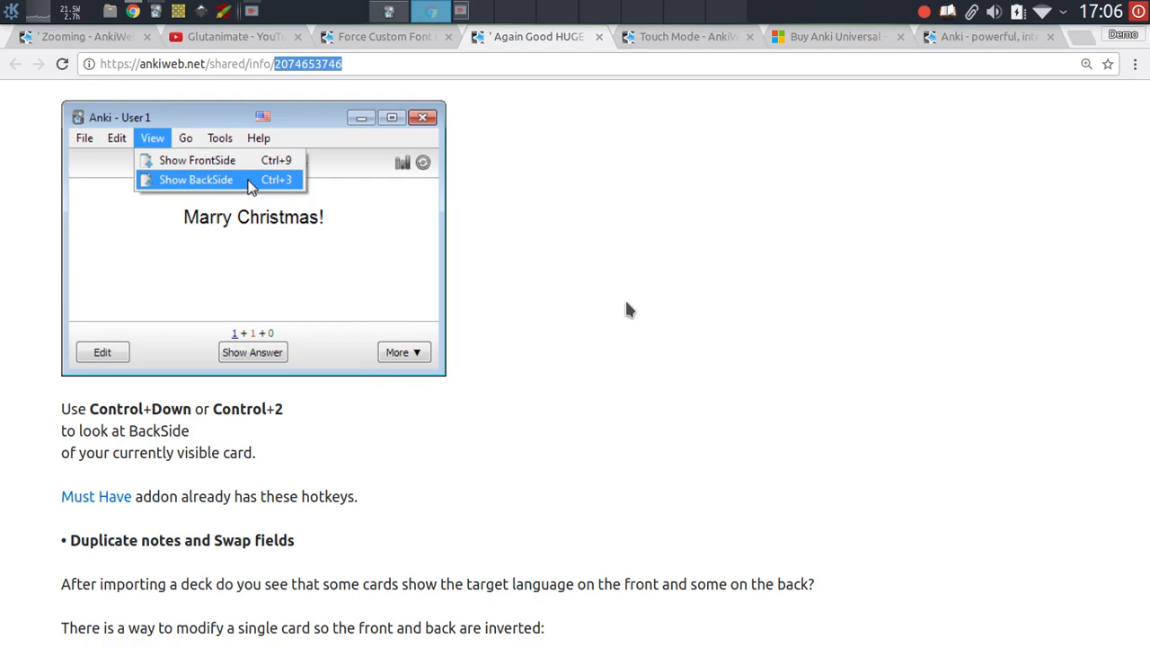
scroll(down, 3)
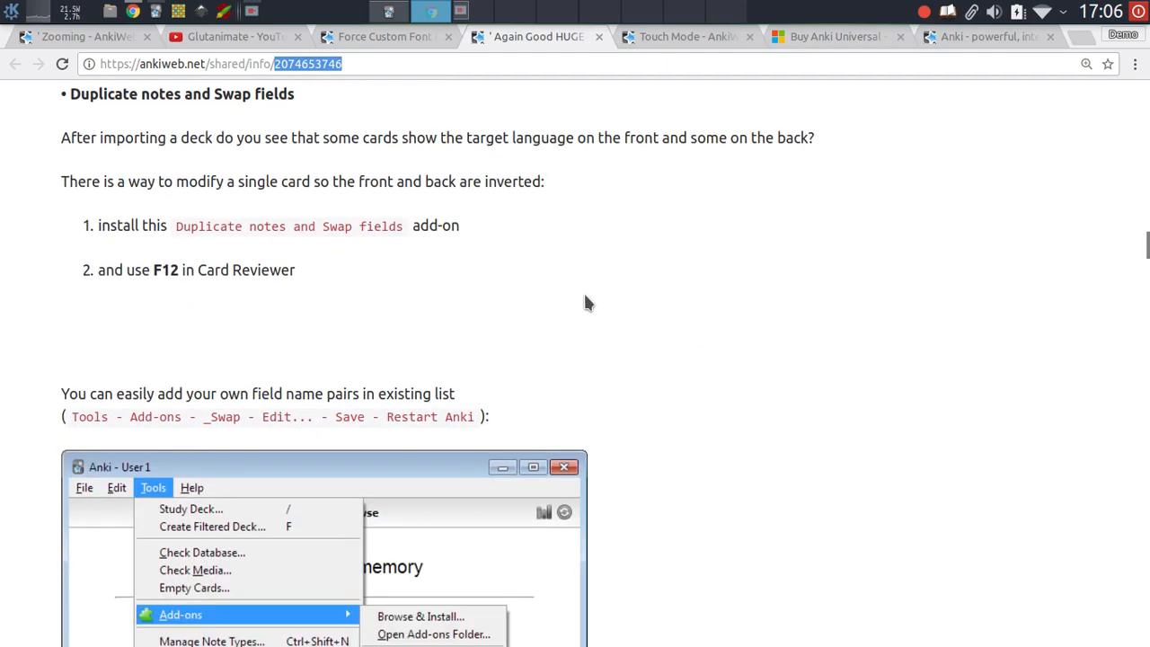
mouse_move(589, 298)
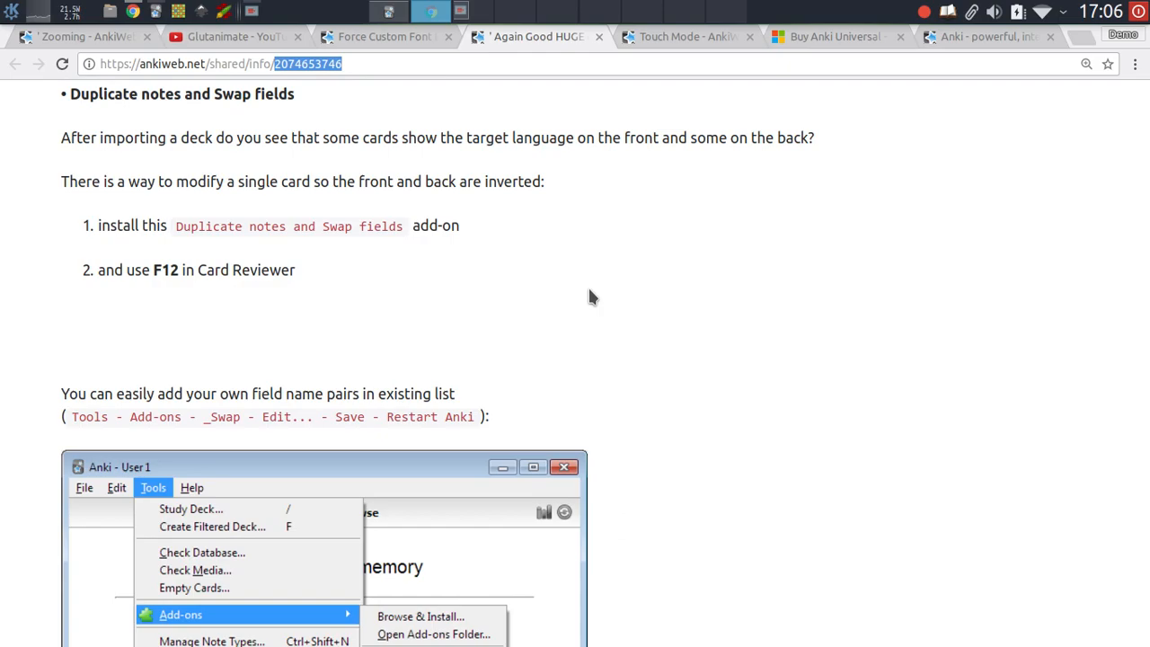
scroll(down, 3)
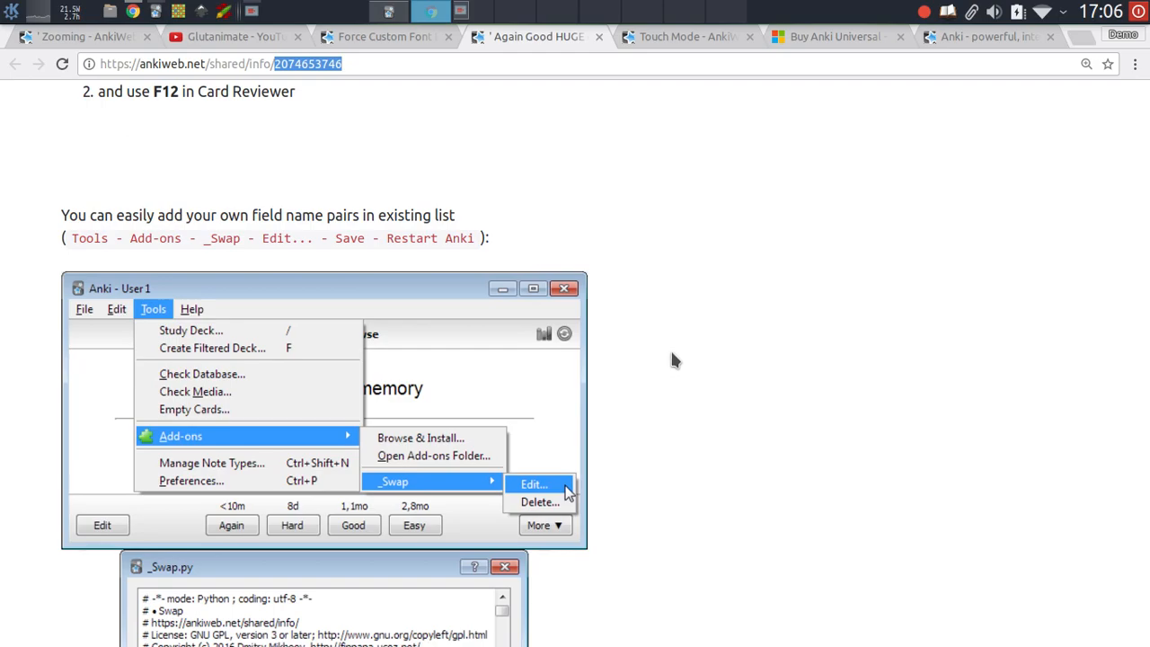
scroll(down, 3)
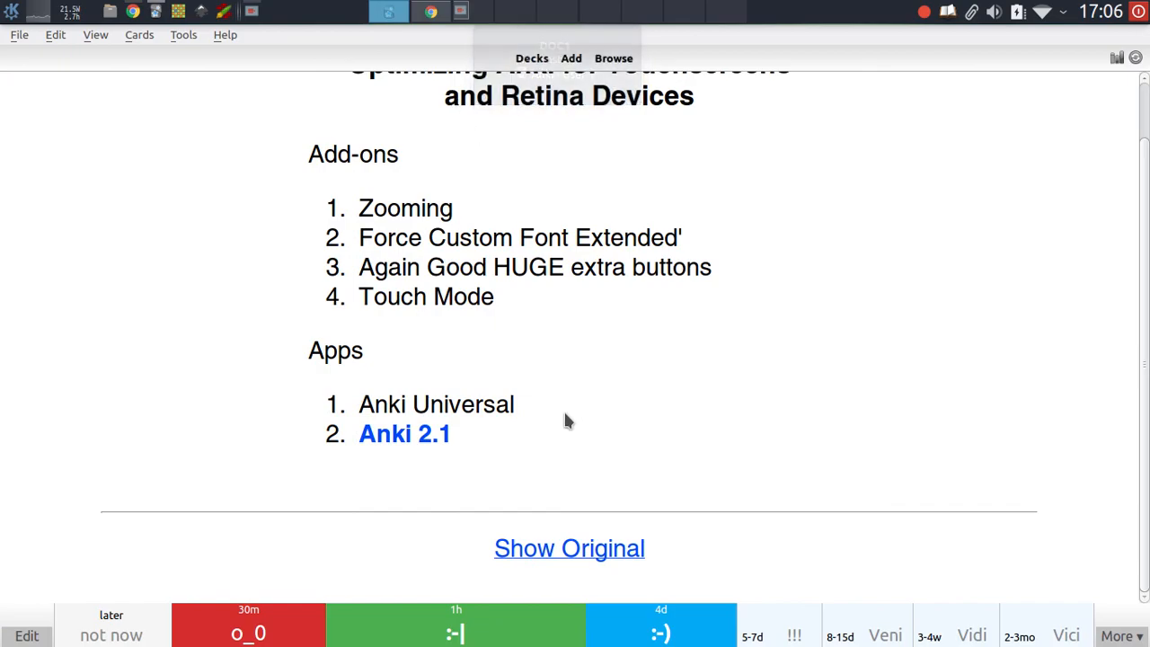
mouse_move(471, 633)
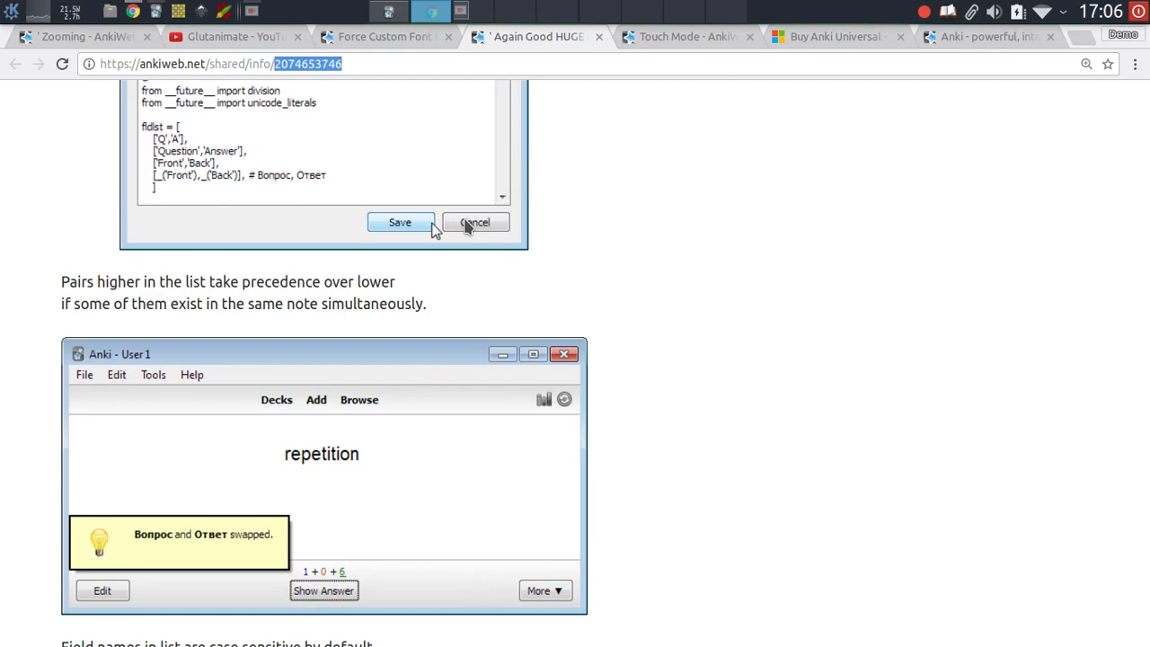
mouse_move(683, 259)
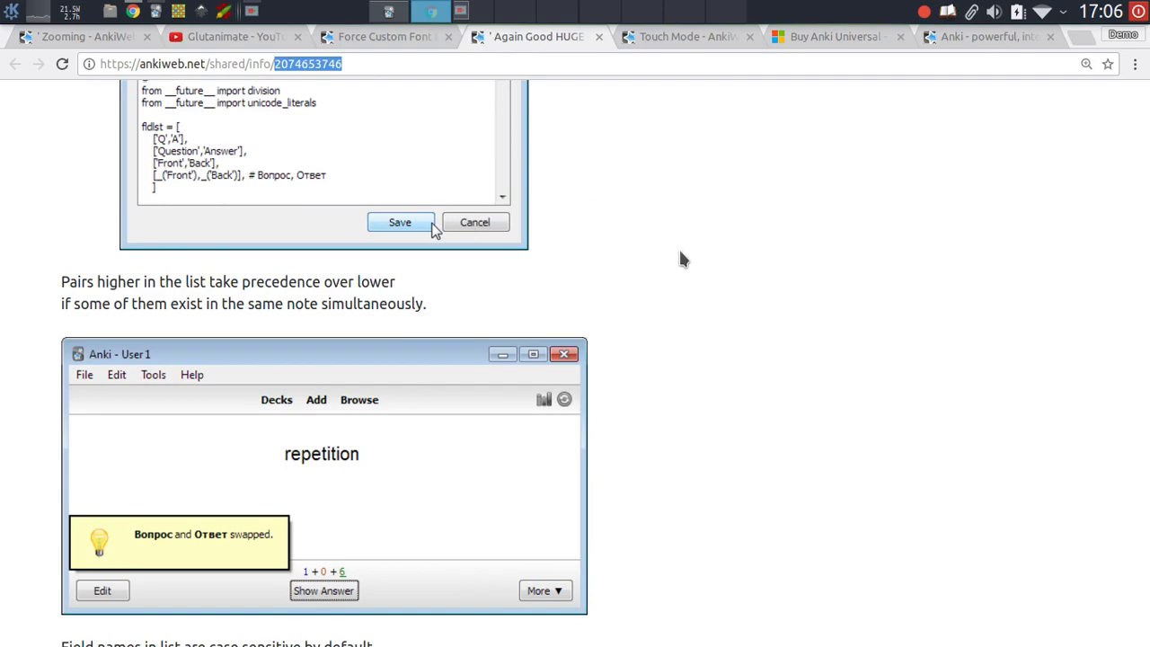
scroll(down, 3)
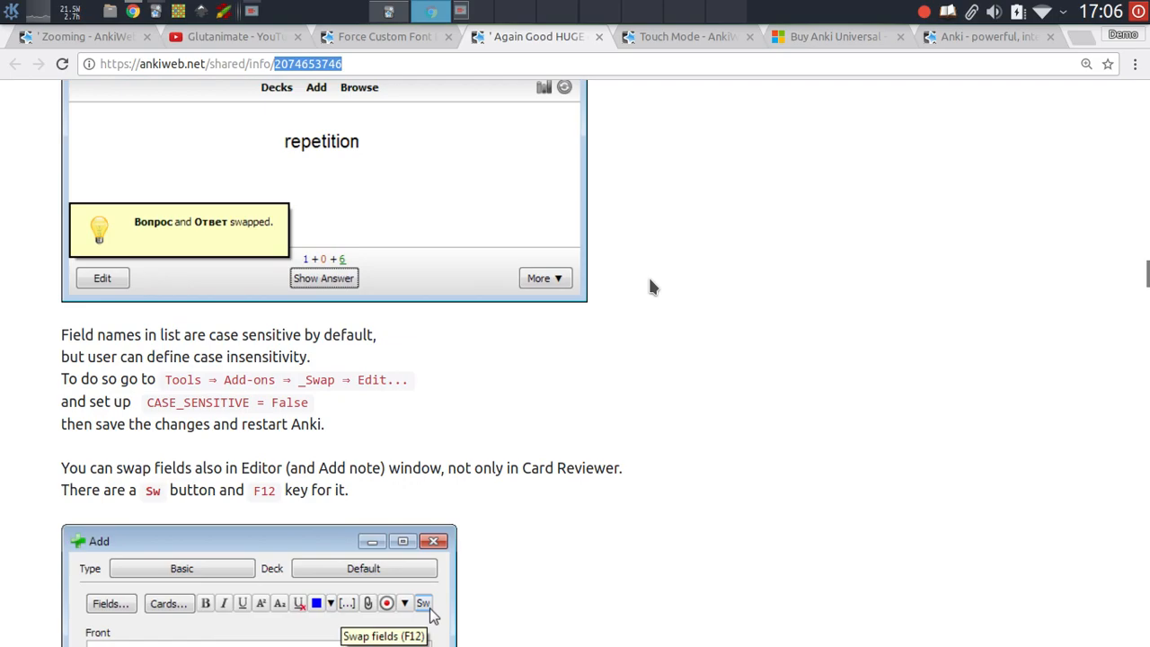
scroll(down, 3)
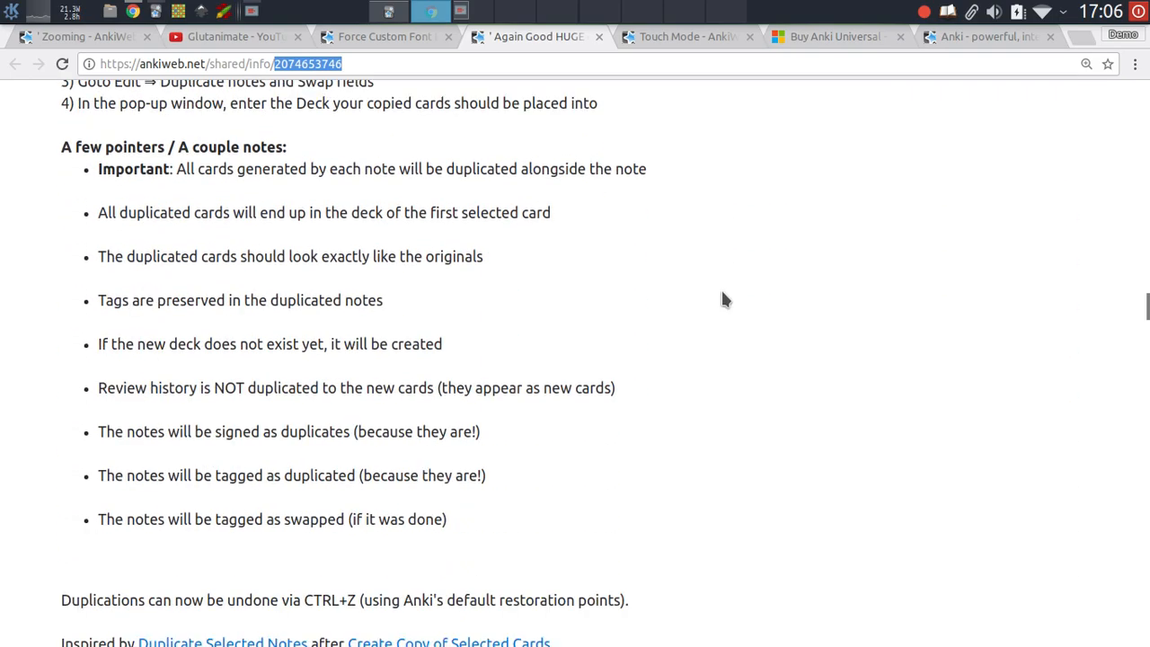
mouse_move(679, 230)
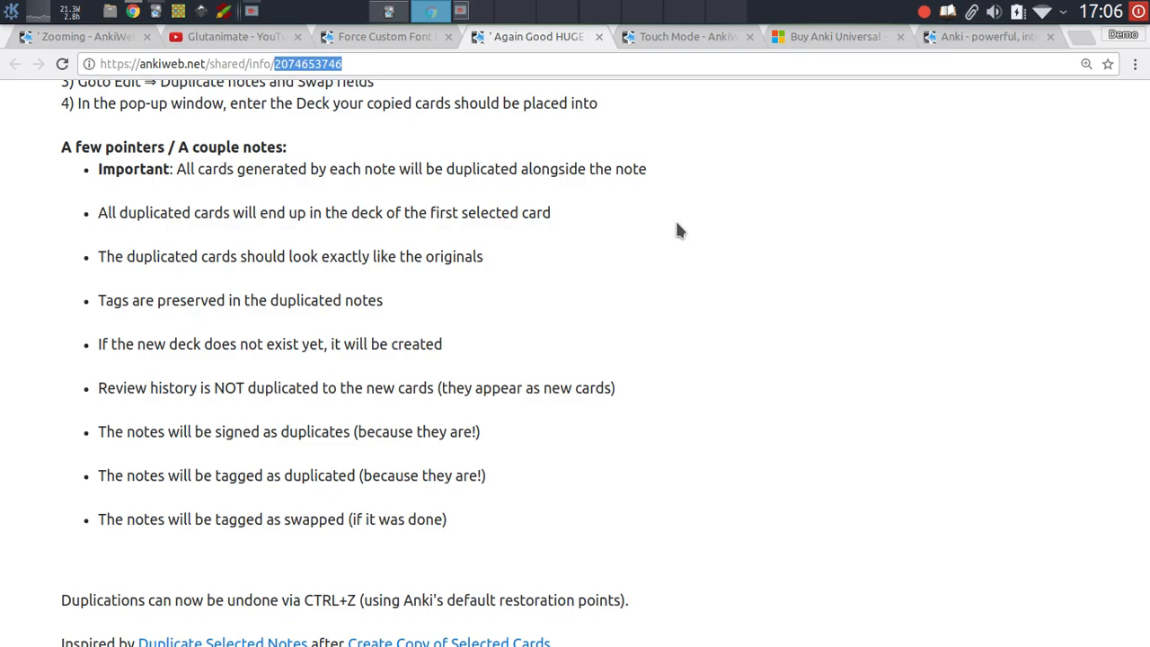
mouse_move(733, 298)
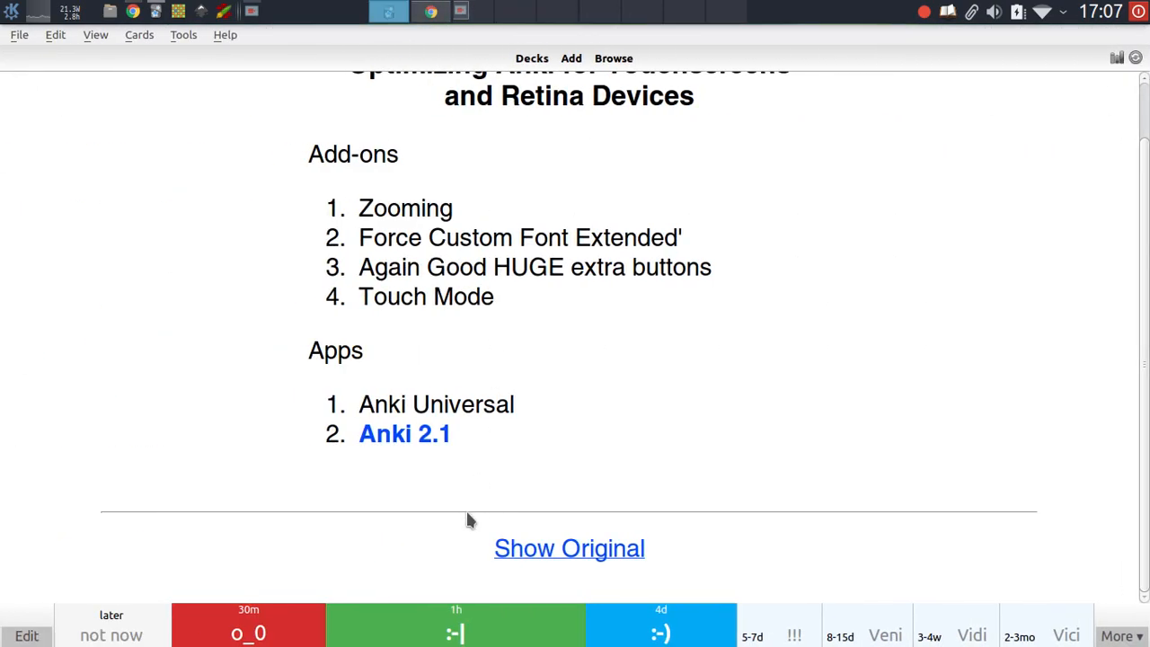
mouse_move(476, 593)
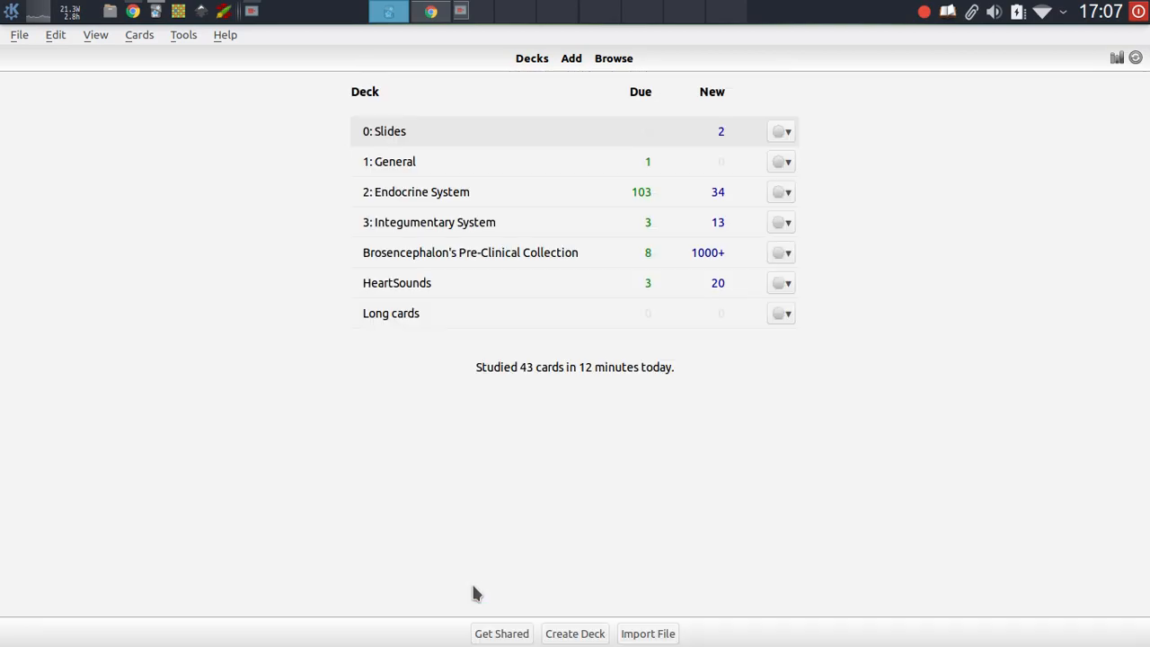
mouse_move(431, 11)
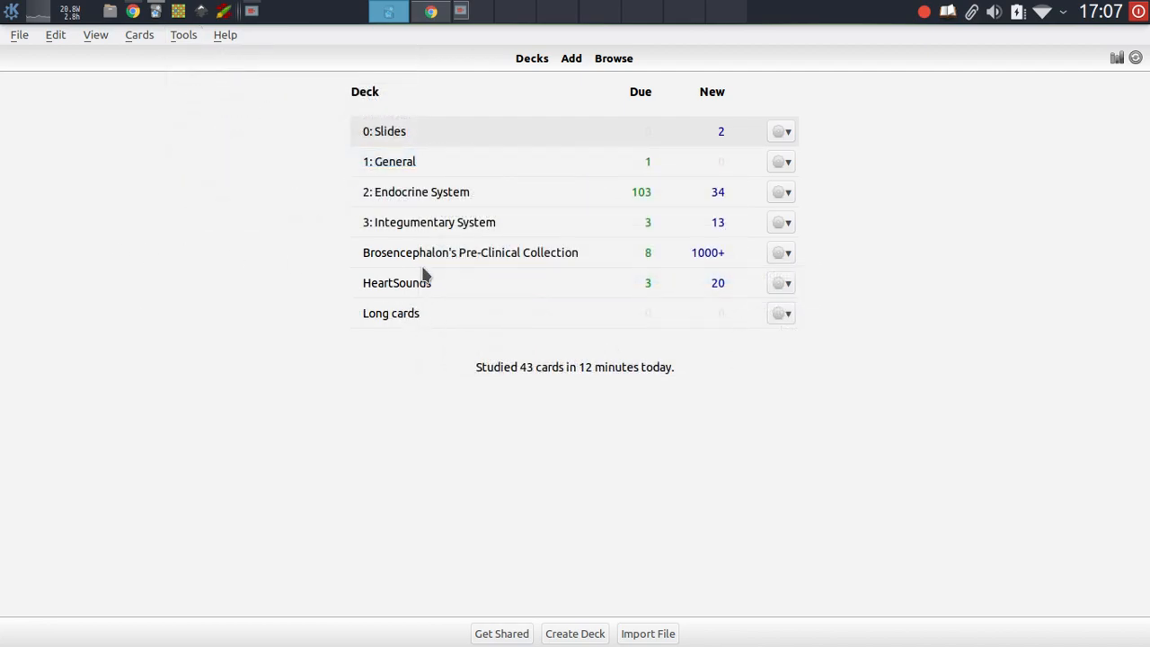
Start studying the deck and grade the Vesicle card as Again after revealing it
click(427, 222)
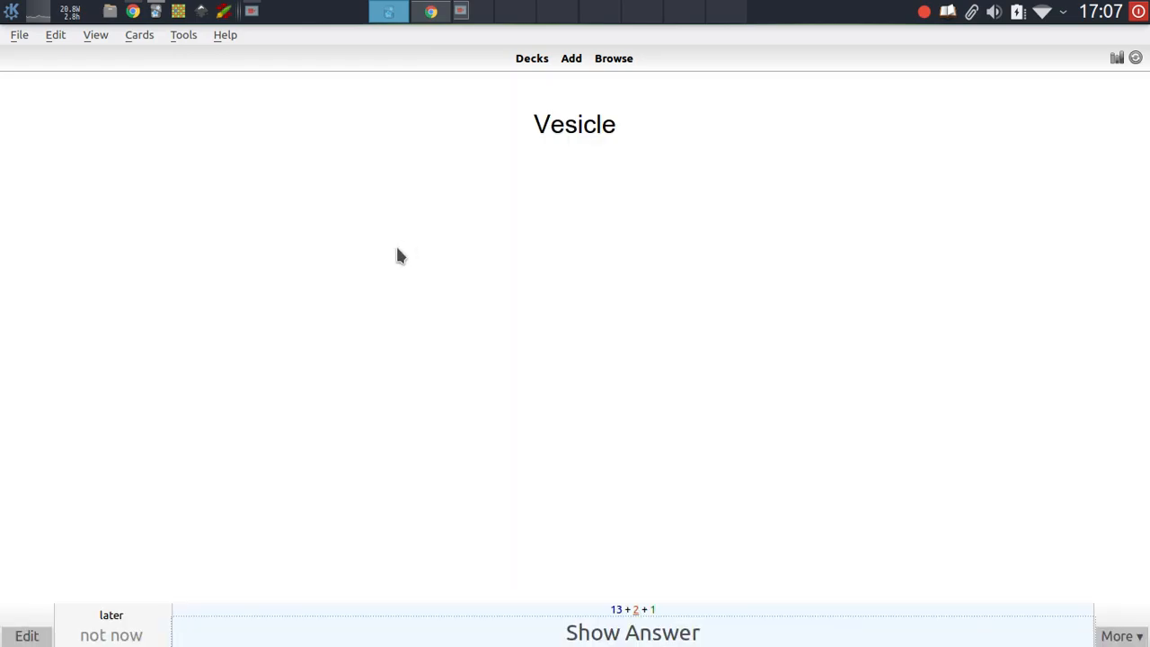
mouse_move(449, 262)
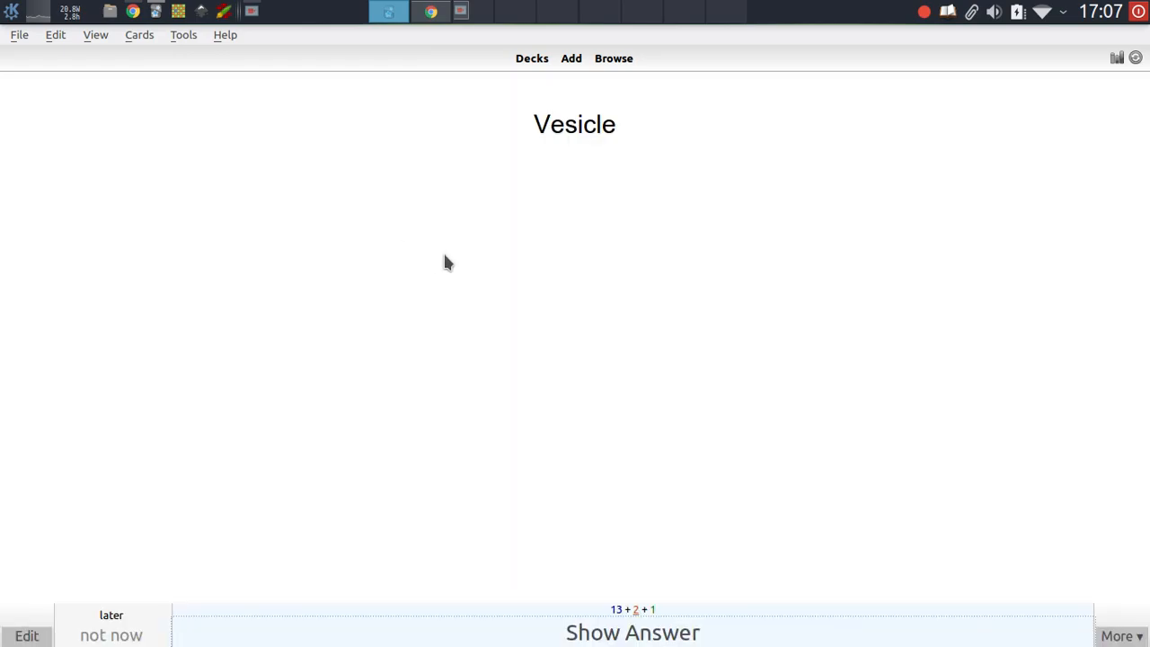
mouse_move(517, 320)
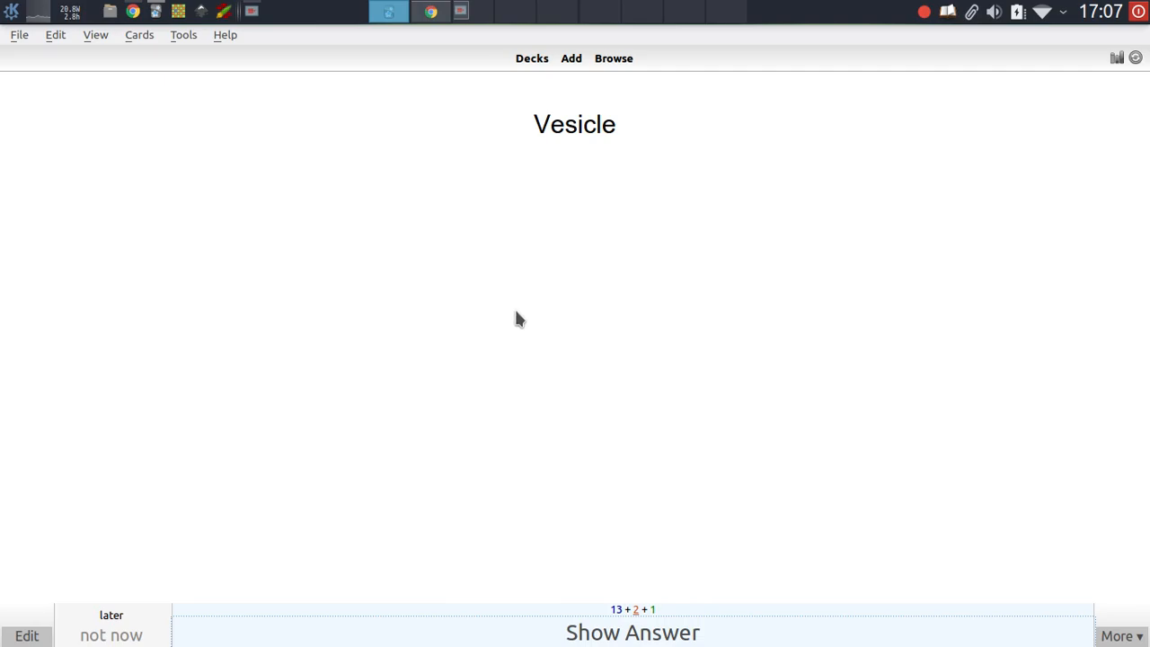
mouse_move(531, 234)
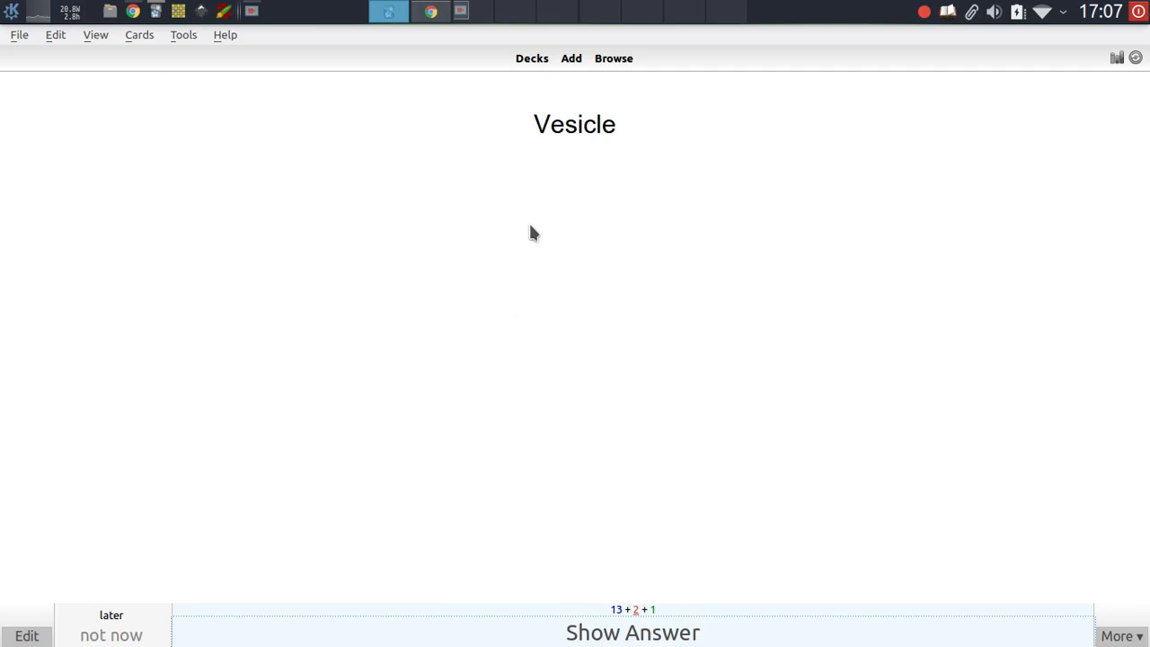
mouse_move(564, 277)
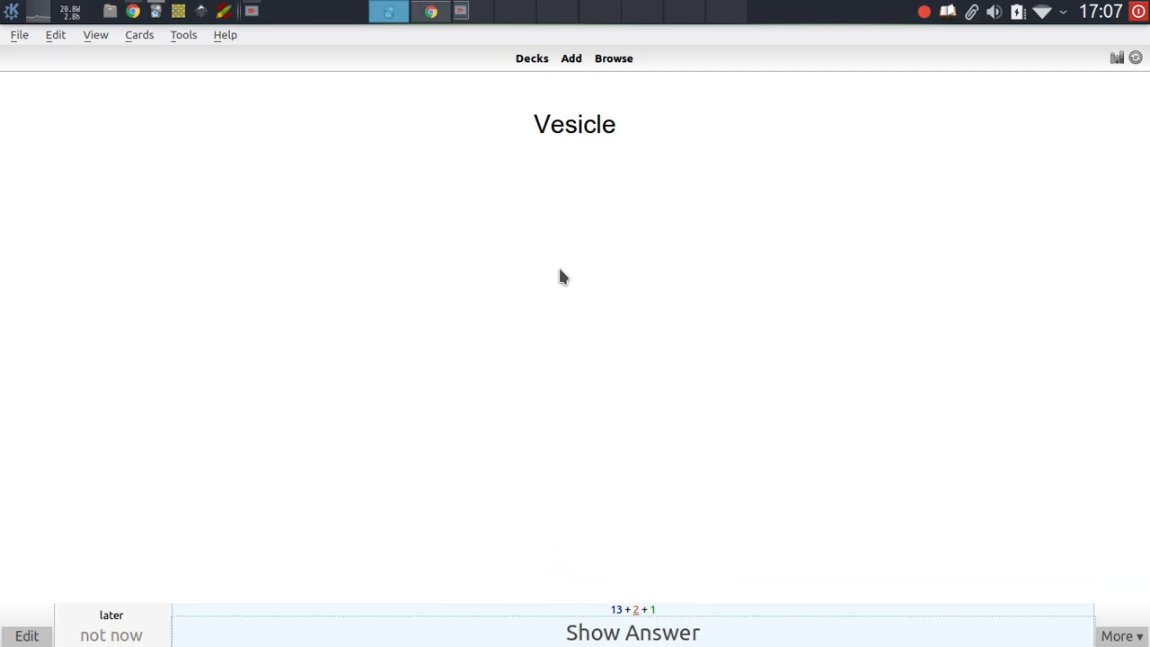
click(633, 632)
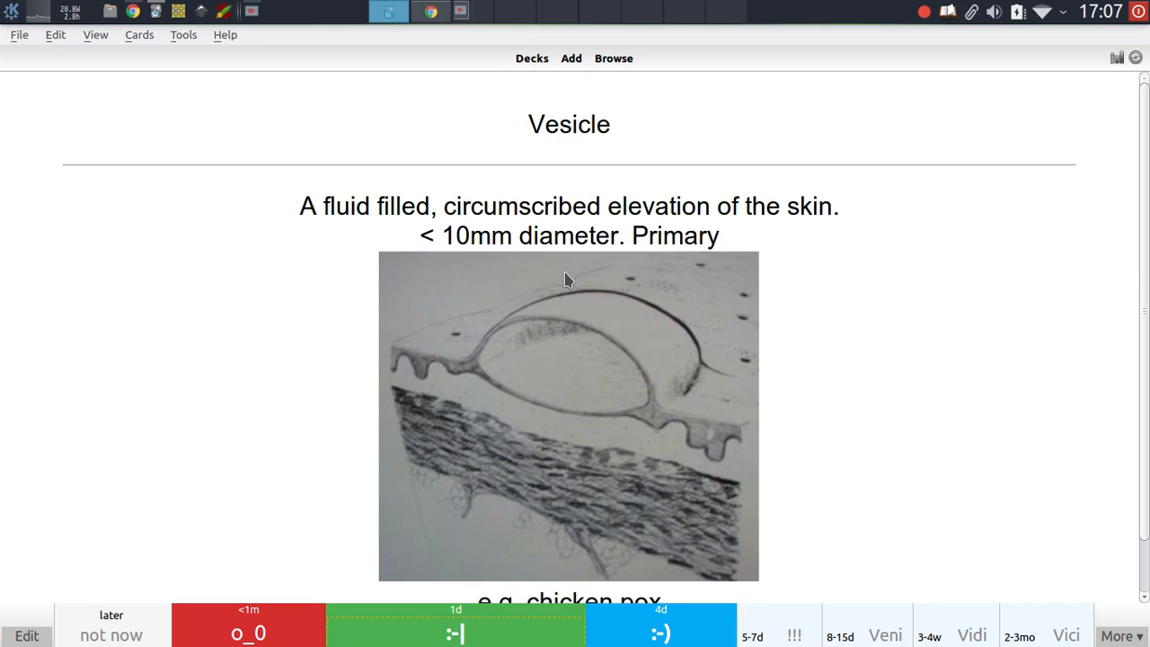
mouse_move(561, 282)
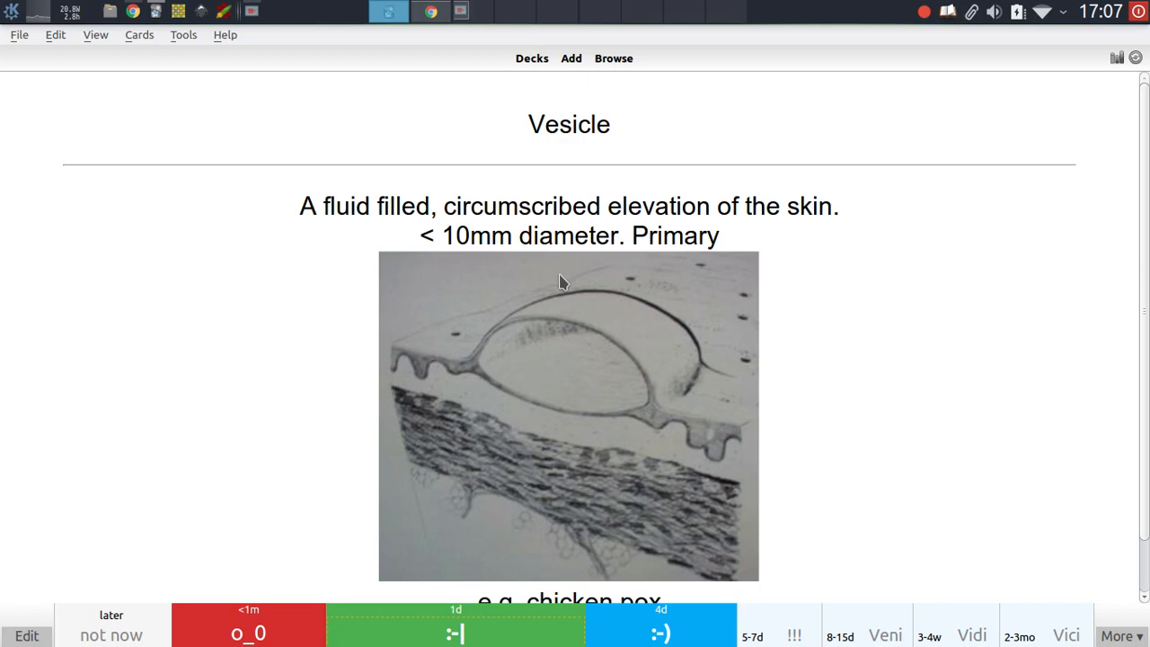
mouse_move(557, 291)
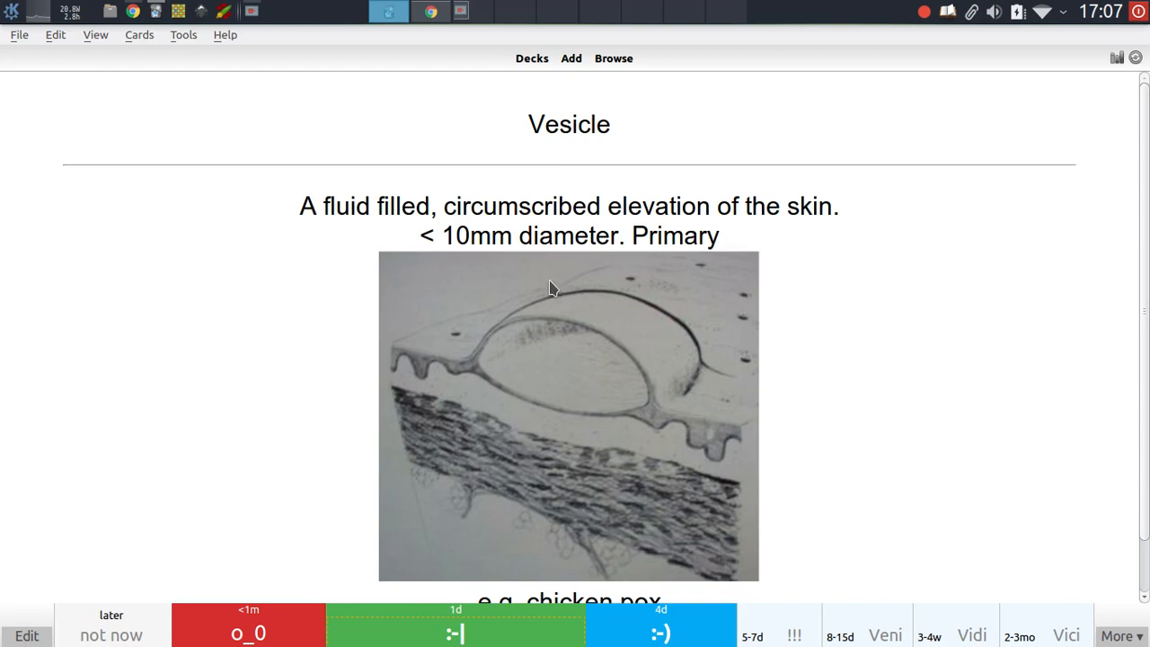
mouse_move(532, 629)
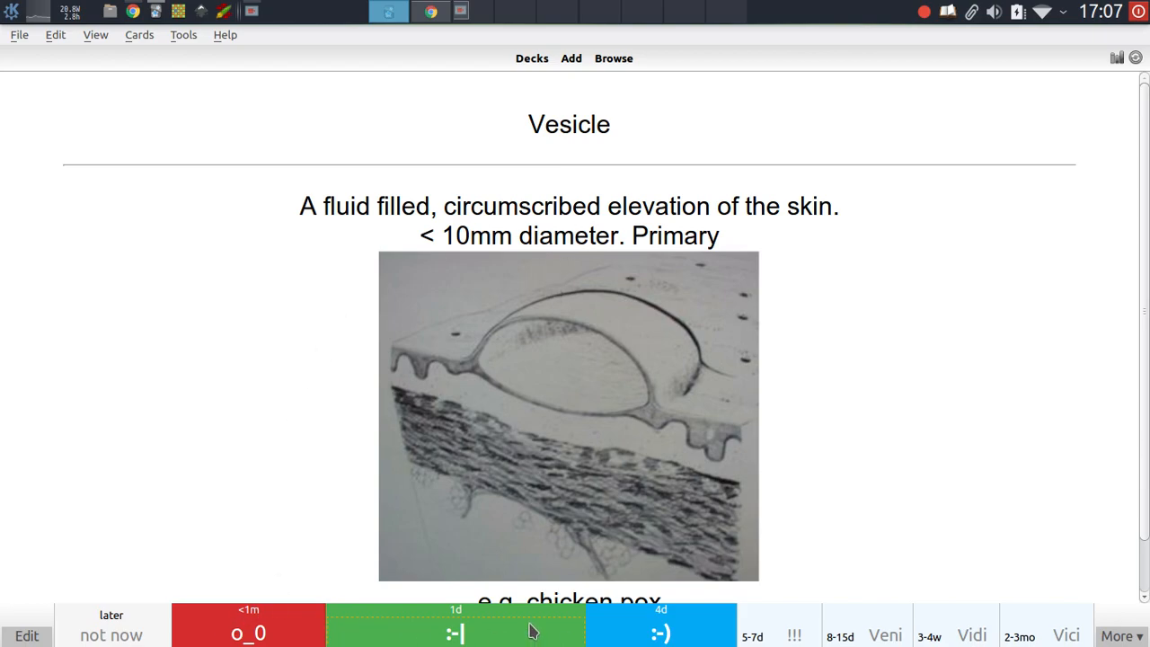
mouse_move(411, 252)
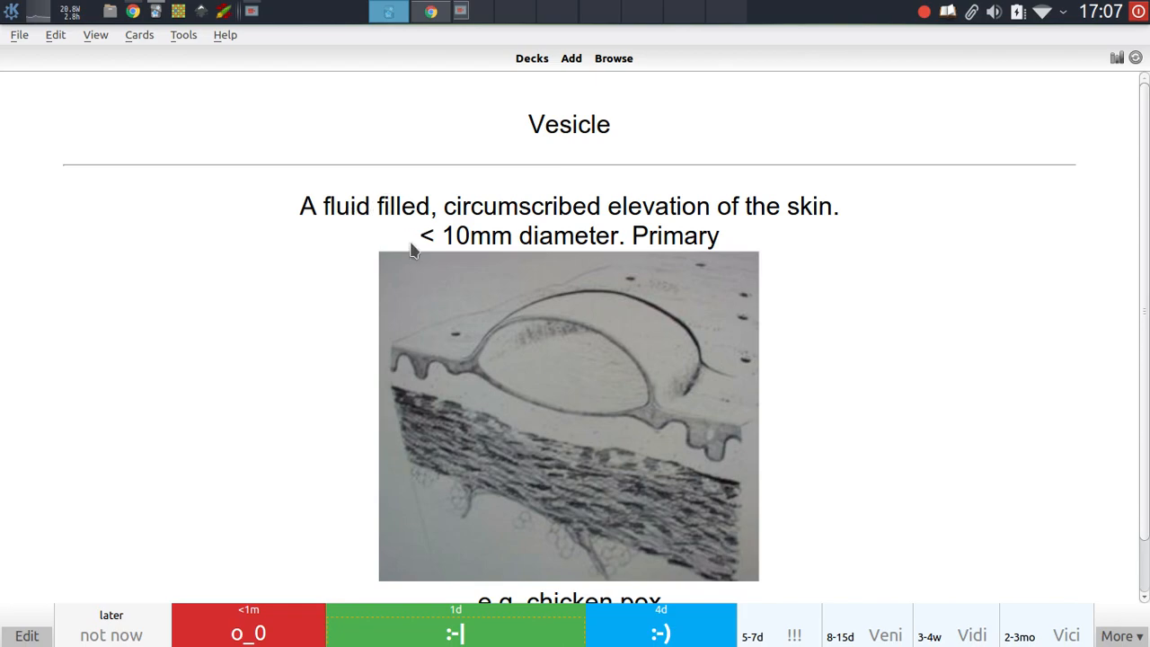
click(456, 626)
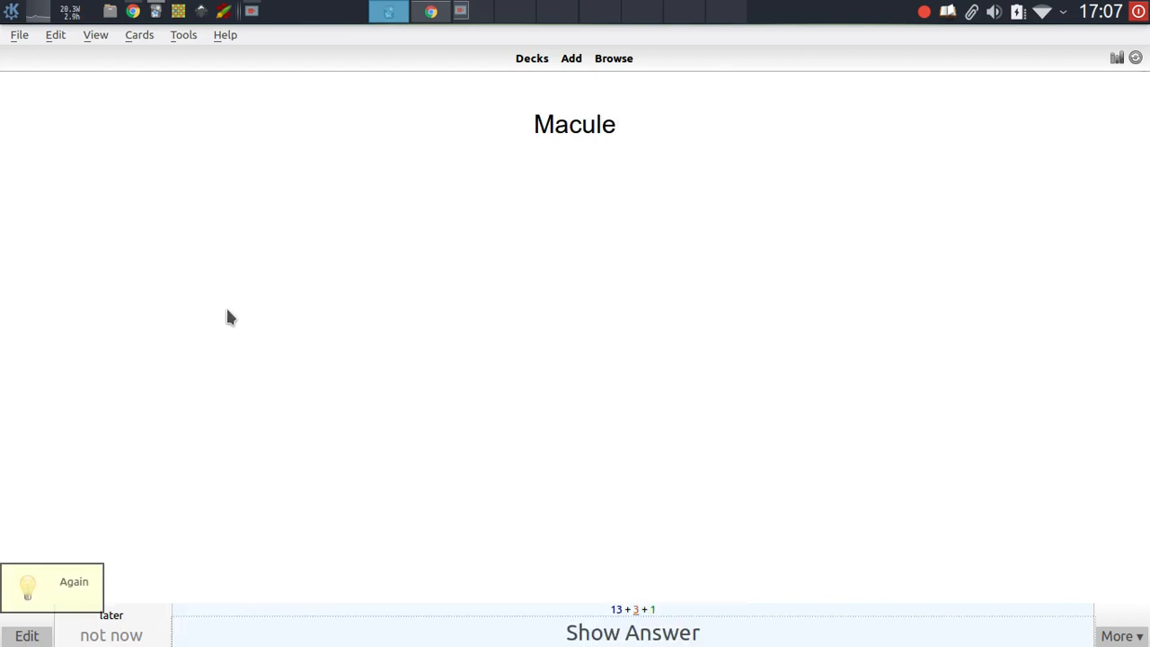
Grade the Macule card Good, Pustule Easy, then reveal and grade the Fissure card
click(632, 633)
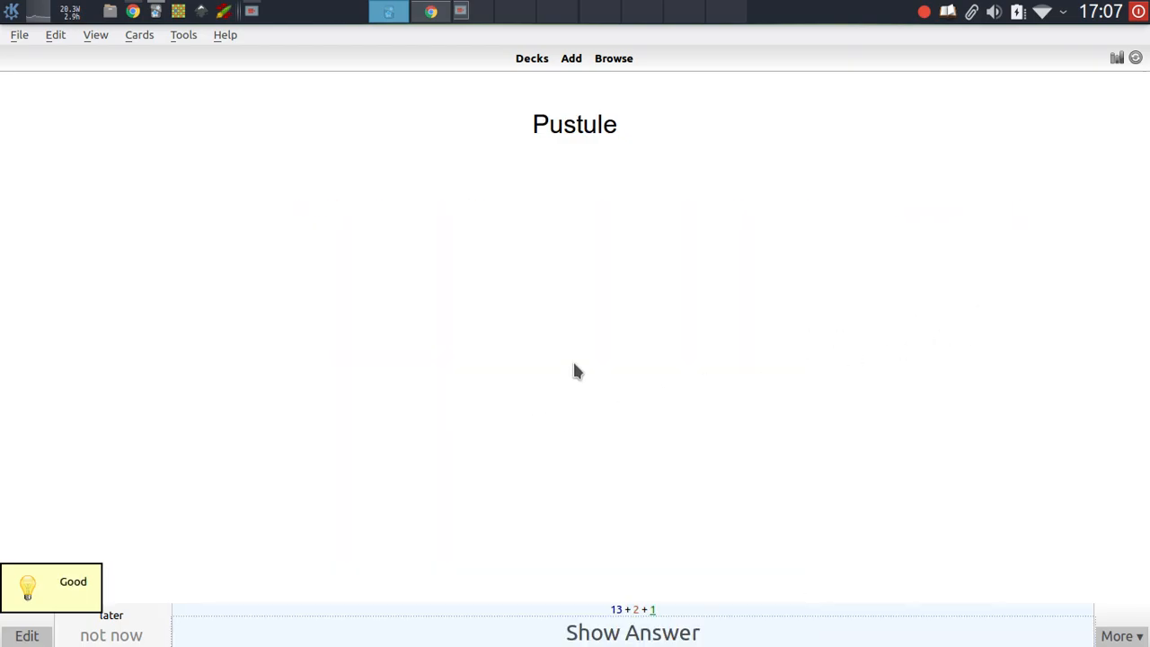
click(632, 632)
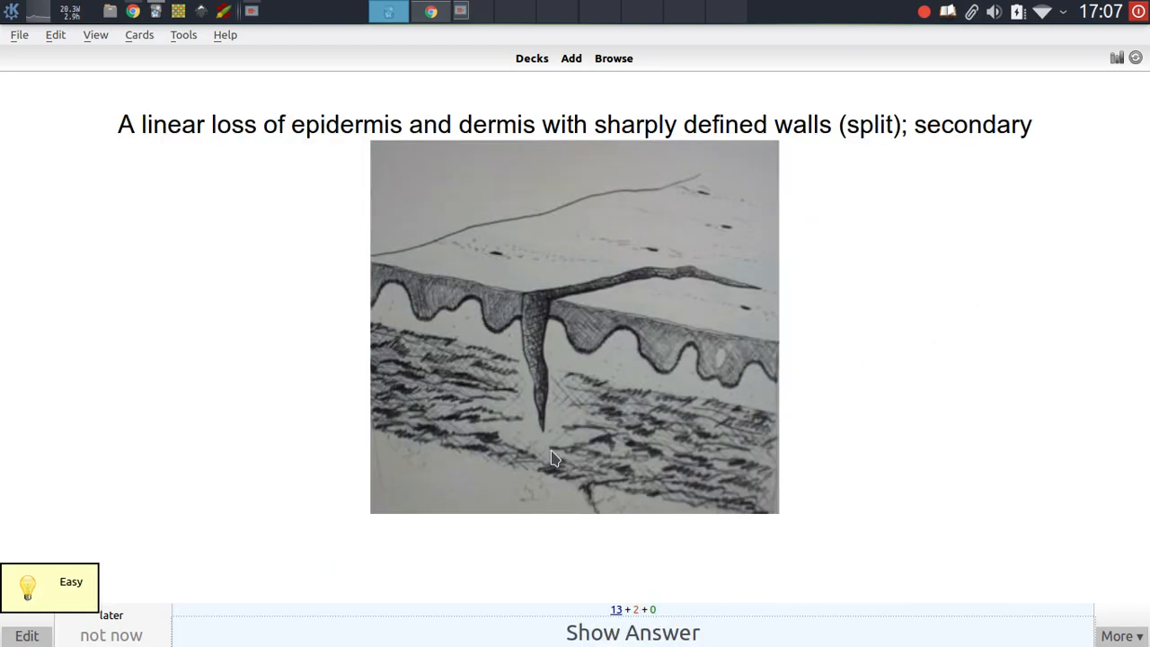
click(632, 633)
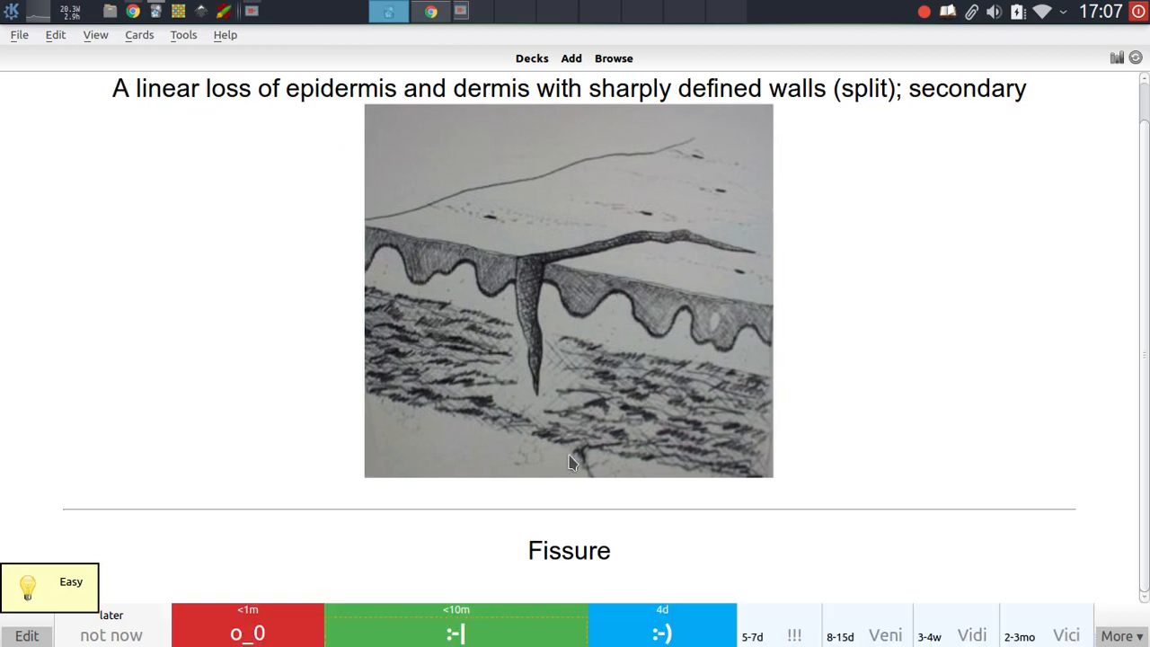
mouse_move(575, 115)
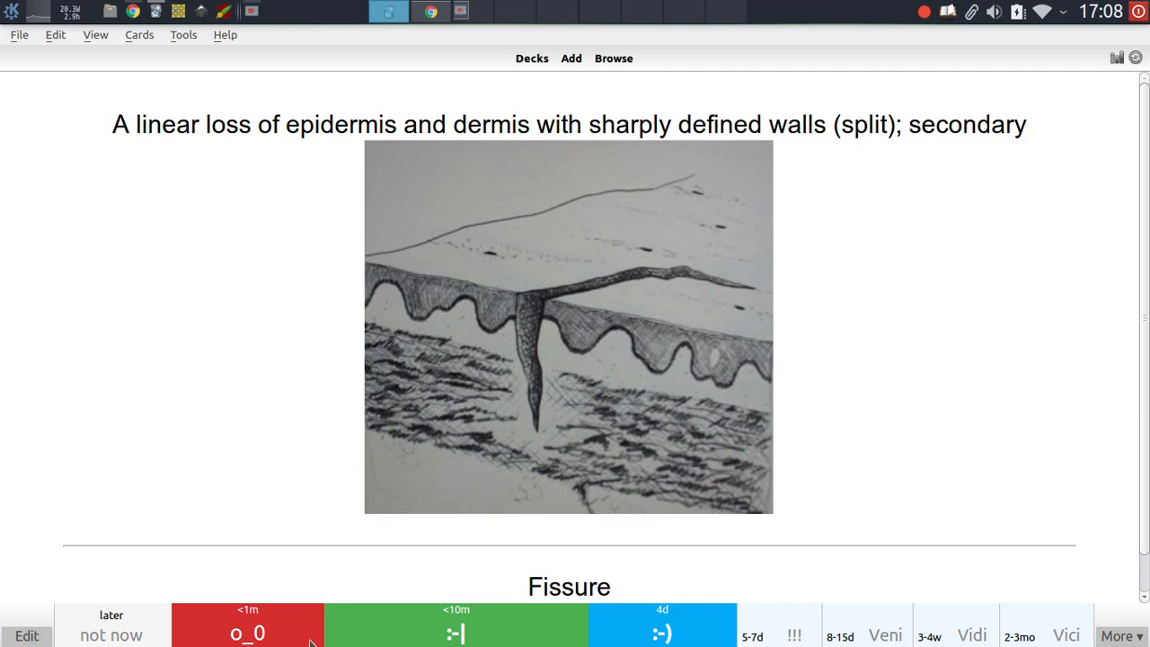
mouse_move(524, 638)
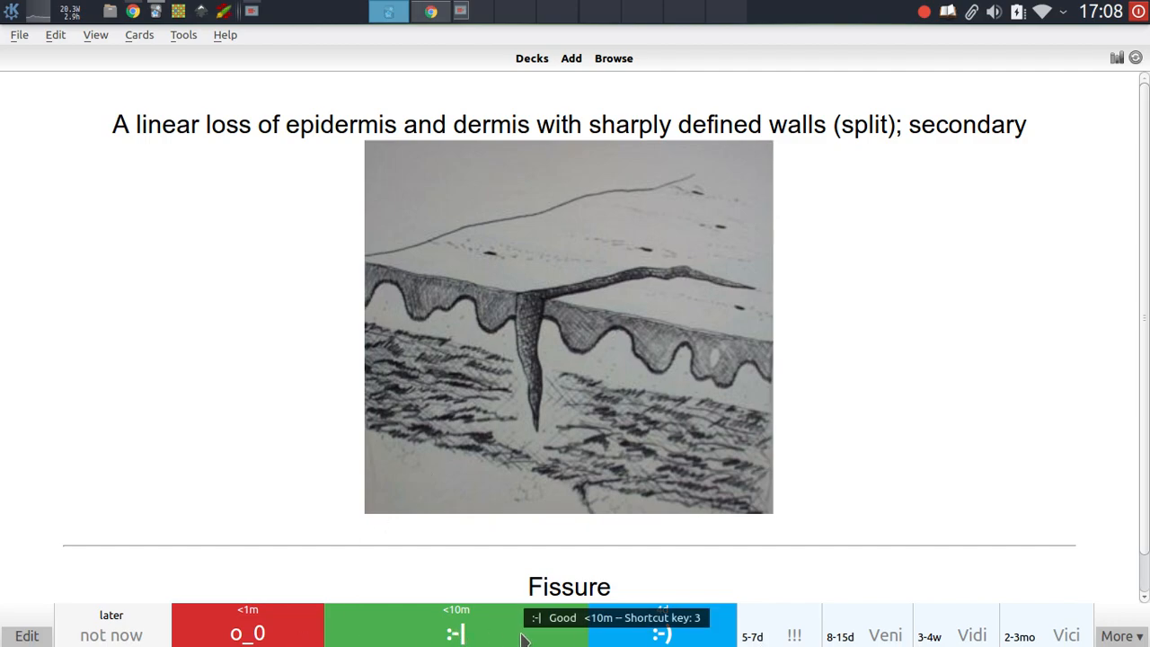
mouse_move(530, 548)
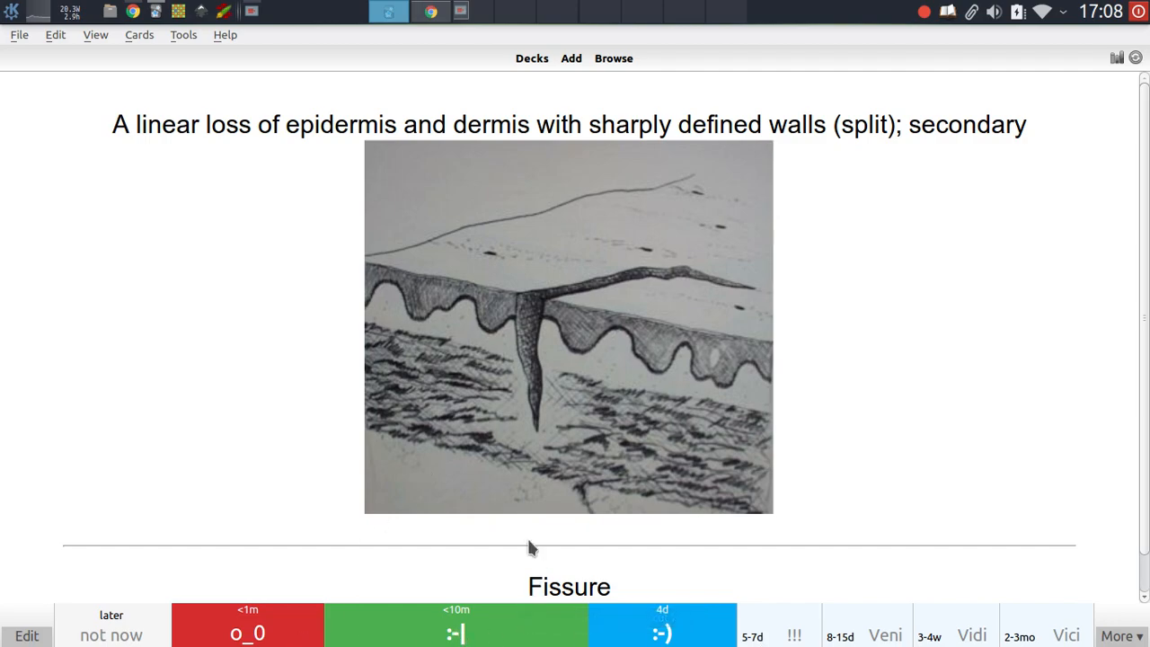
mouse_move(340, 483)
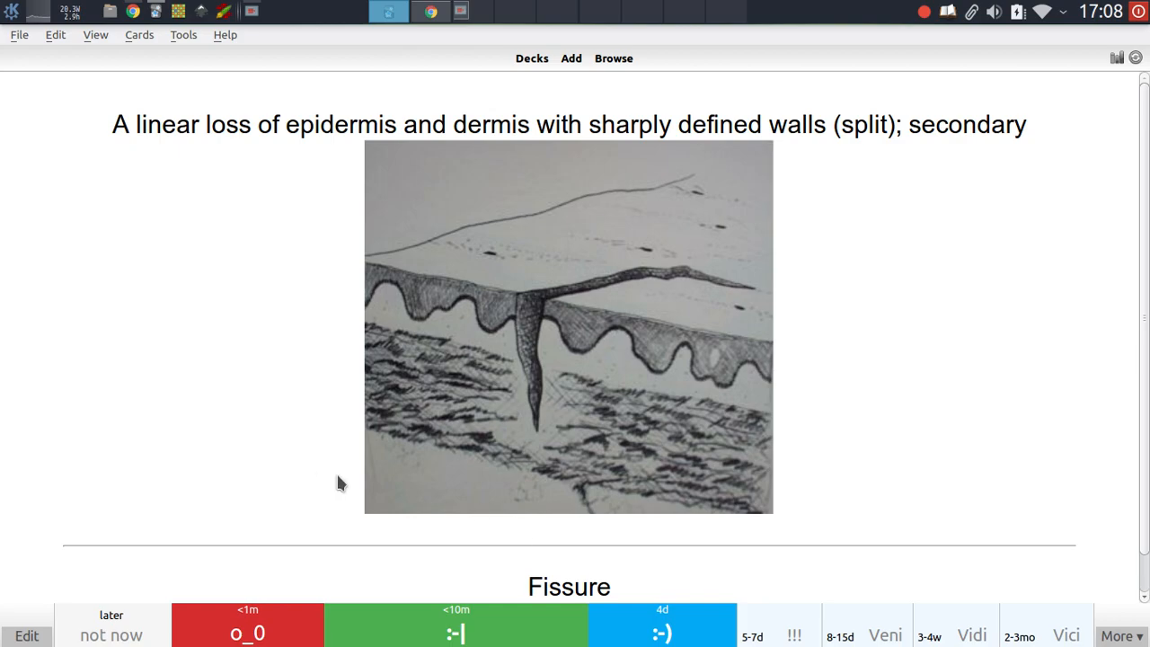
mouse_move(510, 270)
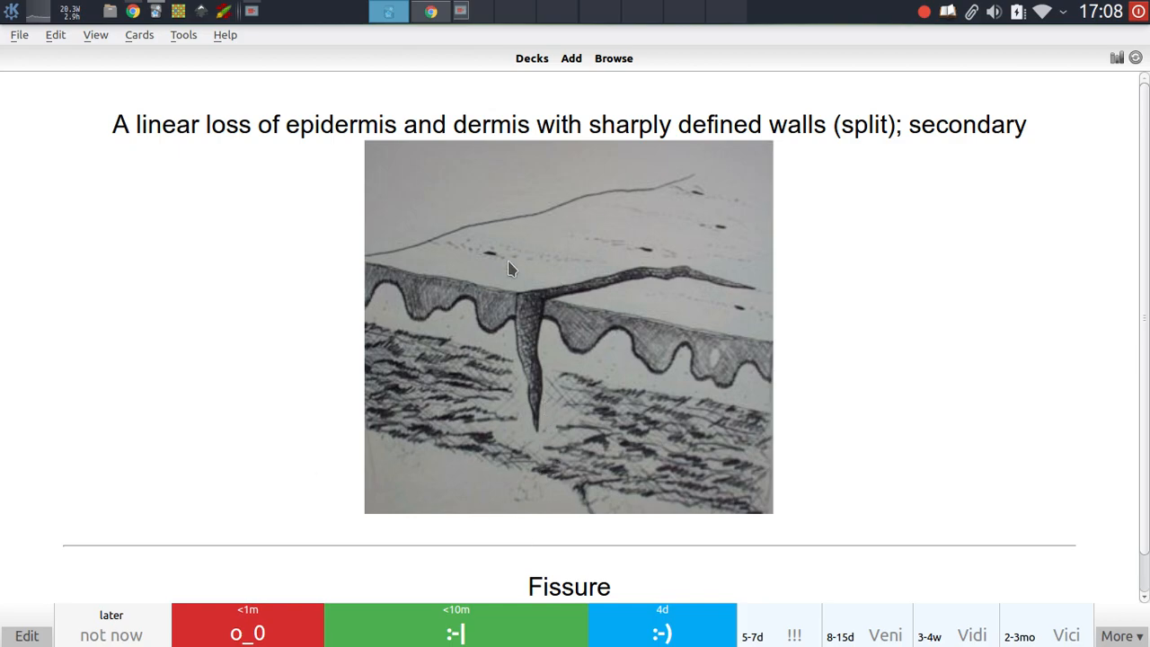
mouse_move(410, 449)
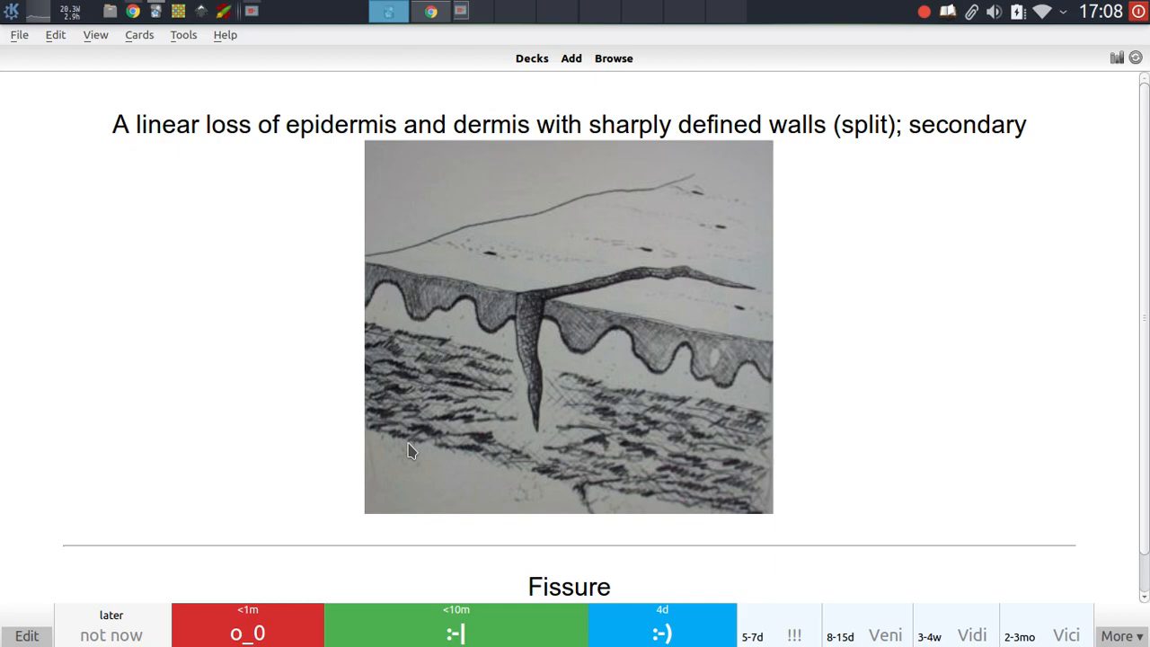
click(532, 58)
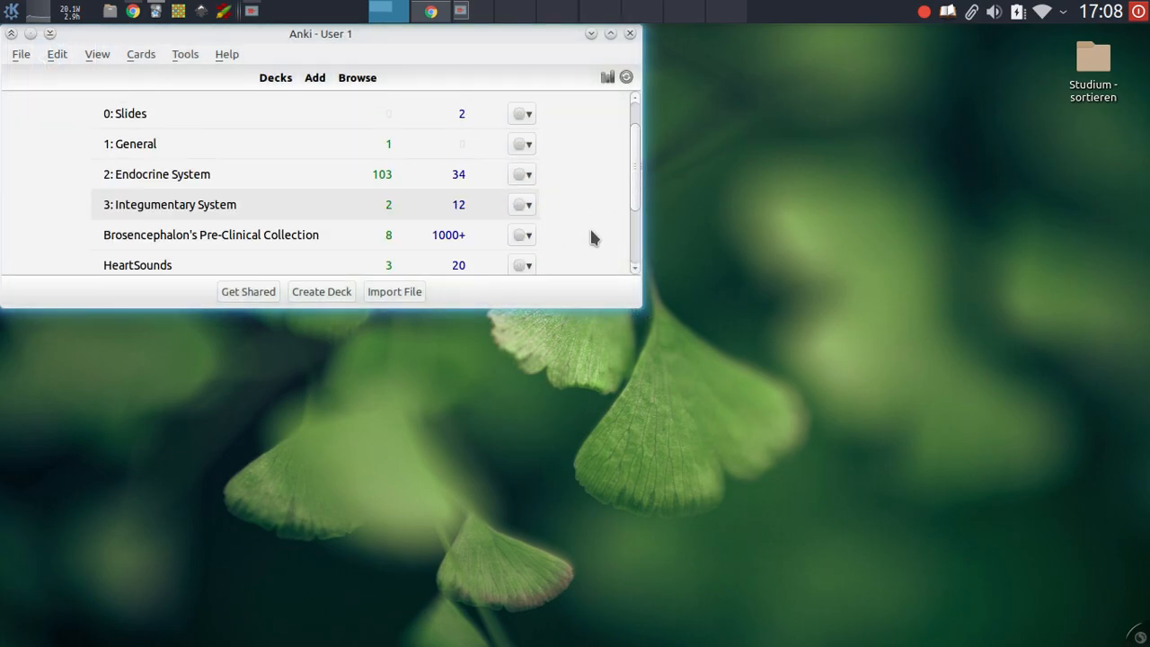
scroll(down, 3)
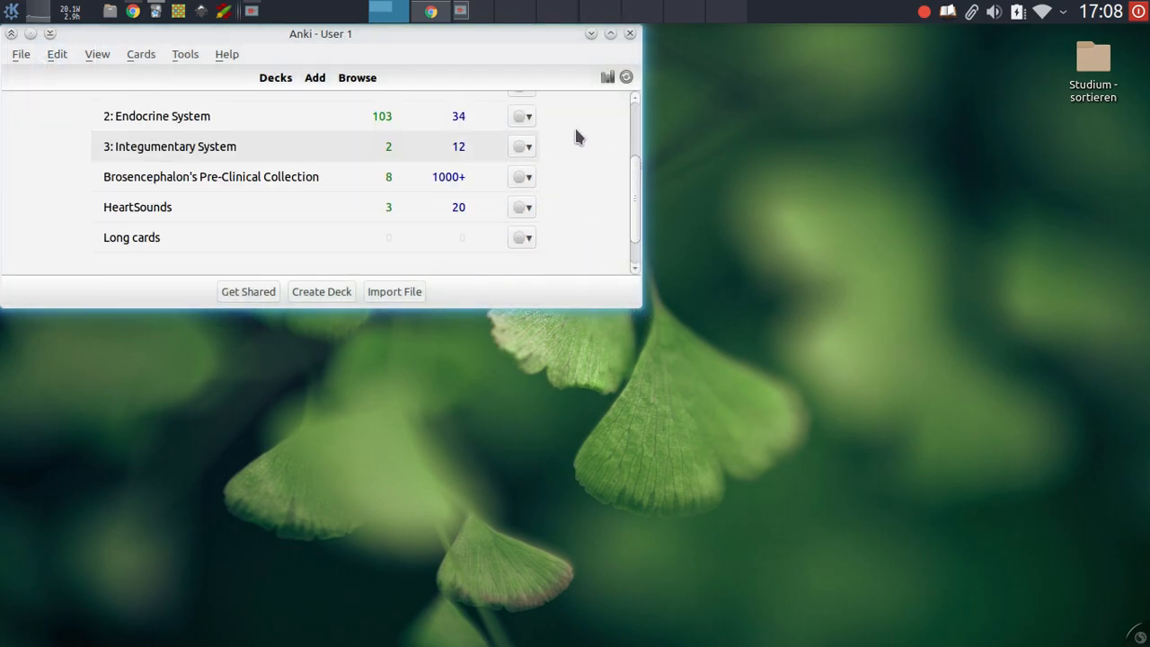
mouse_move(607, 168)
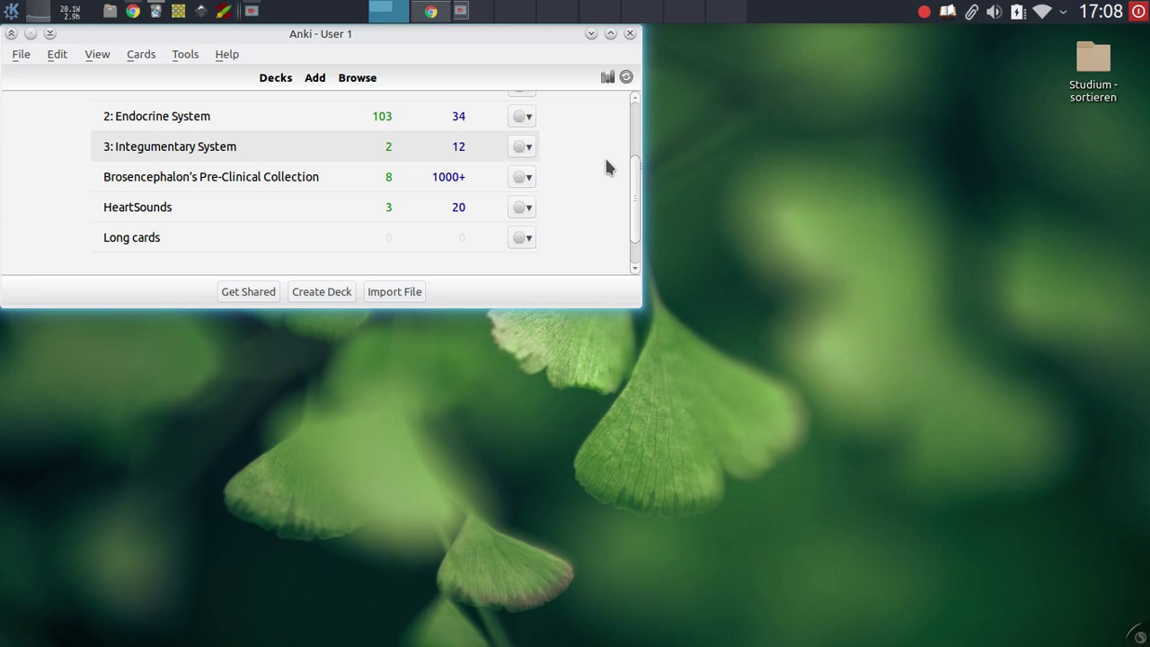
scroll(up, 3)
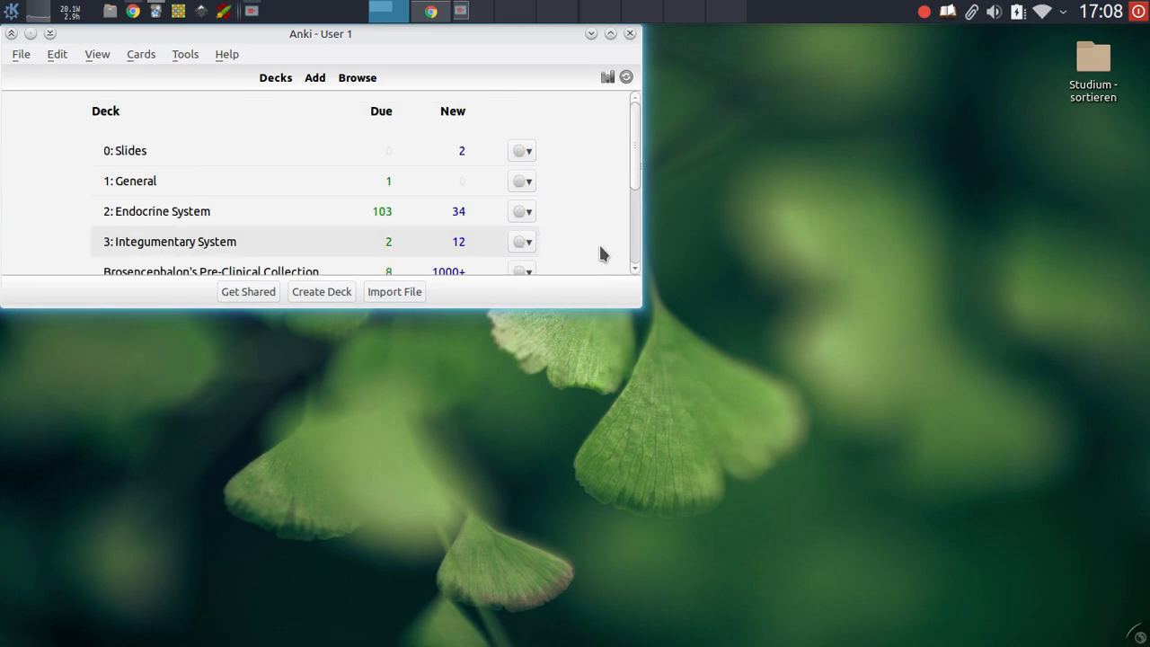
scroll(down, 3)
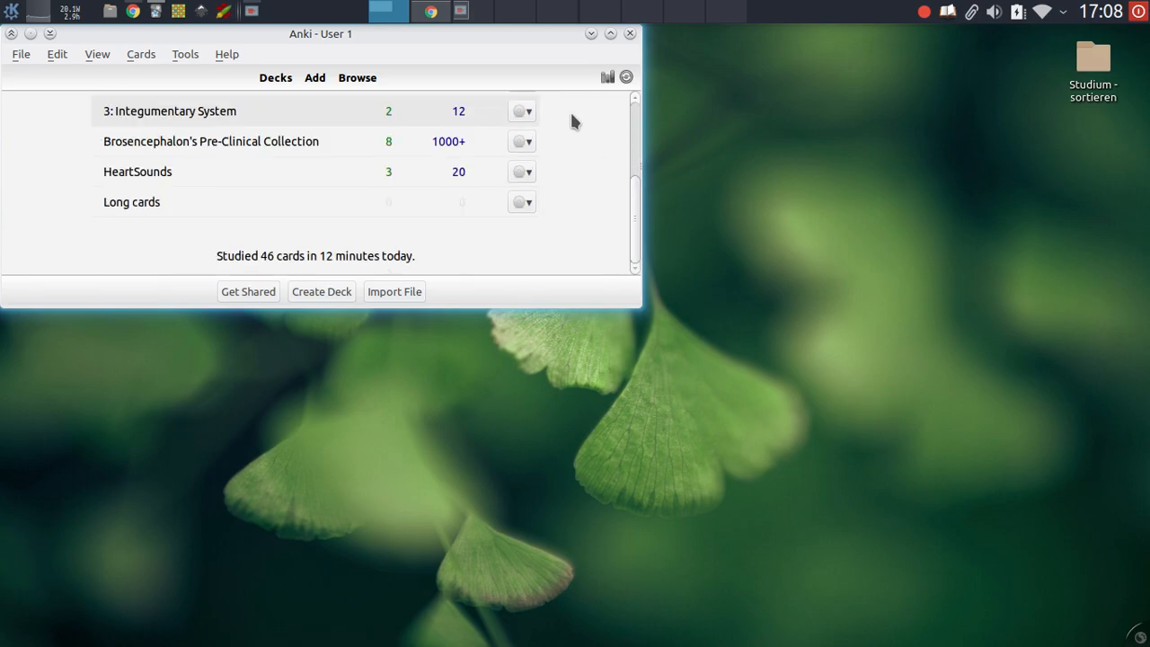
scroll(up, 3)
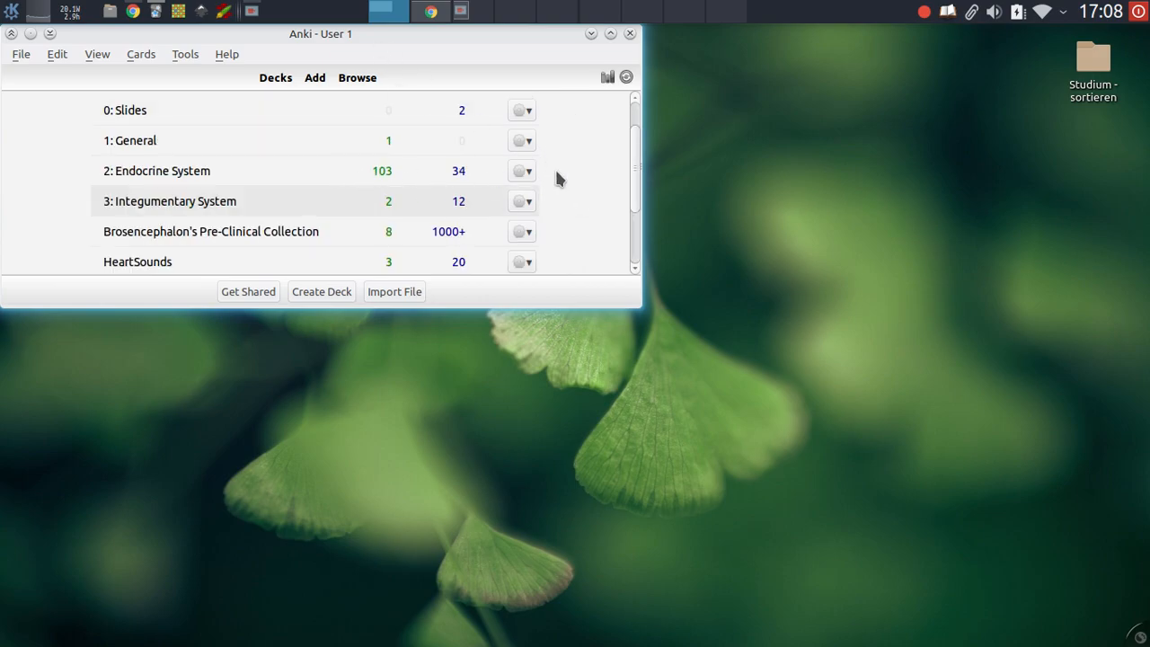
mouse_move(465, 45)
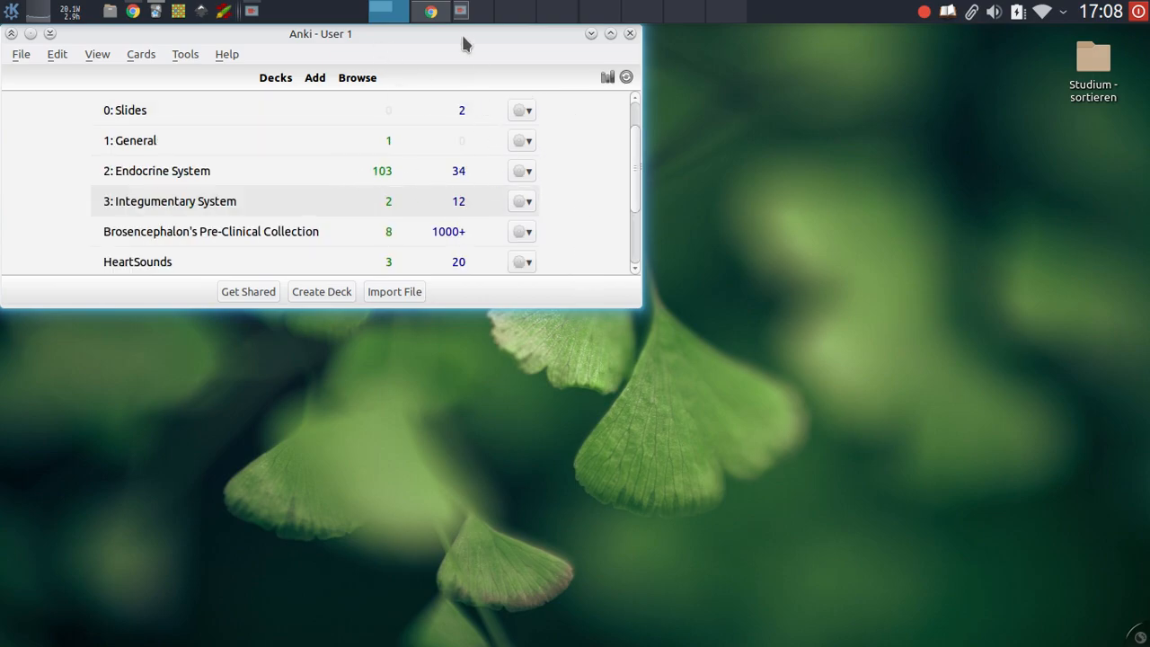
Skim the duplicate-notes add-on page, then bring up the Touch Mode add-on page with code 553036232
click(429, 11)
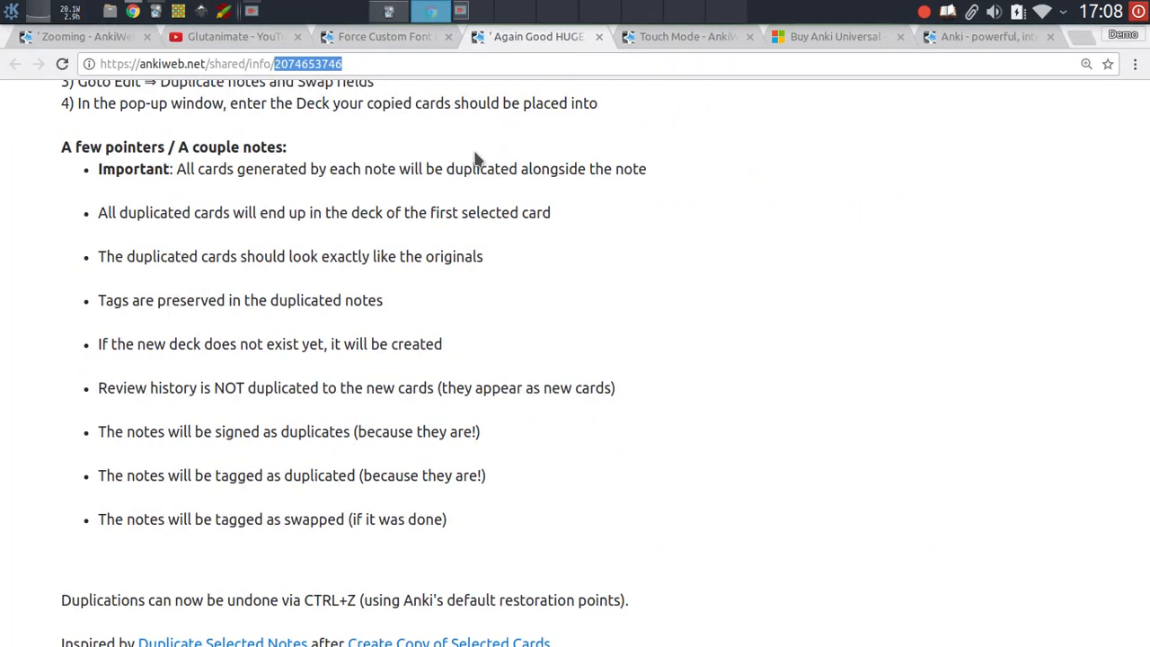
scroll(down, 3)
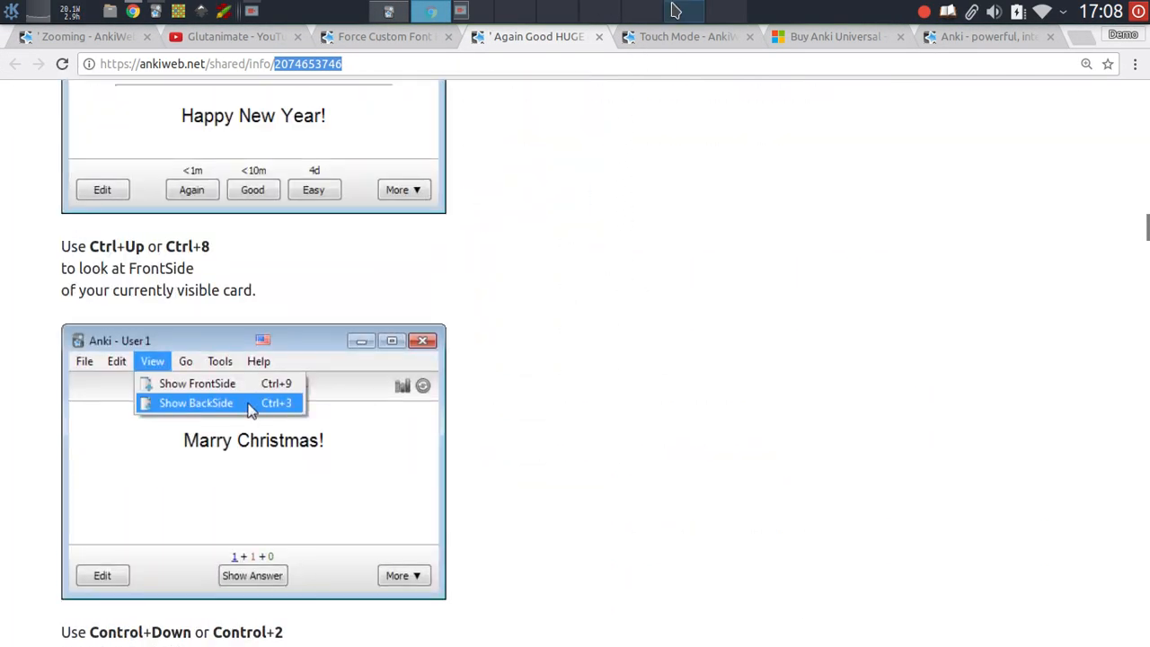
click(684, 36)
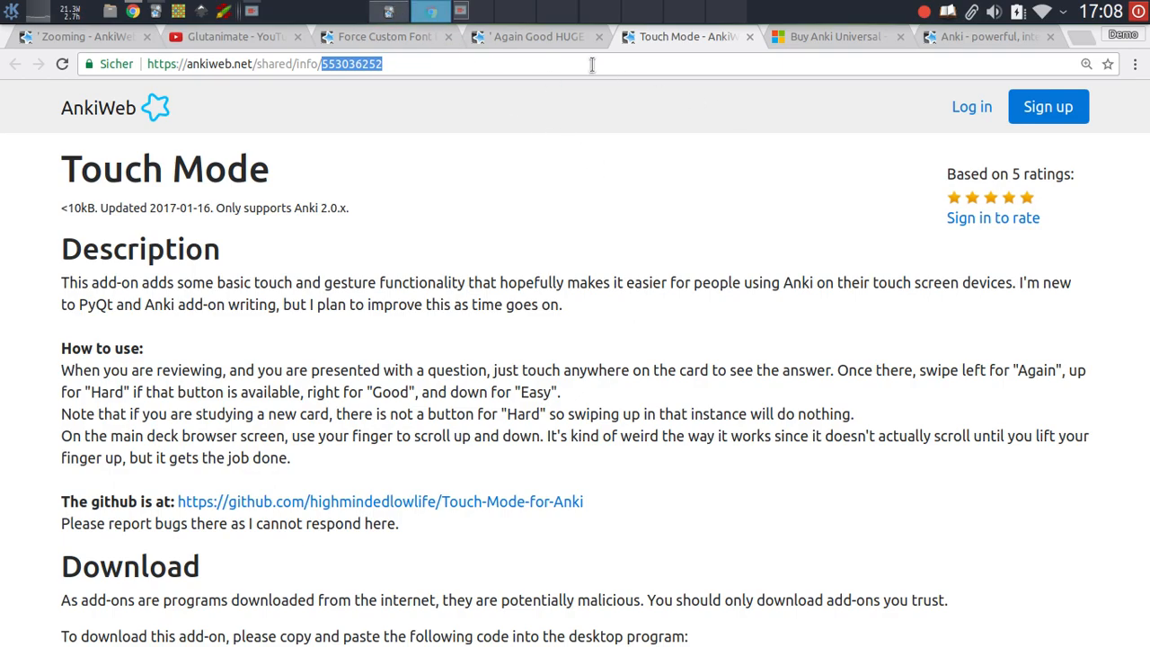
click(388, 11)
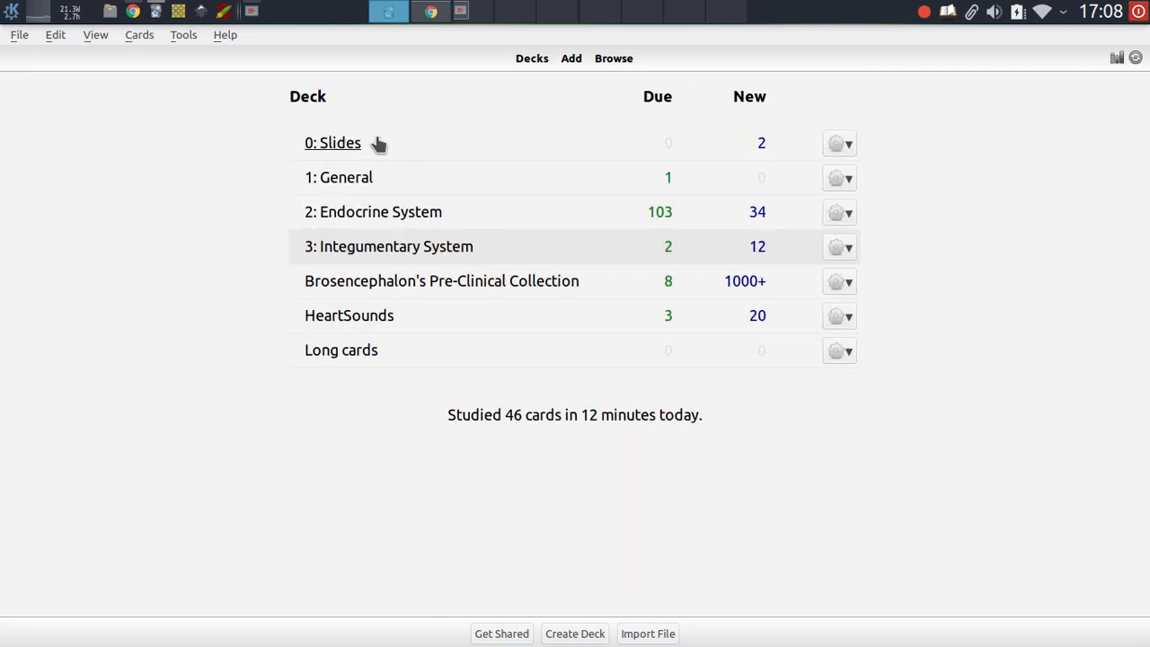
click(333, 144)
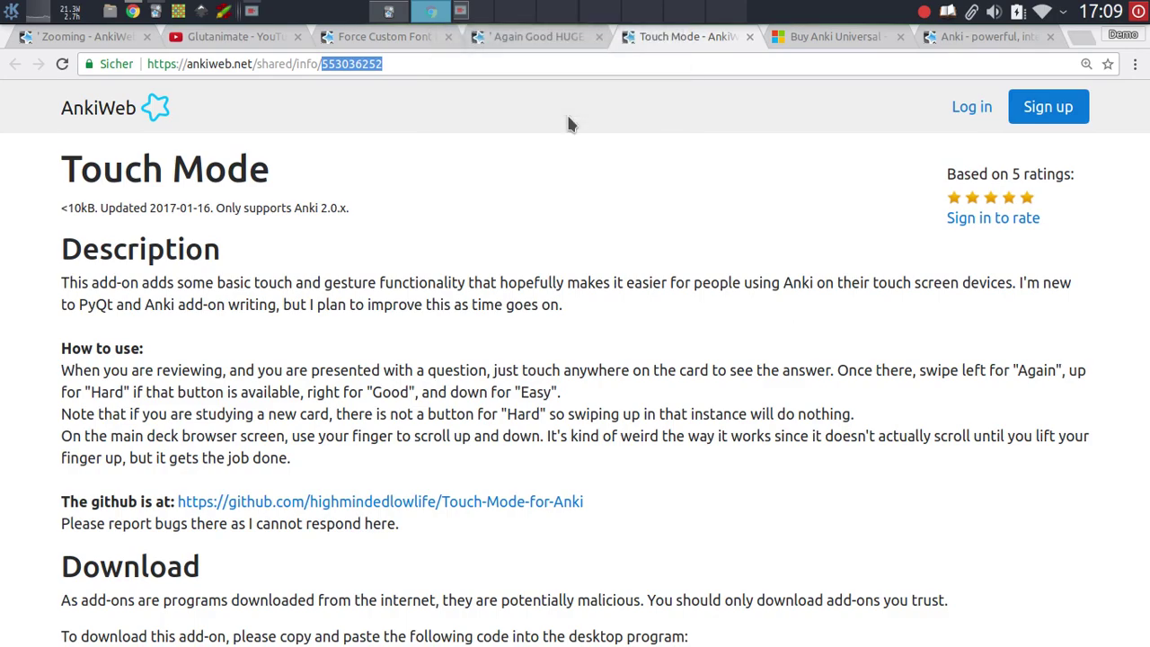
mouse_move(819, 54)
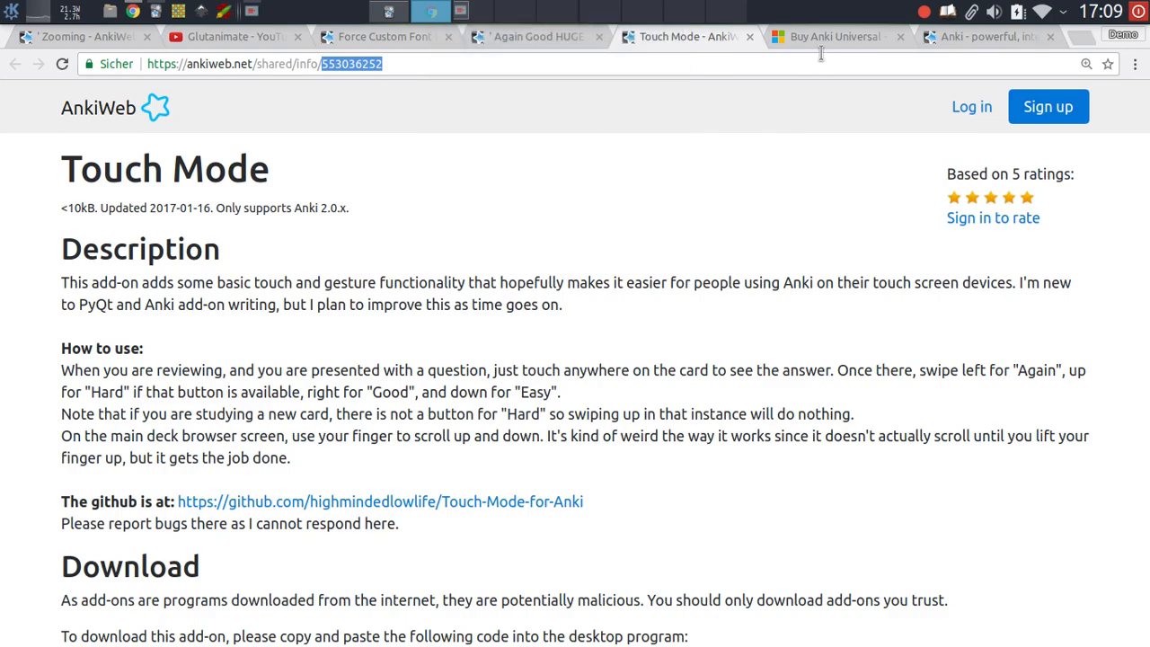
Show the Microsoft Store listing for Anki Universal, marked as free
click(830, 36)
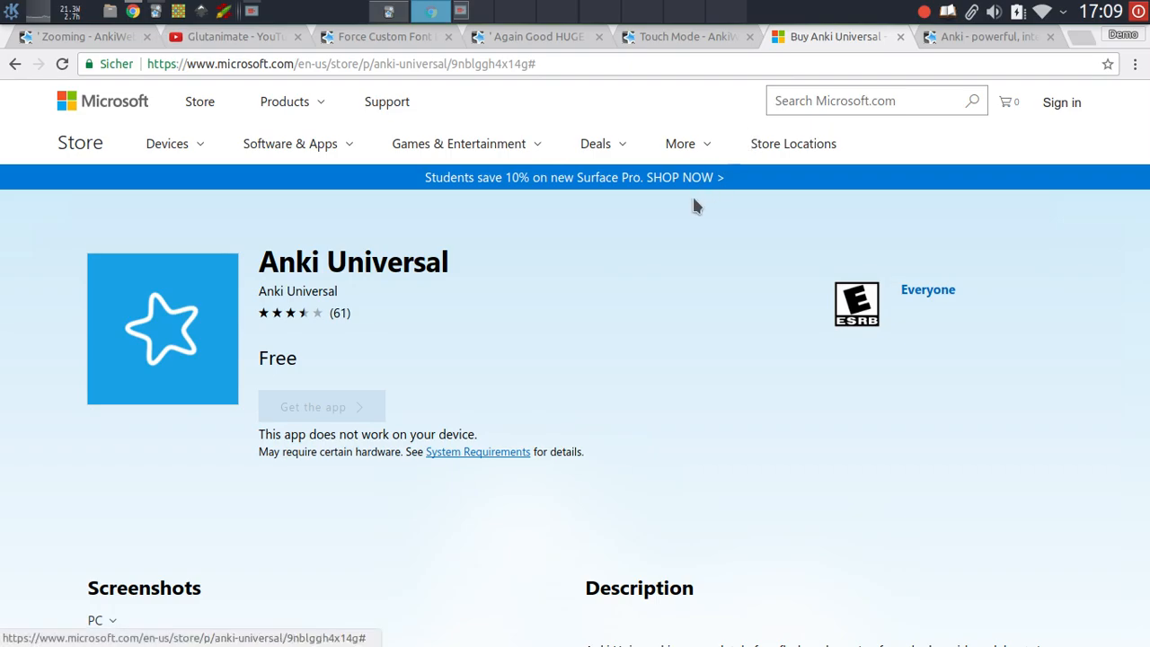
mouse_move(535, 357)
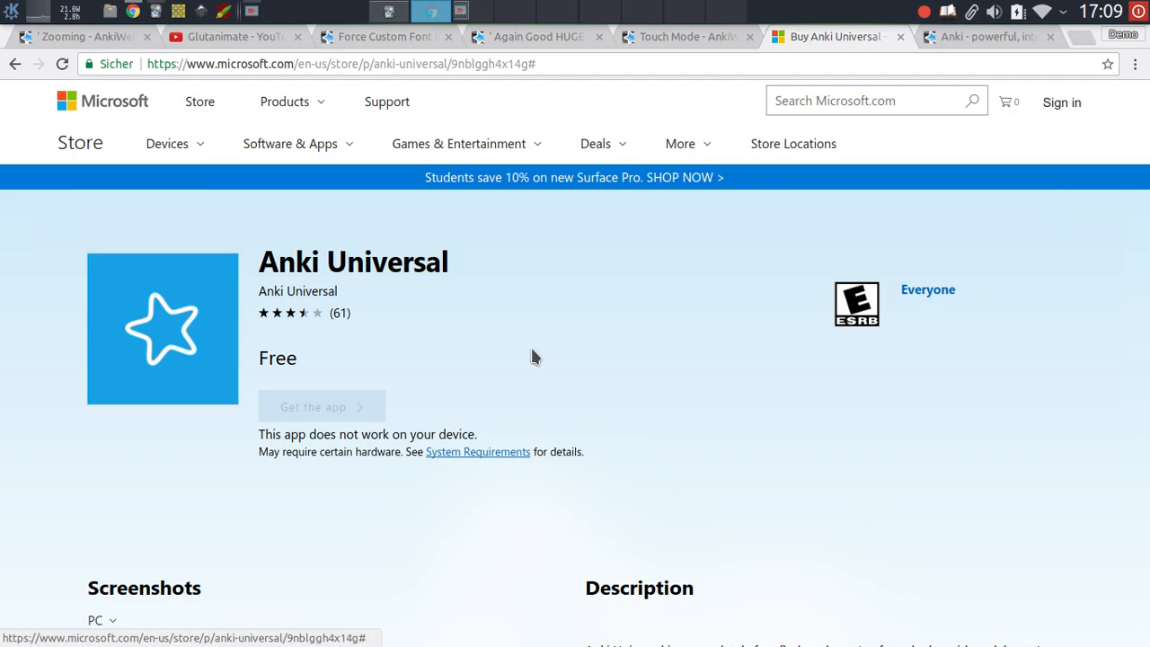
mouse_move(531, 449)
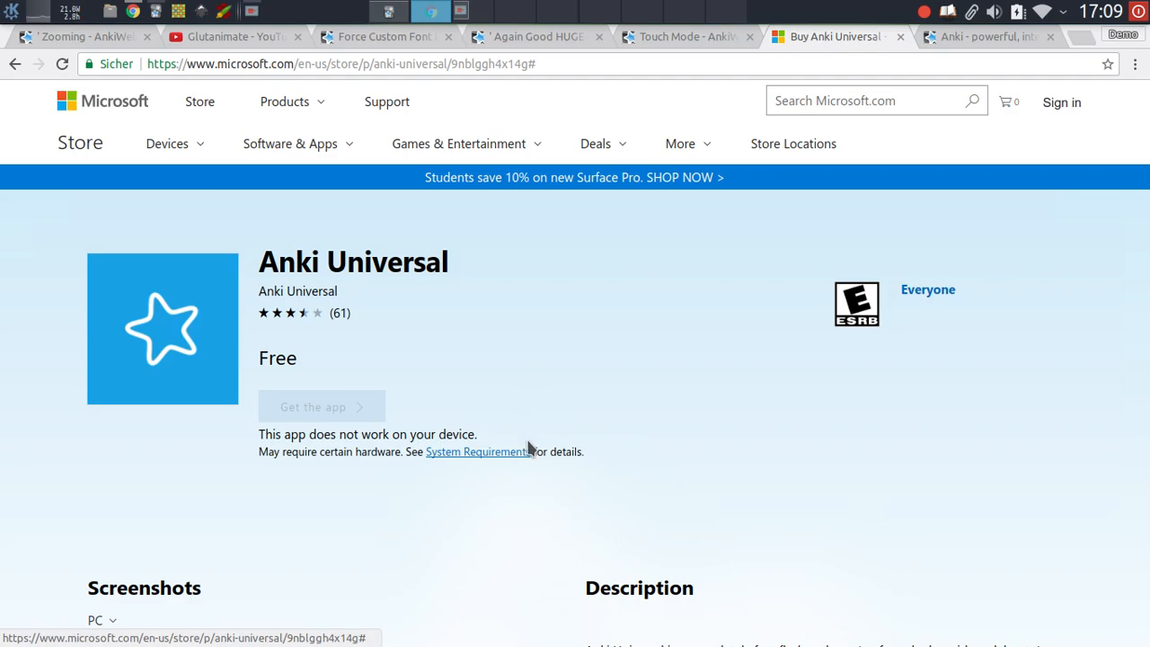
mouse_move(499, 386)
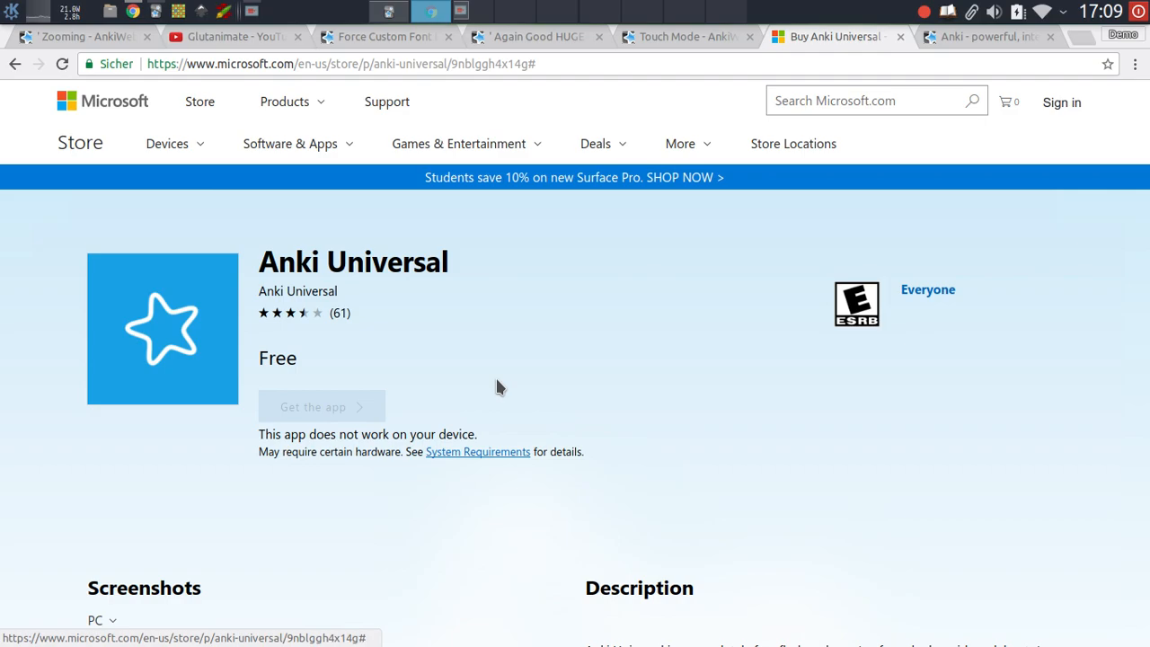
mouse_move(325, 343)
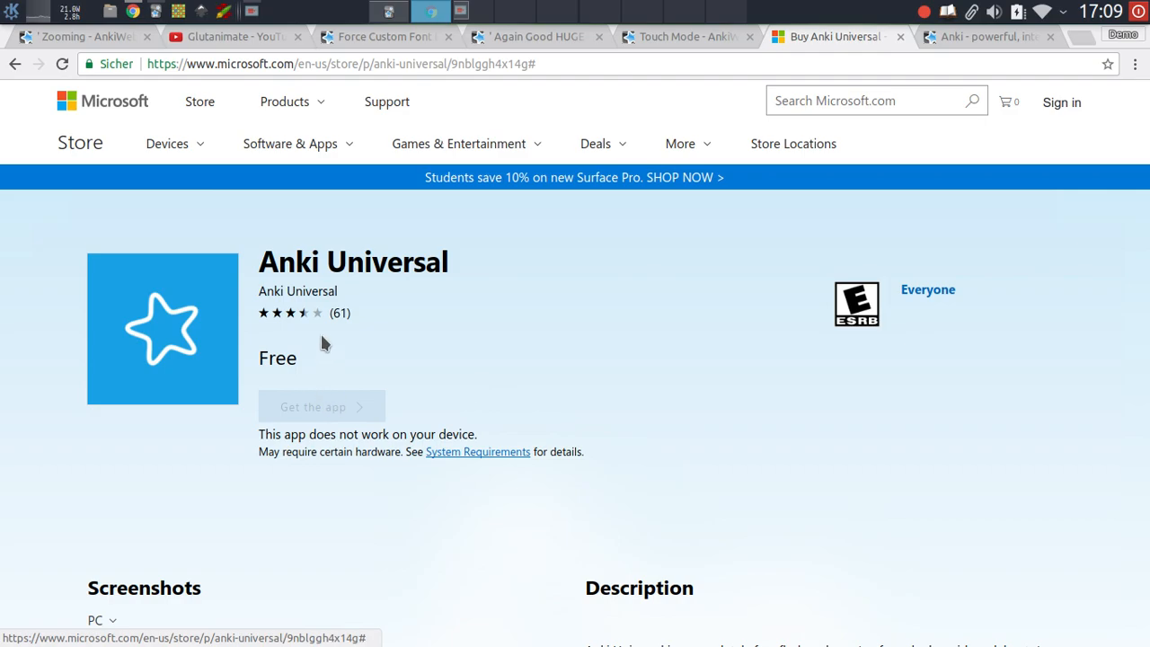
Switch the Anki Universal screenshots from PC to mobile device
scroll(down, 3)
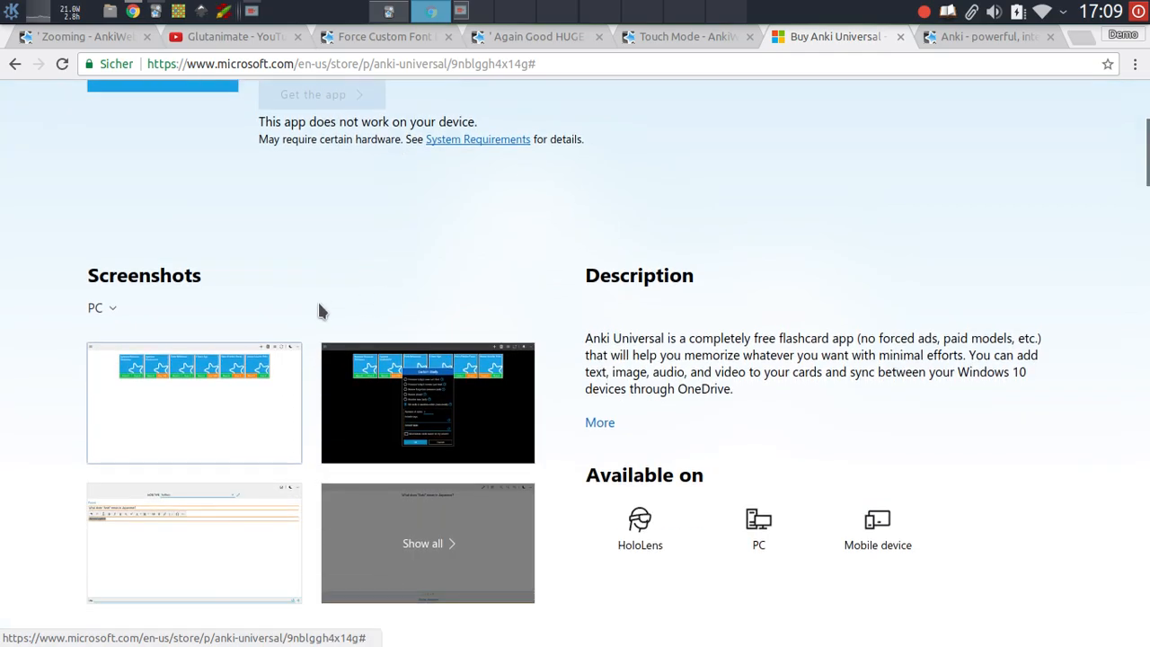
click(101, 308)
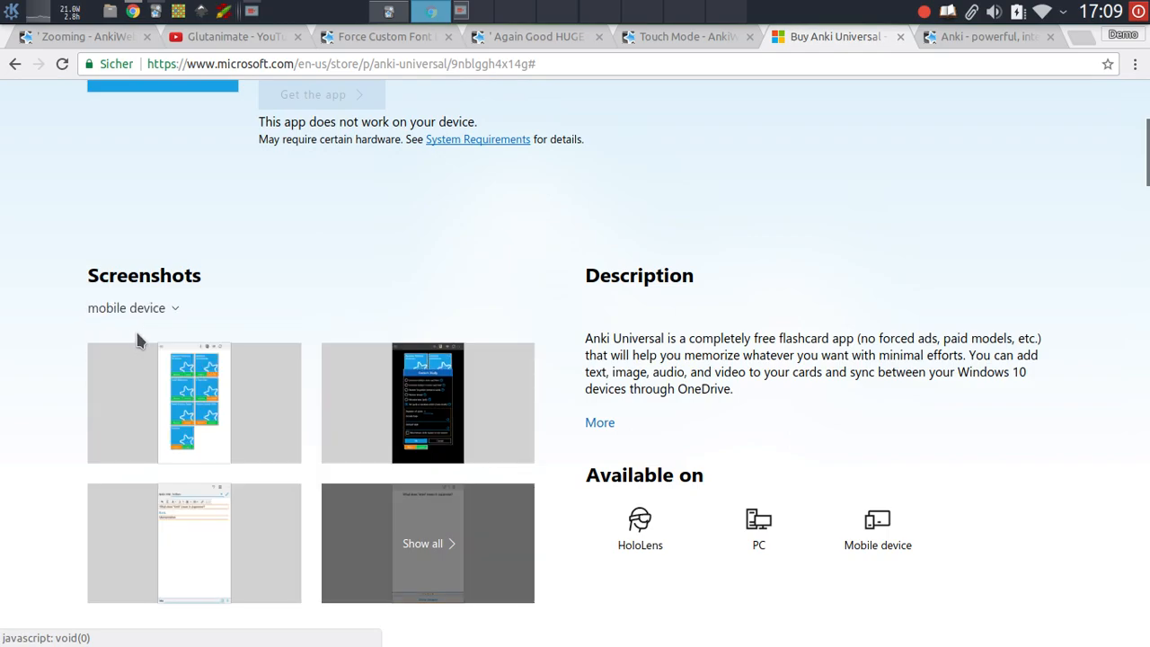
mouse_move(452, 322)
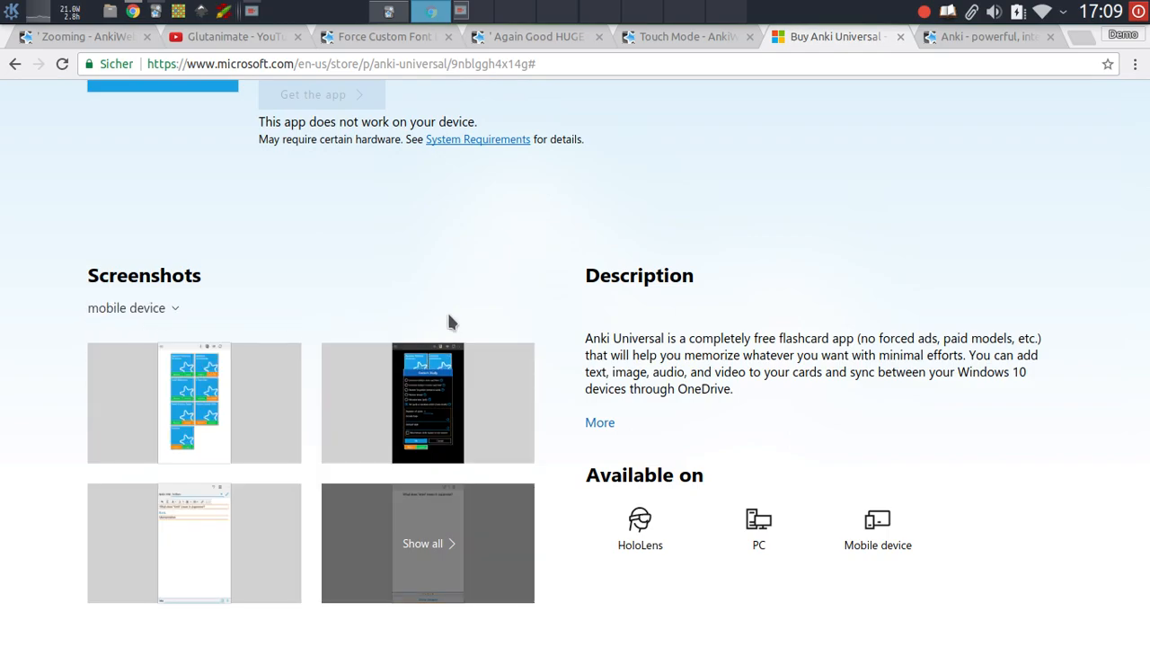
mouse_move(441, 319)
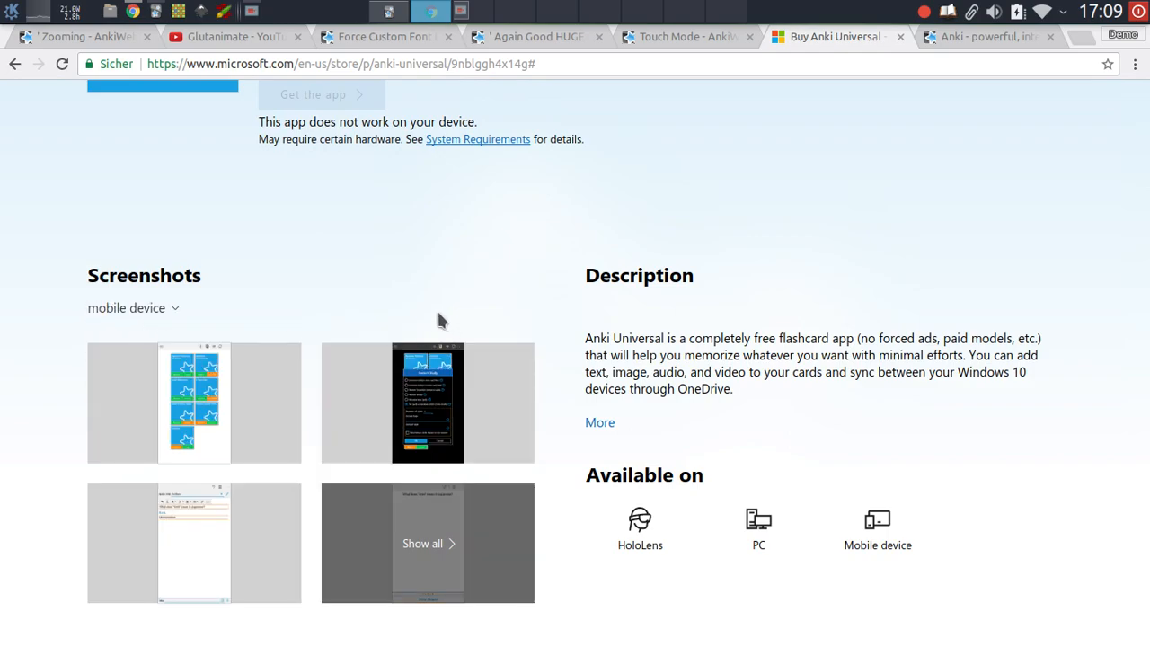
mouse_move(440, 343)
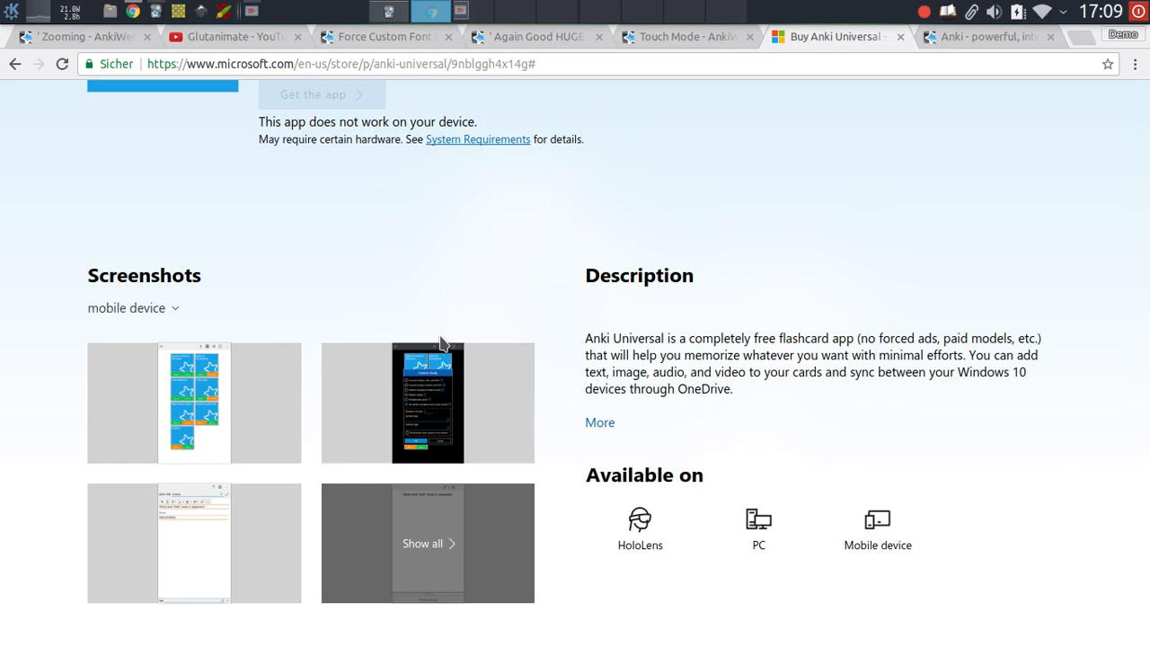
scroll(up, 3)
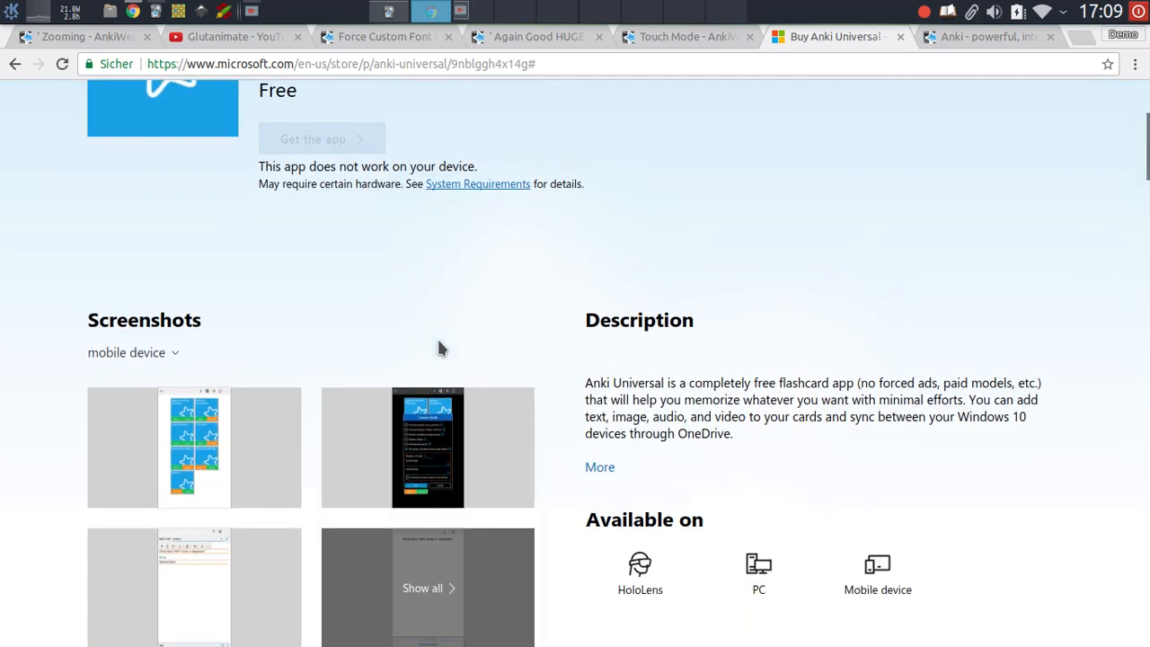
mouse_move(381, 372)
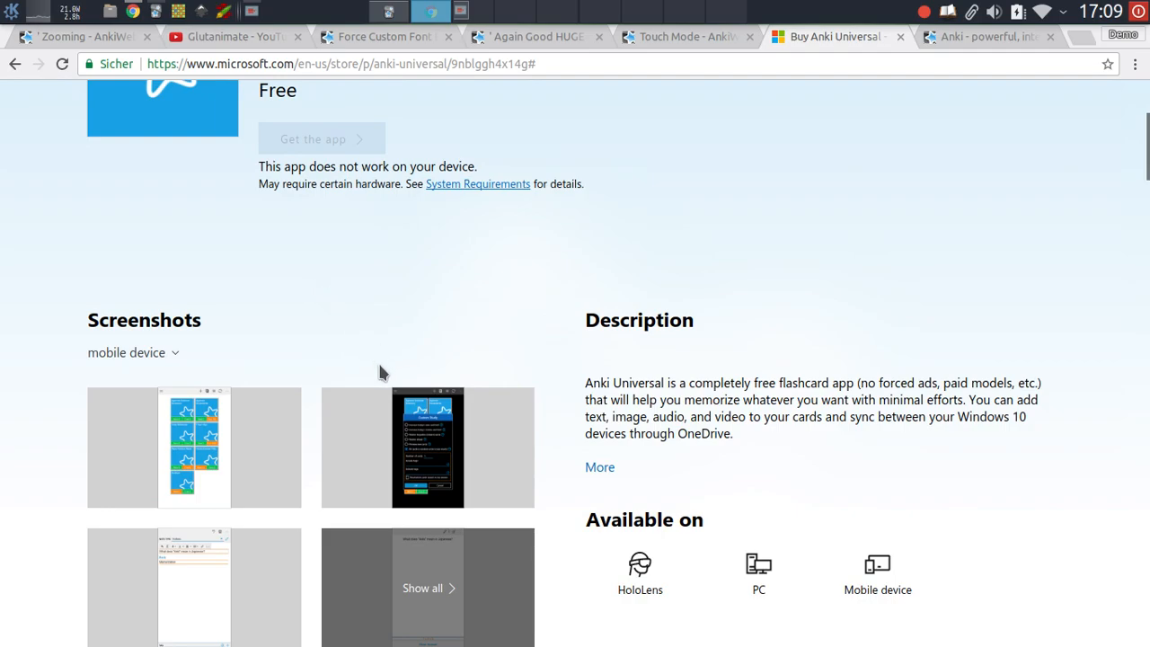
mouse_move(350, 395)
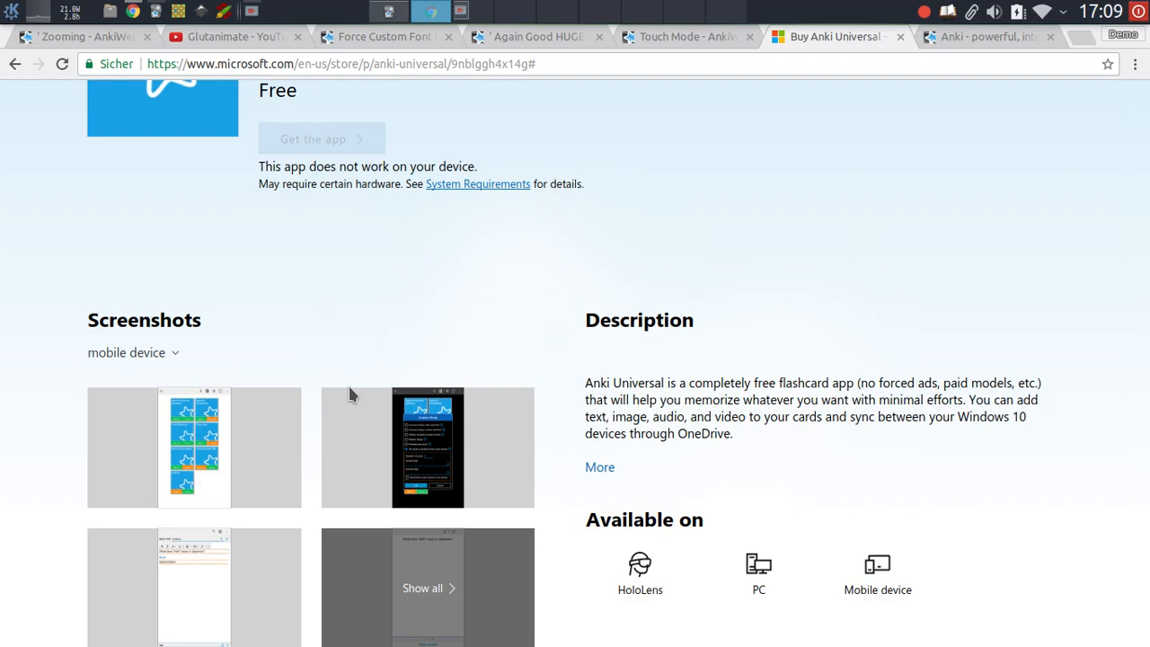
click(194, 445)
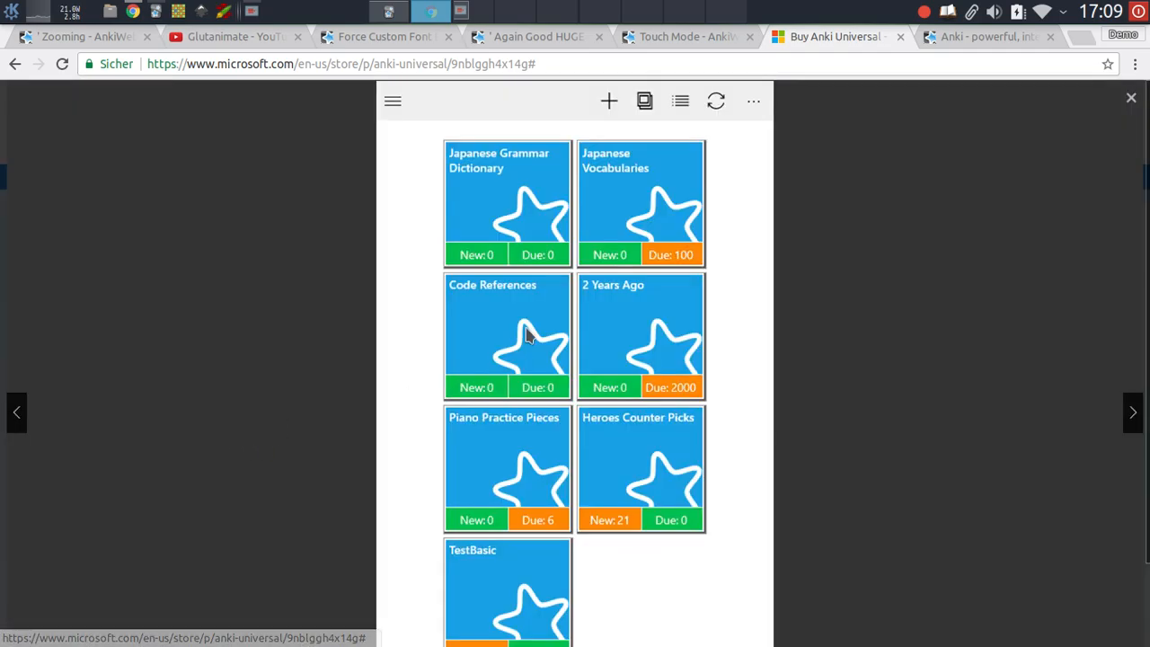
mouse_move(661, 302)
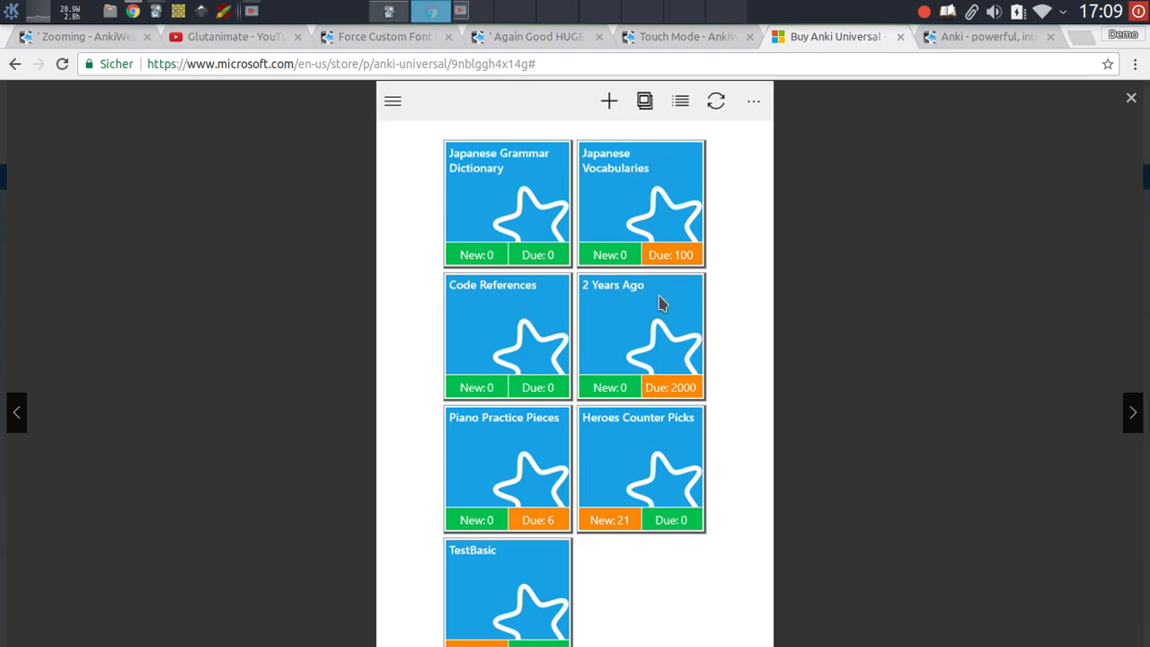
mouse_move(1128, 420)
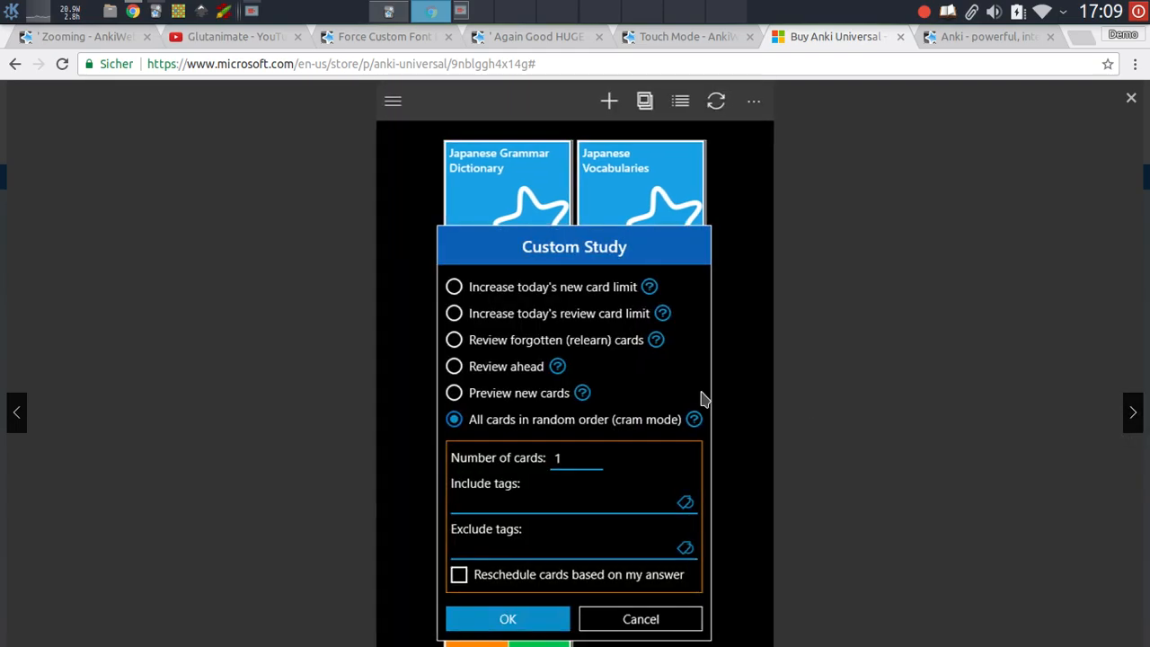
click(640, 618)
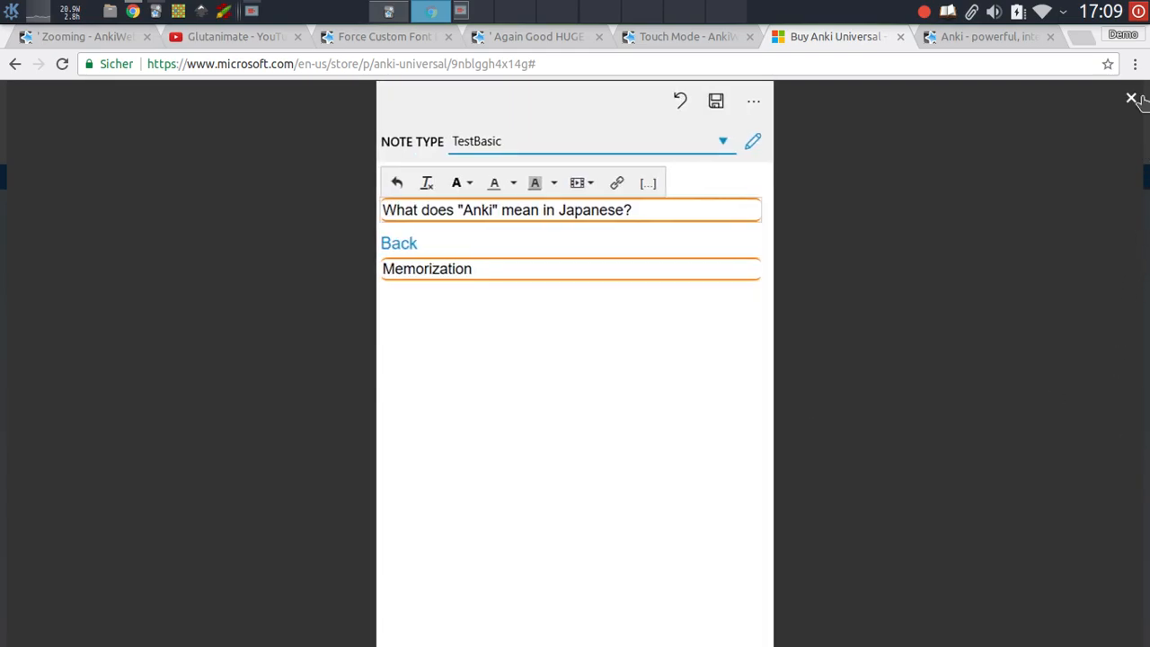
click(1132, 97)
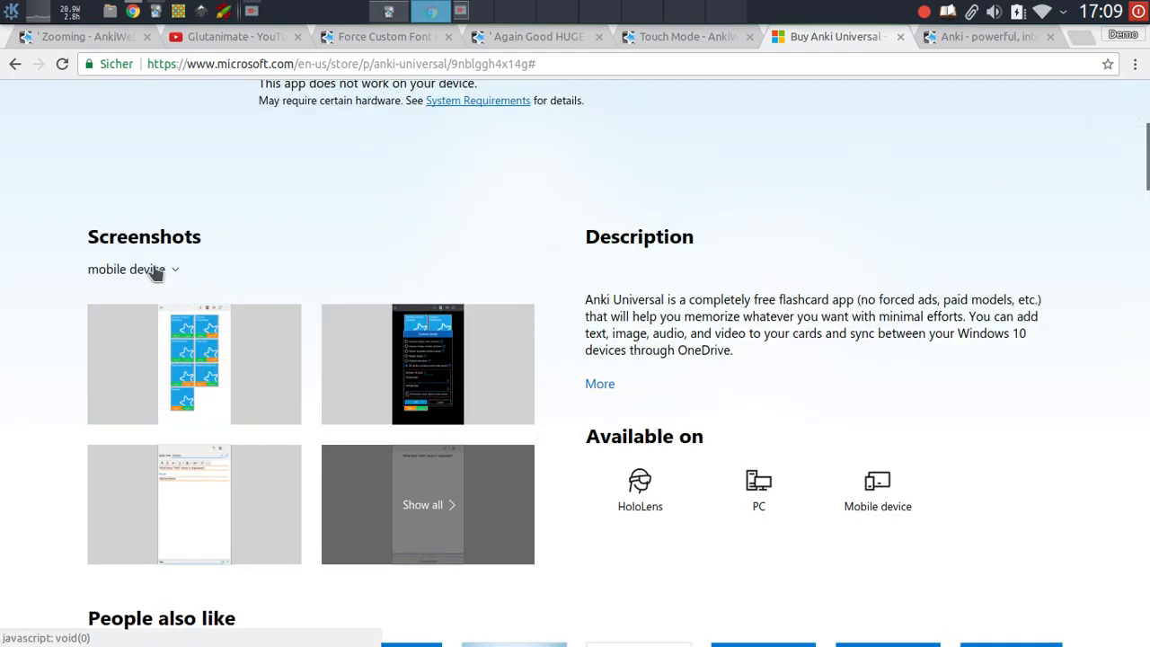
Switch the Anki Universal screenshots back to PC
click(126, 269)
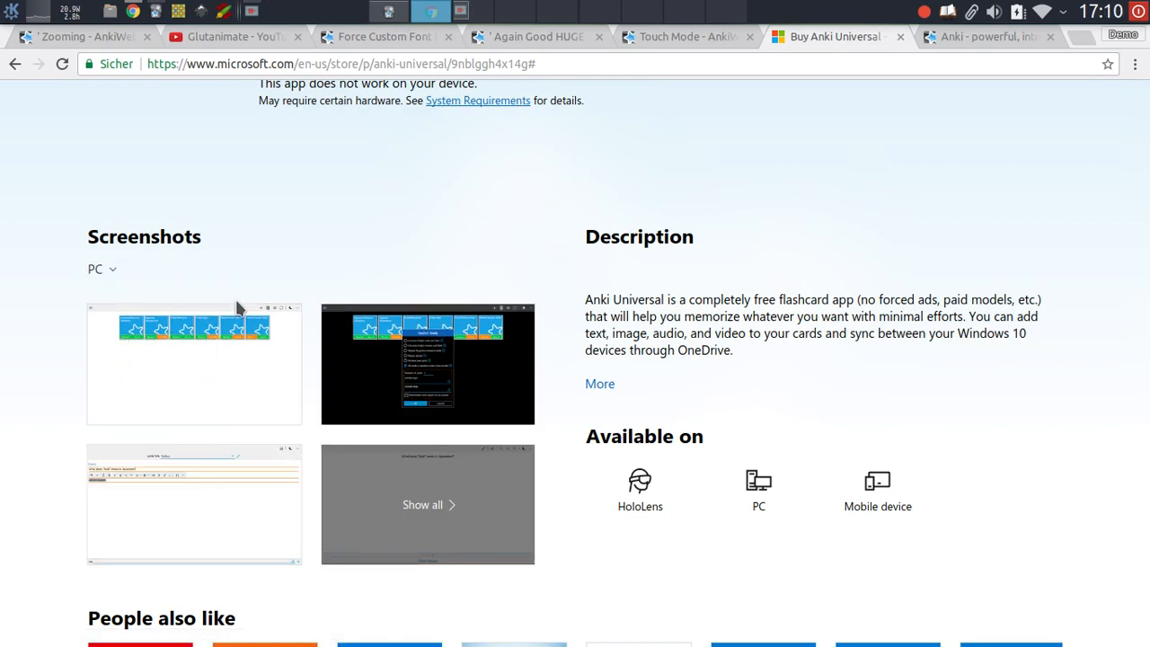
mouse_move(240, 312)
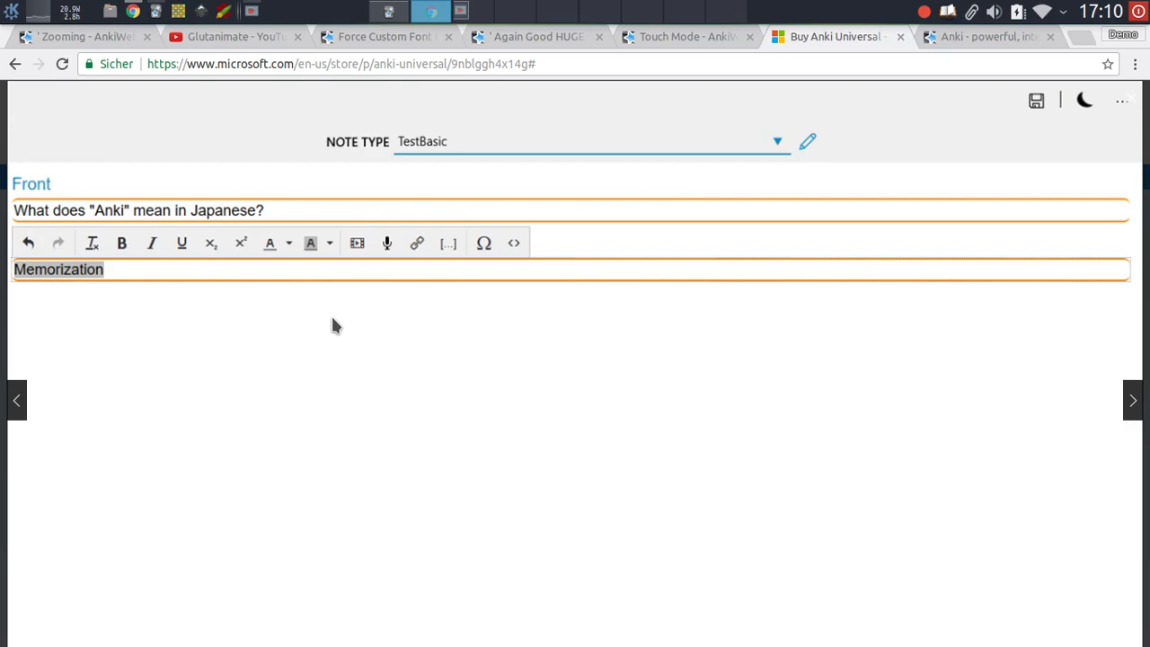
mouse_move(445, 248)
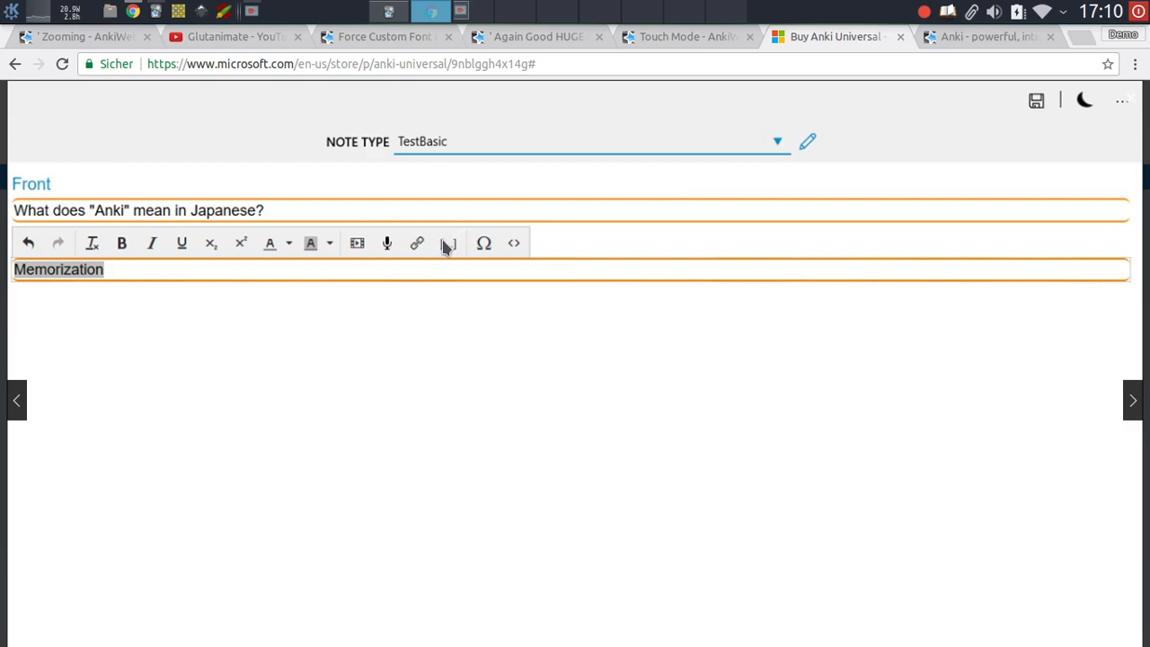
mouse_move(438, 255)
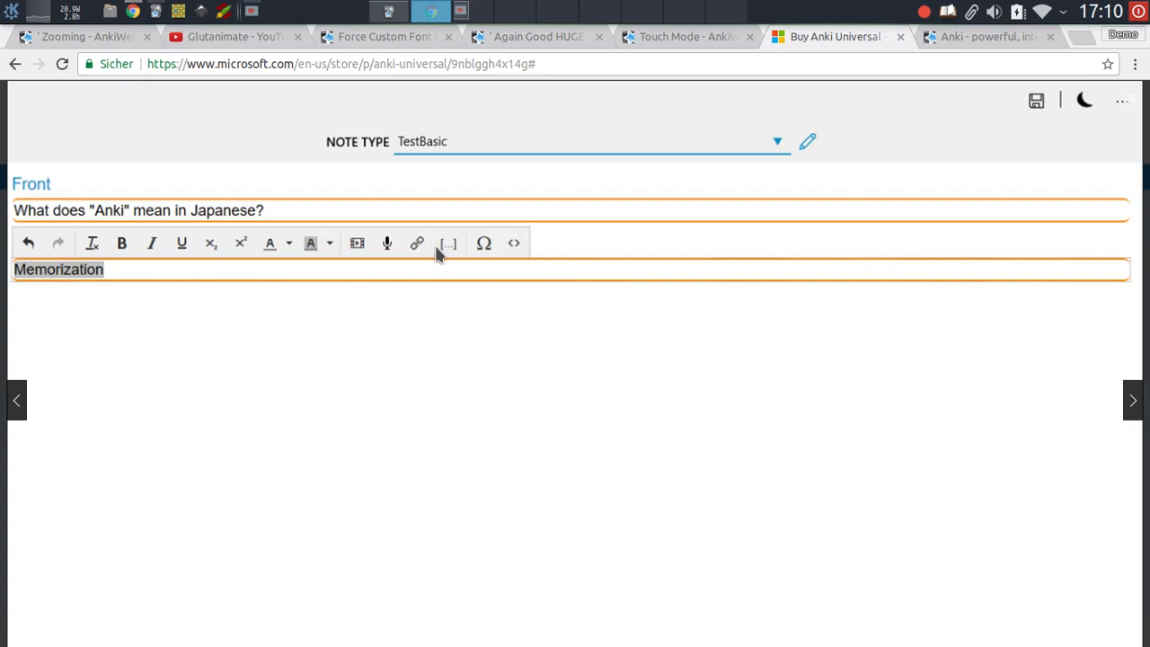
mouse_move(261, 267)
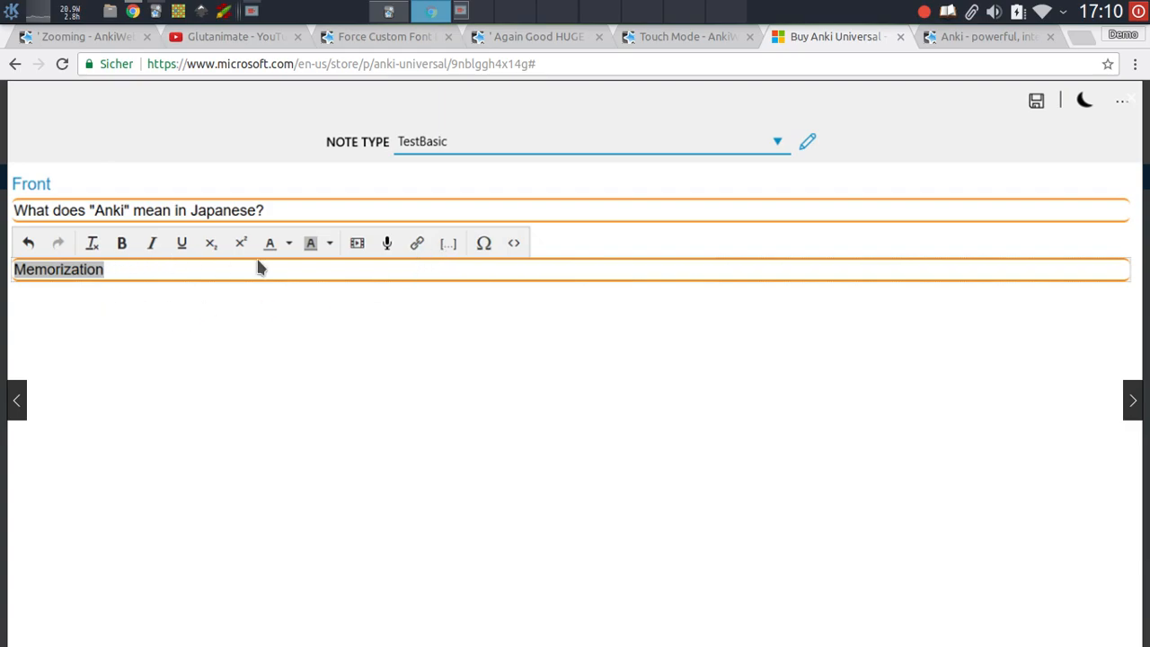
mouse_move(385, 243)
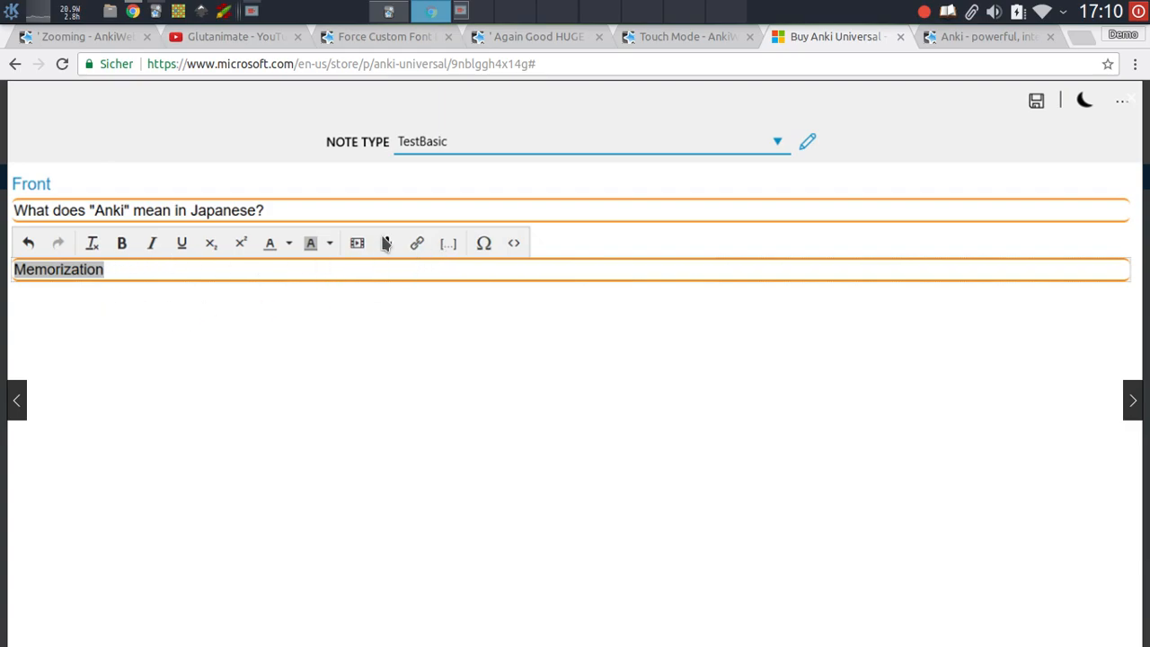
mouse_move(384, 244)
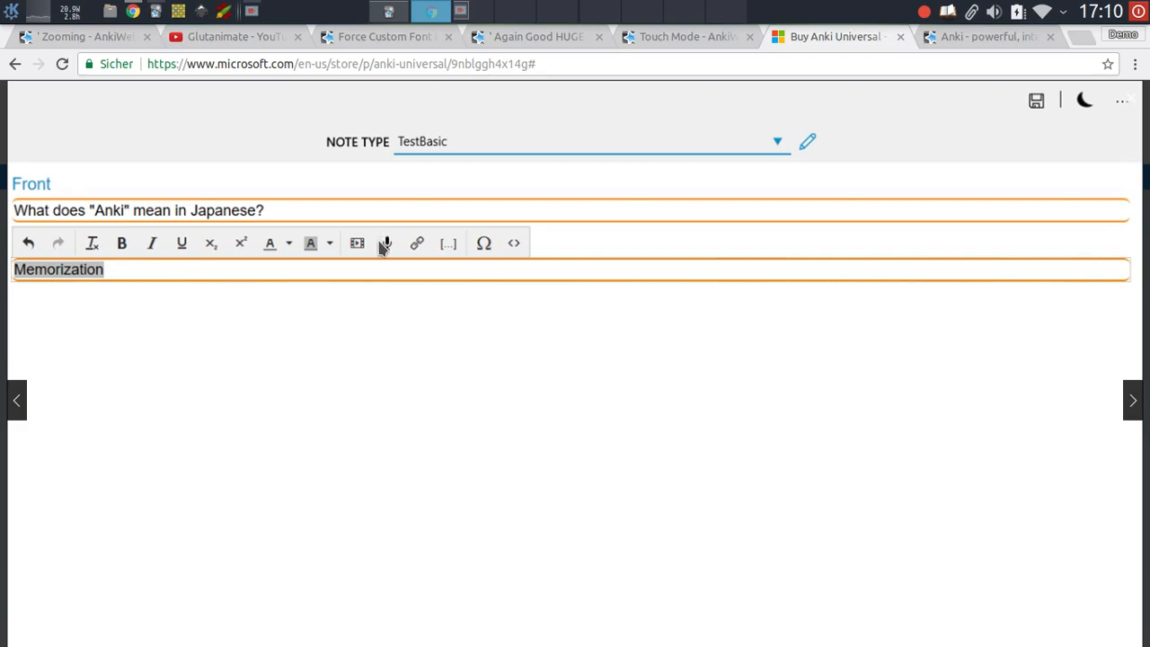
mouse_move(377, 253)
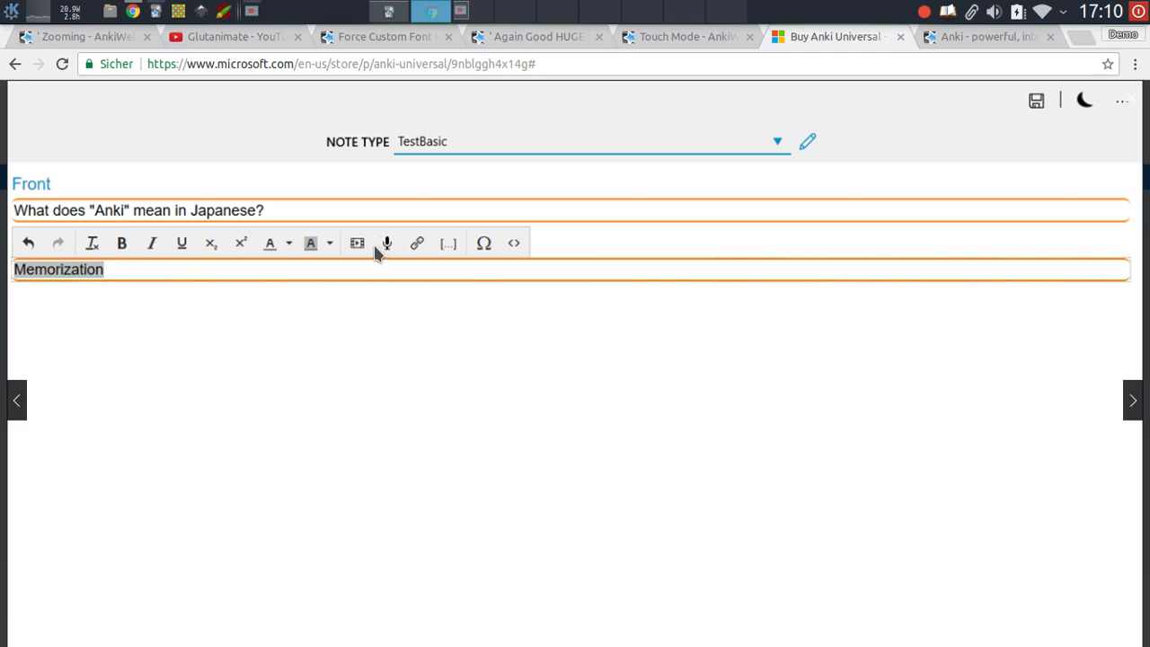
mouse_move(996, 144)
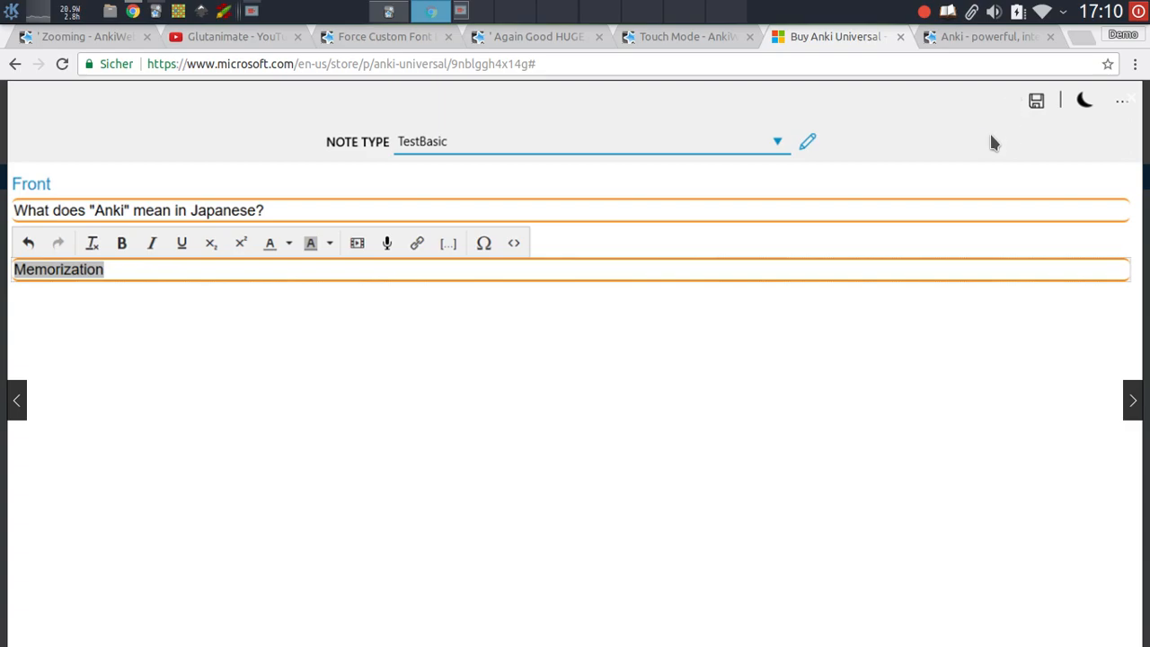
mouse_move(1121, 100)
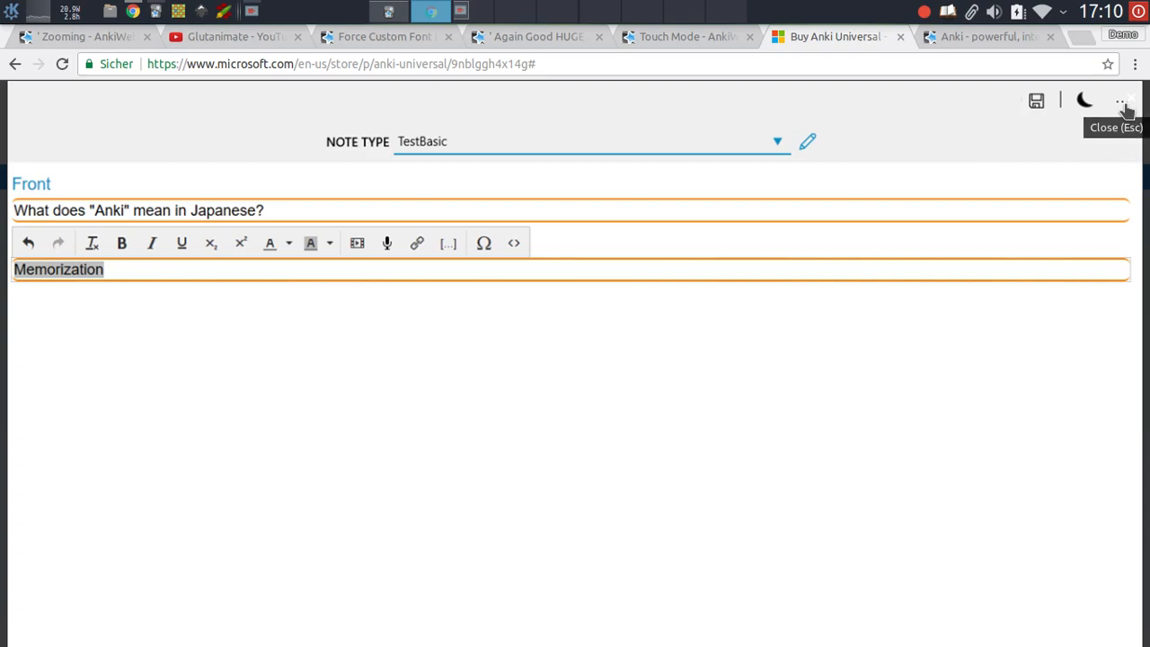
Close the note editor demo and return to the top of the Anki Universal listing
click(1121, 100)
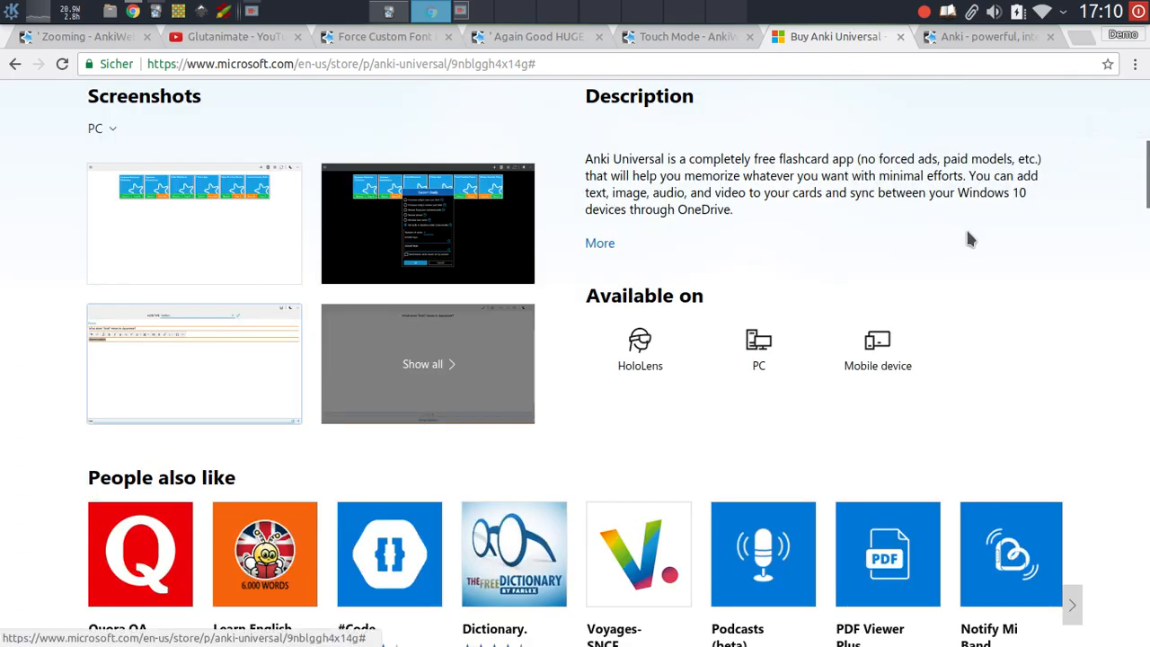
scroll(up, 3)
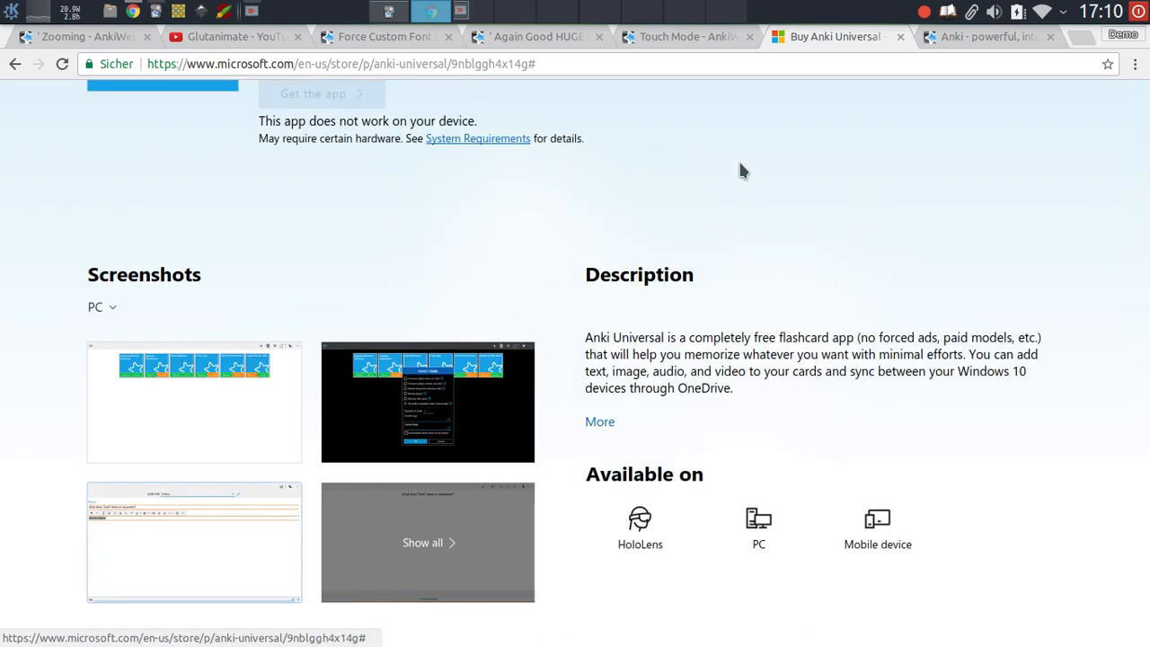
scroll(up, 3)
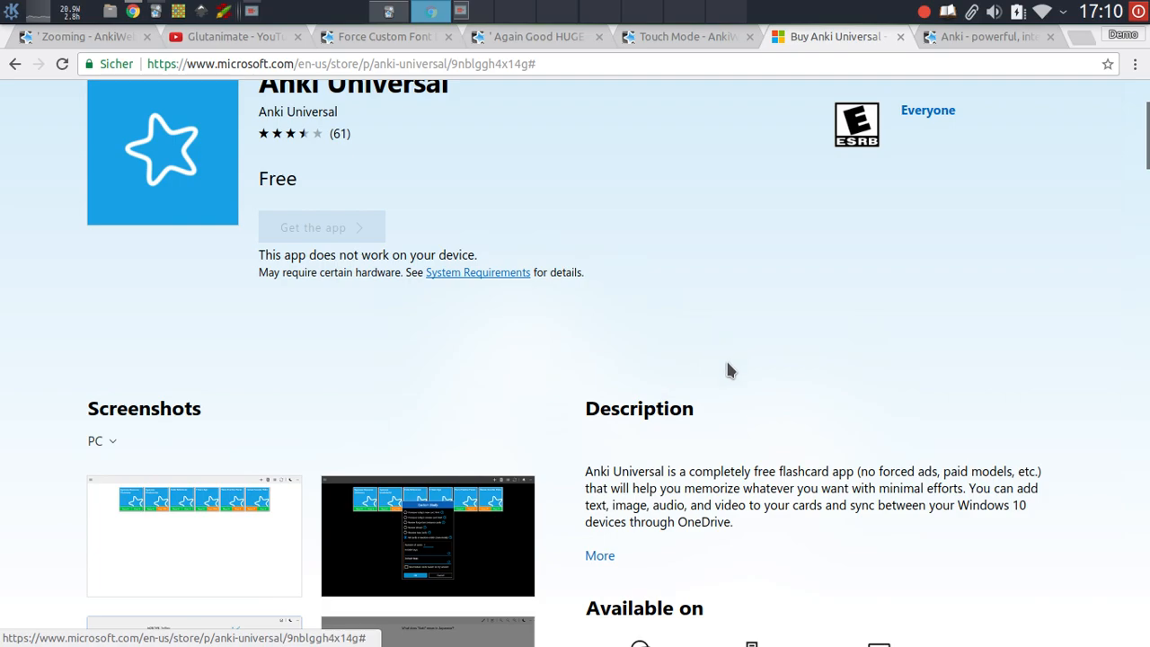
scroll(up, 3)
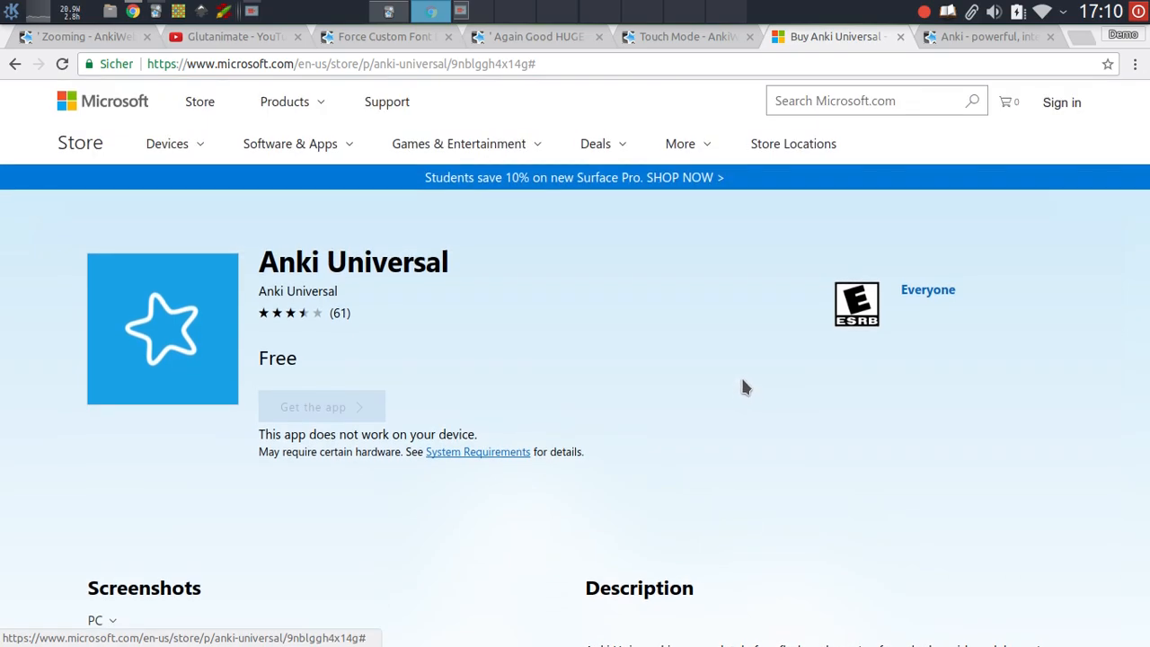
mouse_move(651, 356)
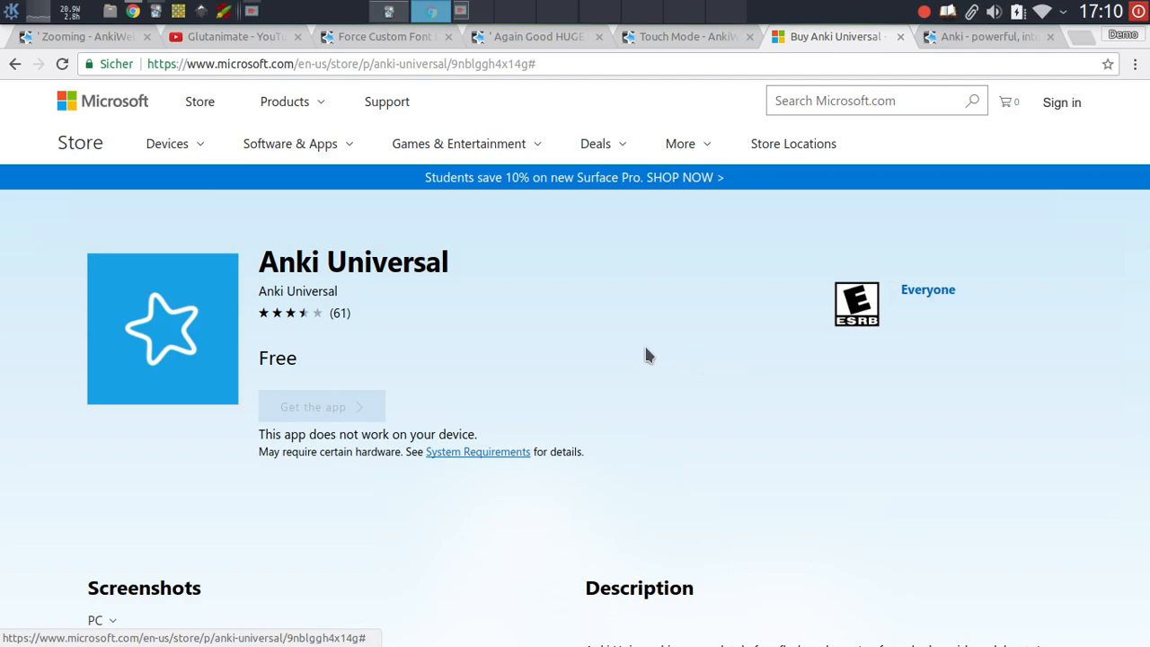
Scroll to the PC screenshots and open then close the card review demo's options
scroll(down, 3)
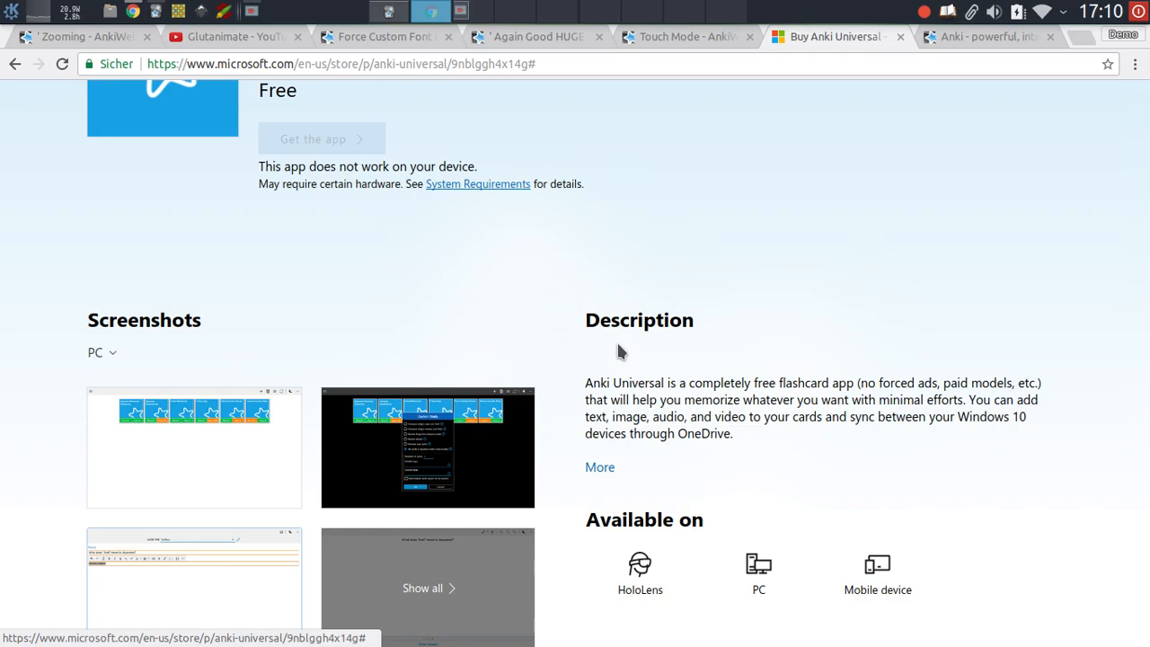
scroll(down, 3)
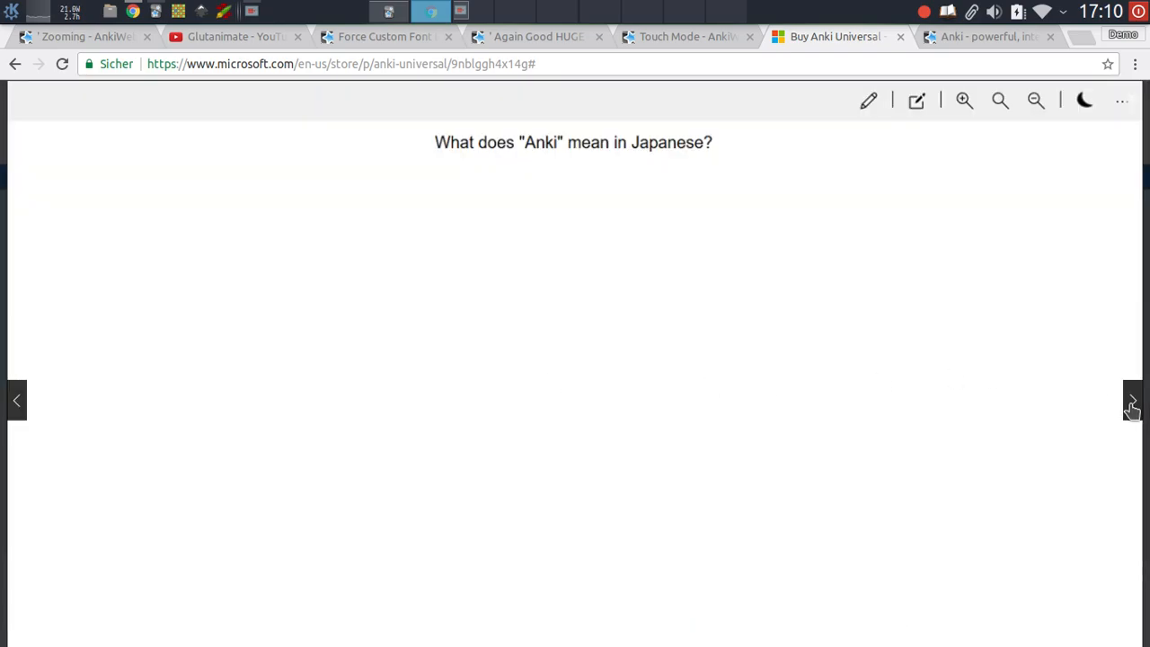
click(1121, 100)
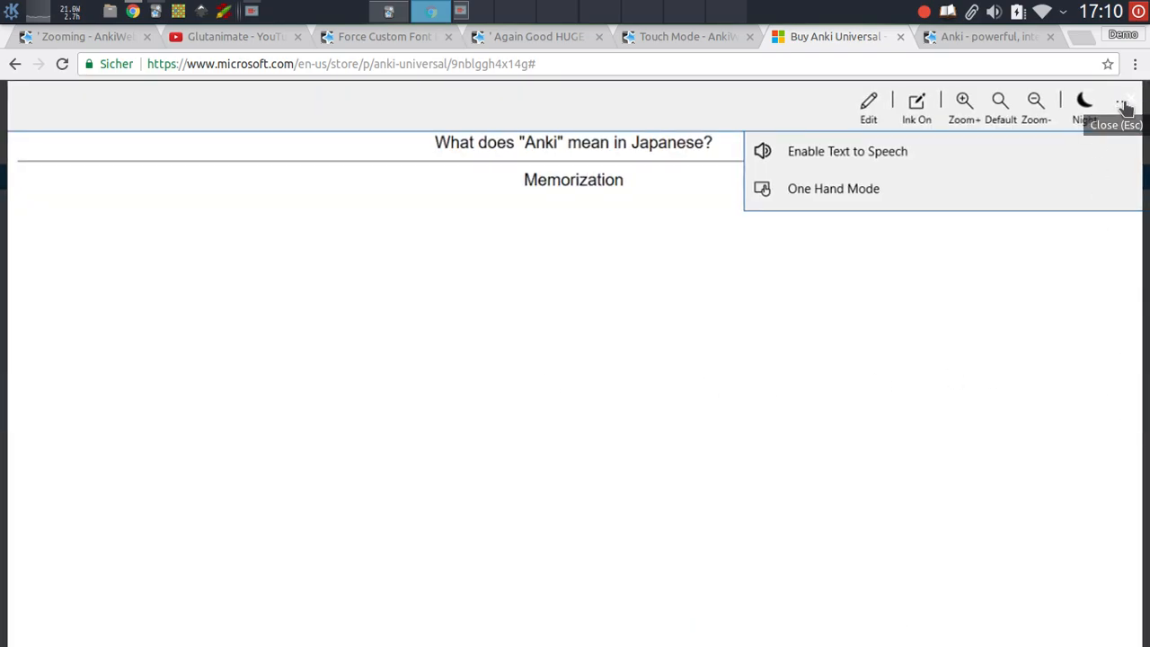
click(1121, 101)
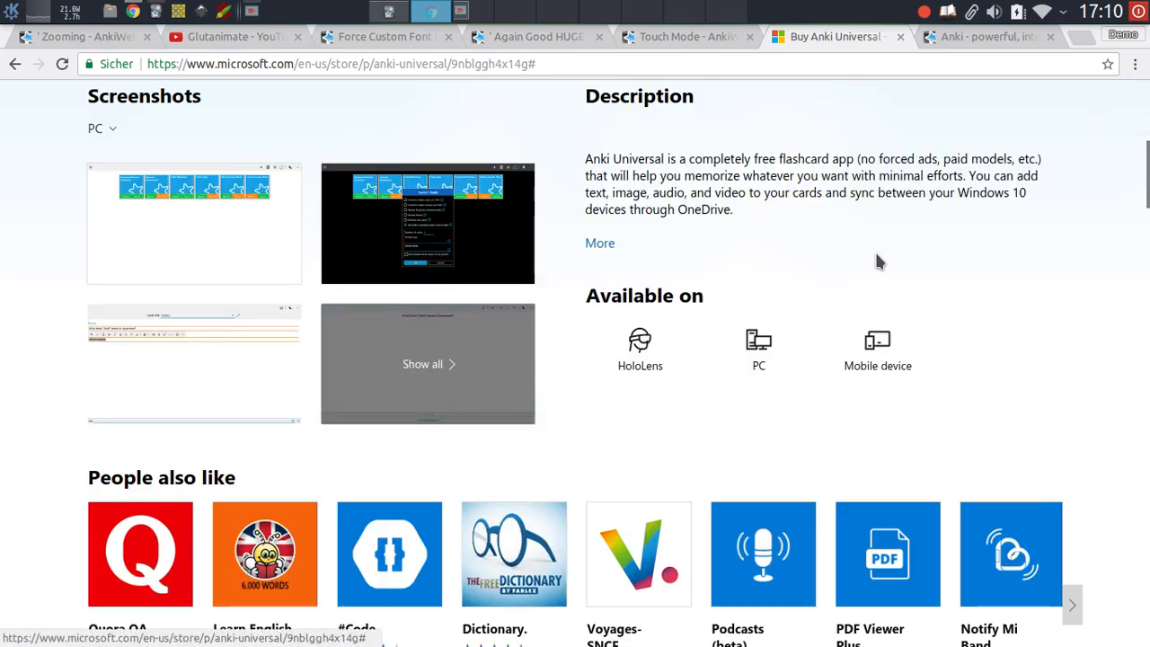
mouse_move(877, 267)
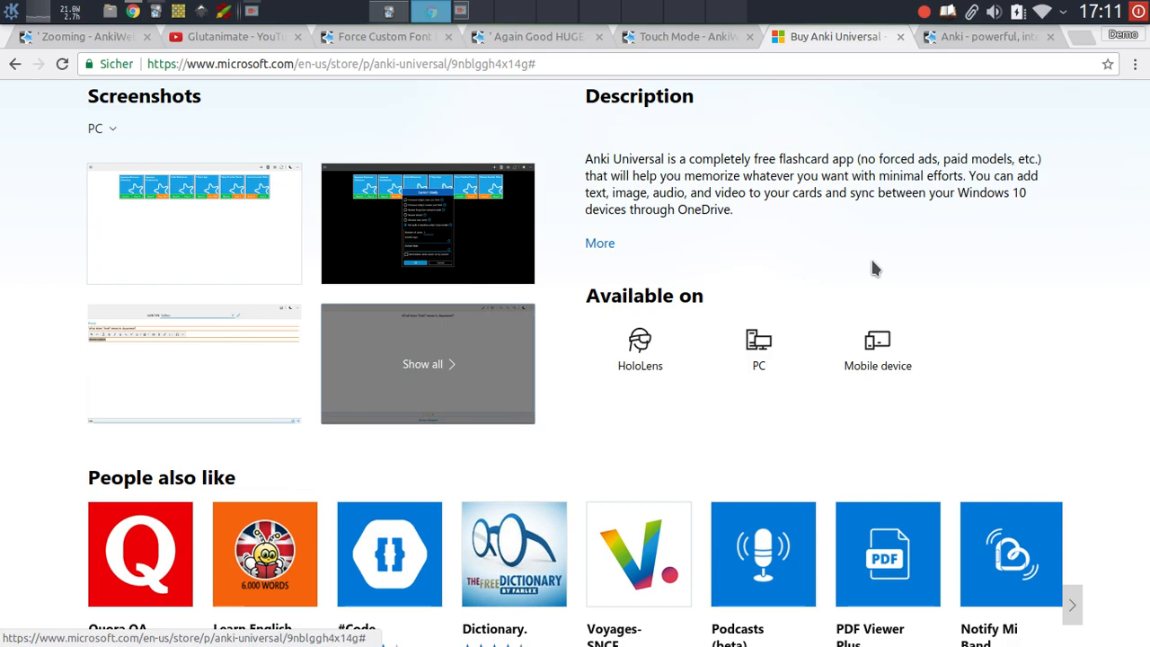
mouse_move(708, 302)
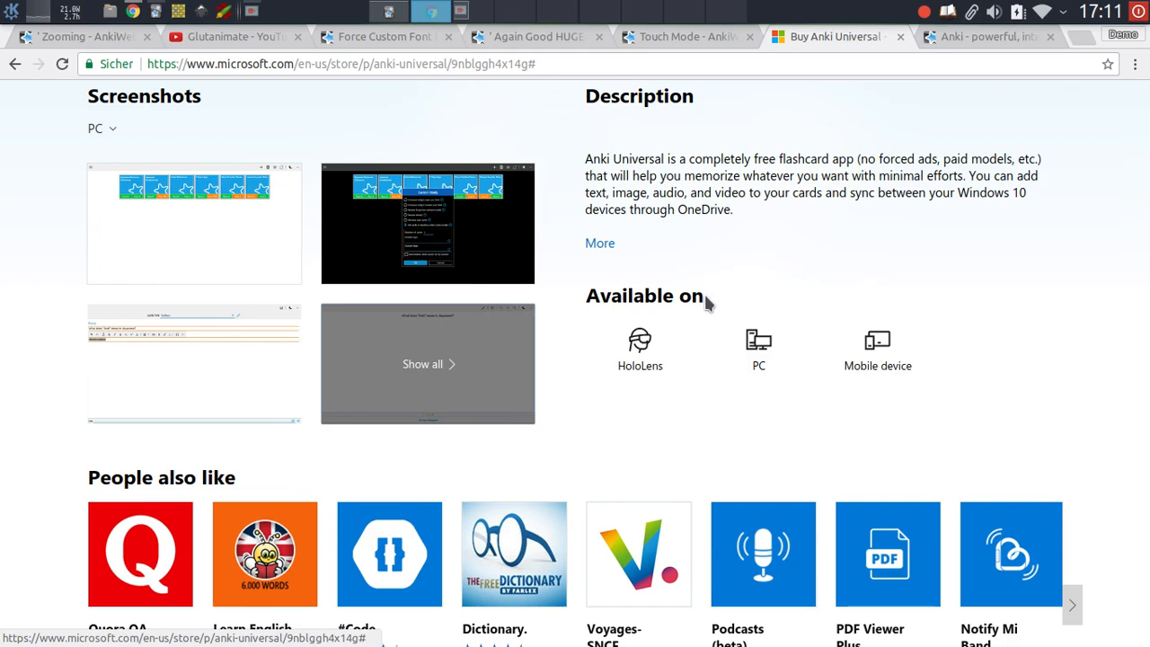
mouse_move(715, 302)
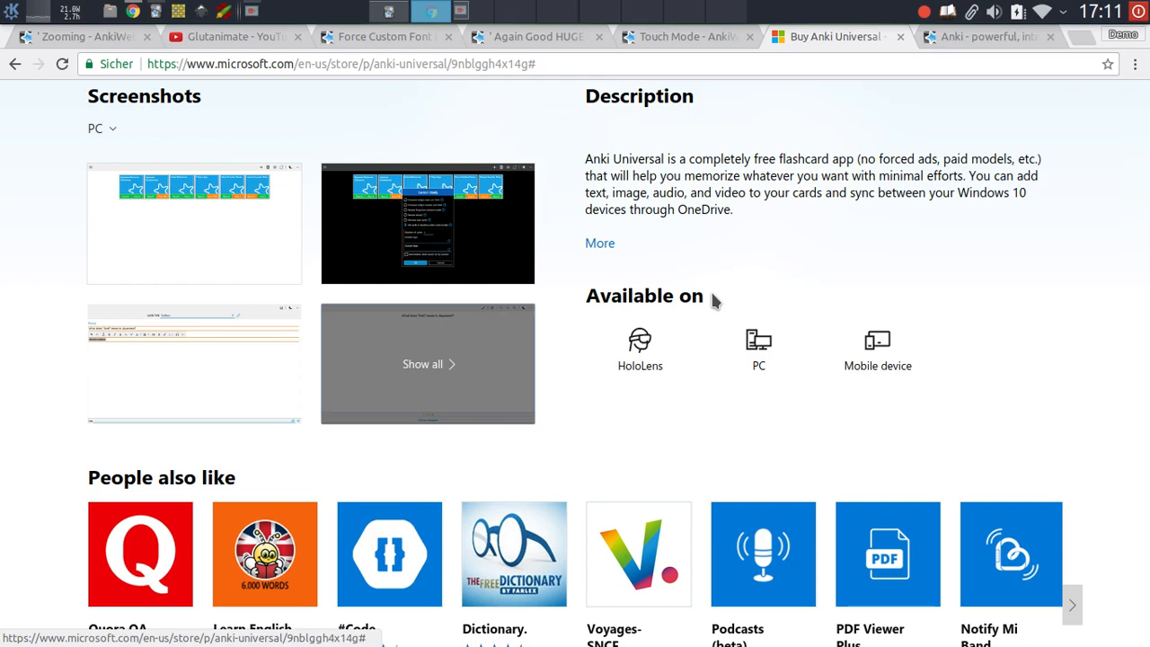
scroll(up, 3)
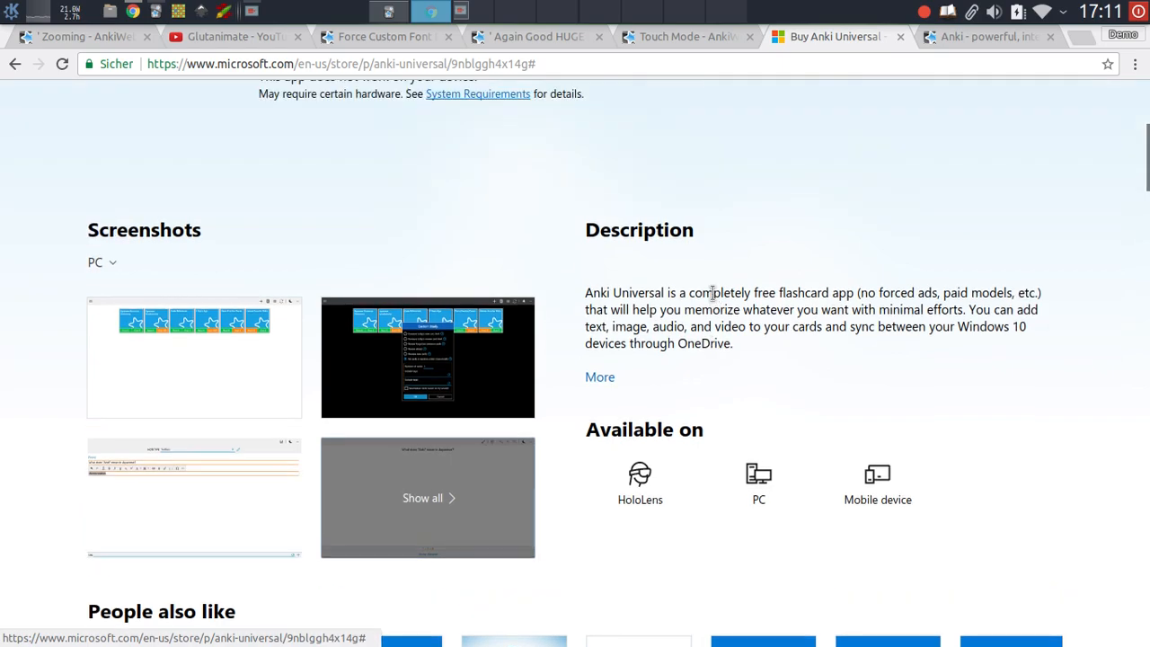
scroll(up, 3)
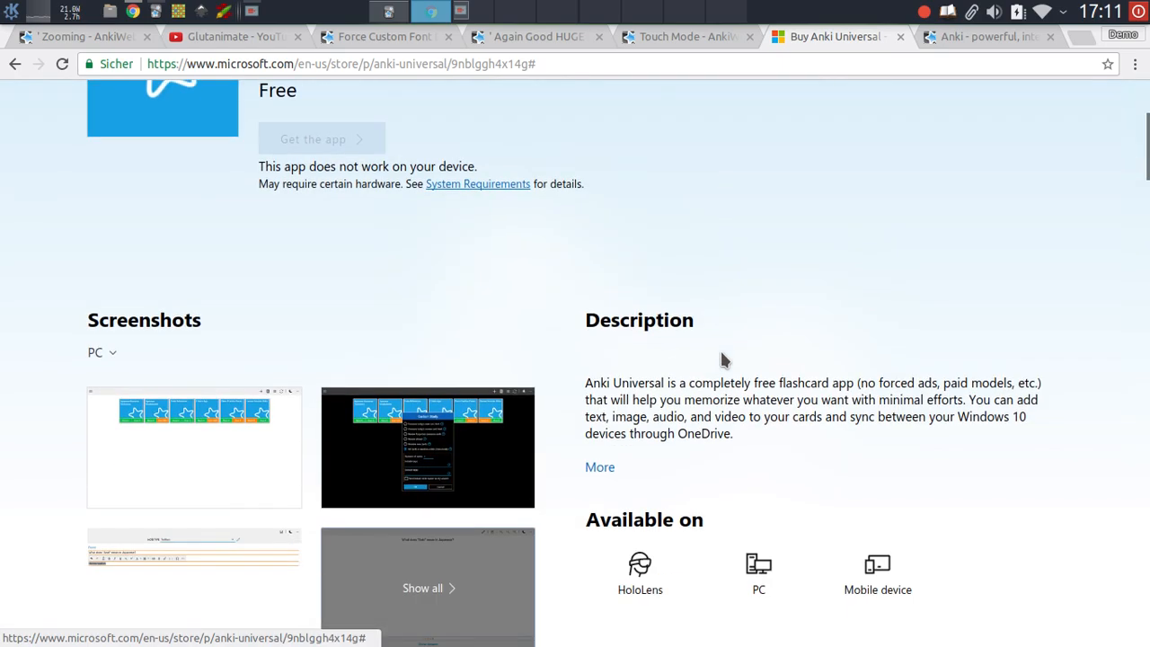
scroll(down, 3)
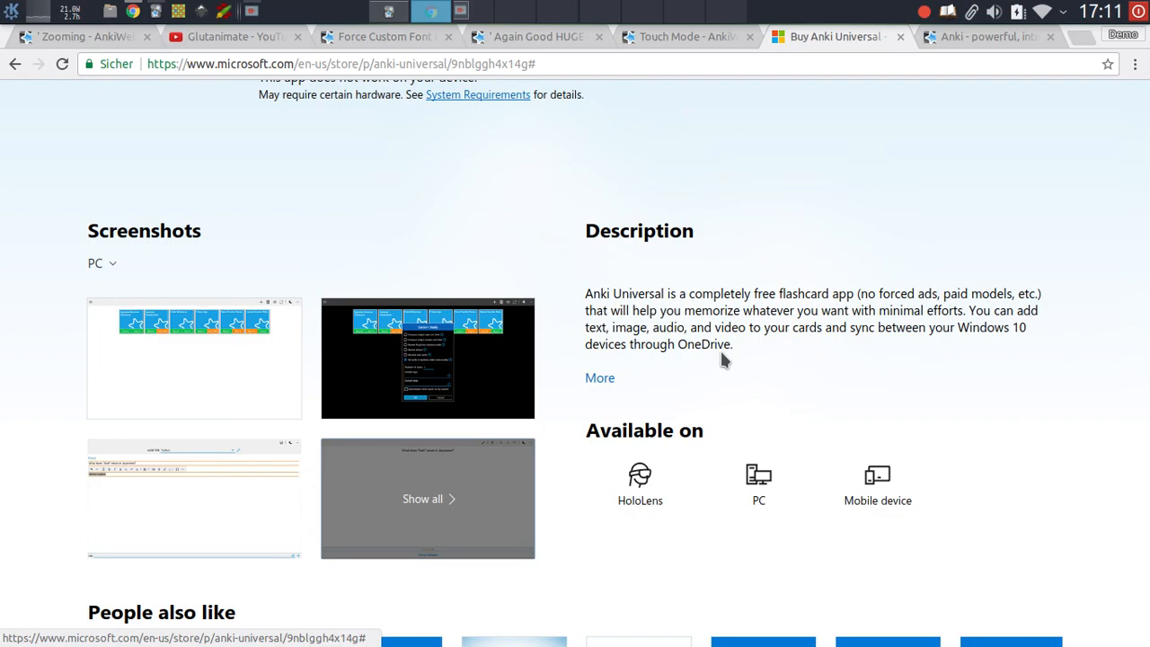
scroll(up, 3)
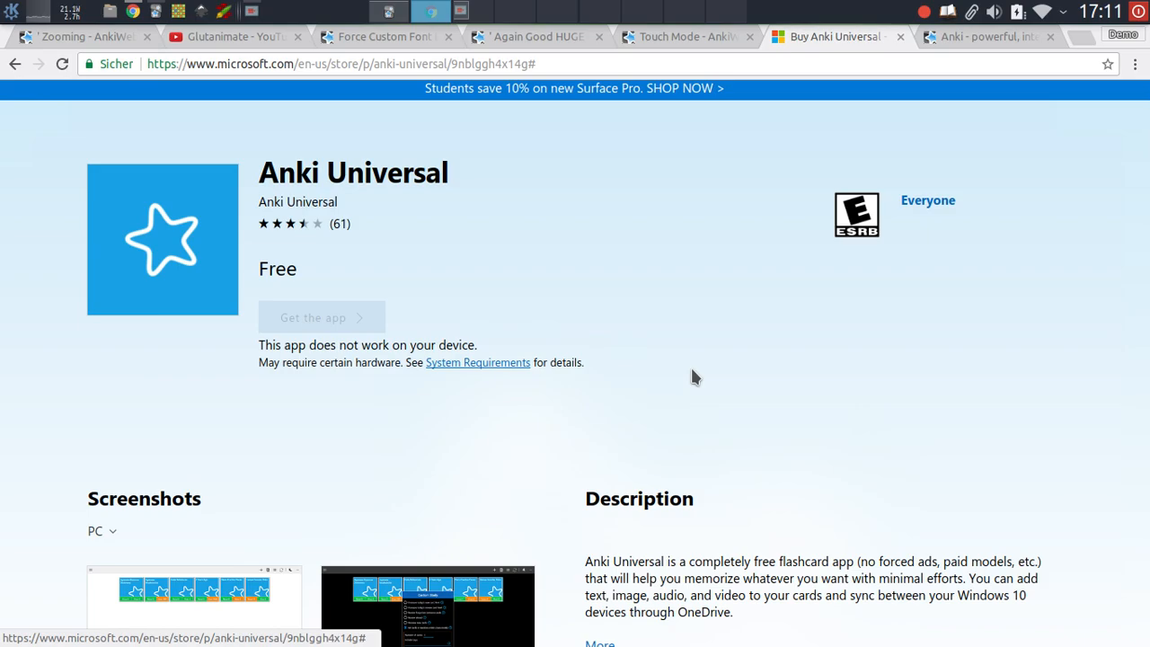
mouse_move(674, 350)
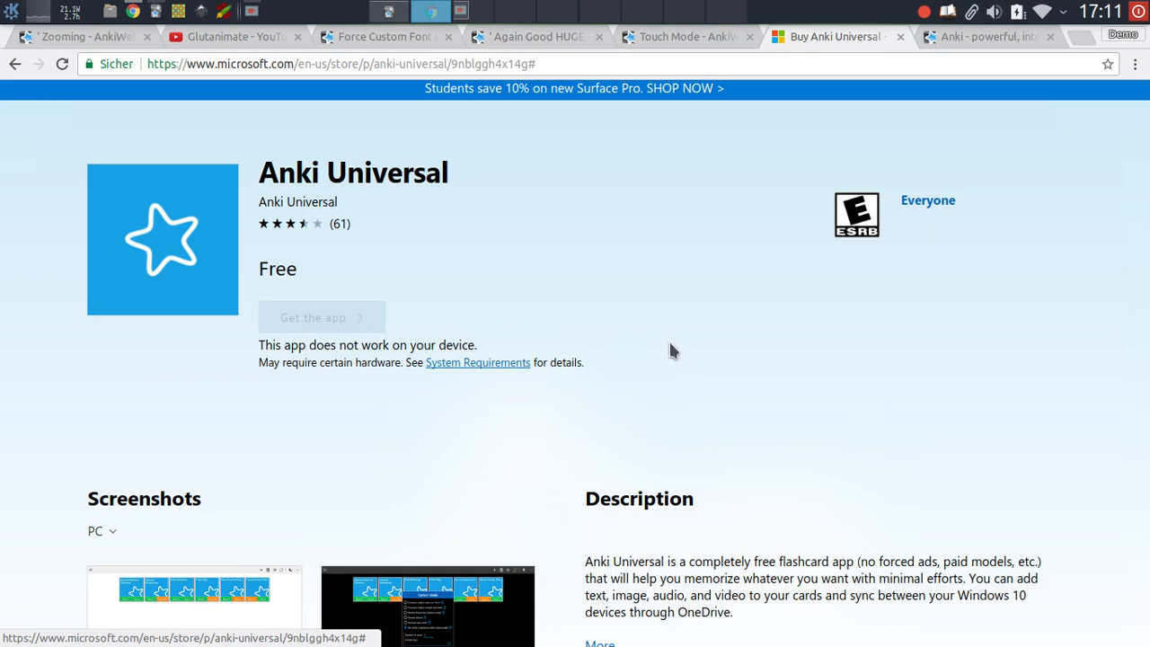
scroll(up, 3)
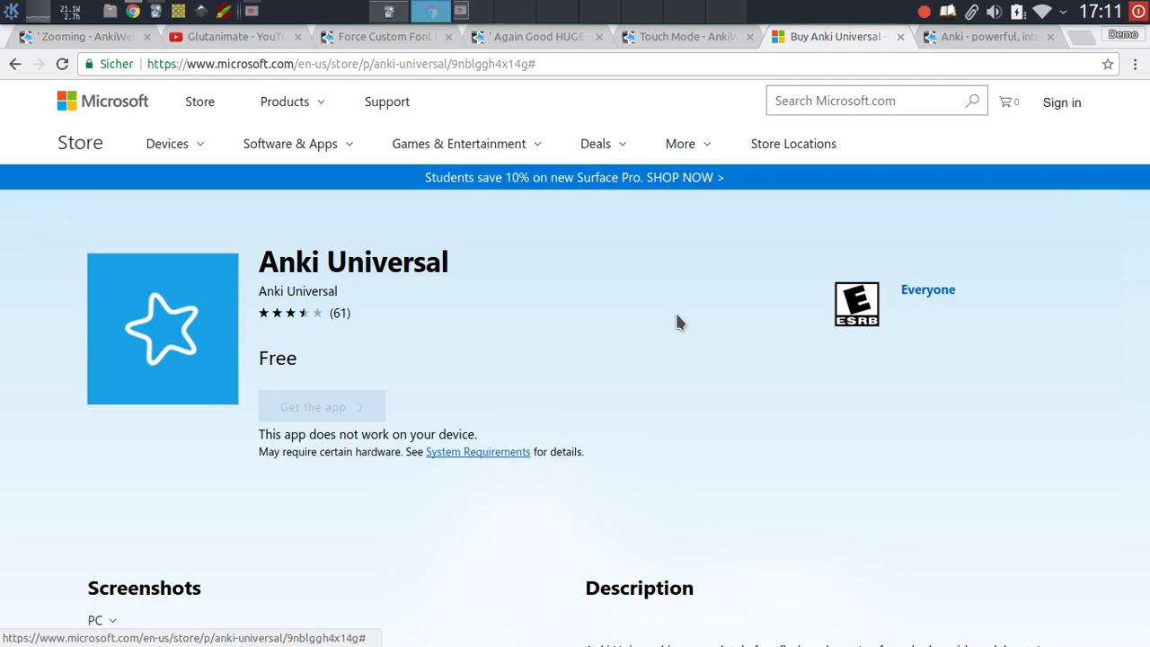
mouse_move(680, 333)
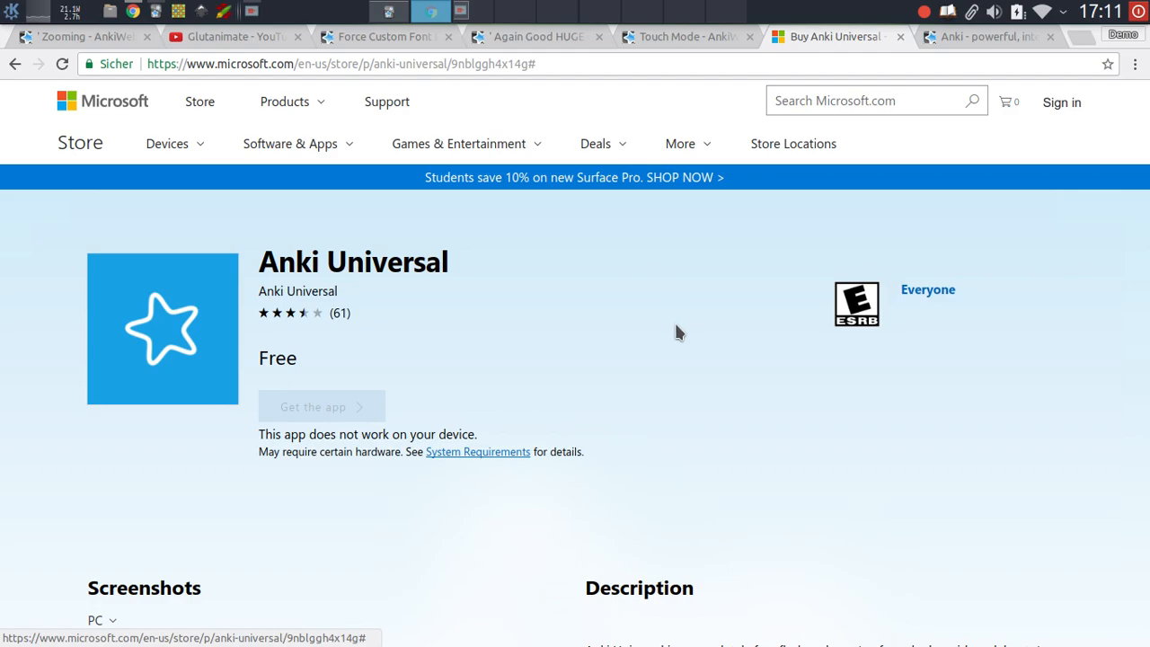
scroll(down, 3)
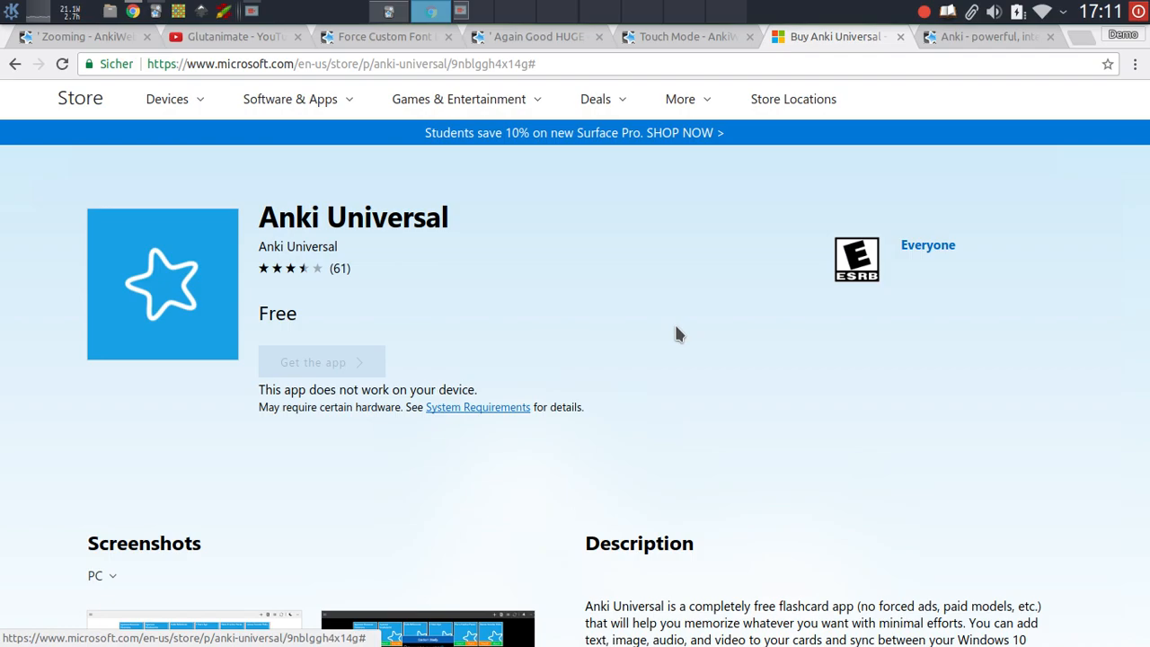
mouse_move(744, 354)
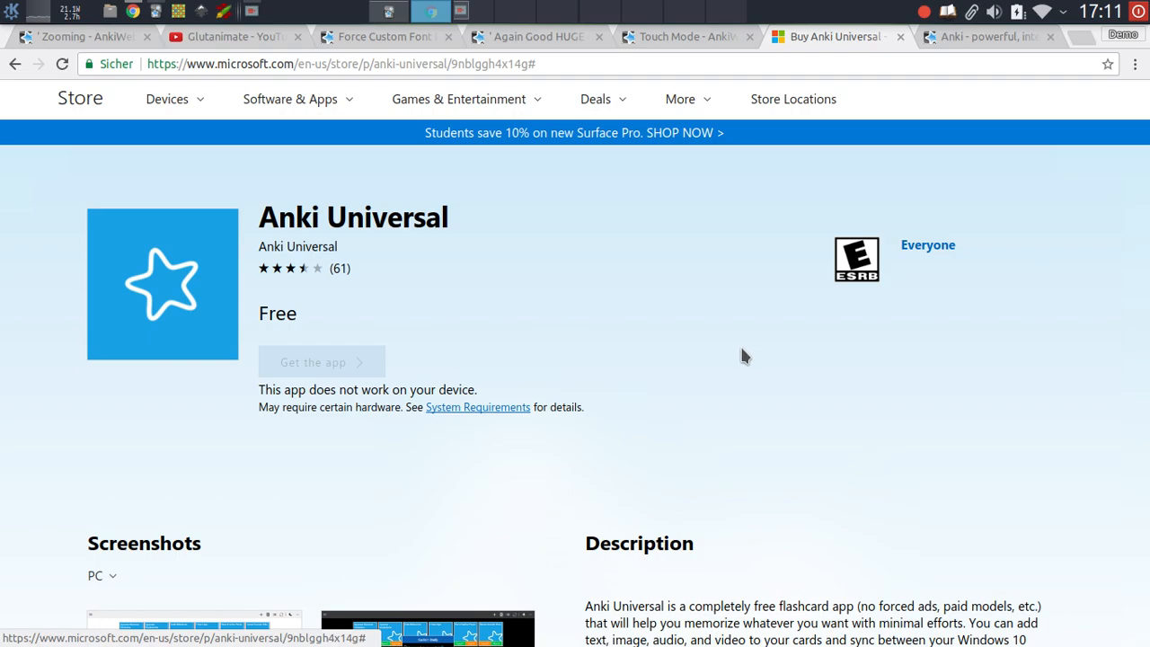
mouse_move(830, 460)
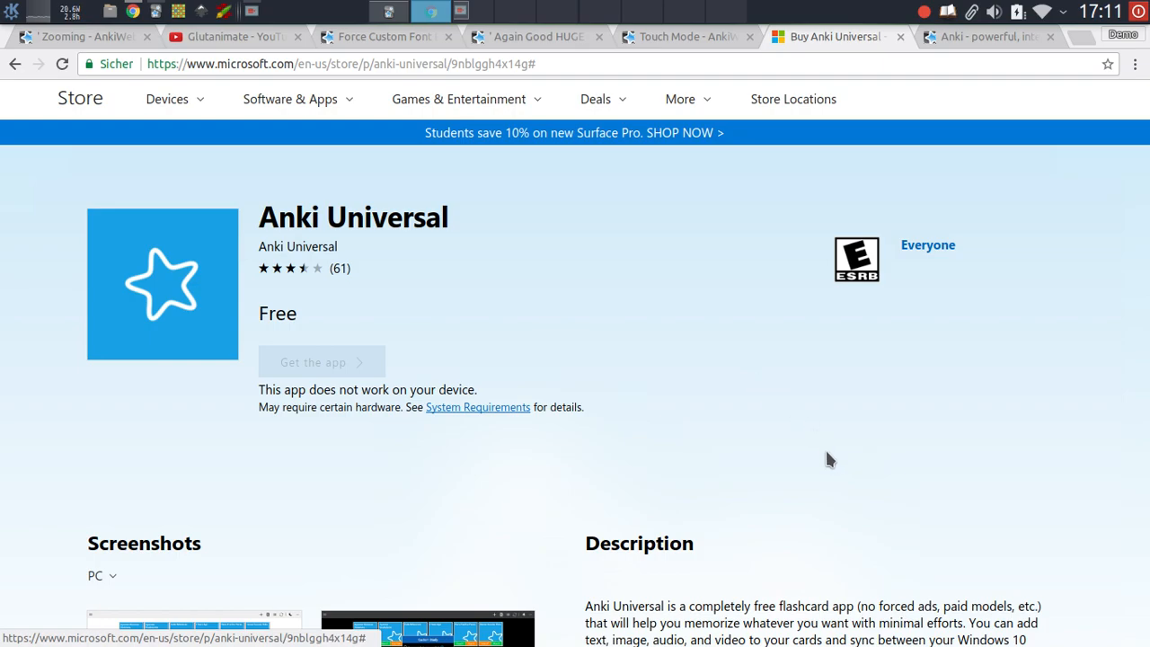
mouse_move(817, 456)
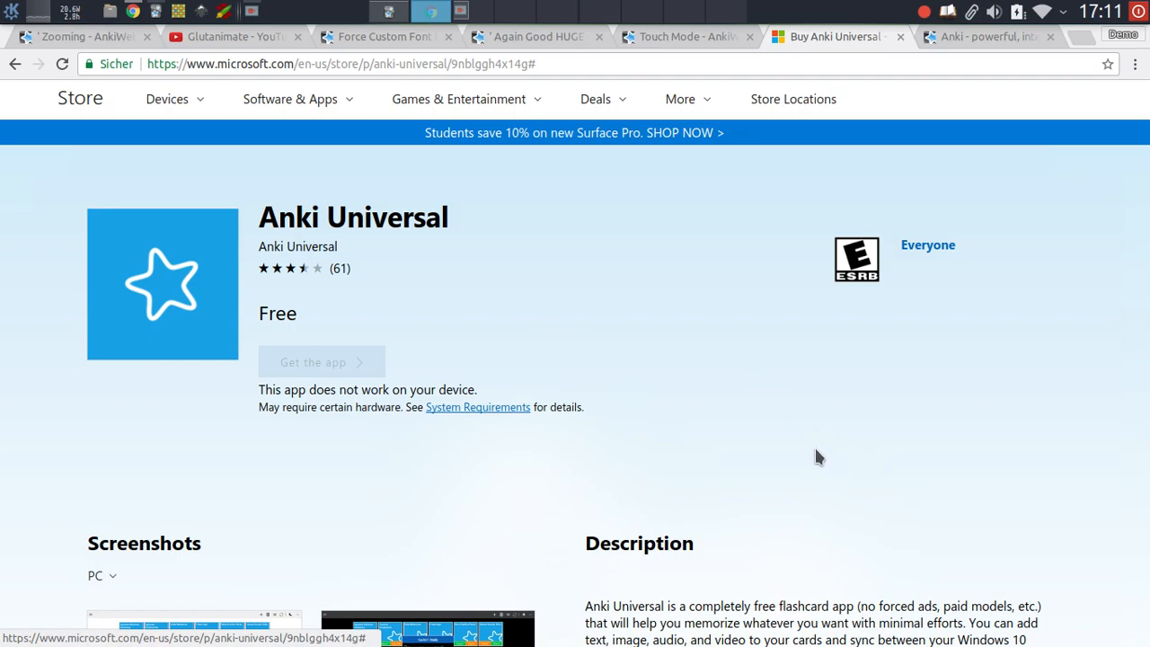
mouse_move(812, 446)
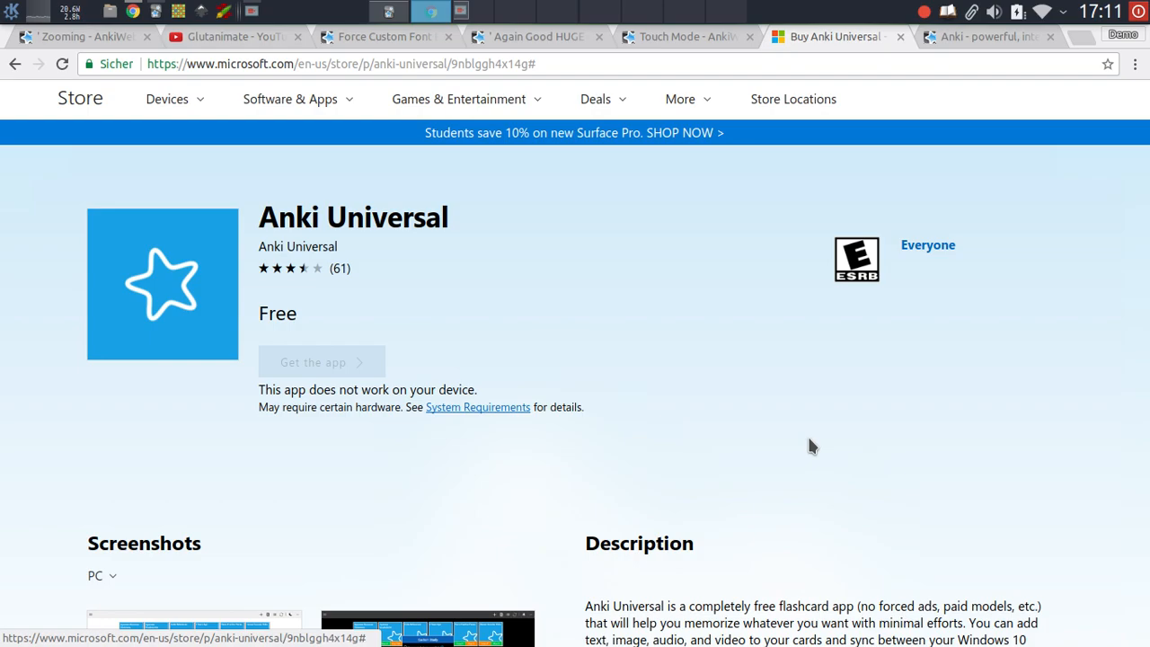
mouse_move(815, 458)
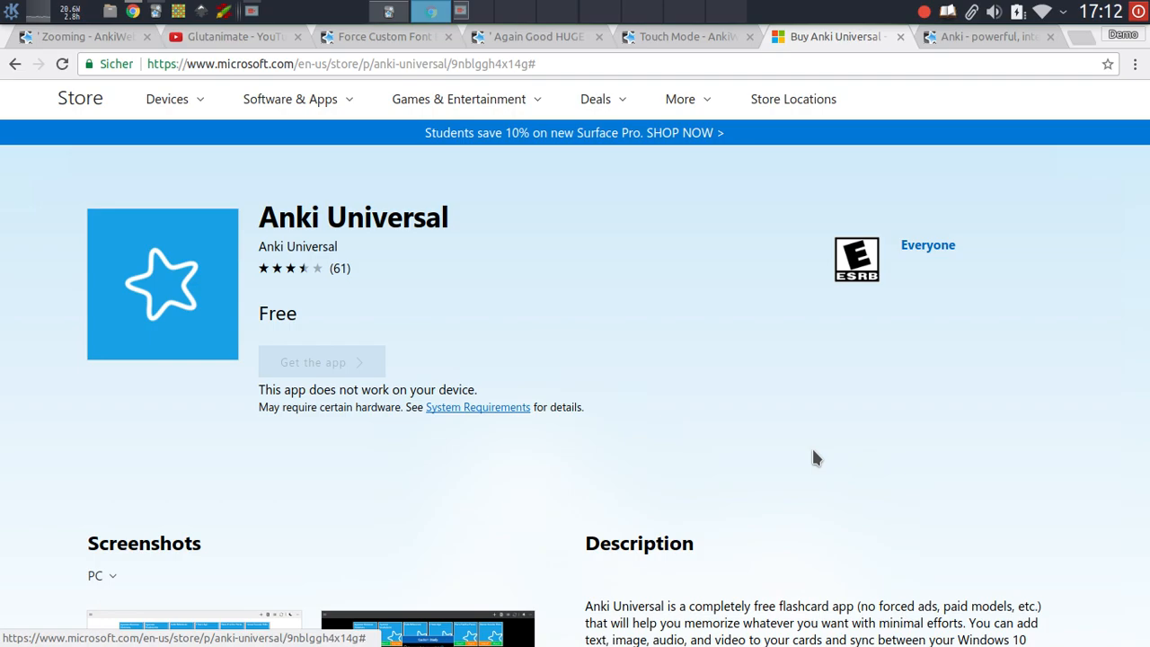
mouse_move(744, 404)
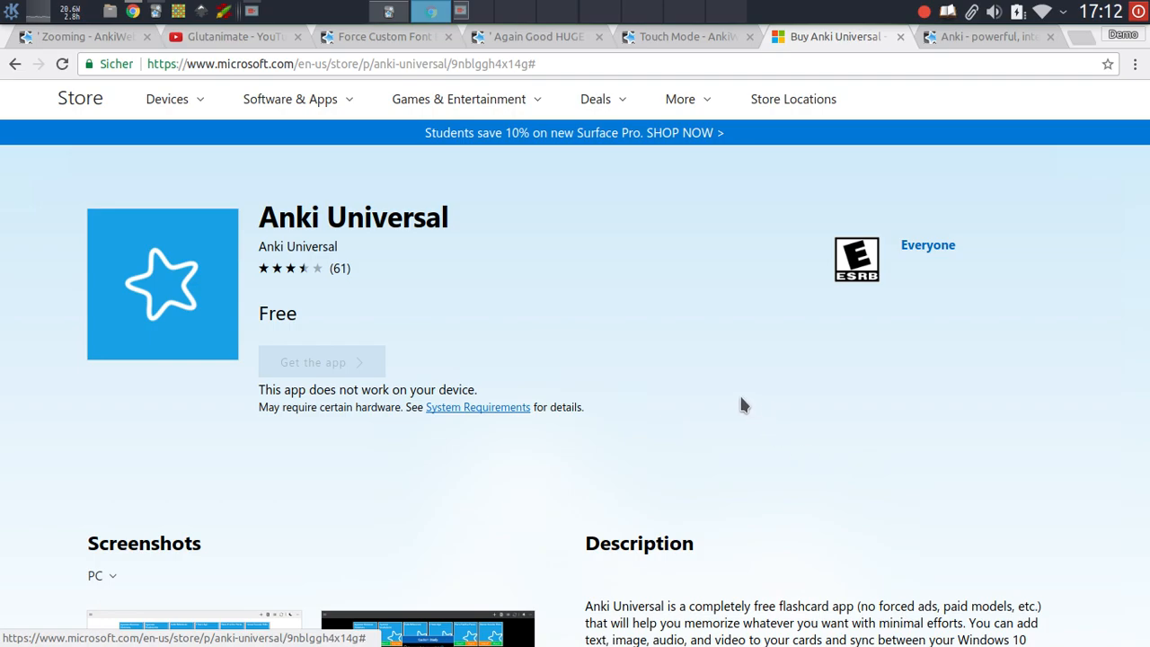
mouse_move(762, 377)
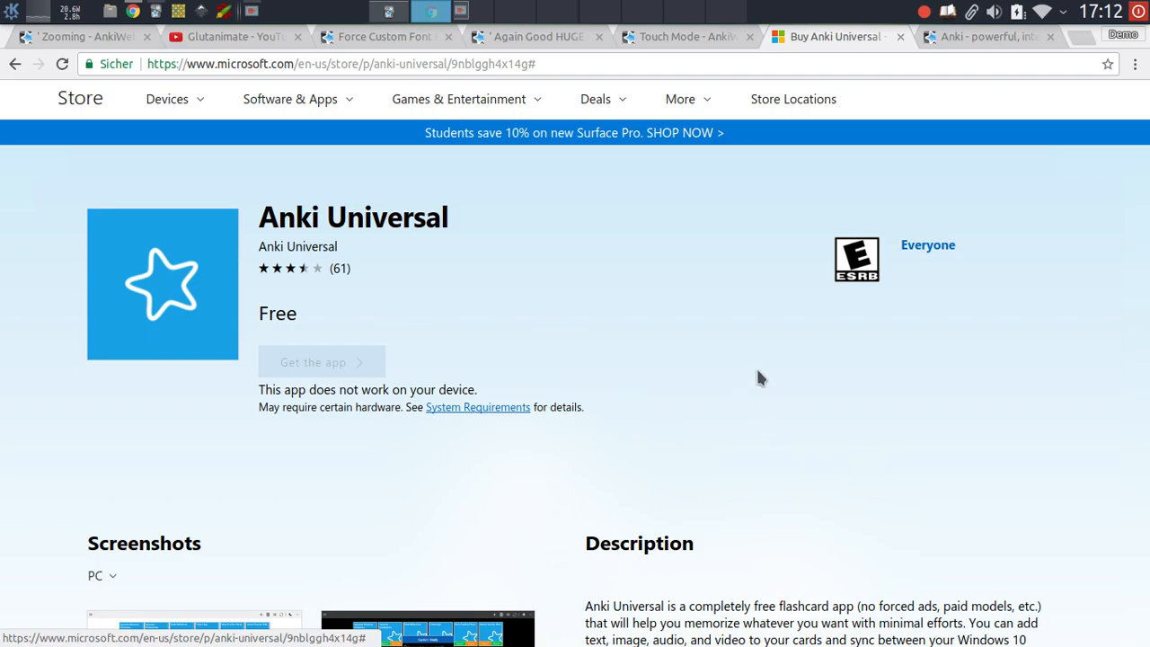
mouse_move(755, 388)
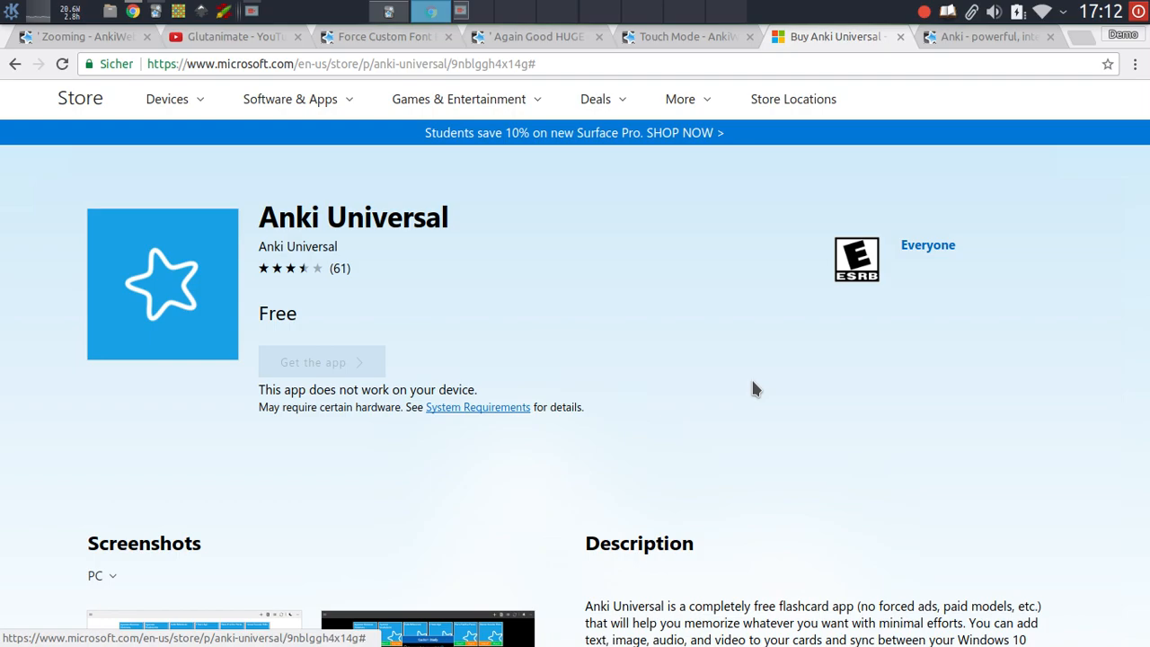
scroll(down, 3)
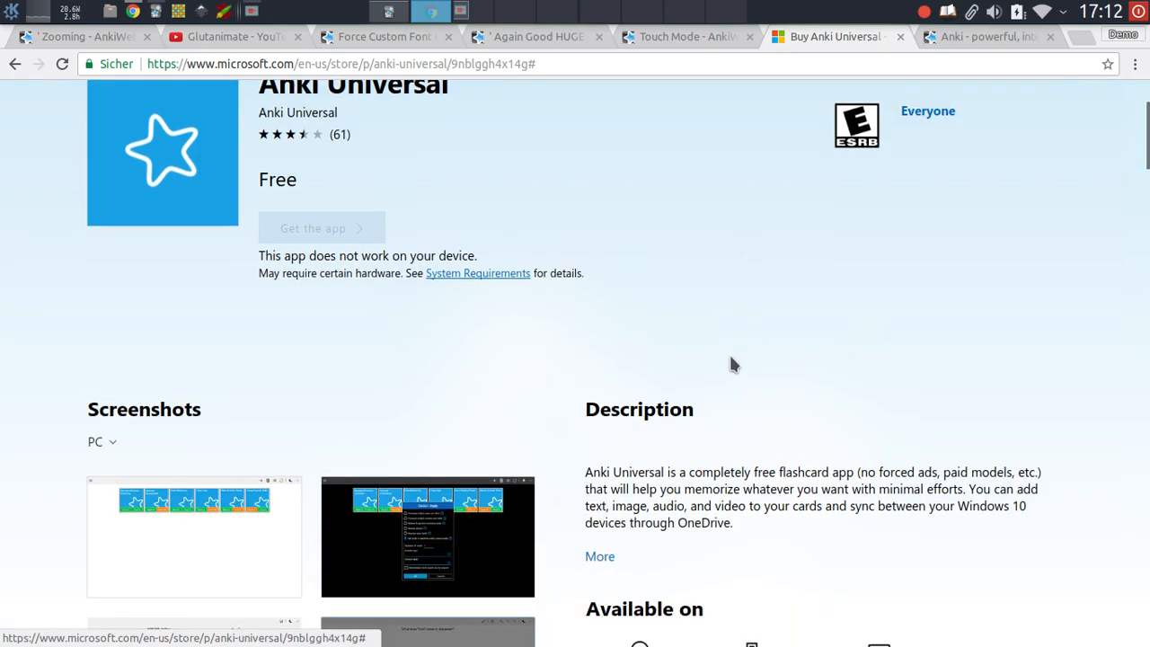
mouse_move(701, 336)
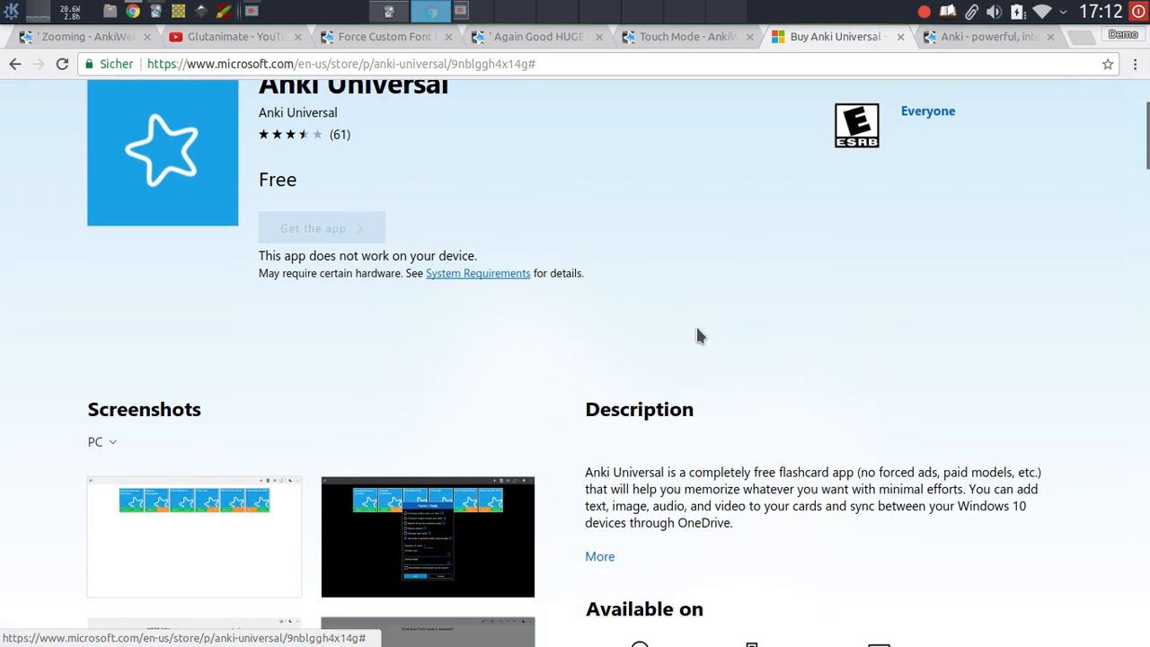
scroll(down, 3)
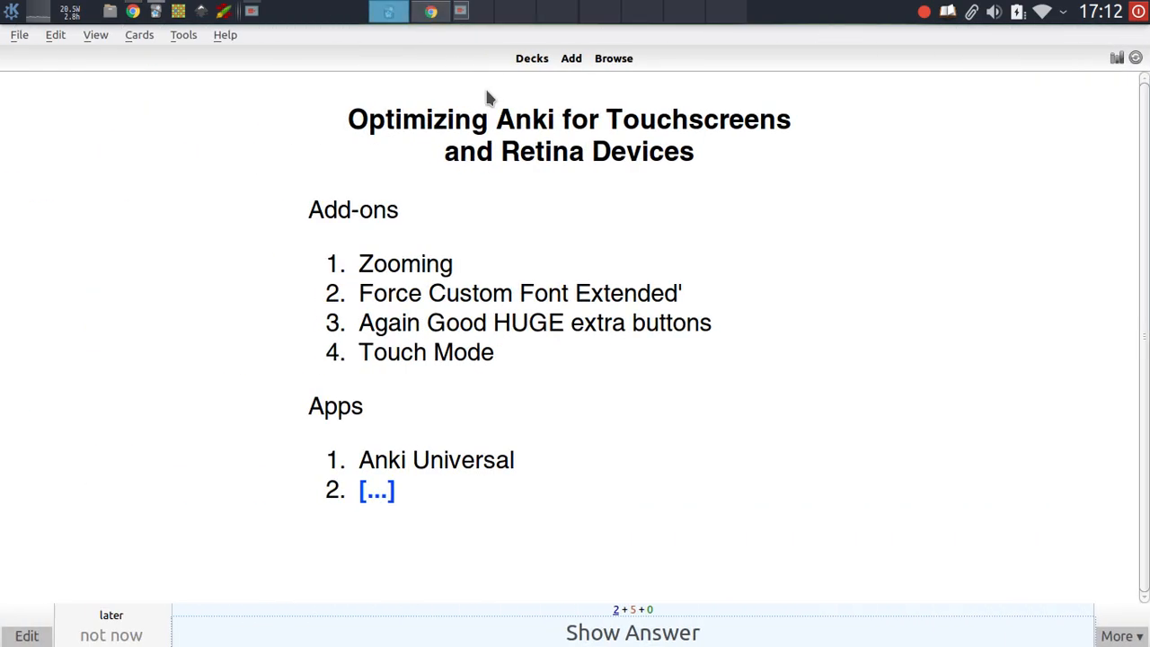
mouse_move(614, 198)
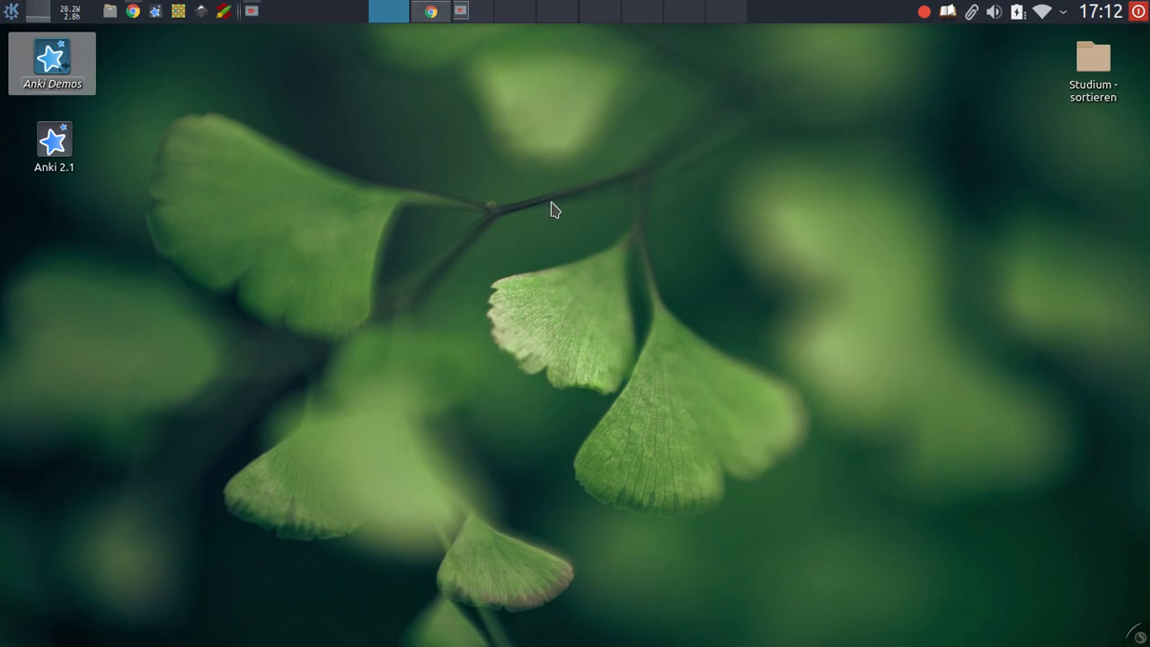
Launch Anki 2.1 from its desktop icon, showing the Medizin, Temporär and Interessantes decks
click(54, 144)
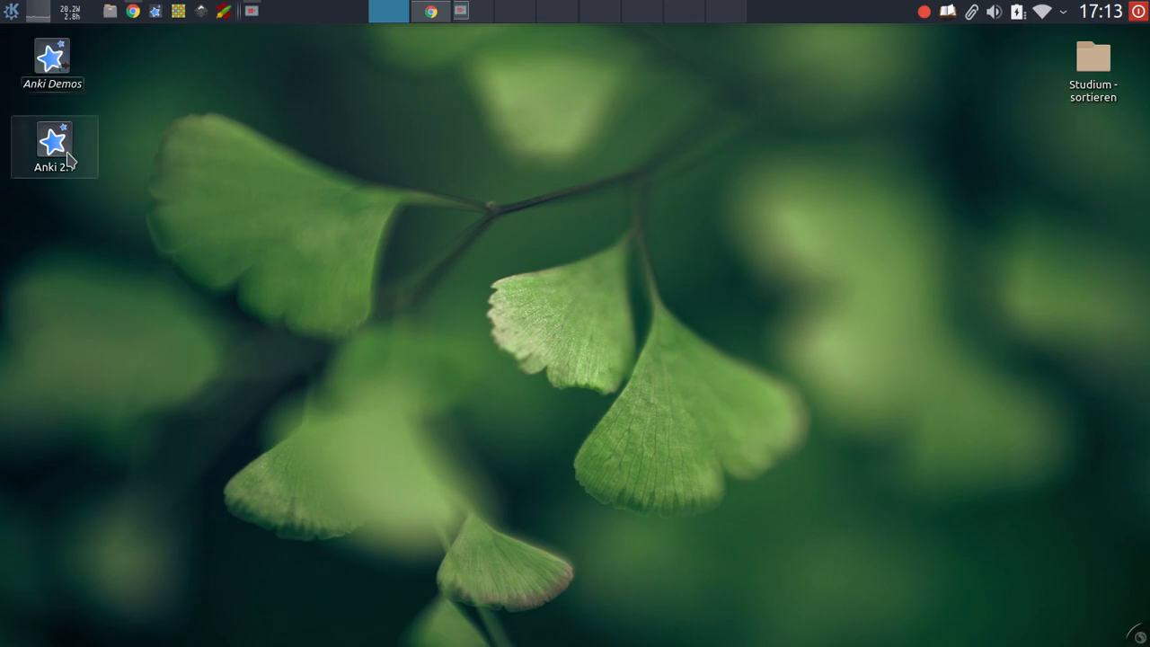
double_click(54, 142)
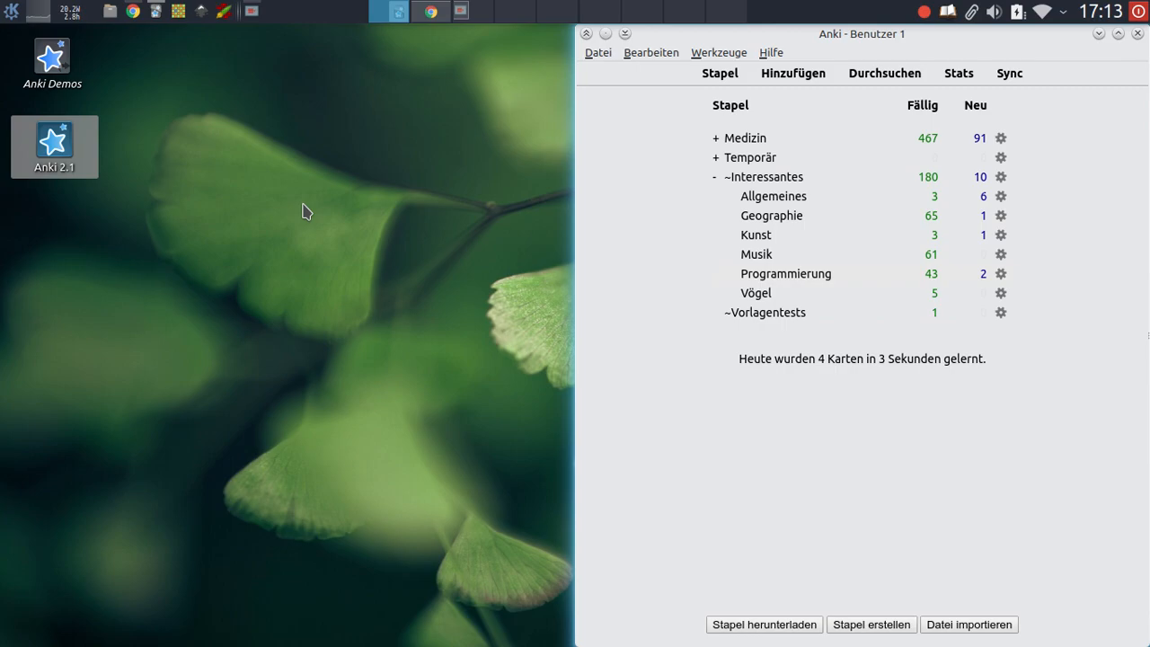
mouse_move(643, 341)
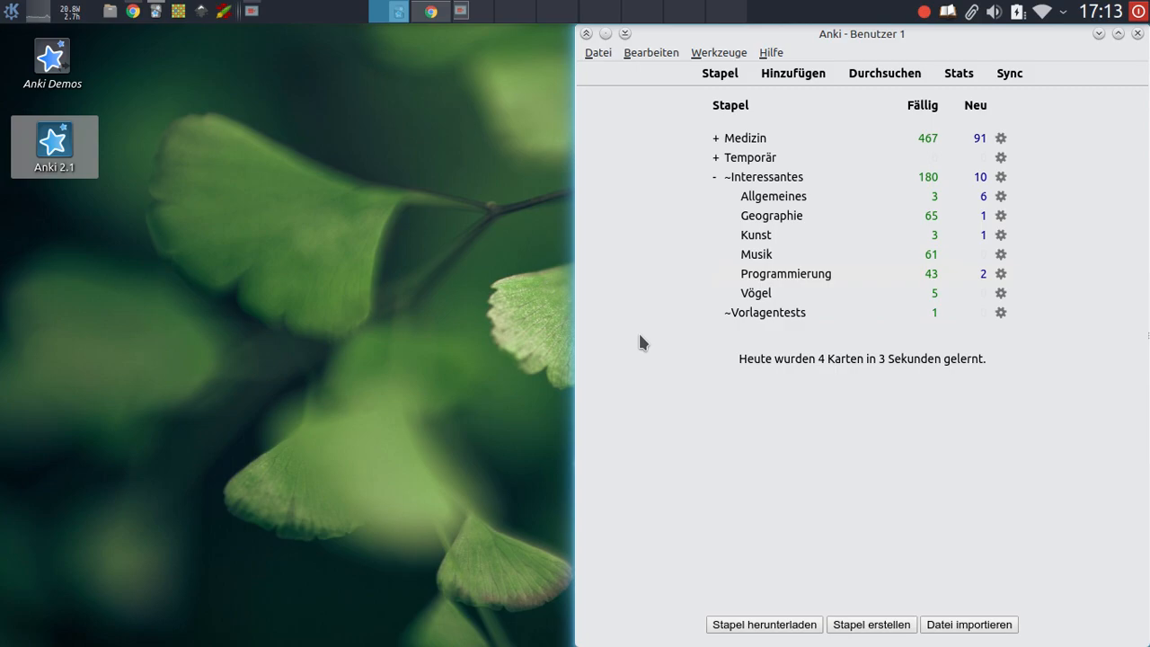
mouse_move(647, 352)
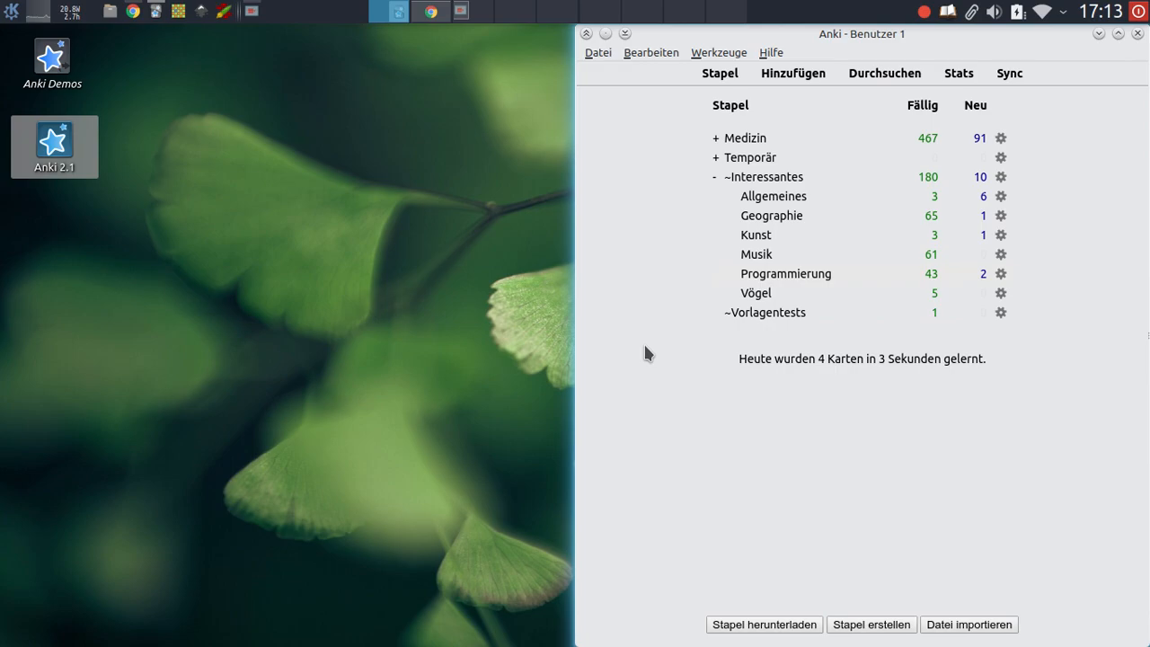
mouse_move(672, 359)
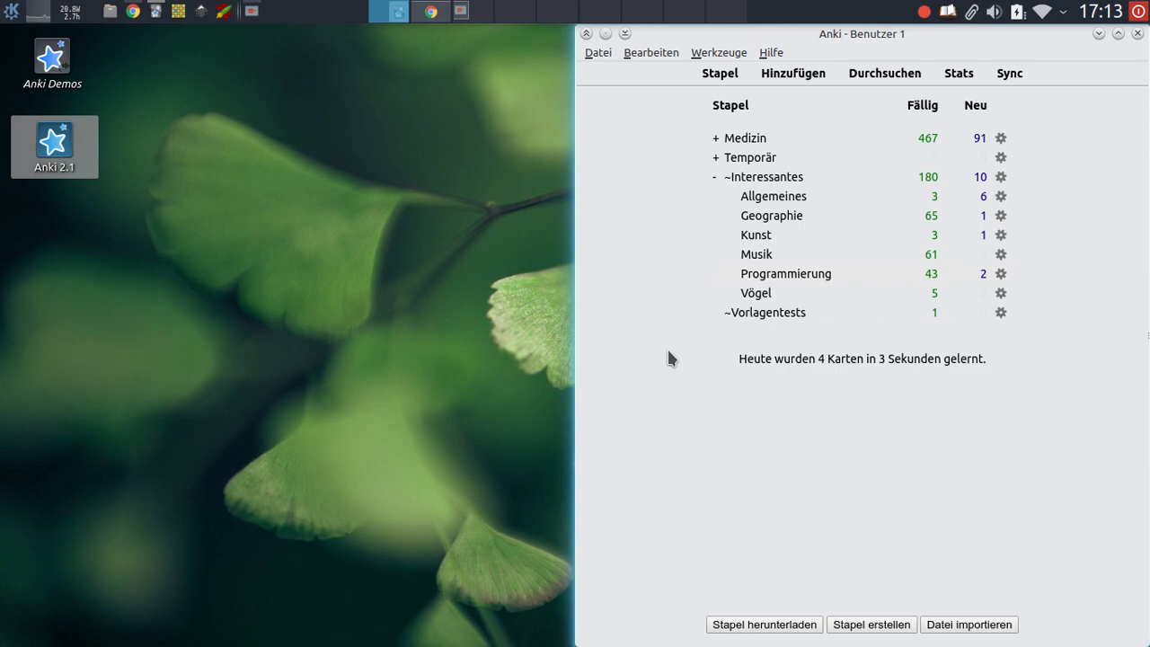
mouse_move(676, 352)
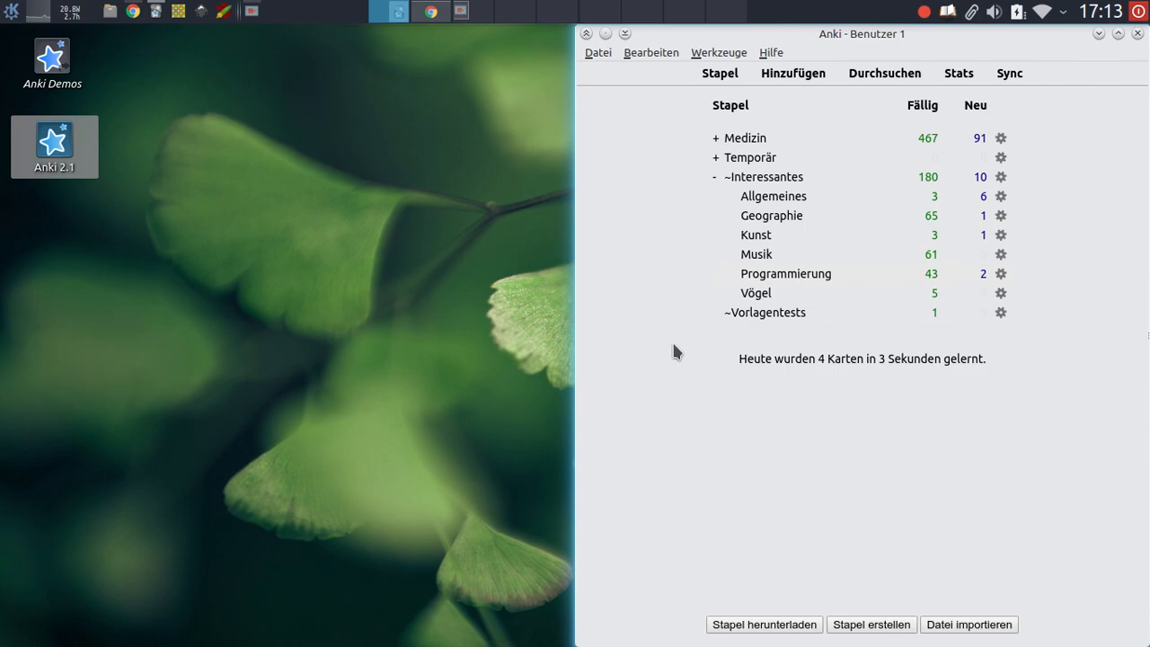
mouse_move(816, 103)
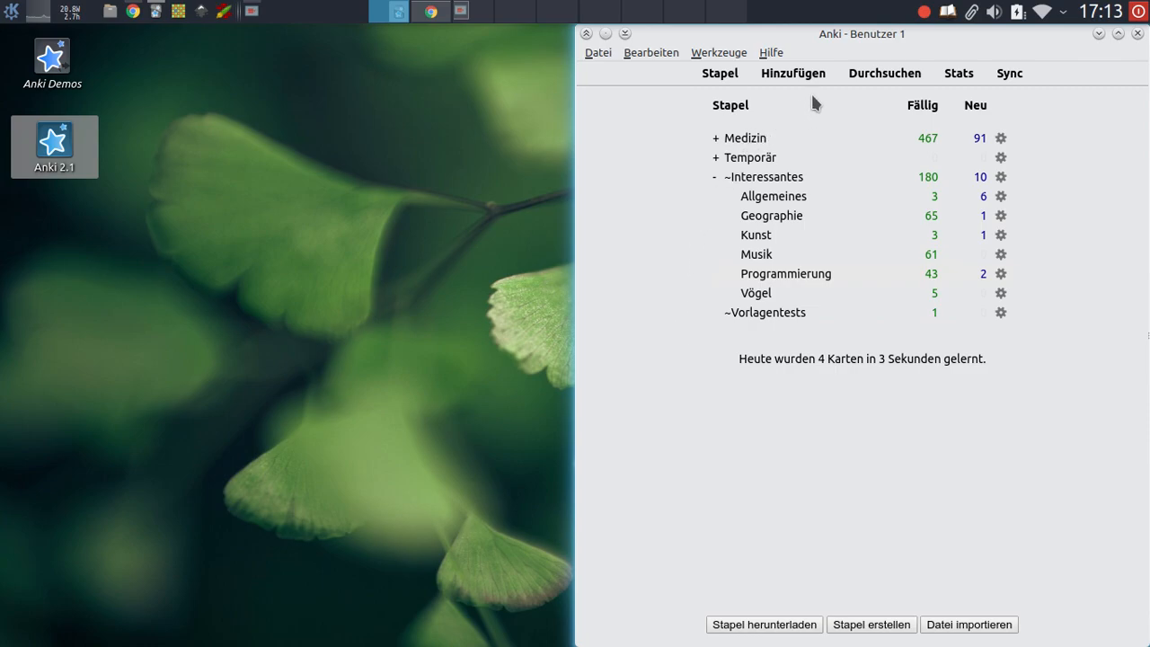
click(884, 72)
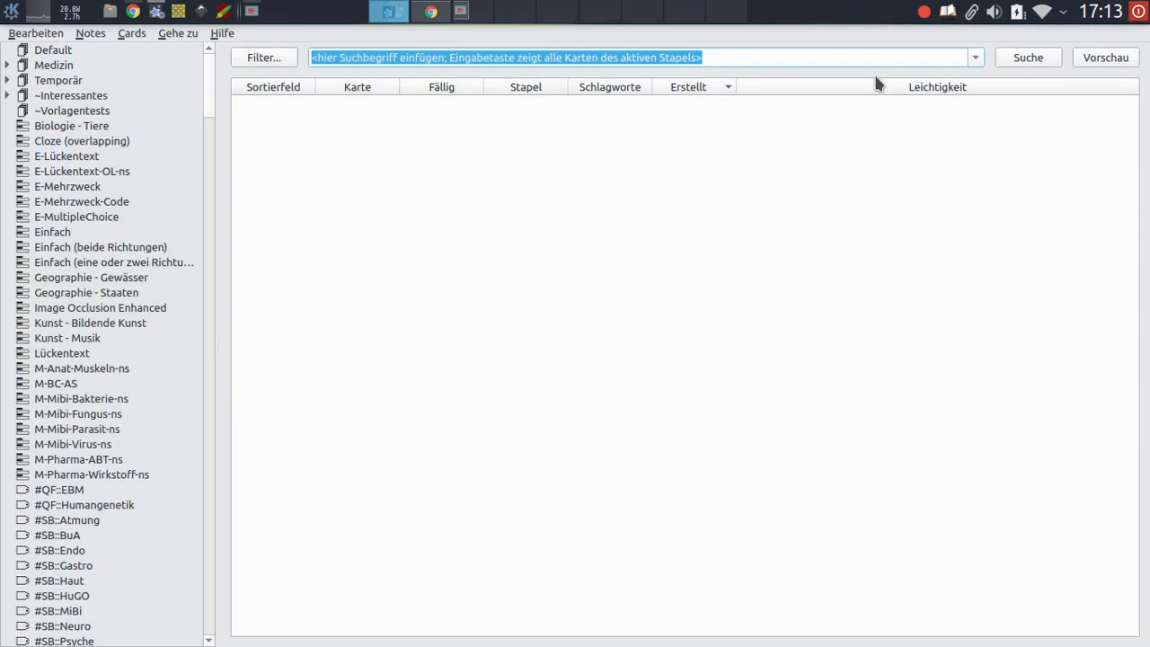
mouse_move(579, 338)
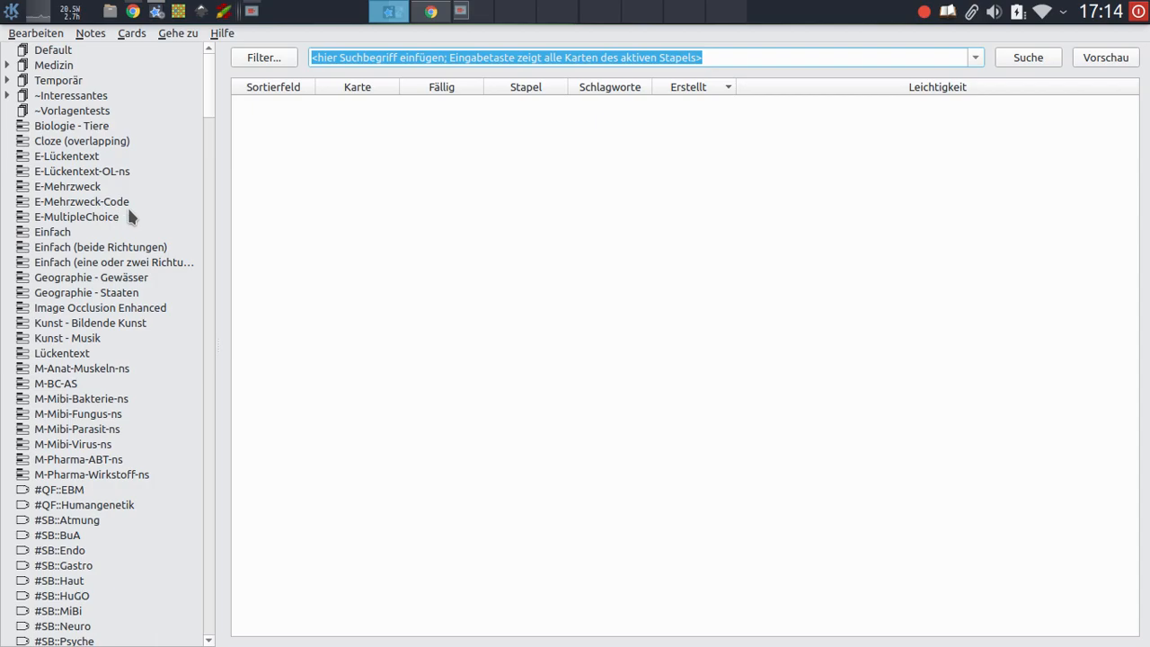
scroll(down, 3)
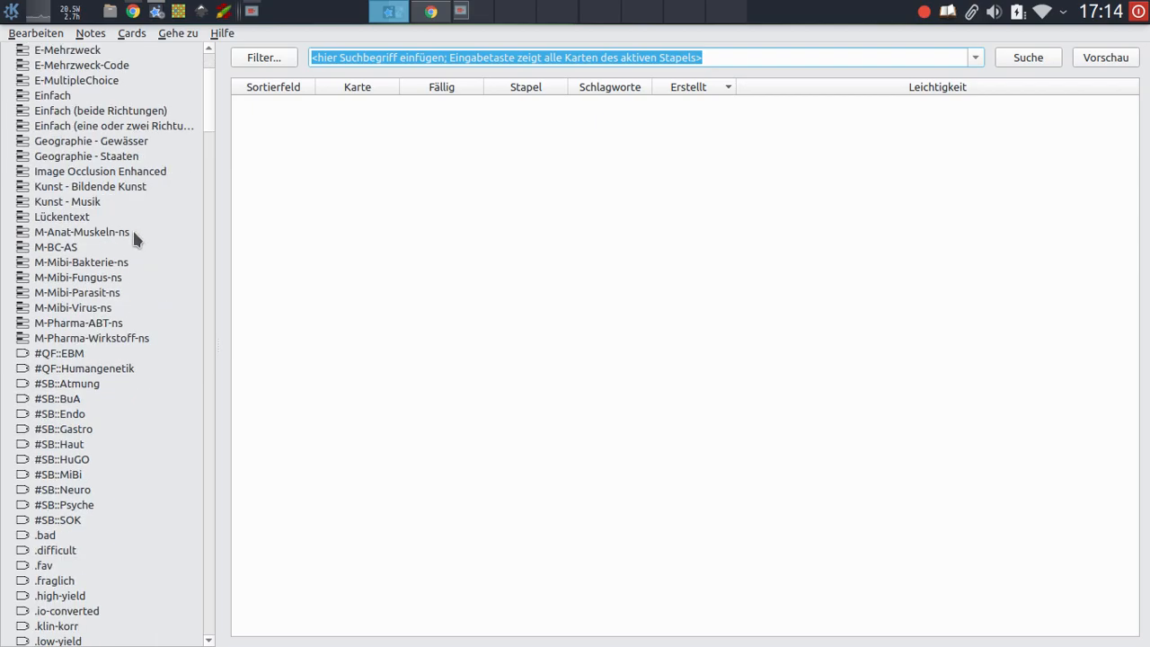
scroll(up, 3)
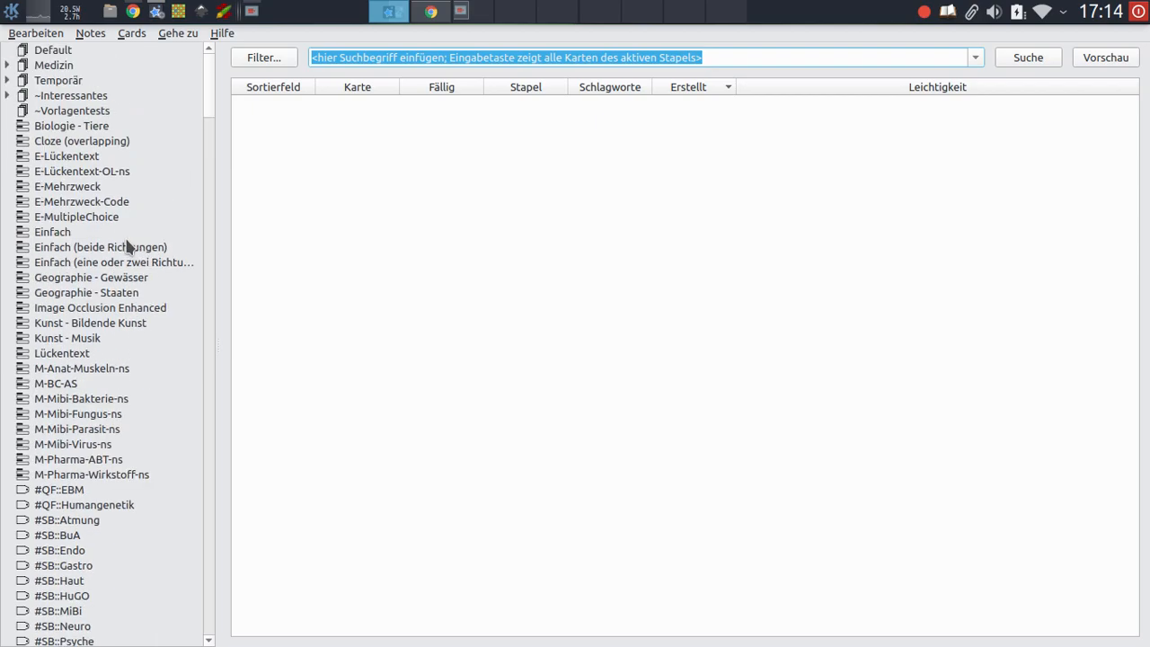
click(100, 247)
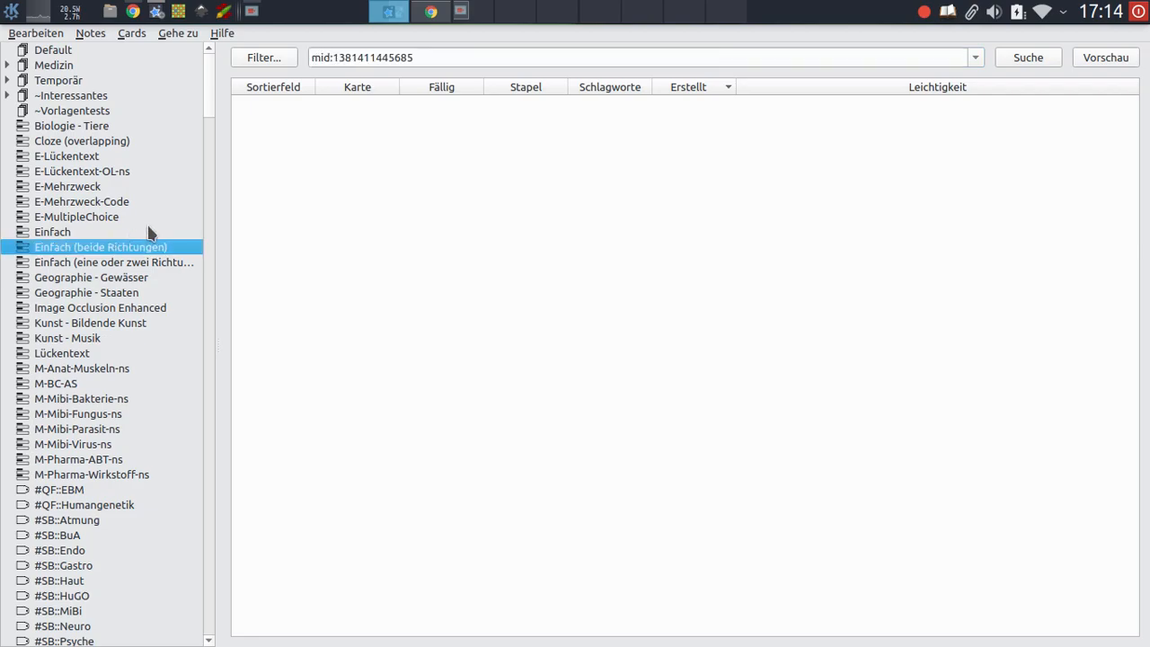
mouse_move(117, 215)
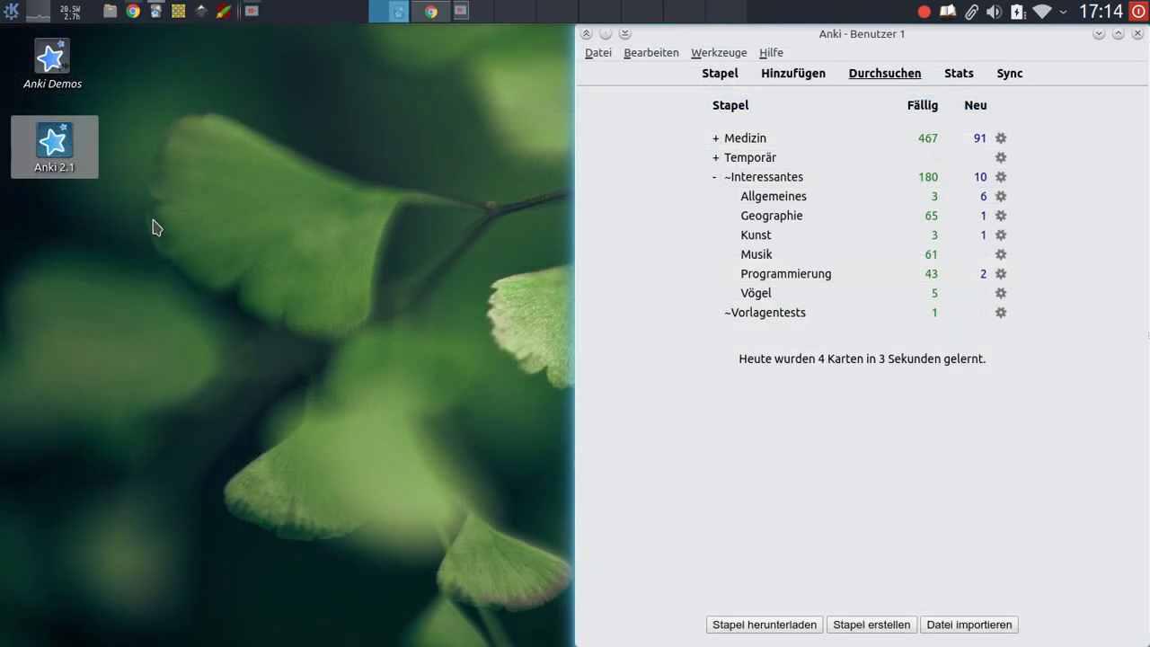
mouse_move(307, 313)
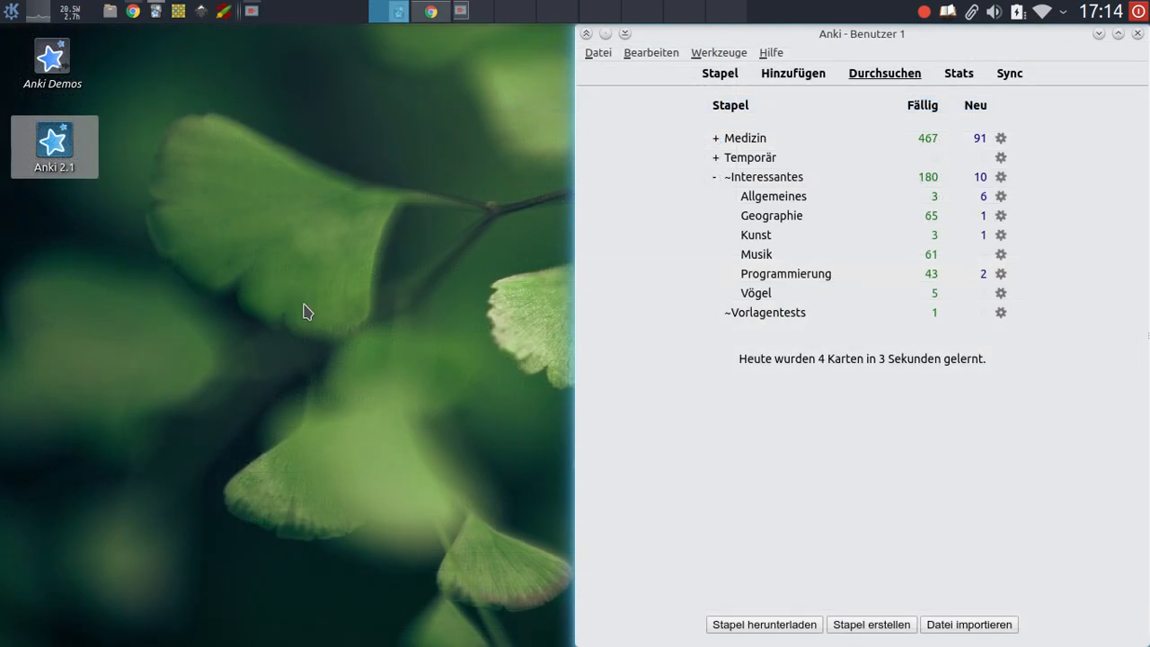
mouse_move(604, 349)
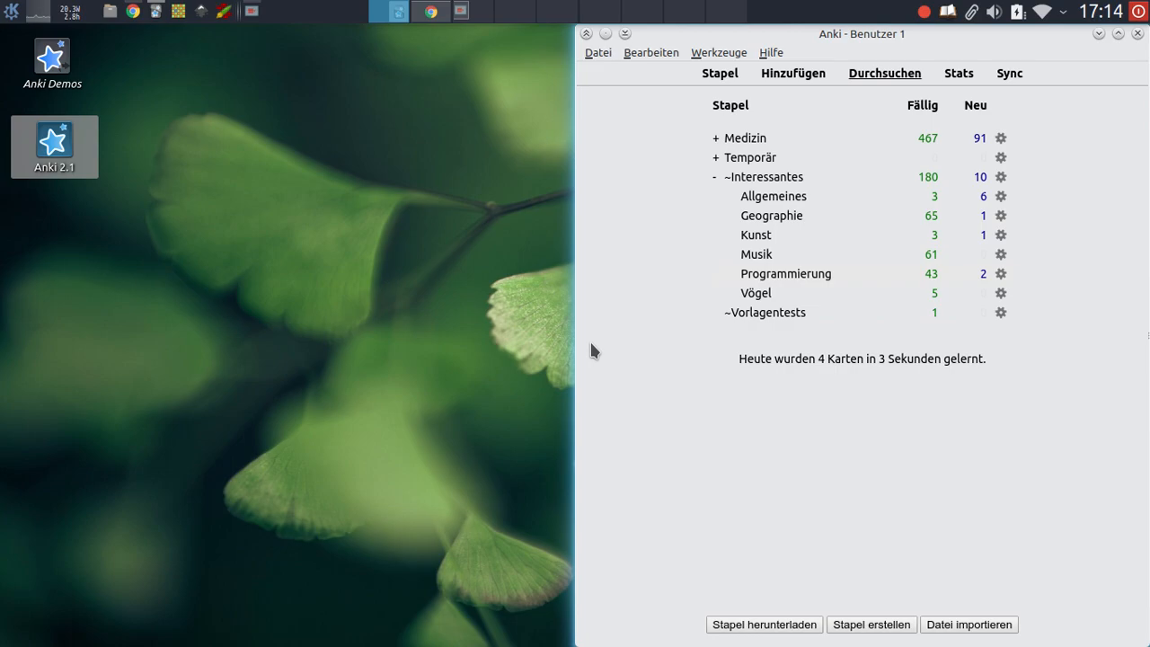
mouse_move(604, 341)
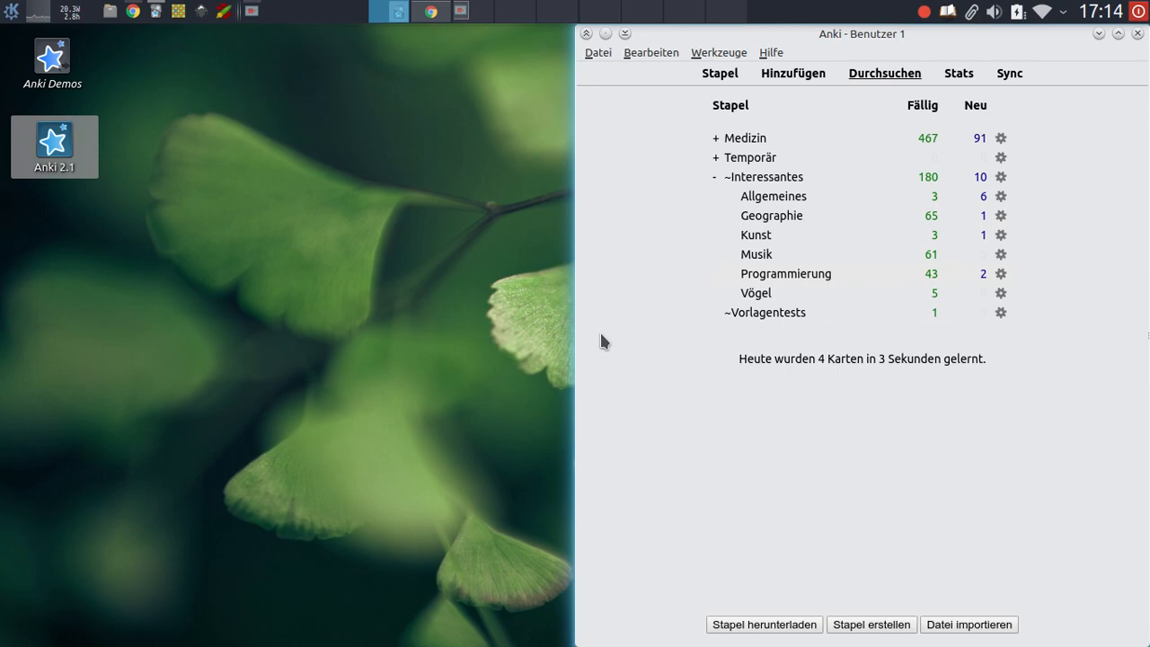
click(432, 11)
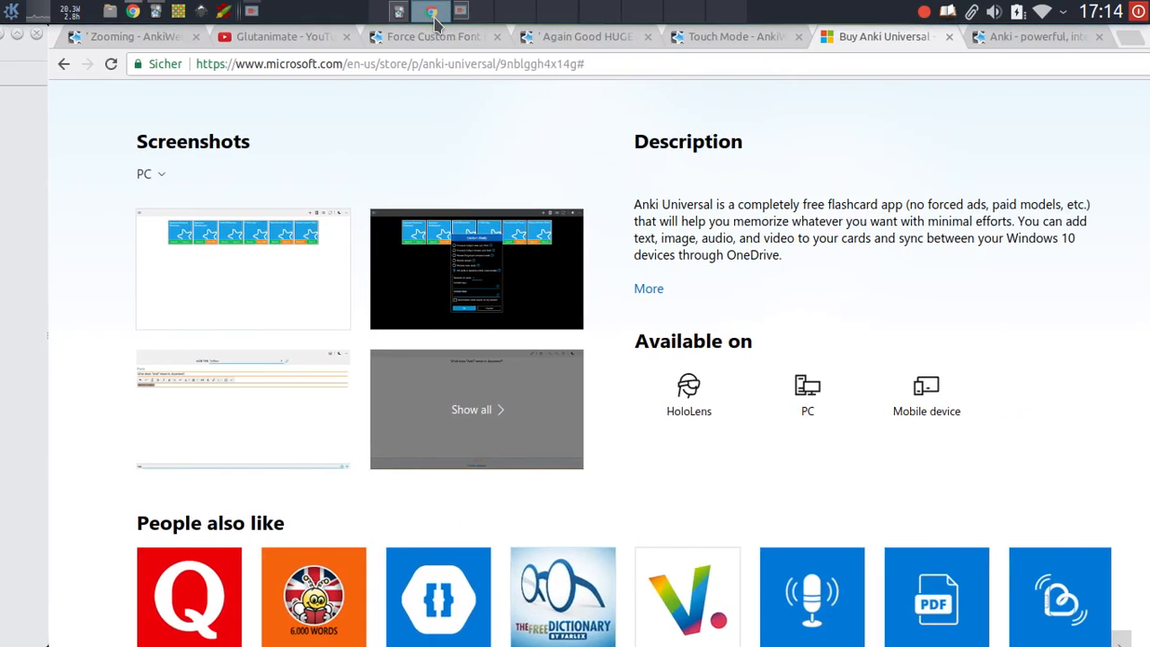
click(988, 35)
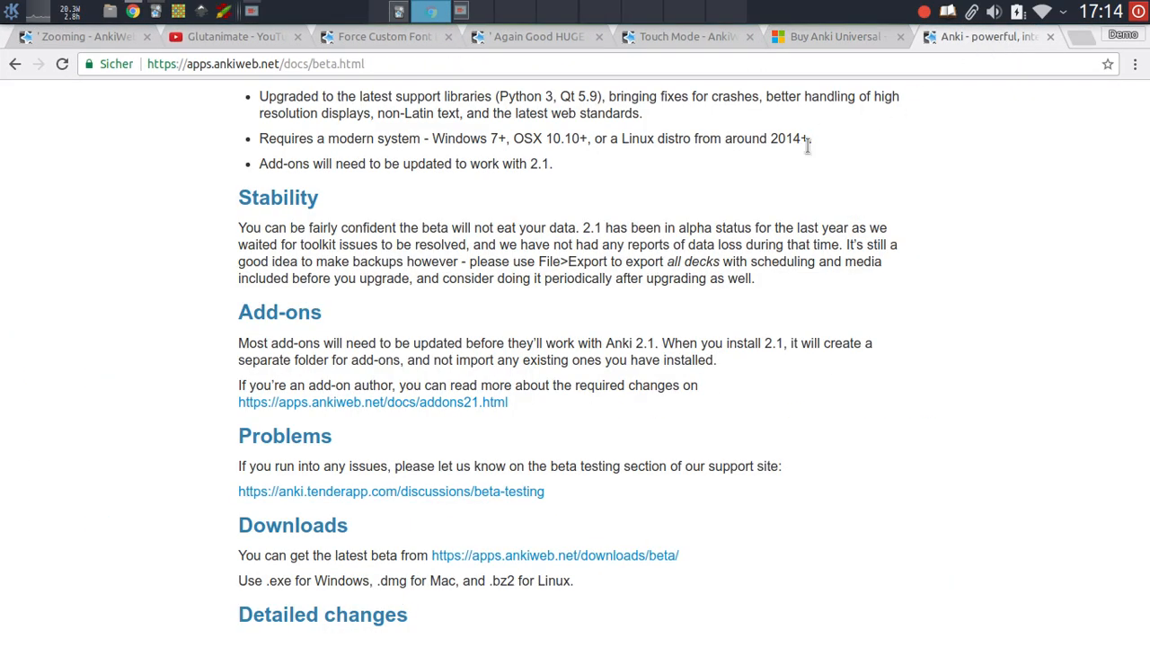
scroll(up, 3)
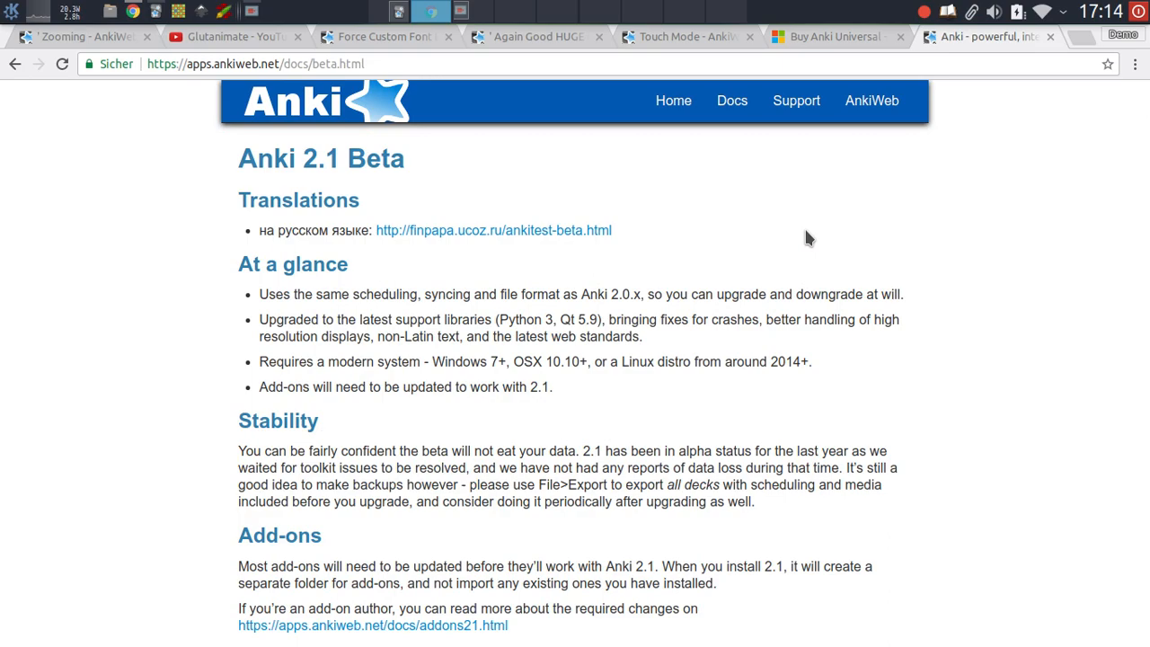
mouse_move(818, 235)
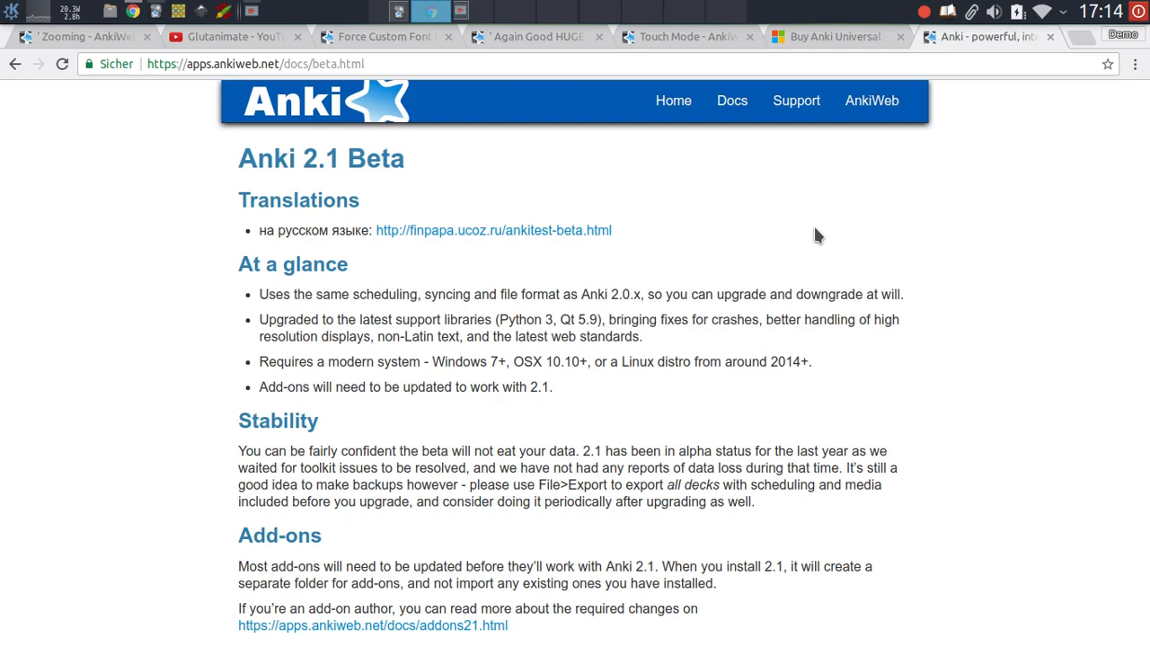
mouse_move(812, 245)
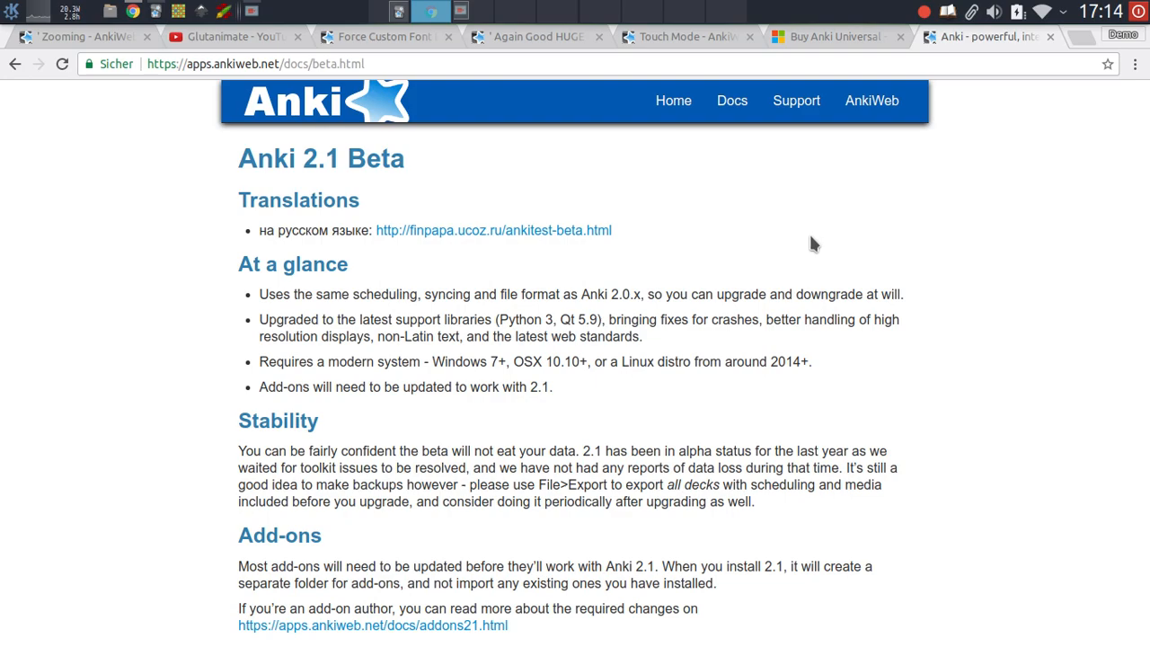
mouse_move(771, 271)
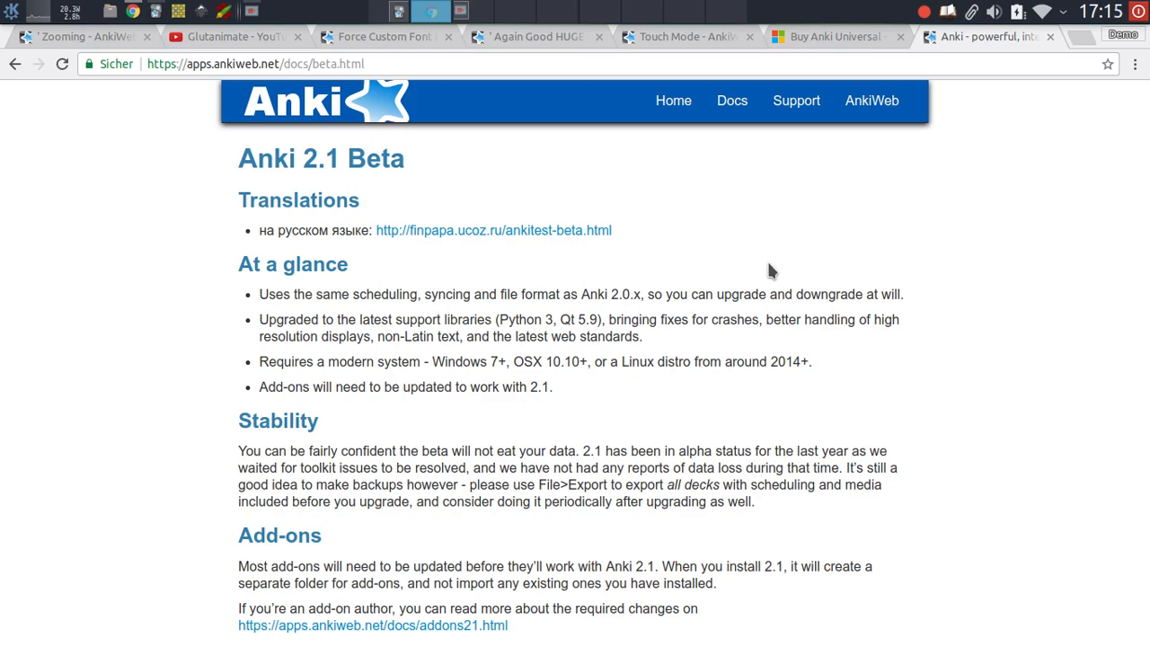
scroll(down, 3)
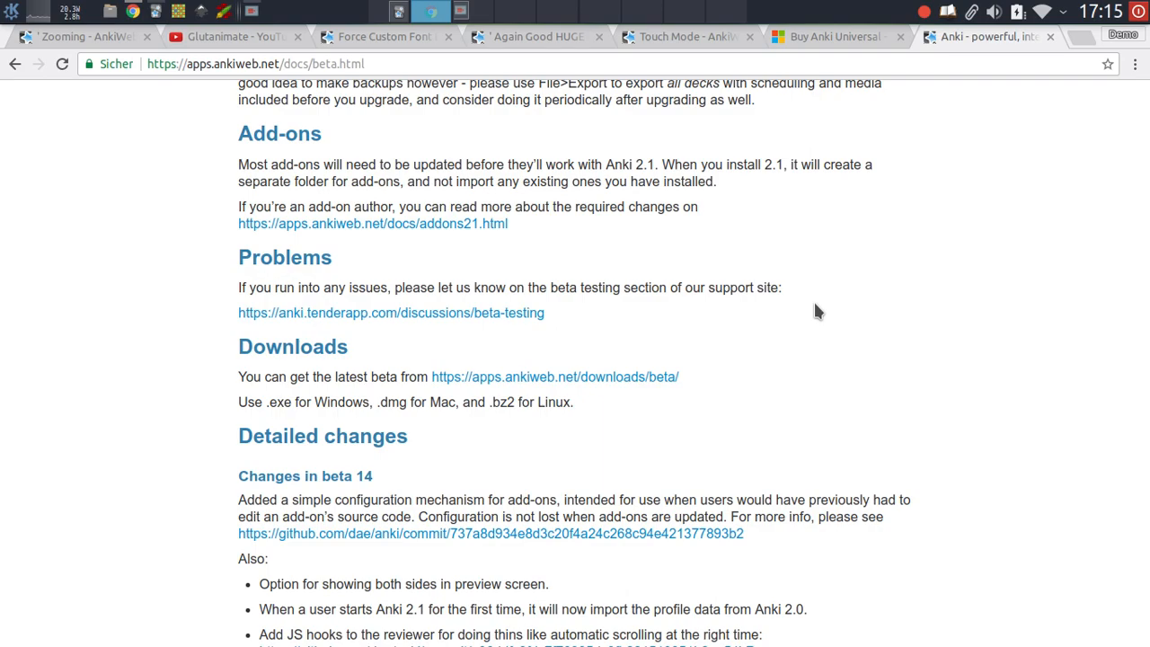
scroll(down, 3)
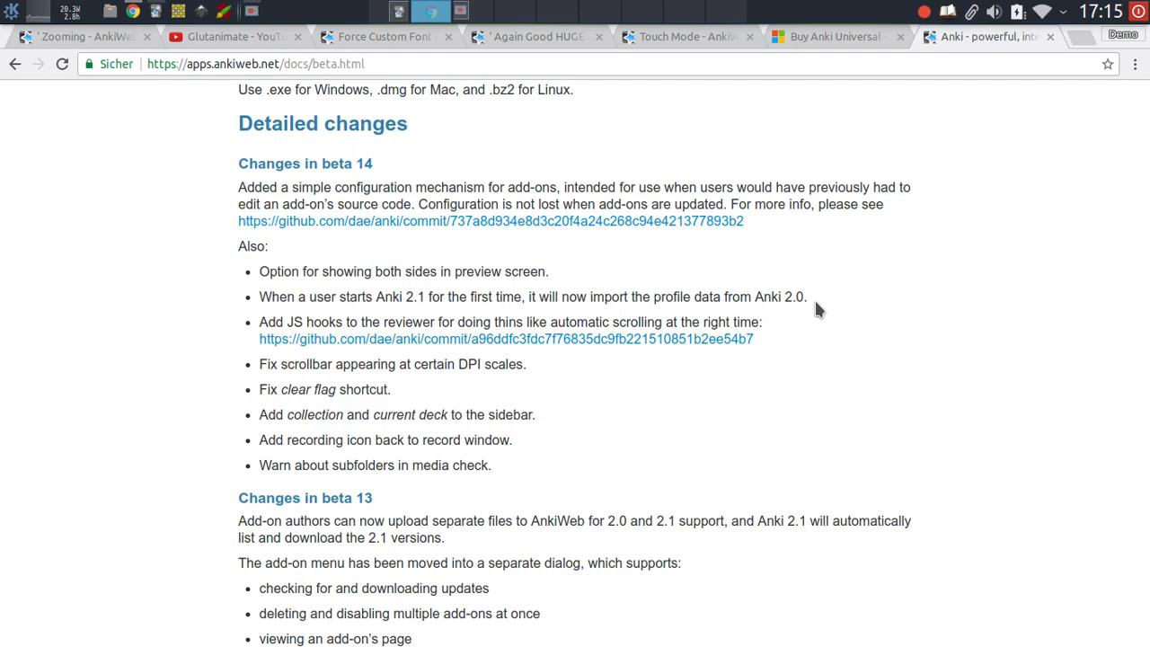
scroll(up, 3)
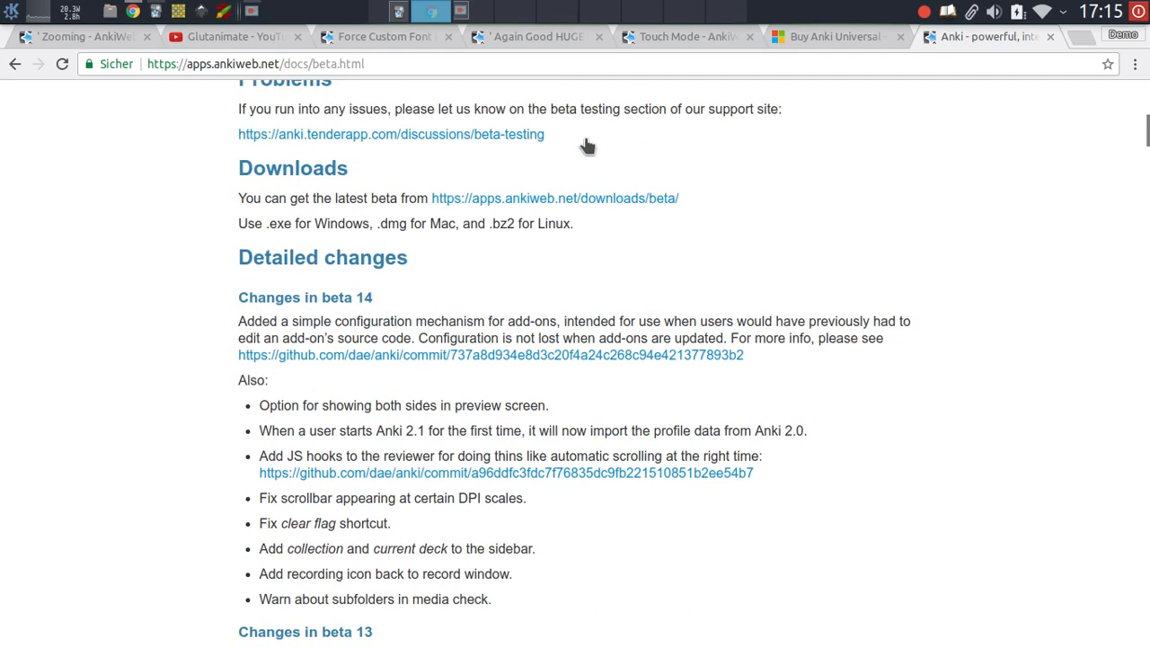
click(386, 36)
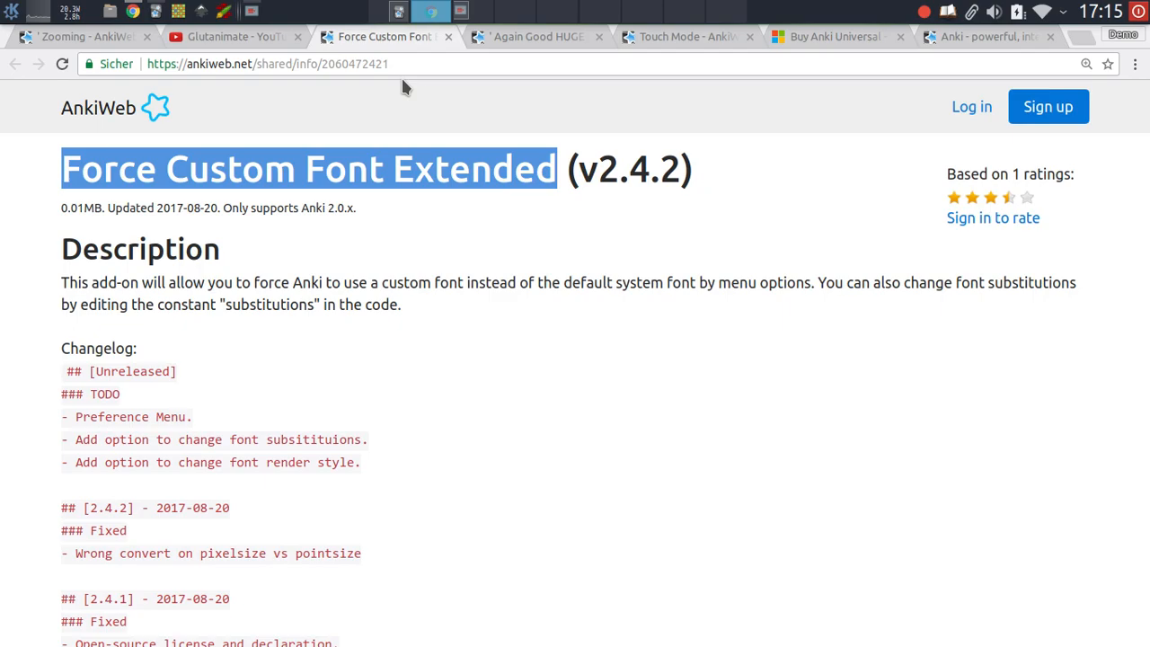
click(988, 35)
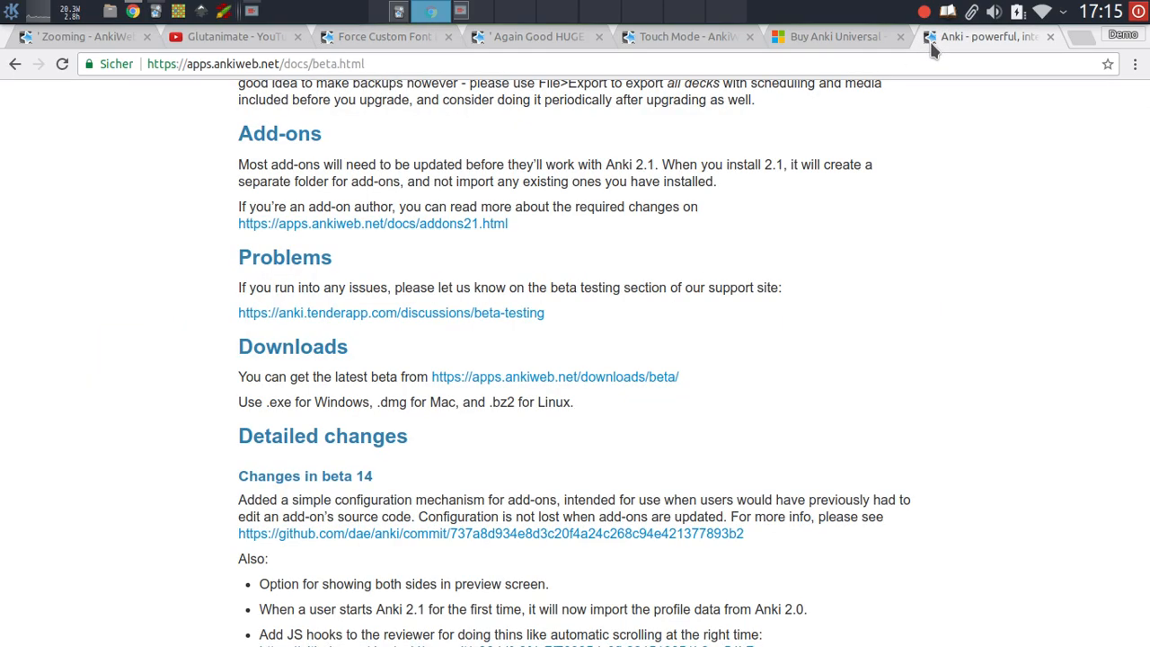
mouse_move(852, 109)
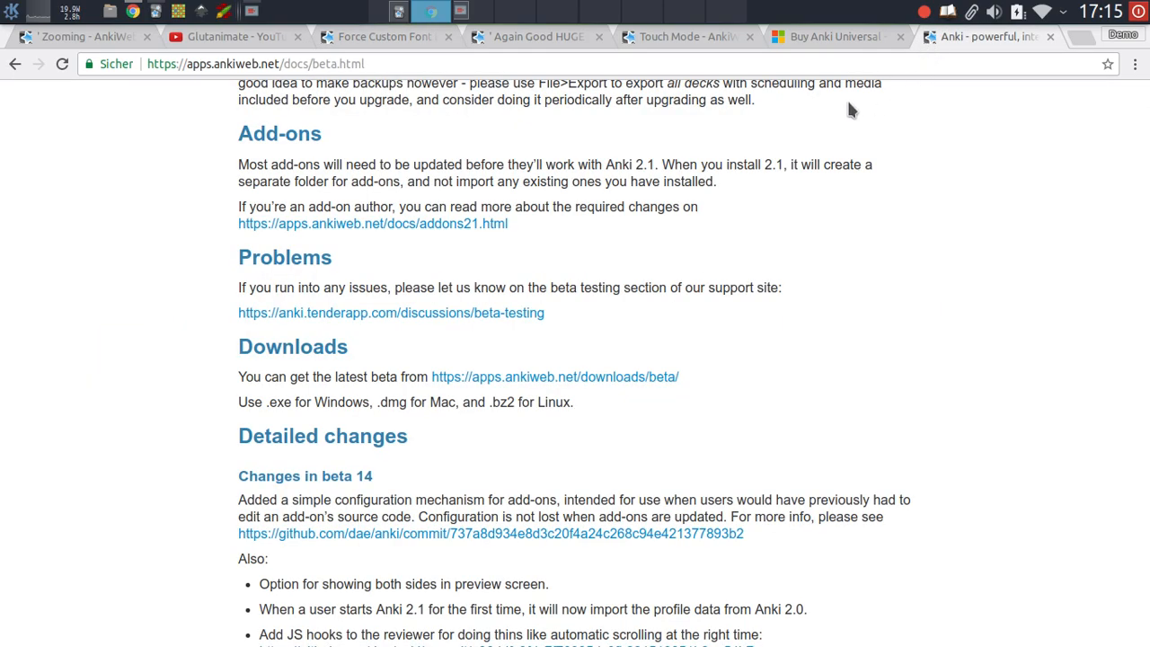
scroll(up, 3)
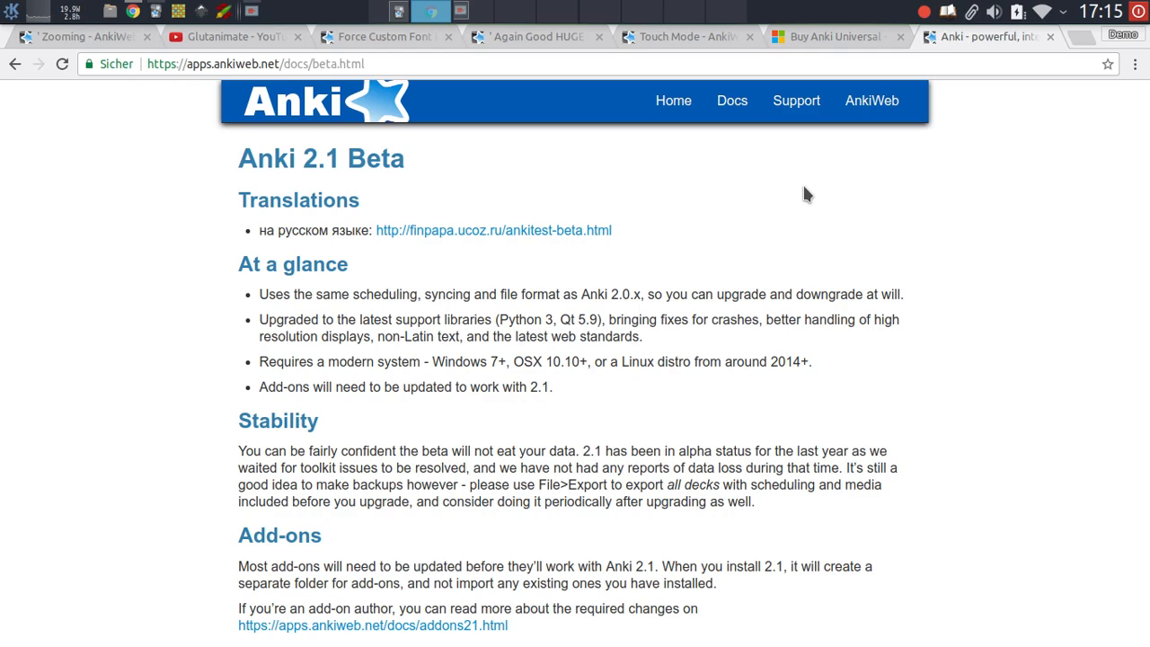
scroll(down, 3)
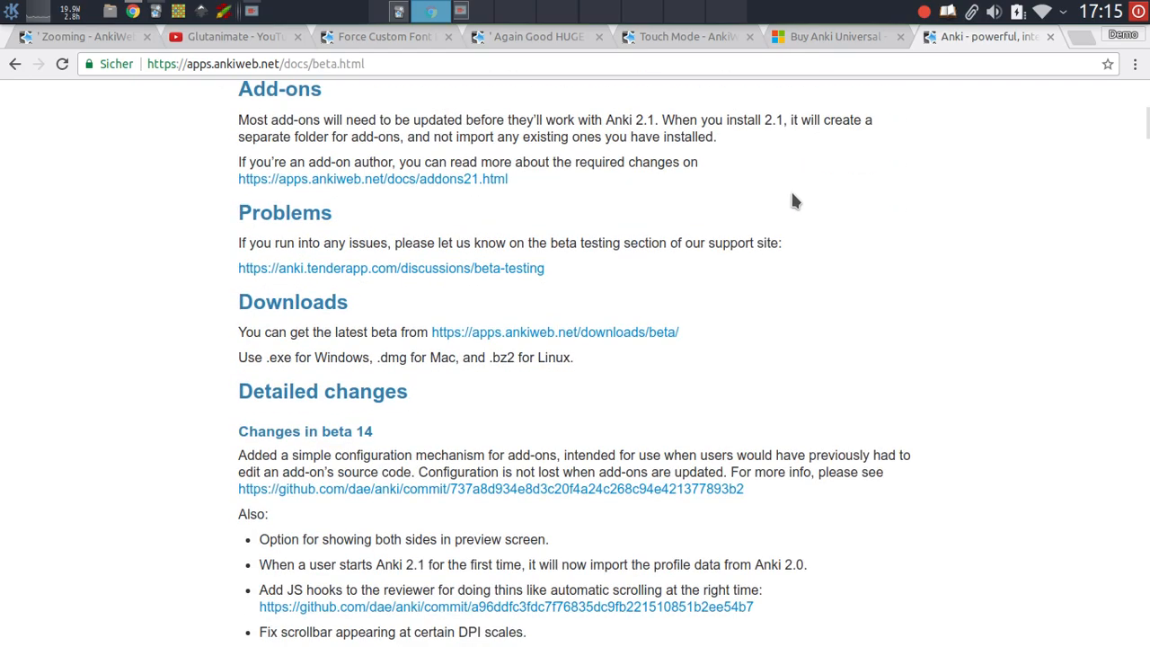
scroll(up, 3)
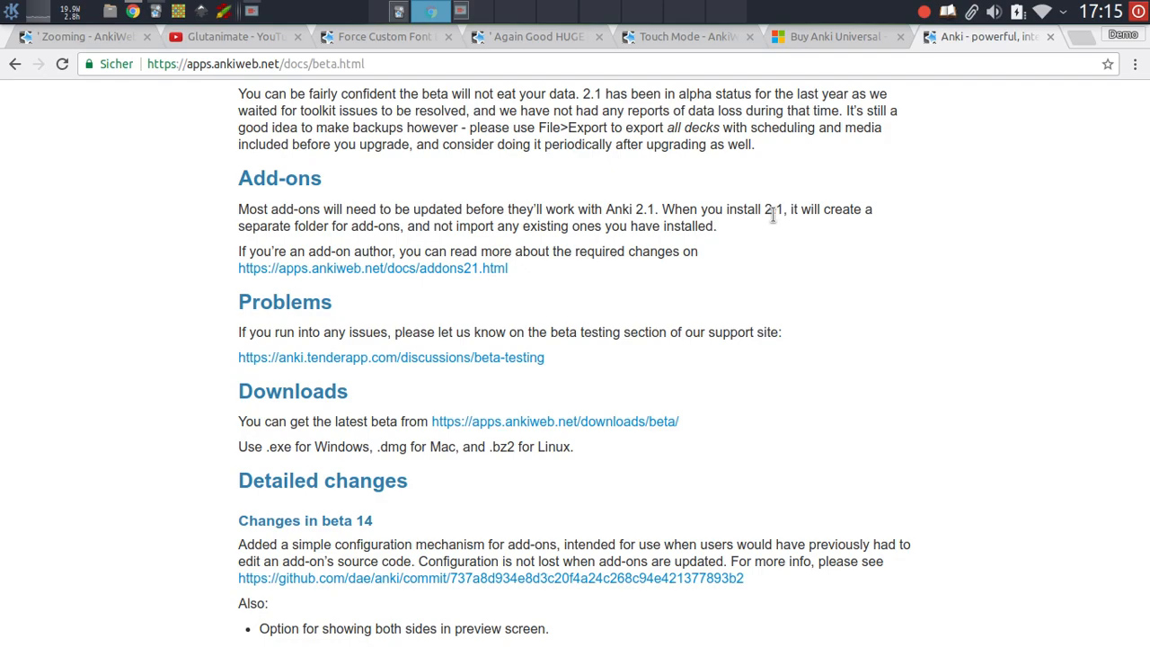
mouse_move(769, 230)
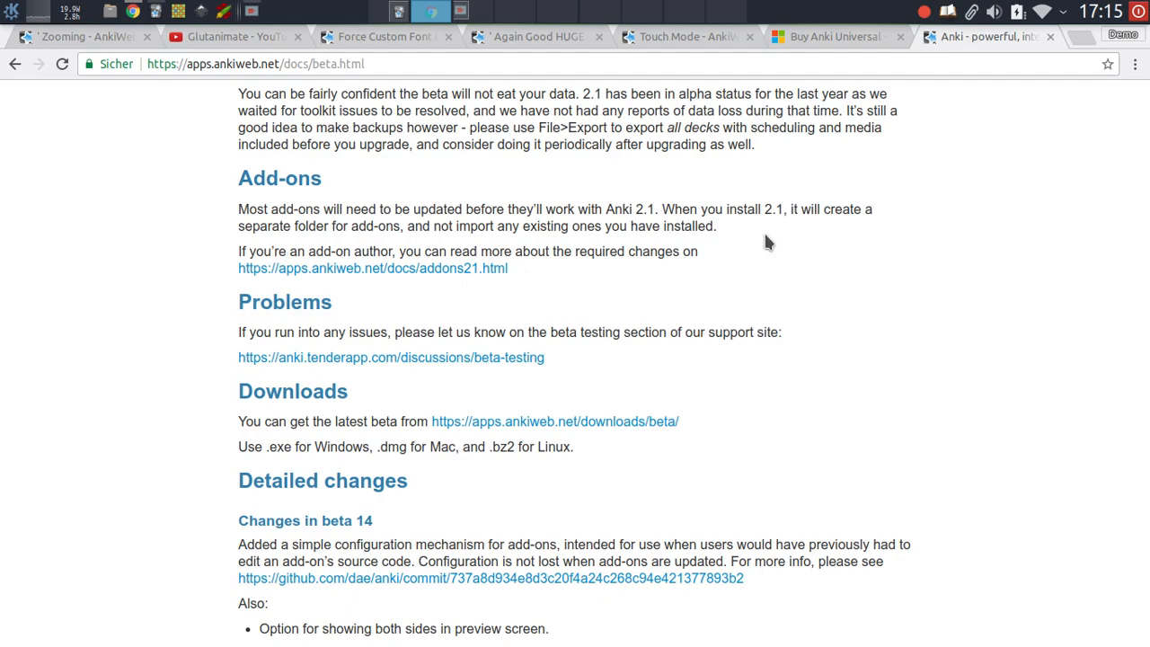
scroll(up, 3)
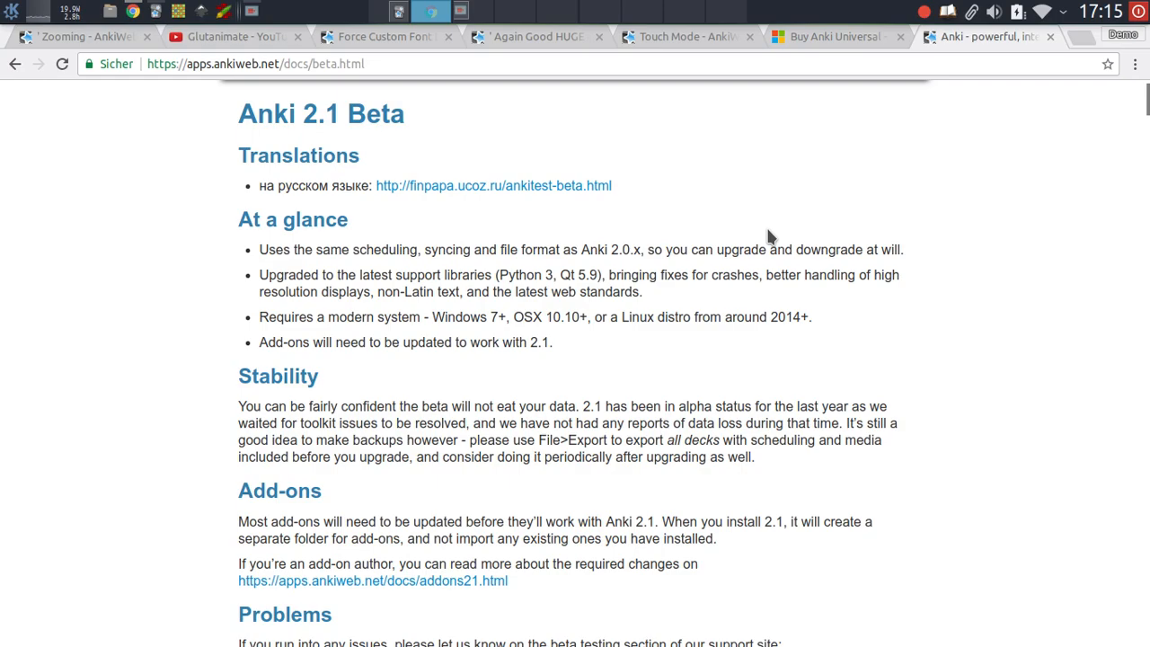
scroll(up, 3)
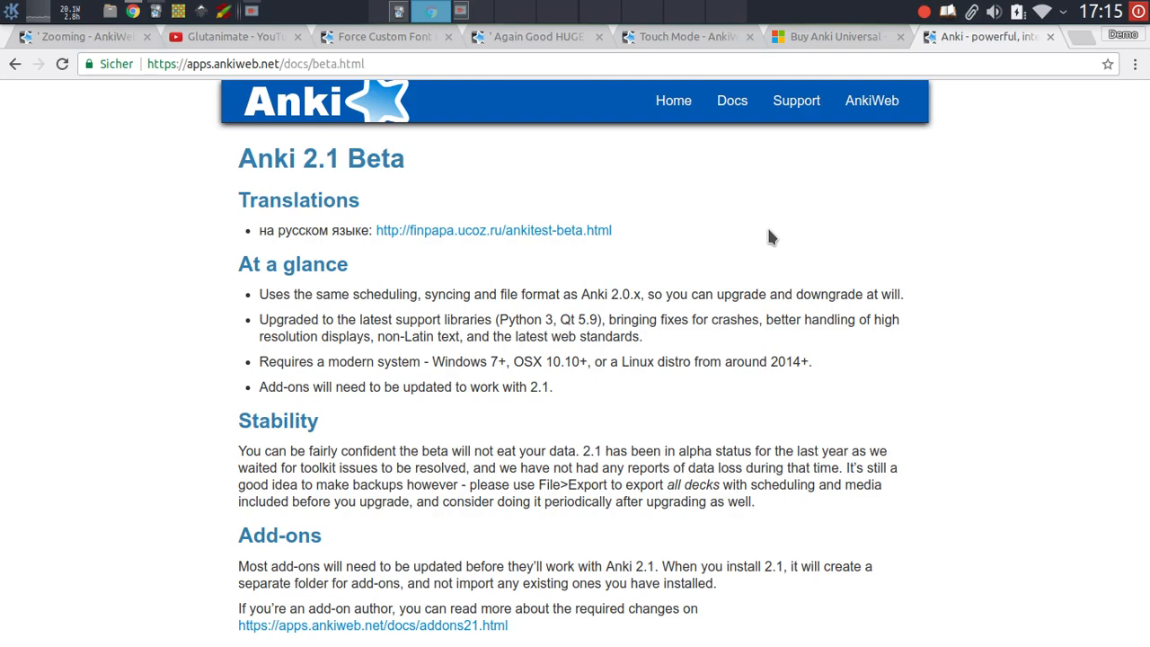
mouse_move(771, 253)
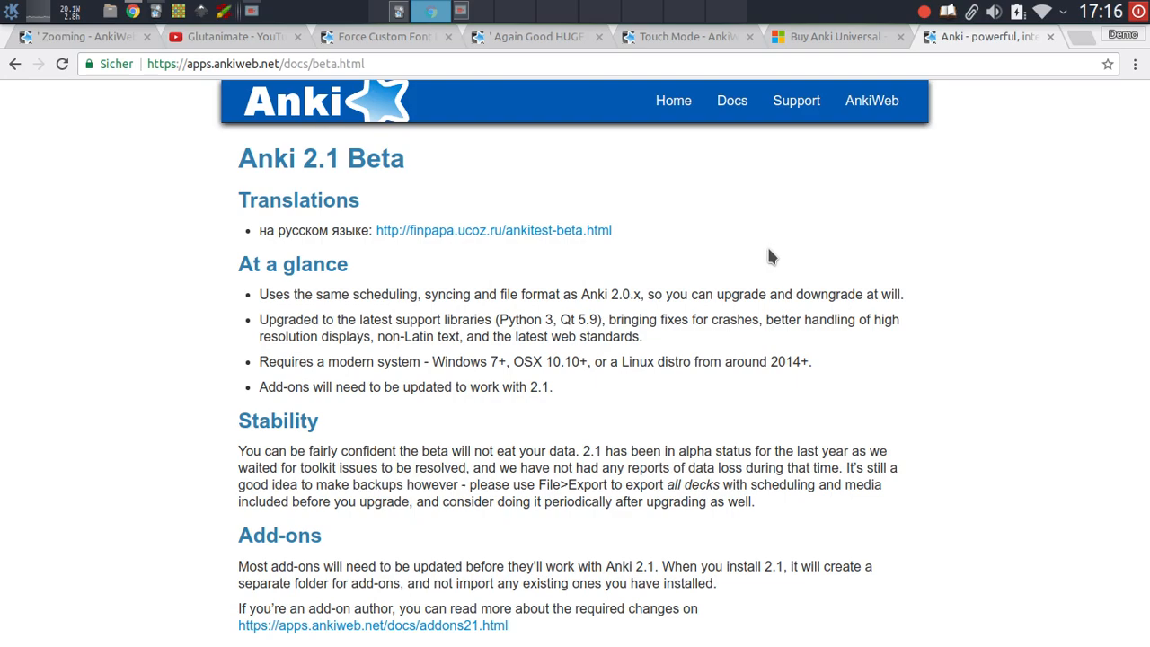
scroll(down, 3)
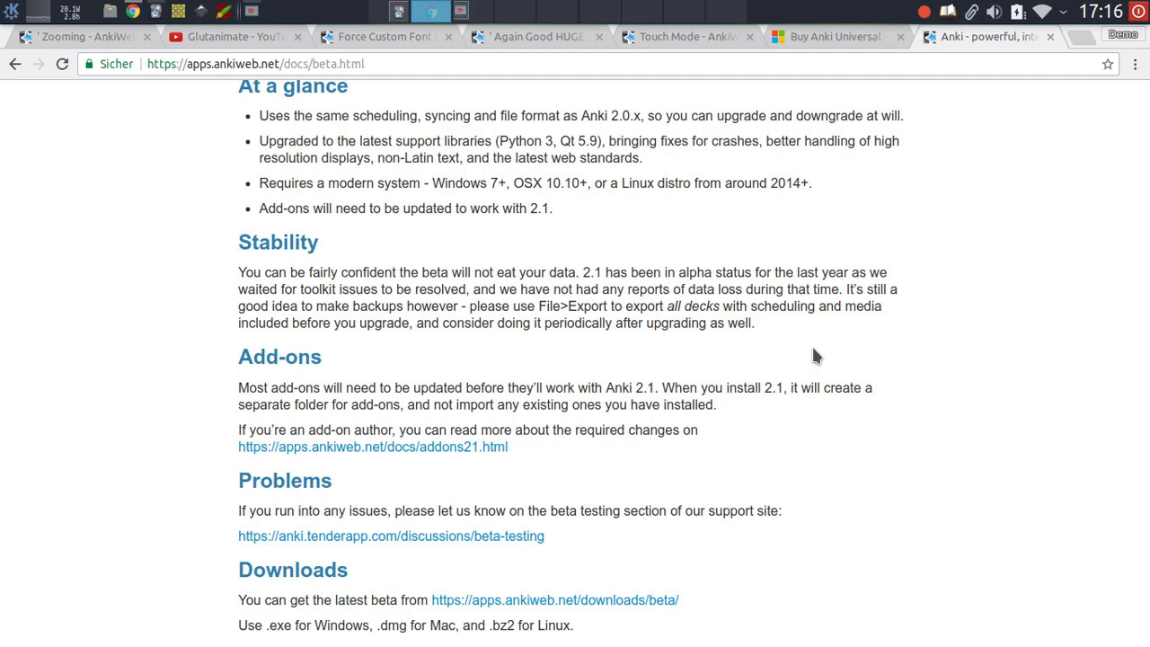
mouse_move(798, 356)
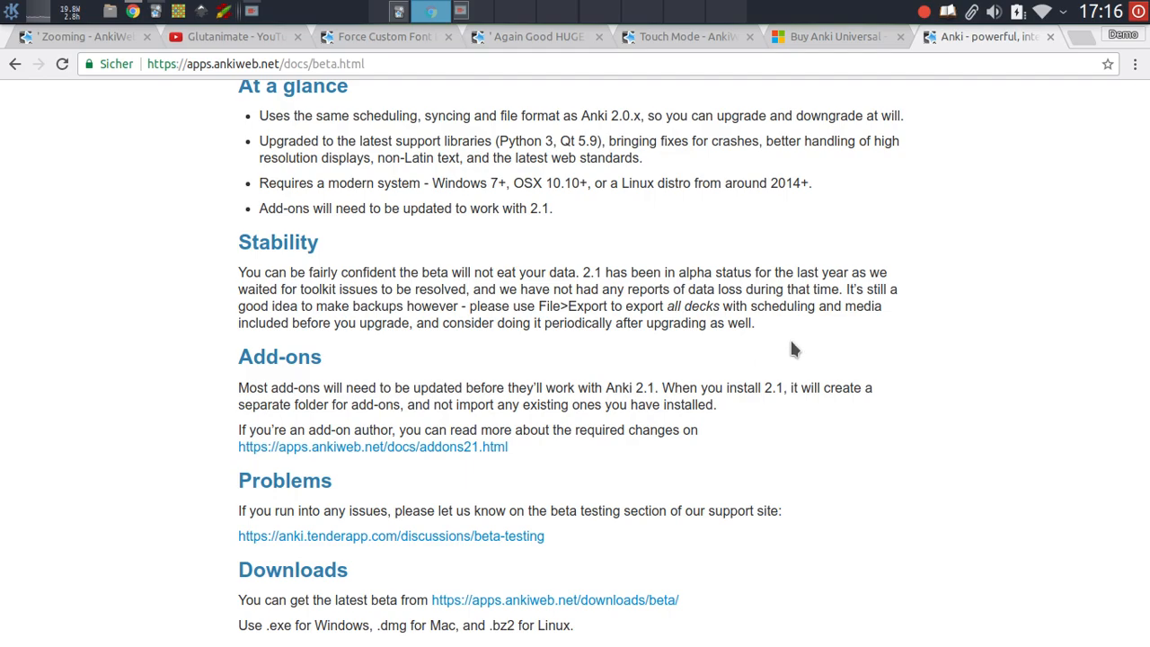
mouse_move(830, 357)
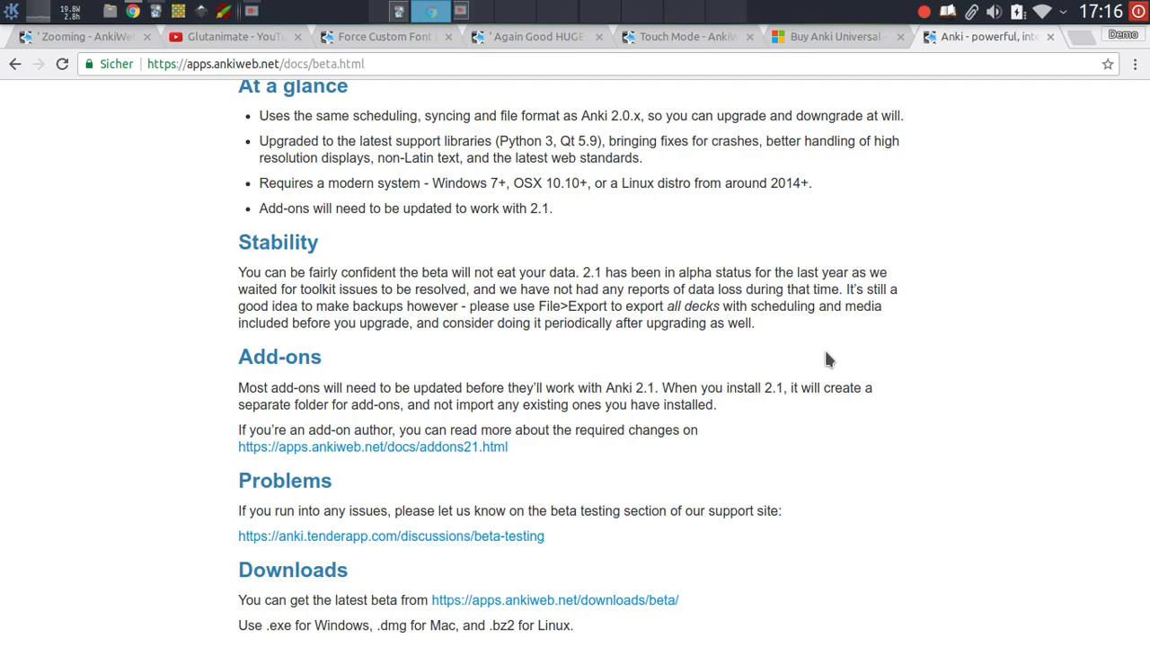
mouse_move(823, 352)
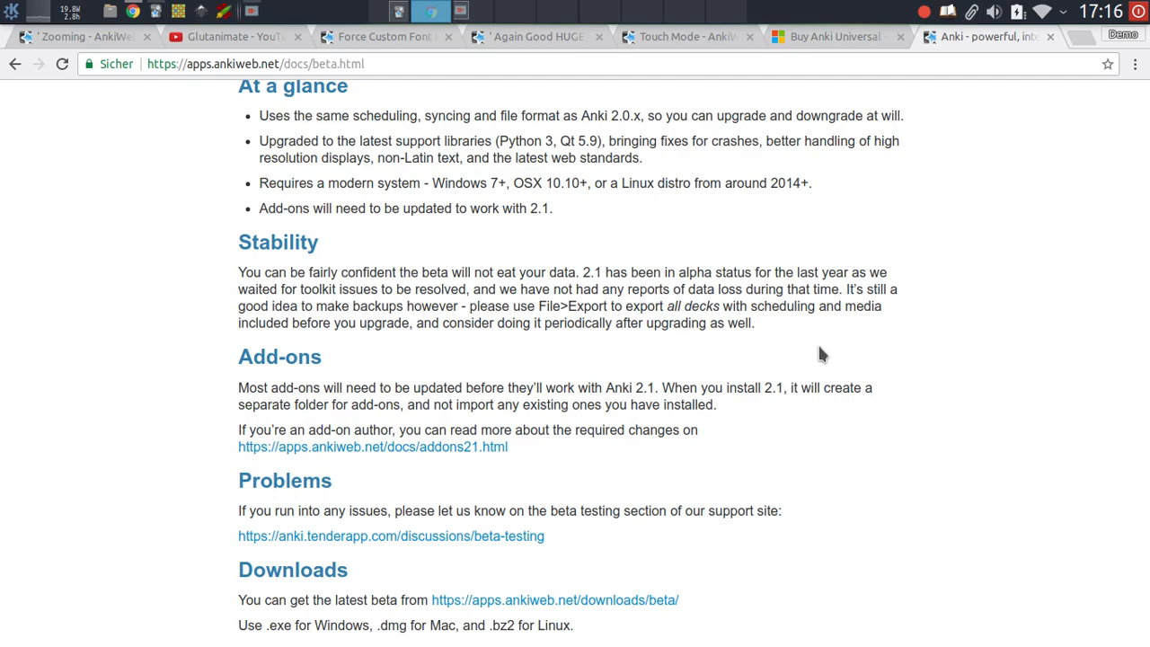
mouse_move(909, 334)
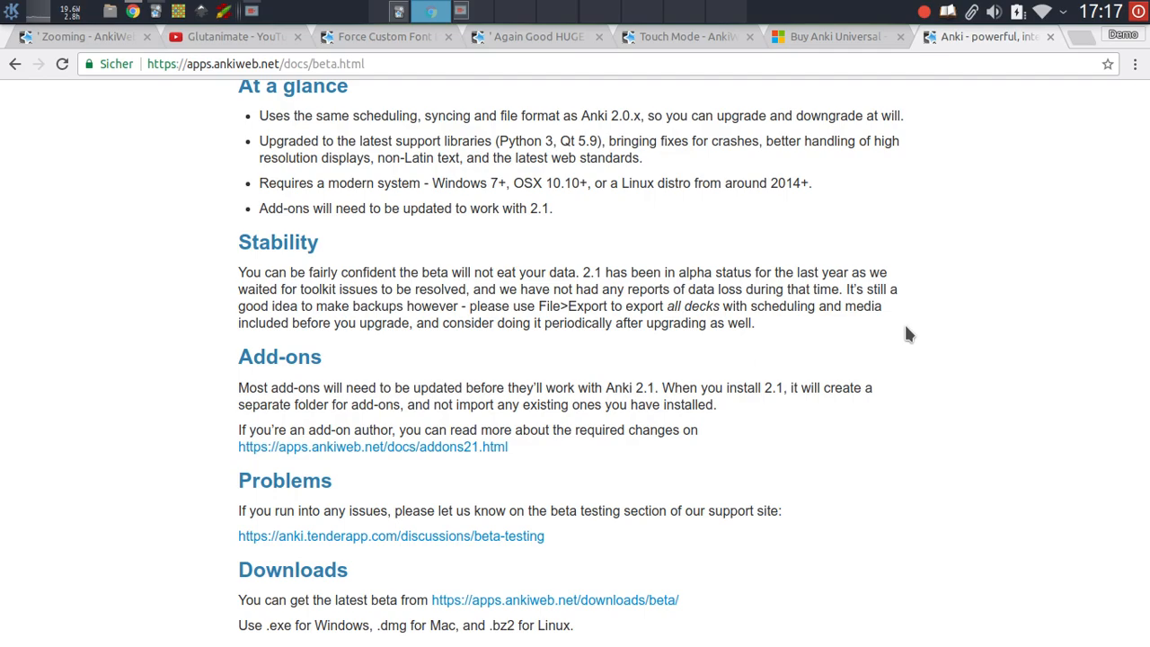
Close Chrome and the older Anki window, then launch the Anki Demos collection's Slides deck
click(431, 10)
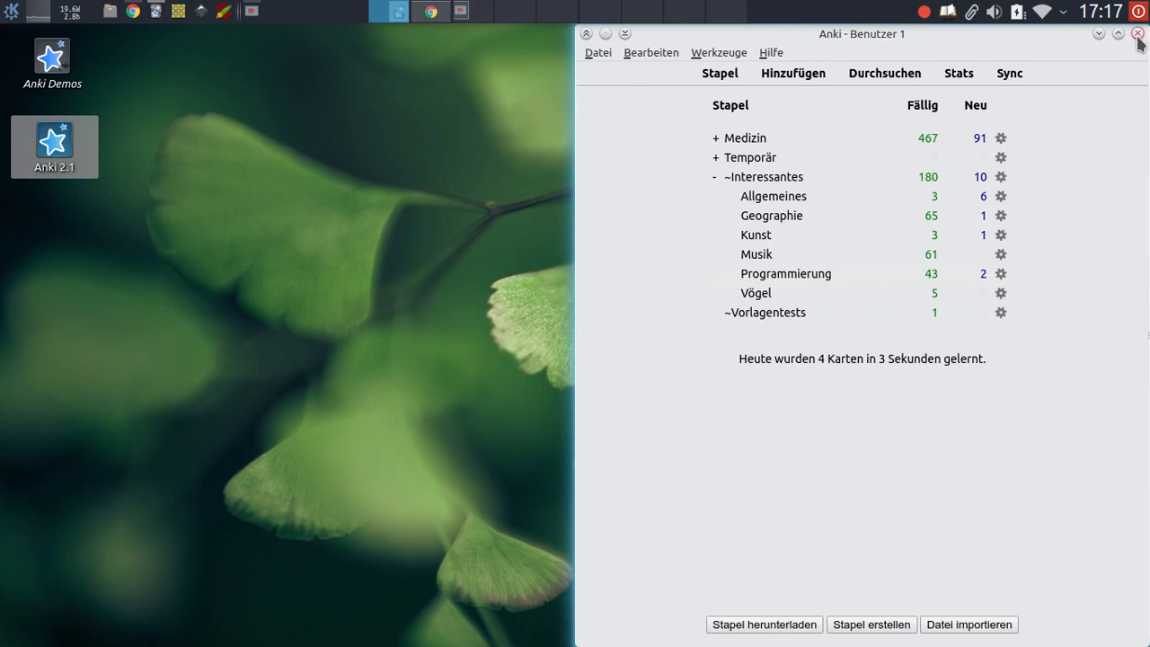
click(1137, 32)
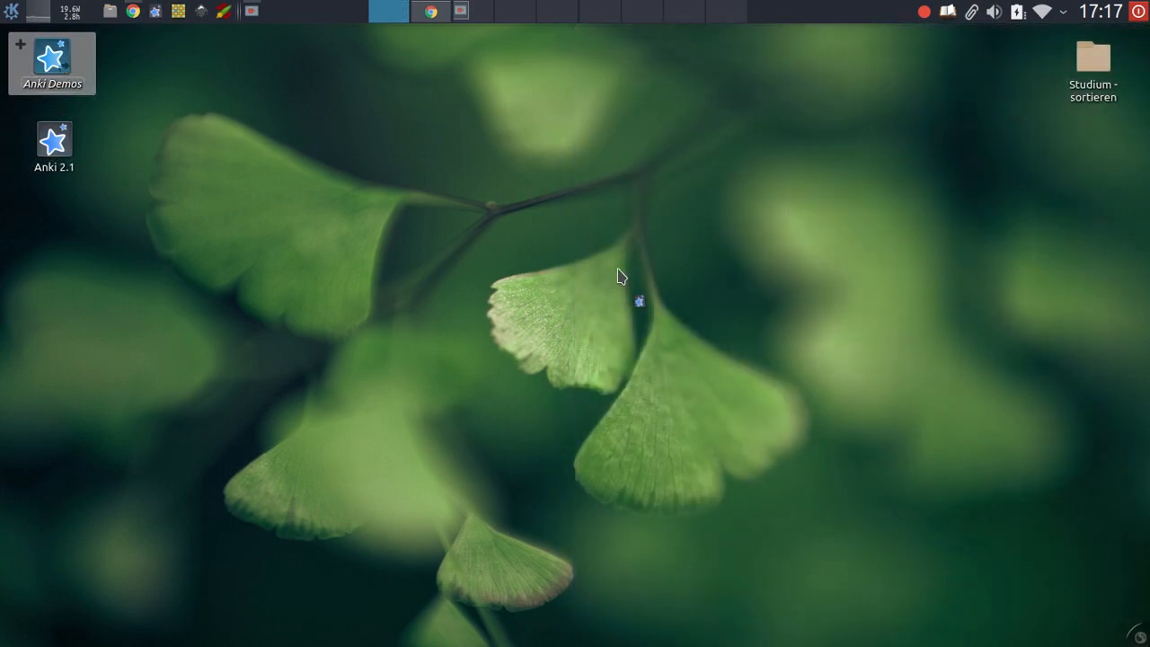
double_click(54, 140)
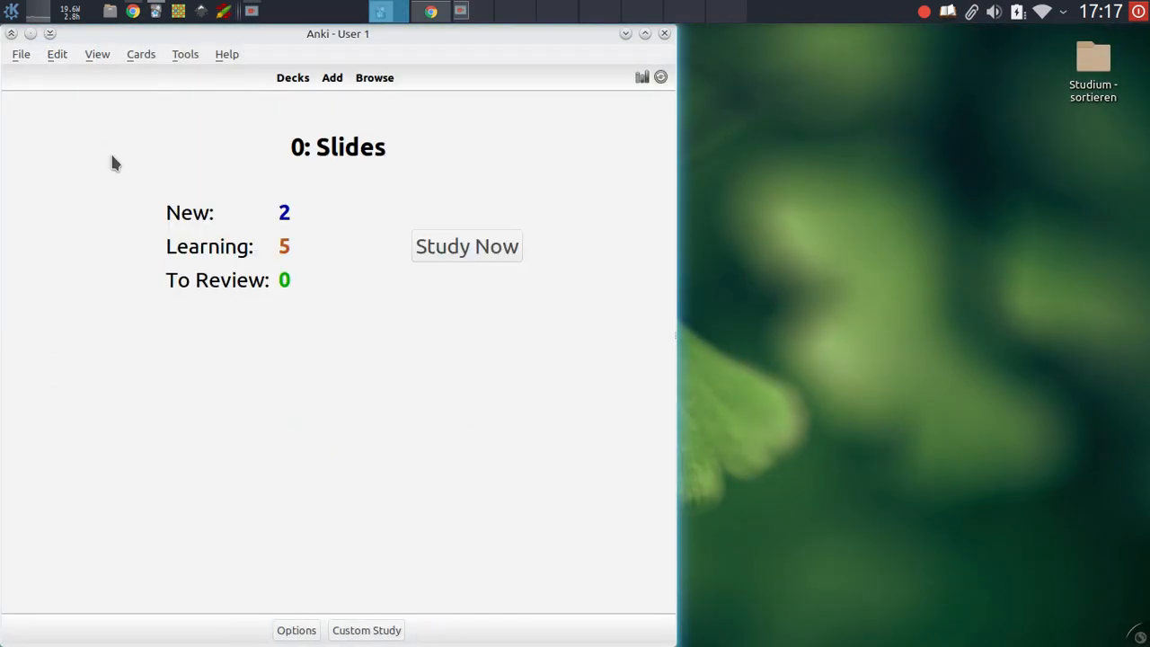
Study the Slides deck and reveal the summary answer listing Anki Universal and Anki 2.1
click(467, 247)
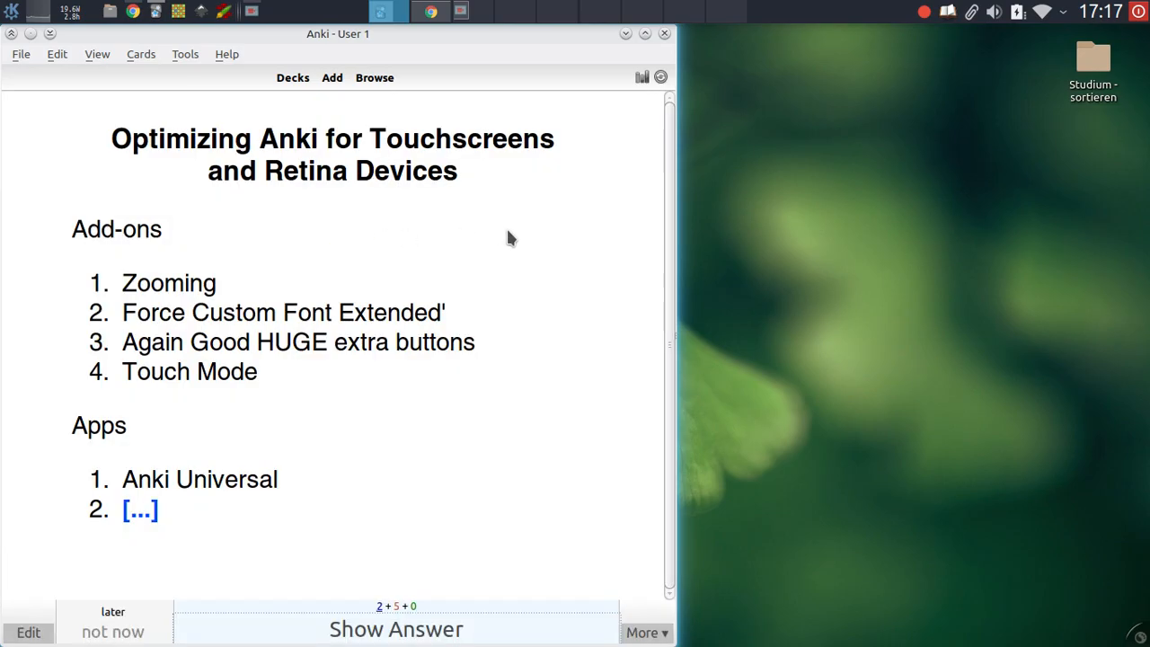
click(643, 32)
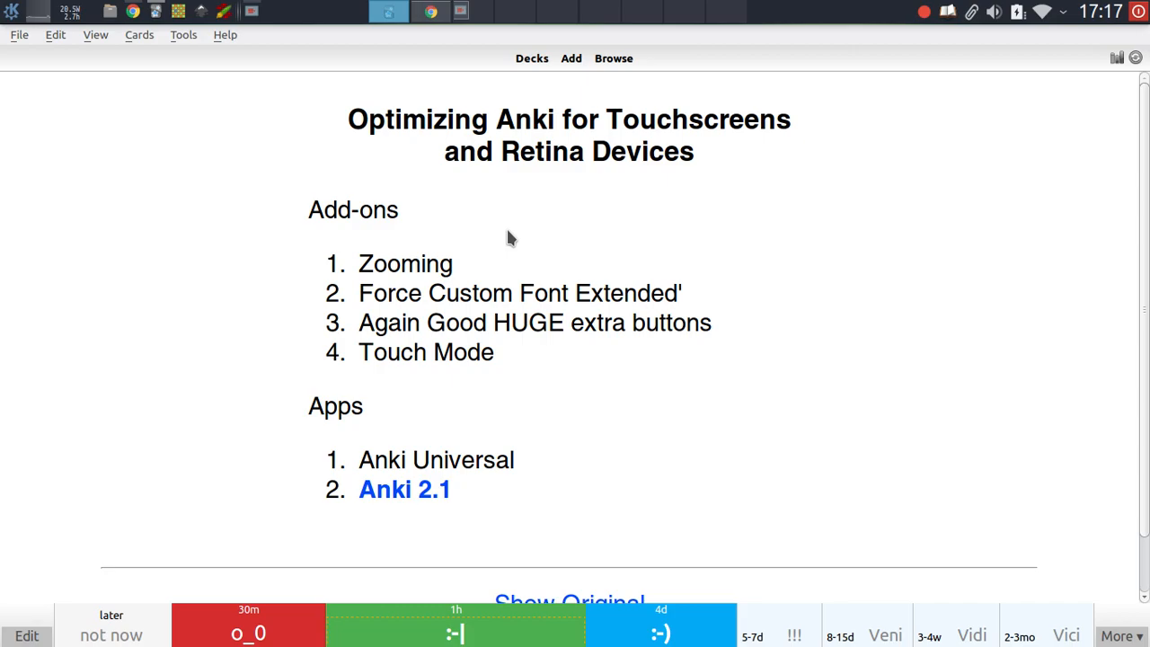
mouse_move(427, 320)
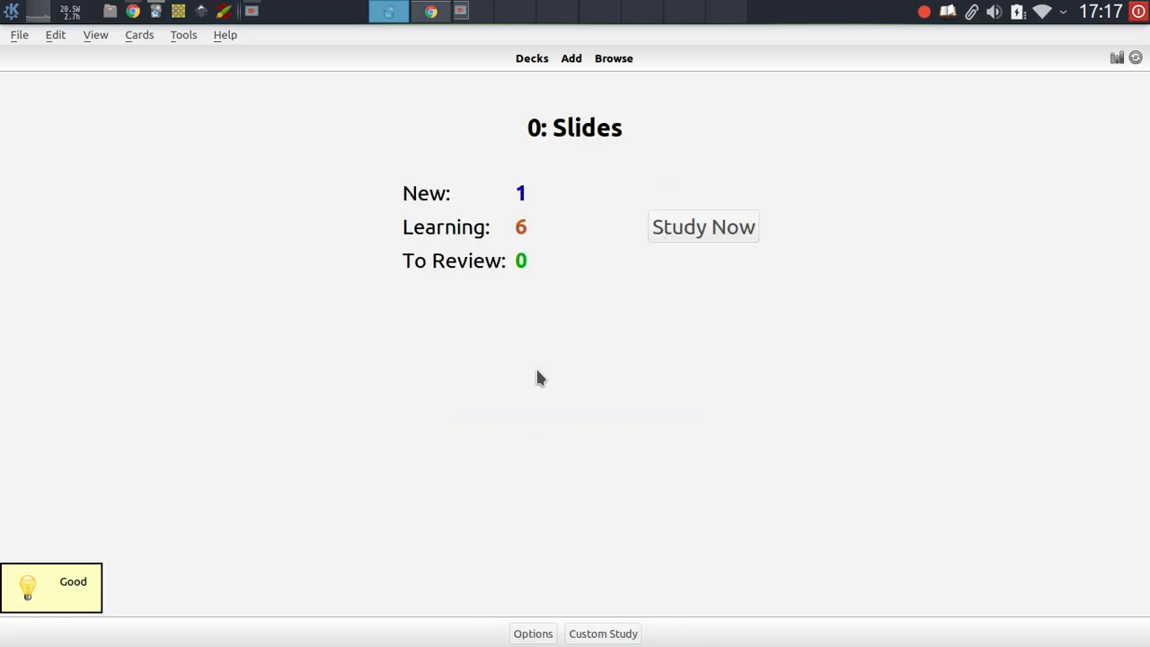
click(703, 226)
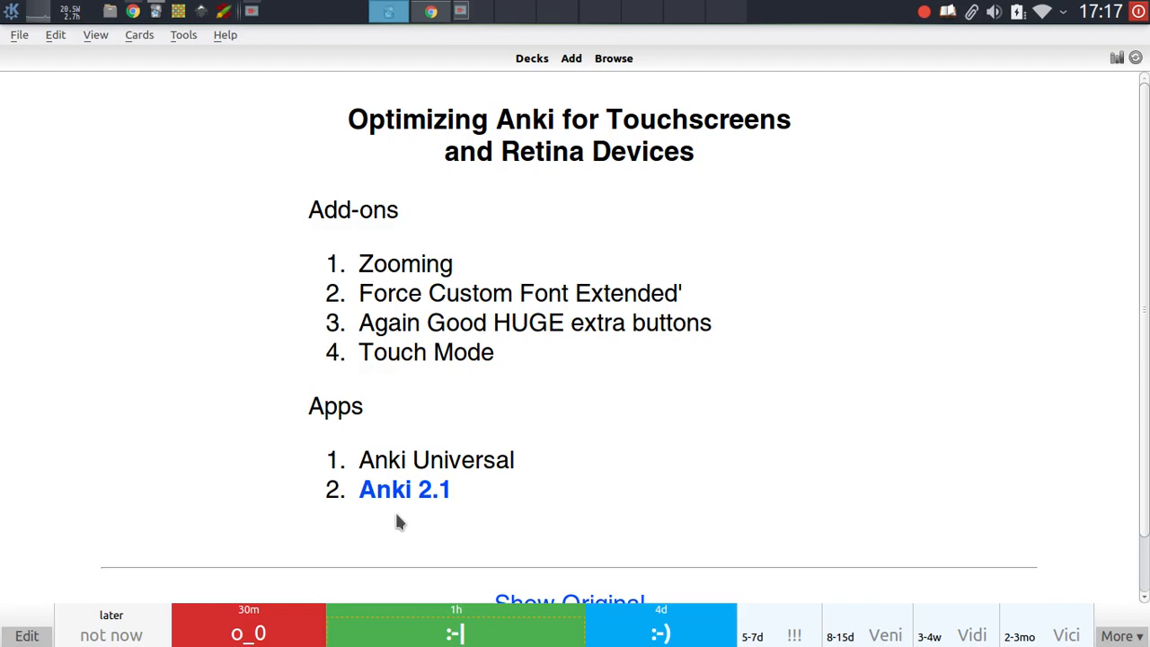
mouse_move(388, 455)
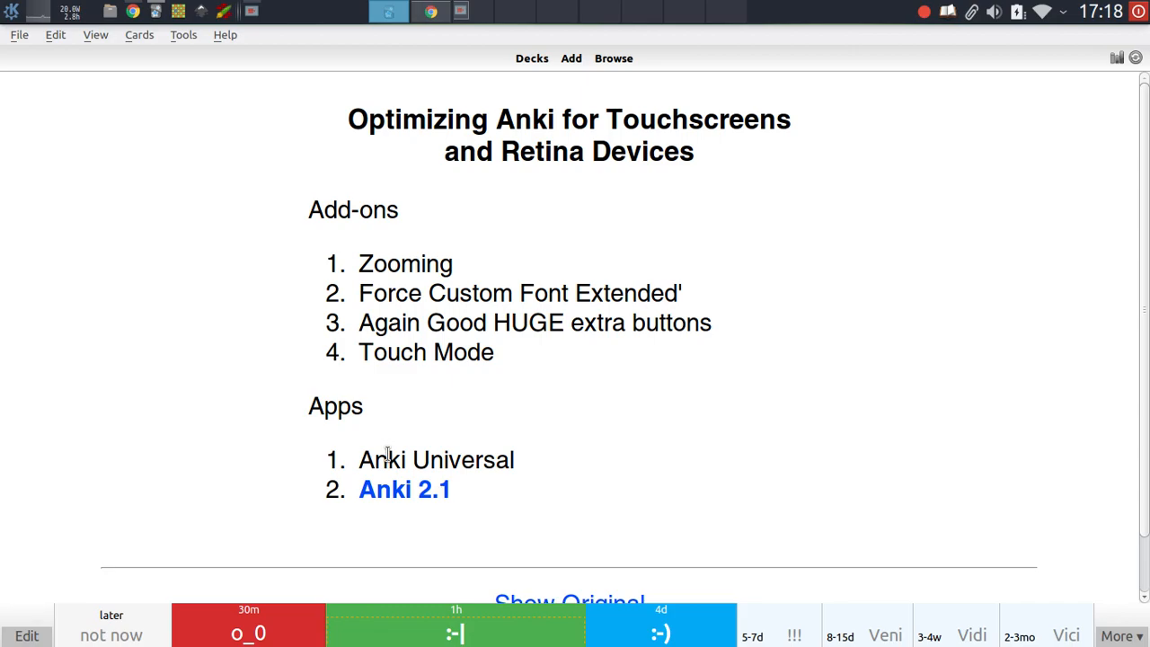
mouse_move(525, 478)
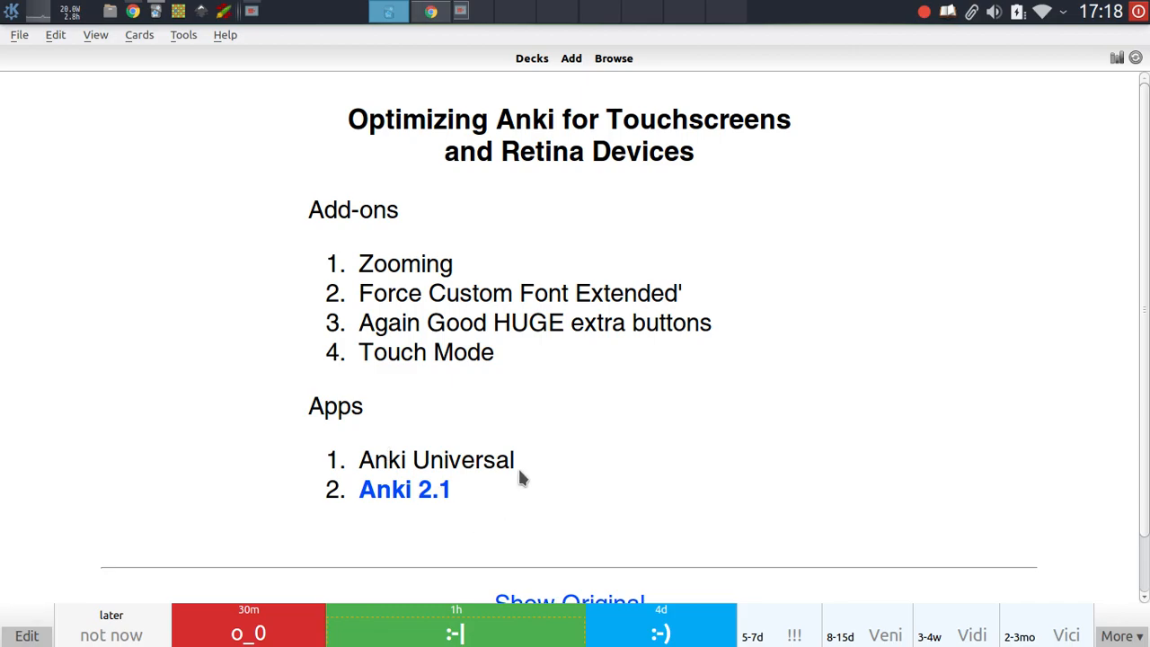